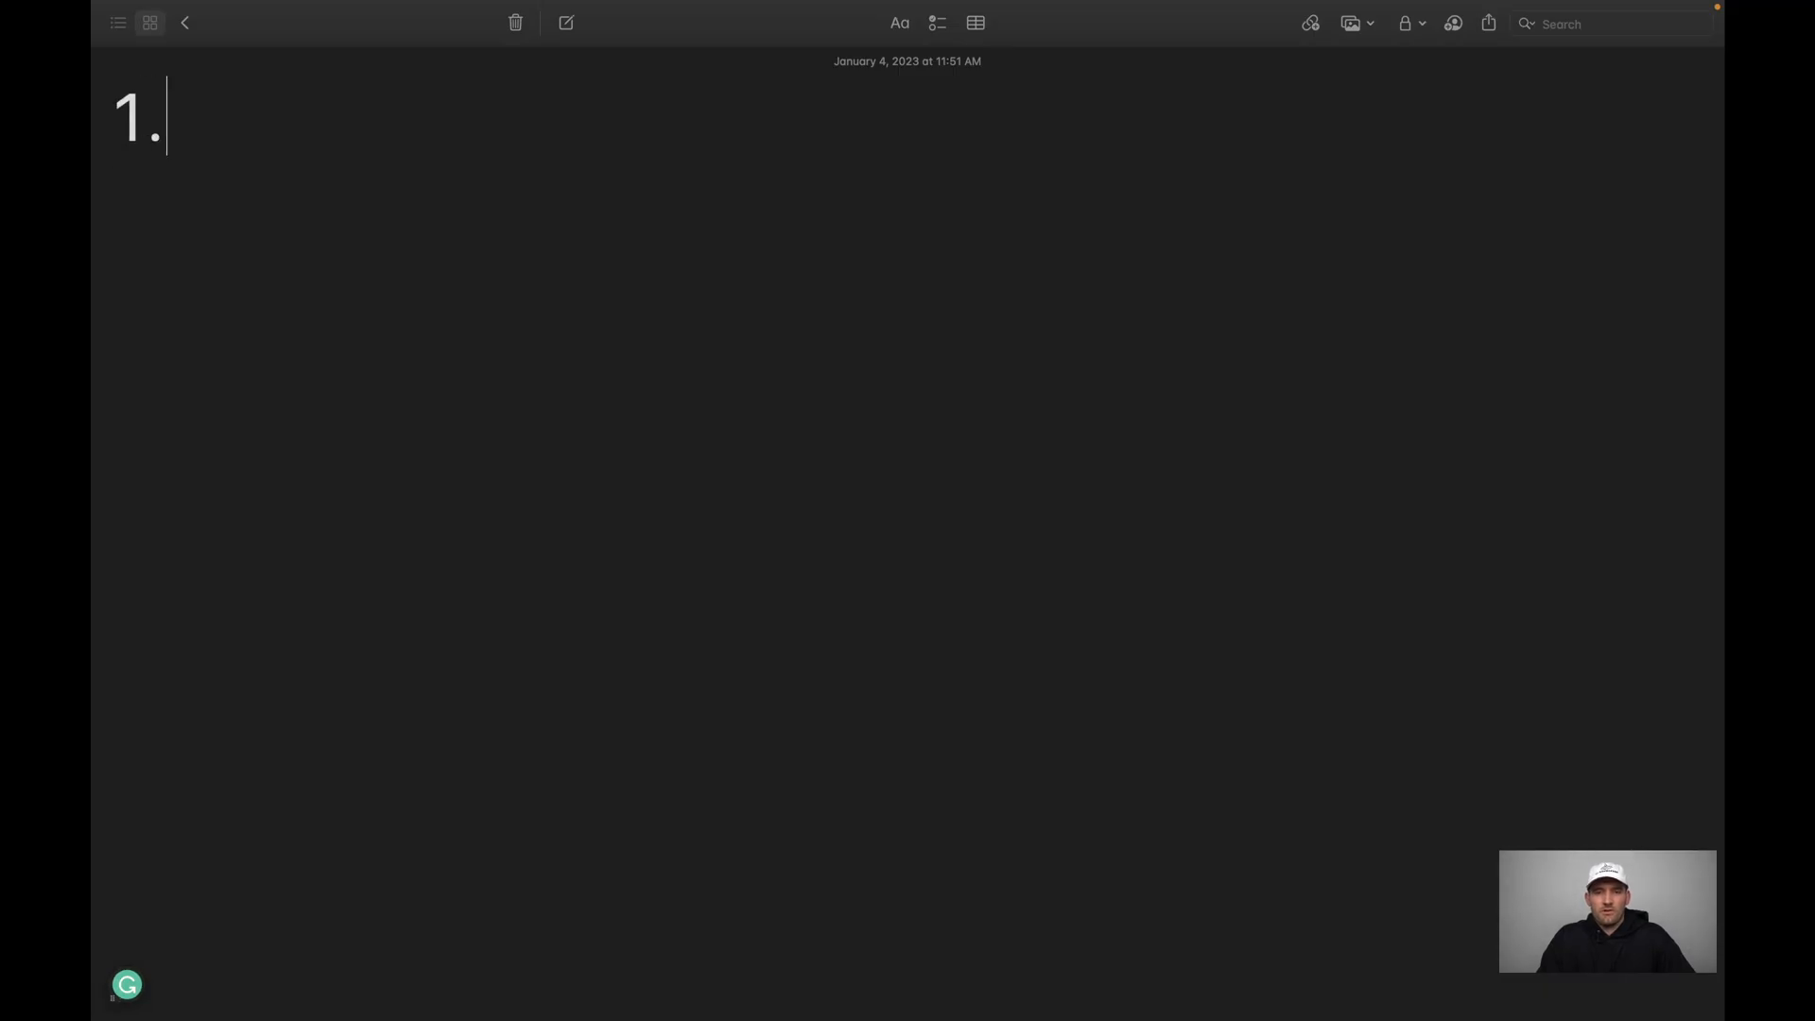
Write the note items 'make sure that you're an administrative account' and 'format' the SD card.
type("make sure that")
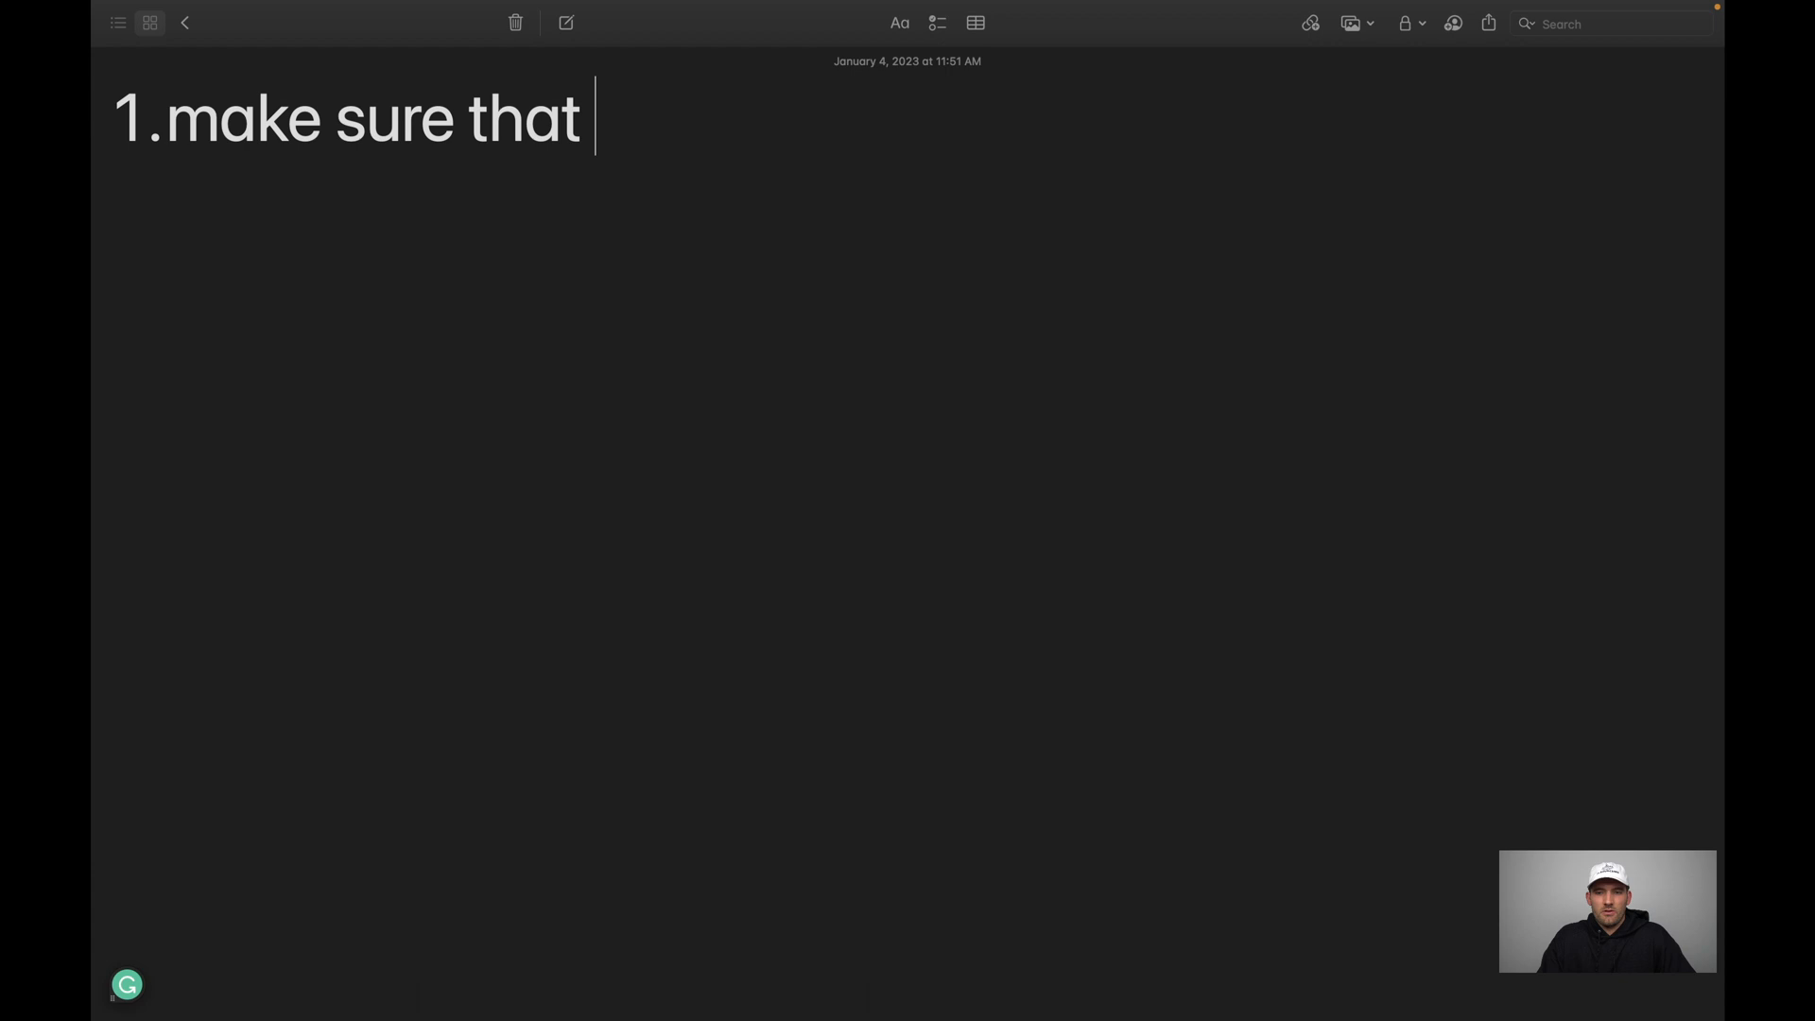
type("you're an")
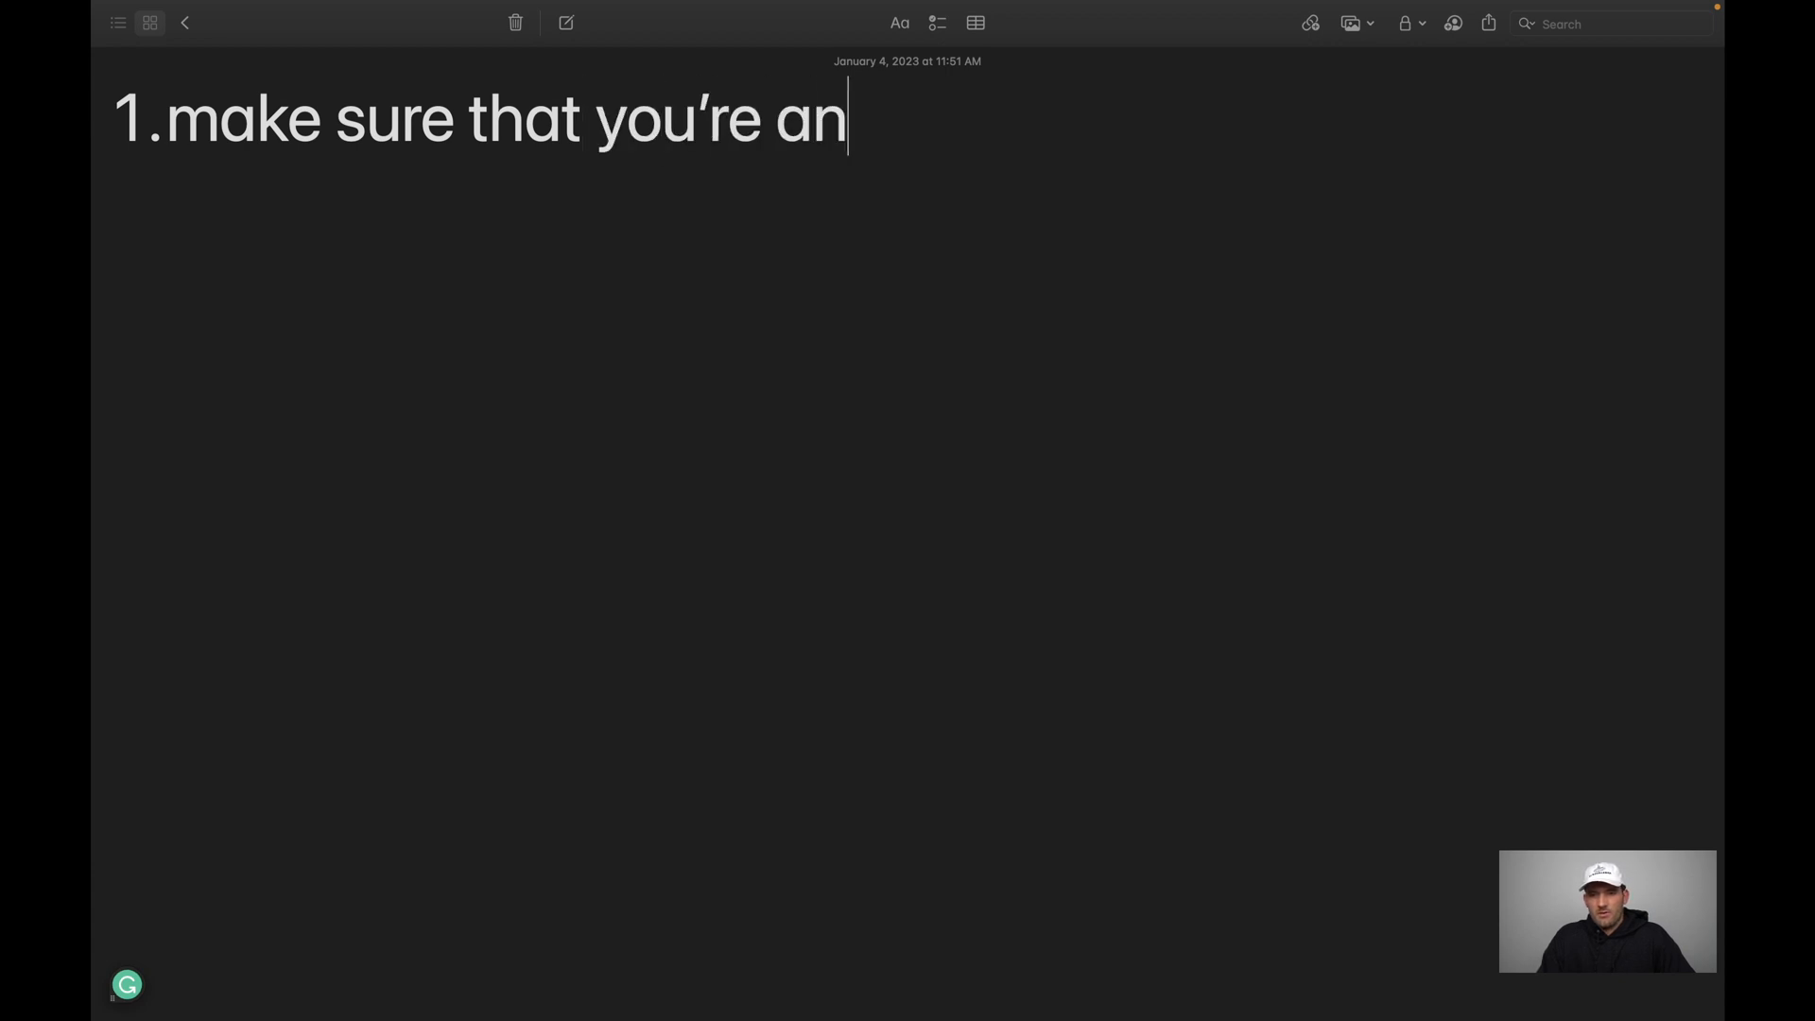
type("admini")
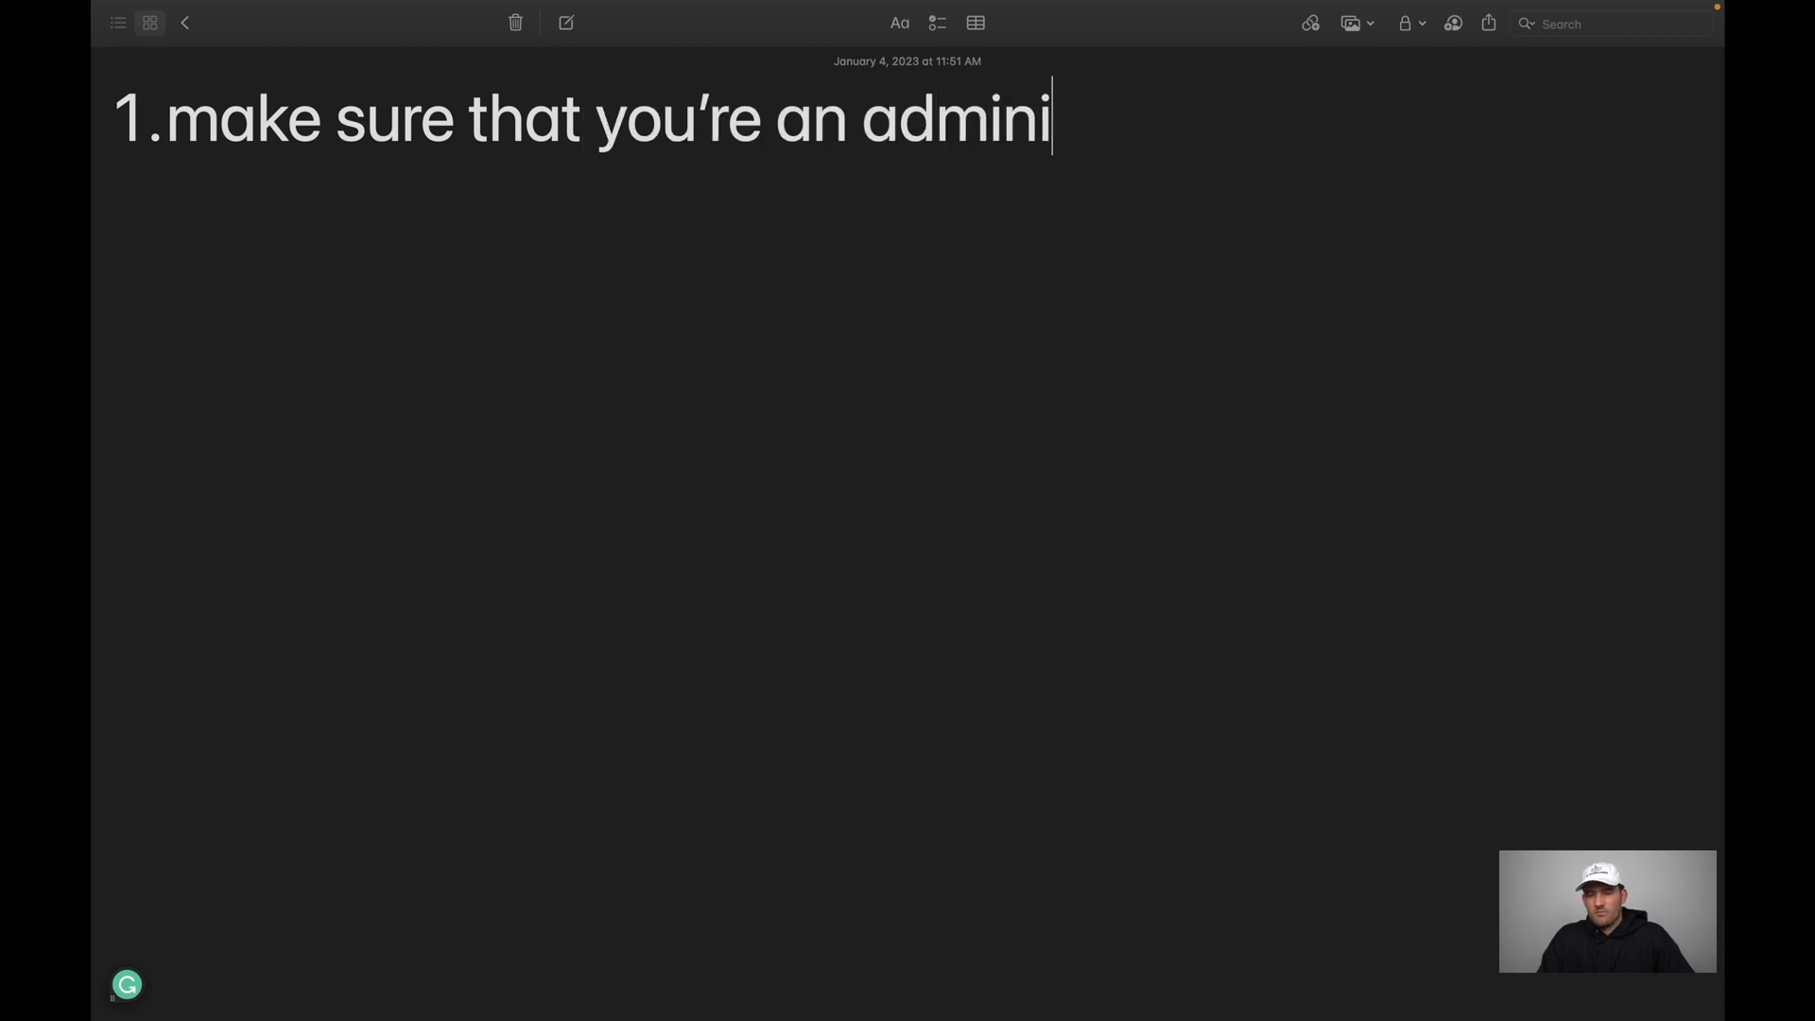
type("strative acco")
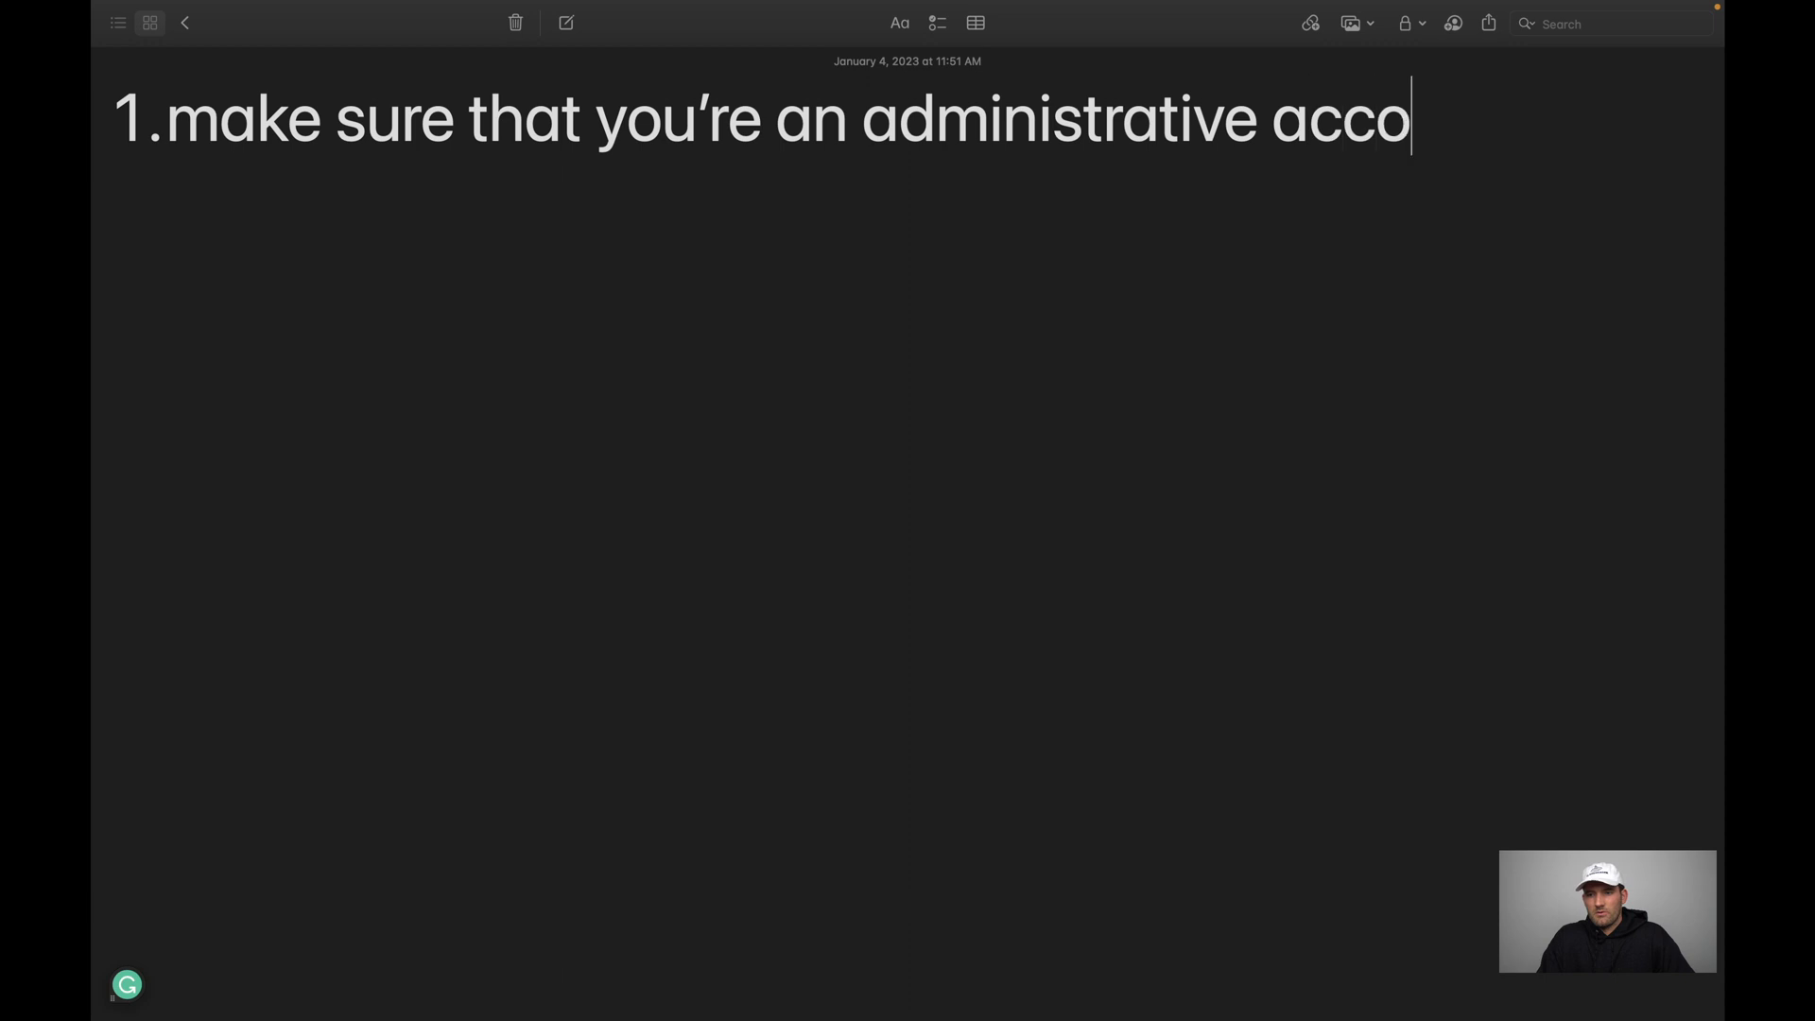
type("unt")
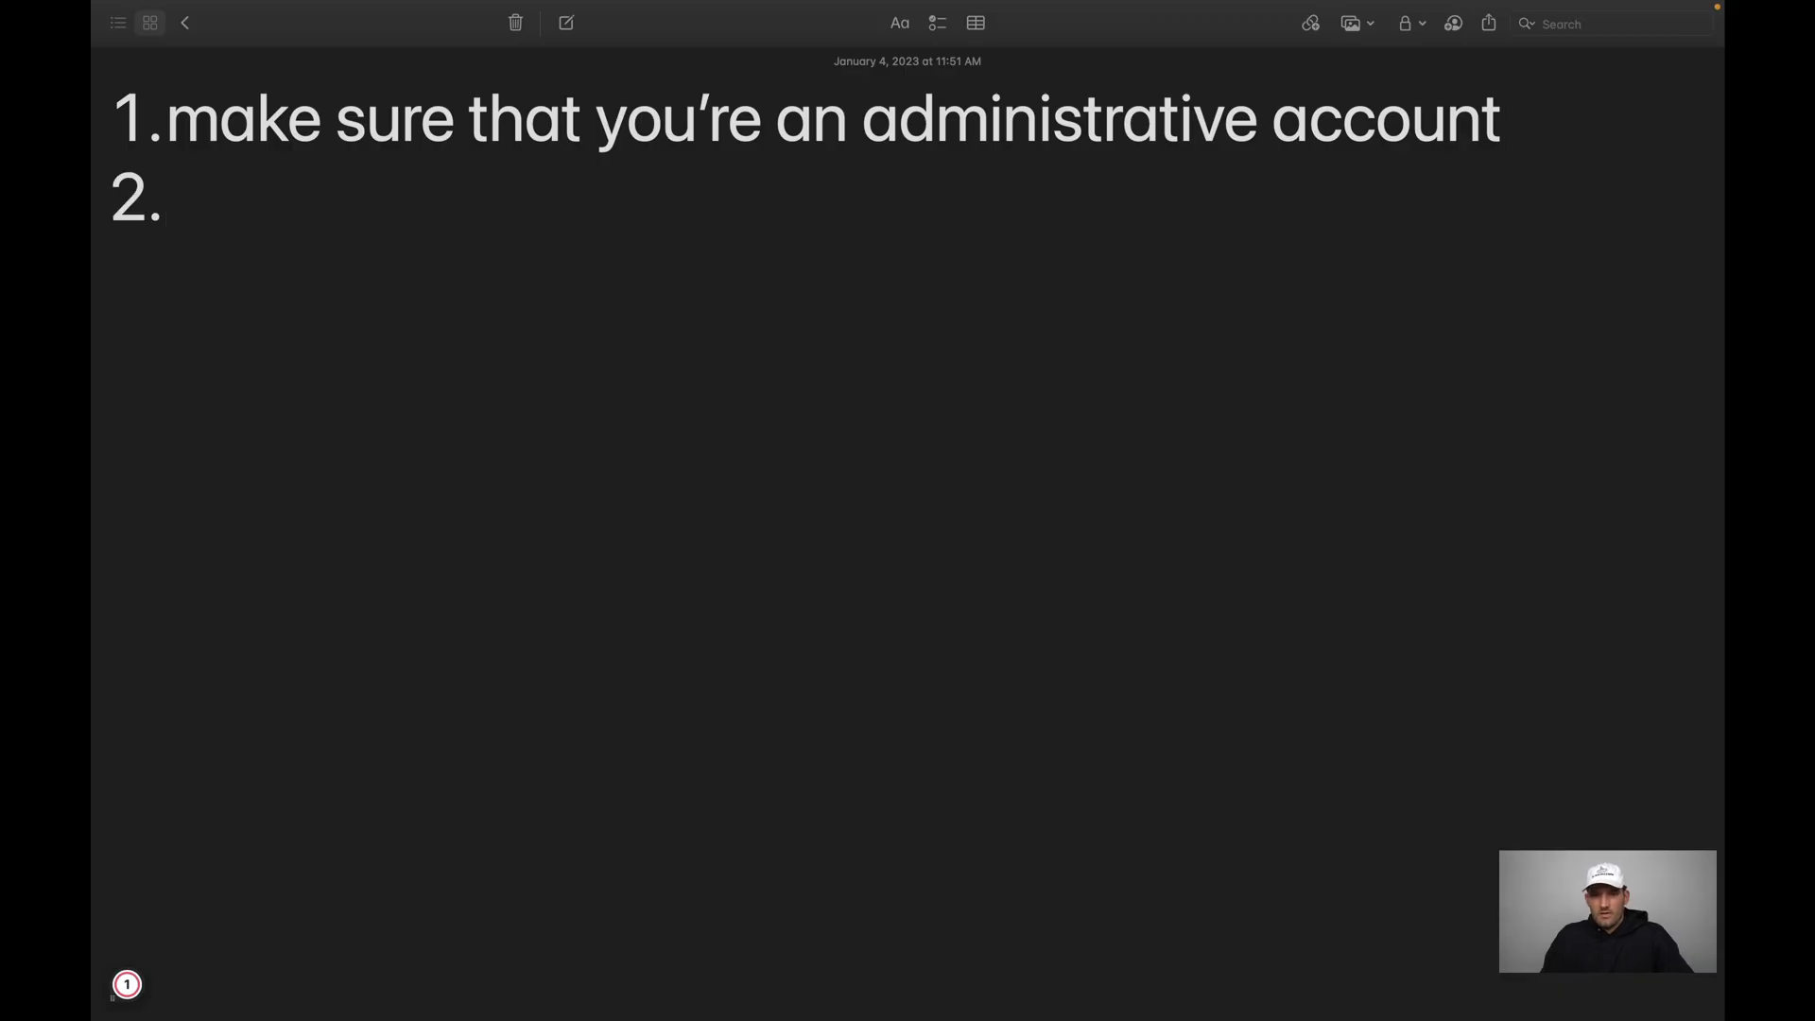
type("format SD card")
type("8gb or less ->")
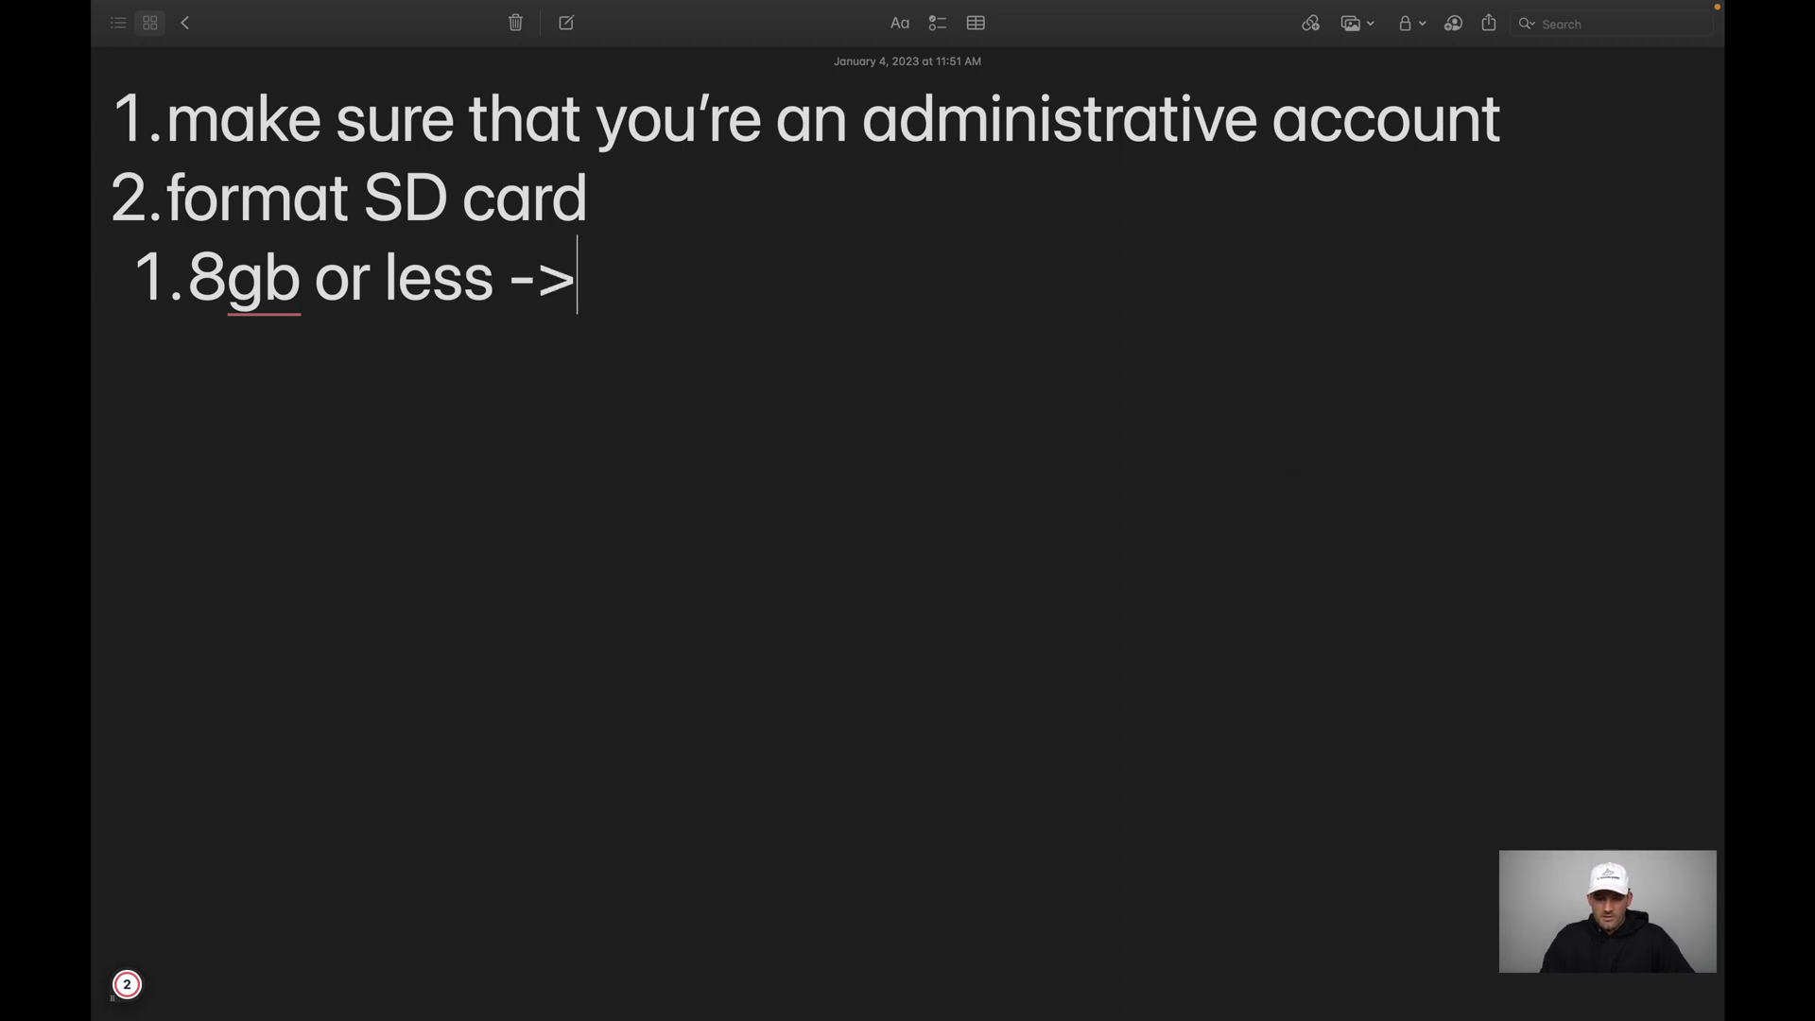
Search Spotlight for 'Disk Utility' to launch it.
type("Disk")
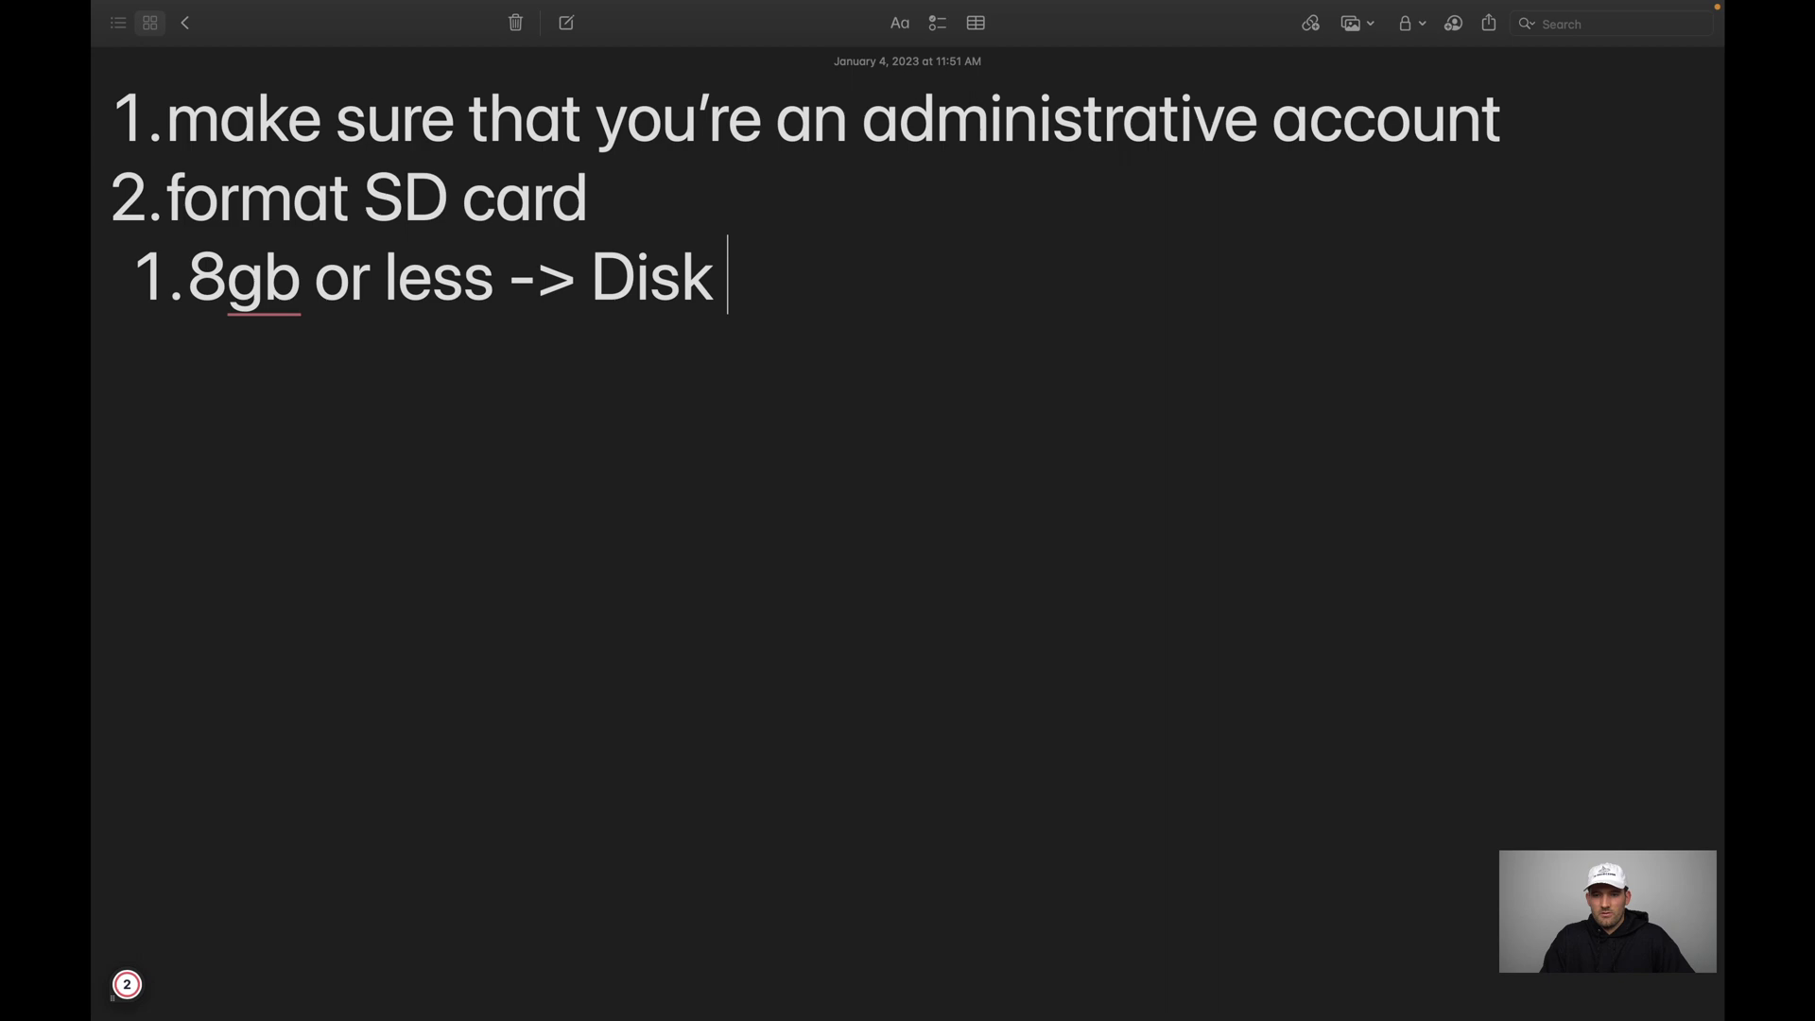
type("Utility")
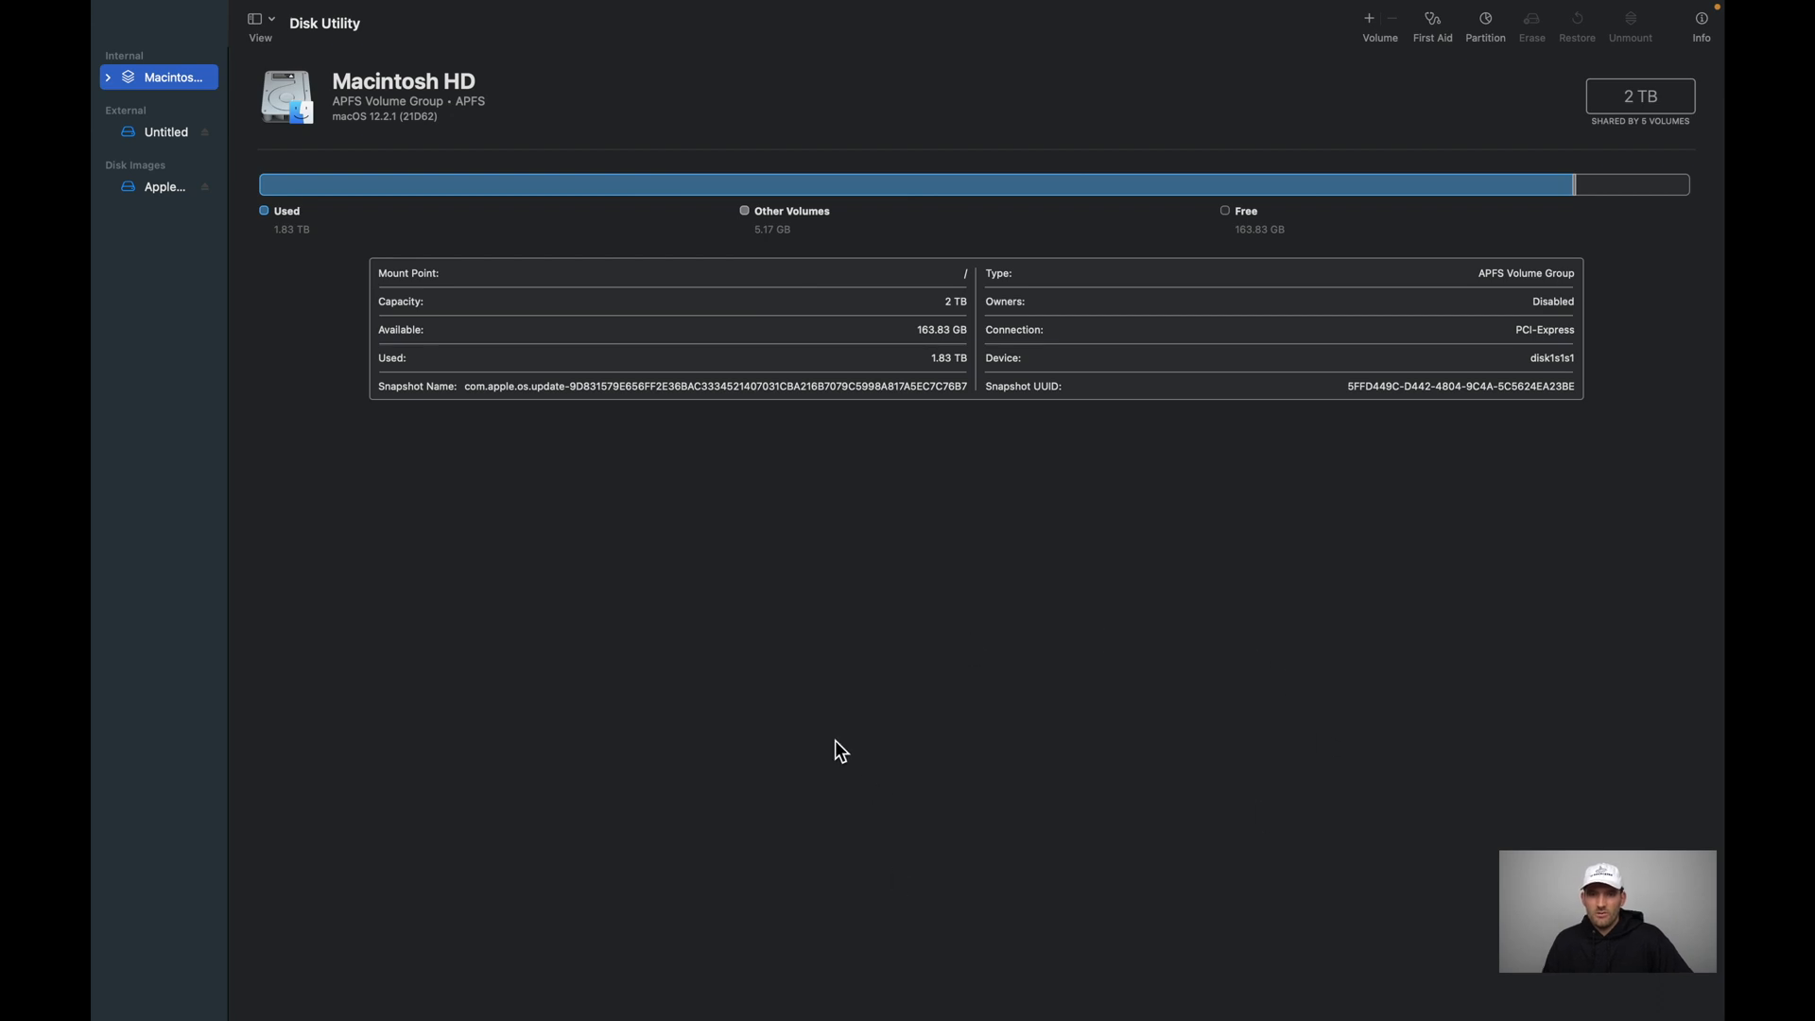
mouse_move(529, 174)
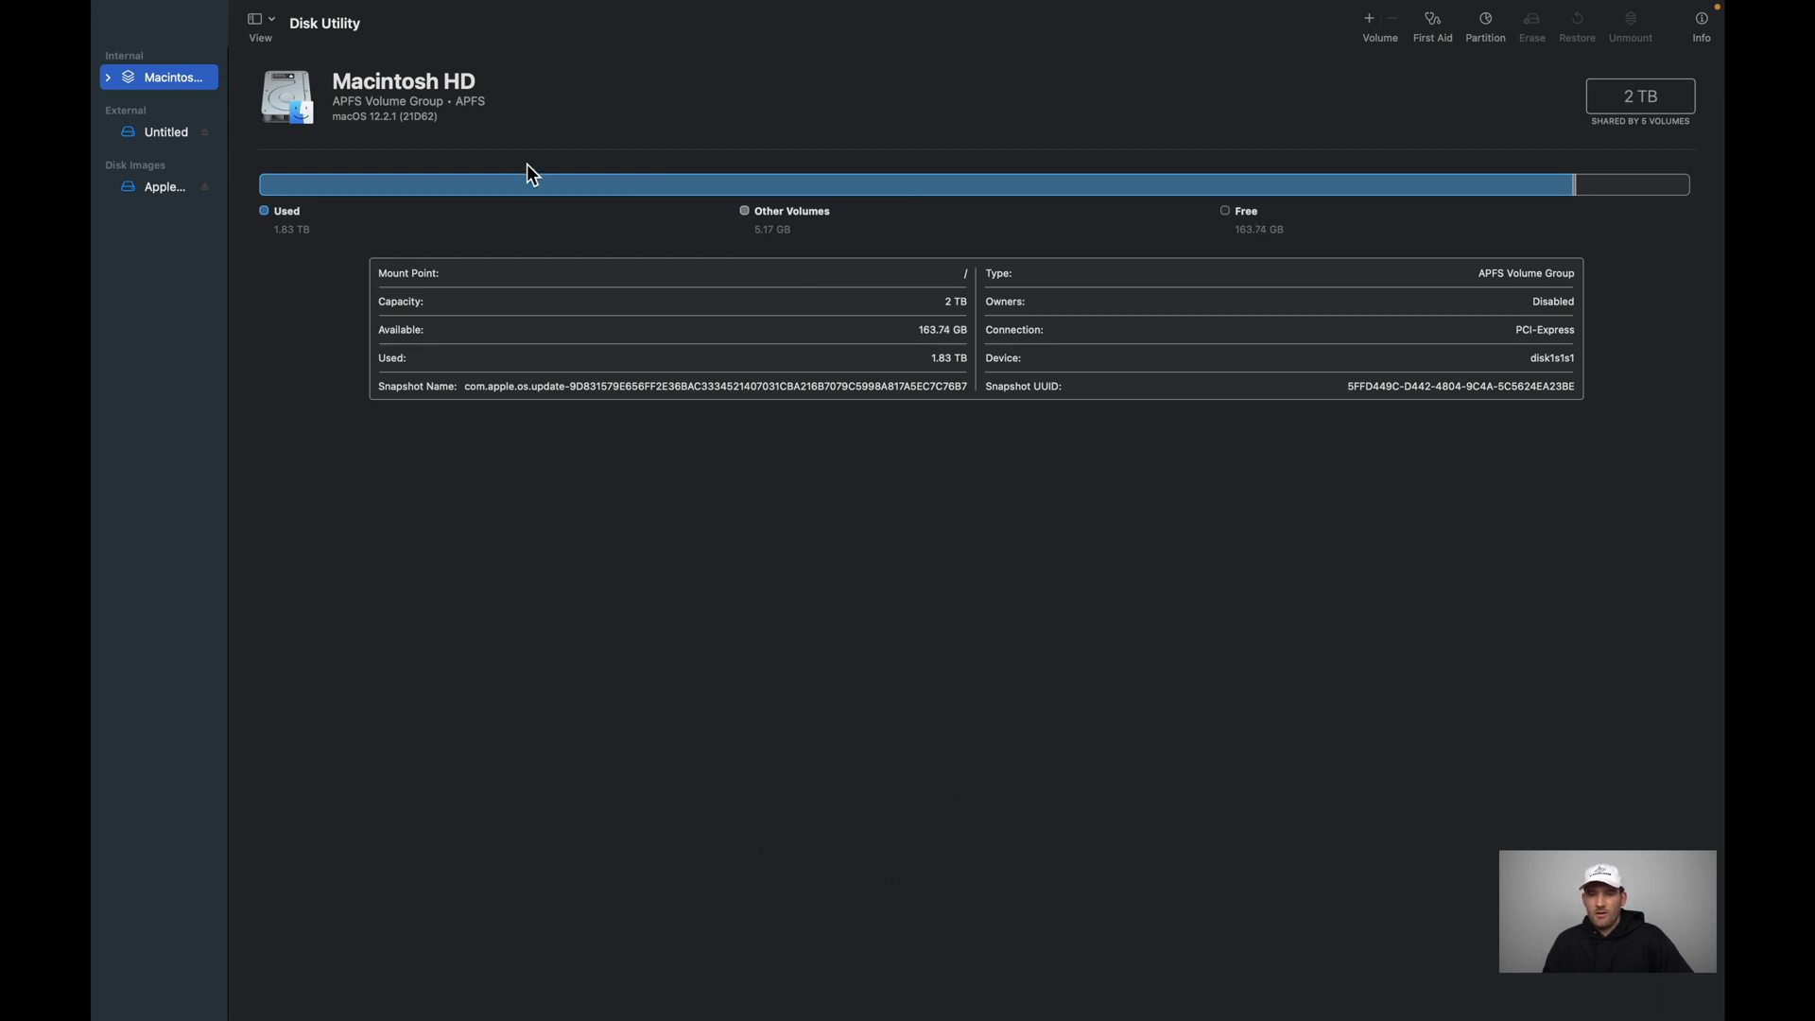
mouse_move(428, 119)
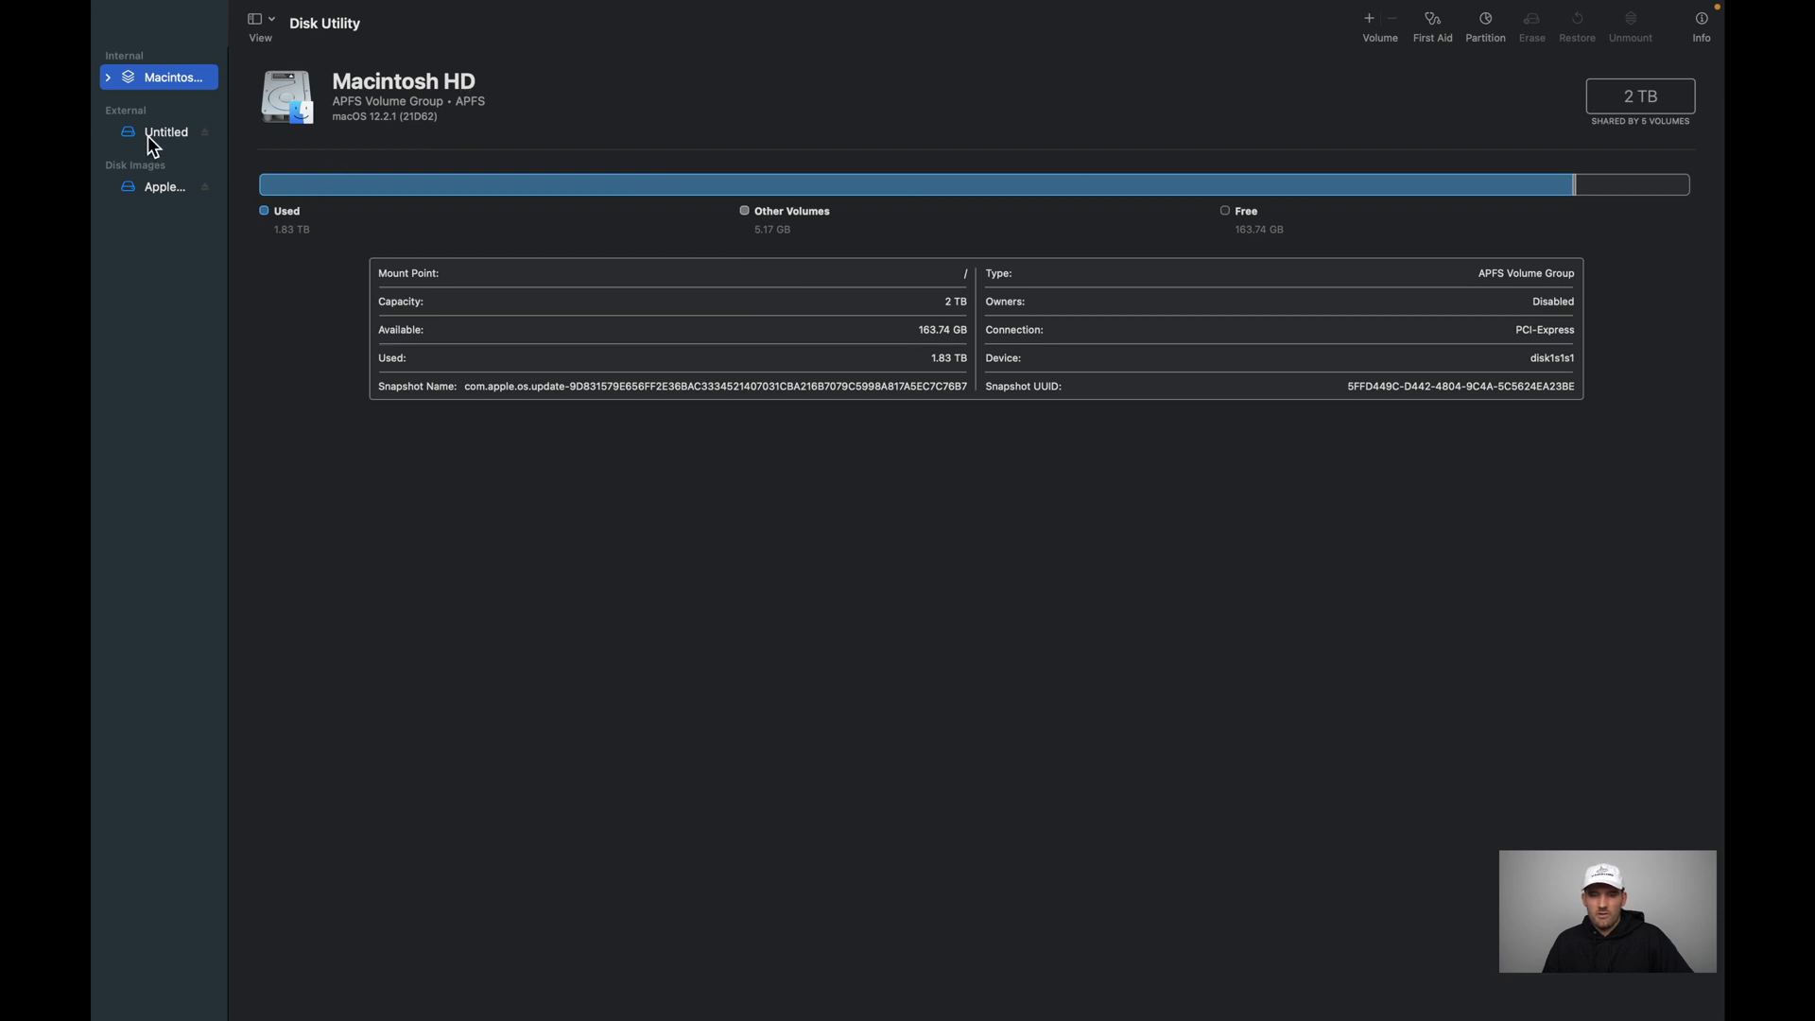
Switch Disk Utility's sidebar to Show All Devices instead of only volumes.
left_click(166, 133)
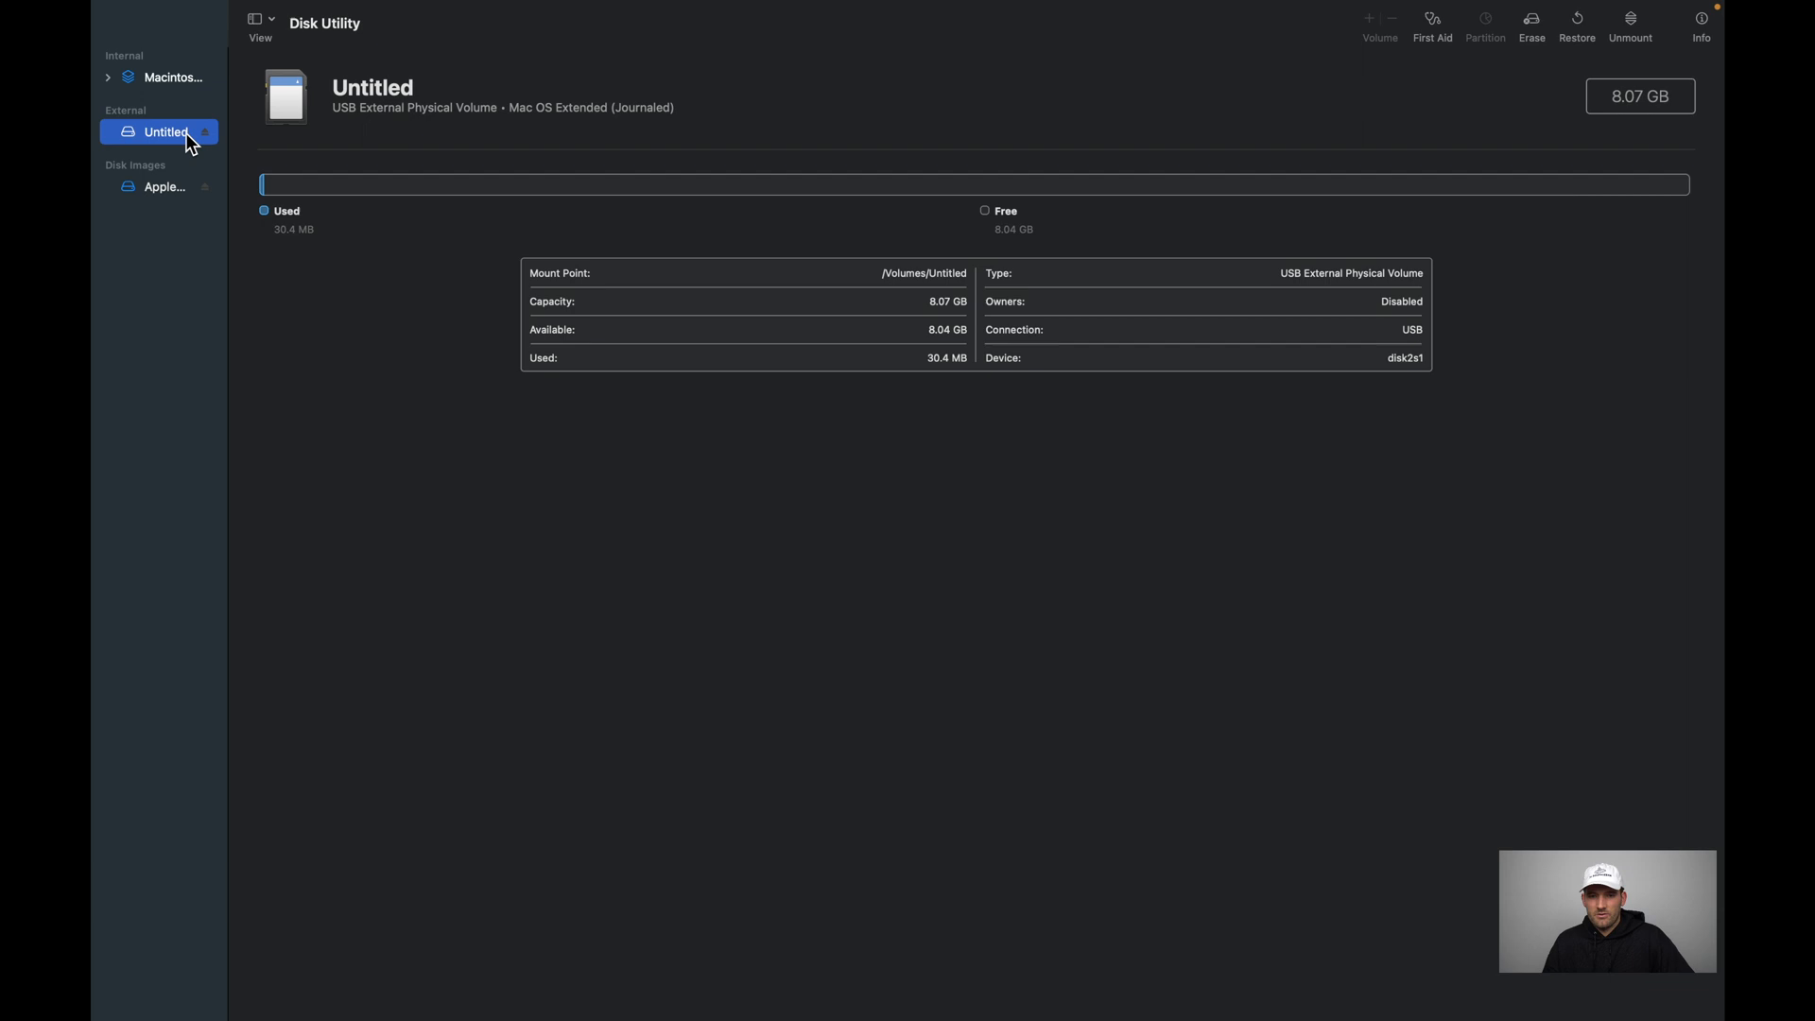
mouse_move(220, 73)
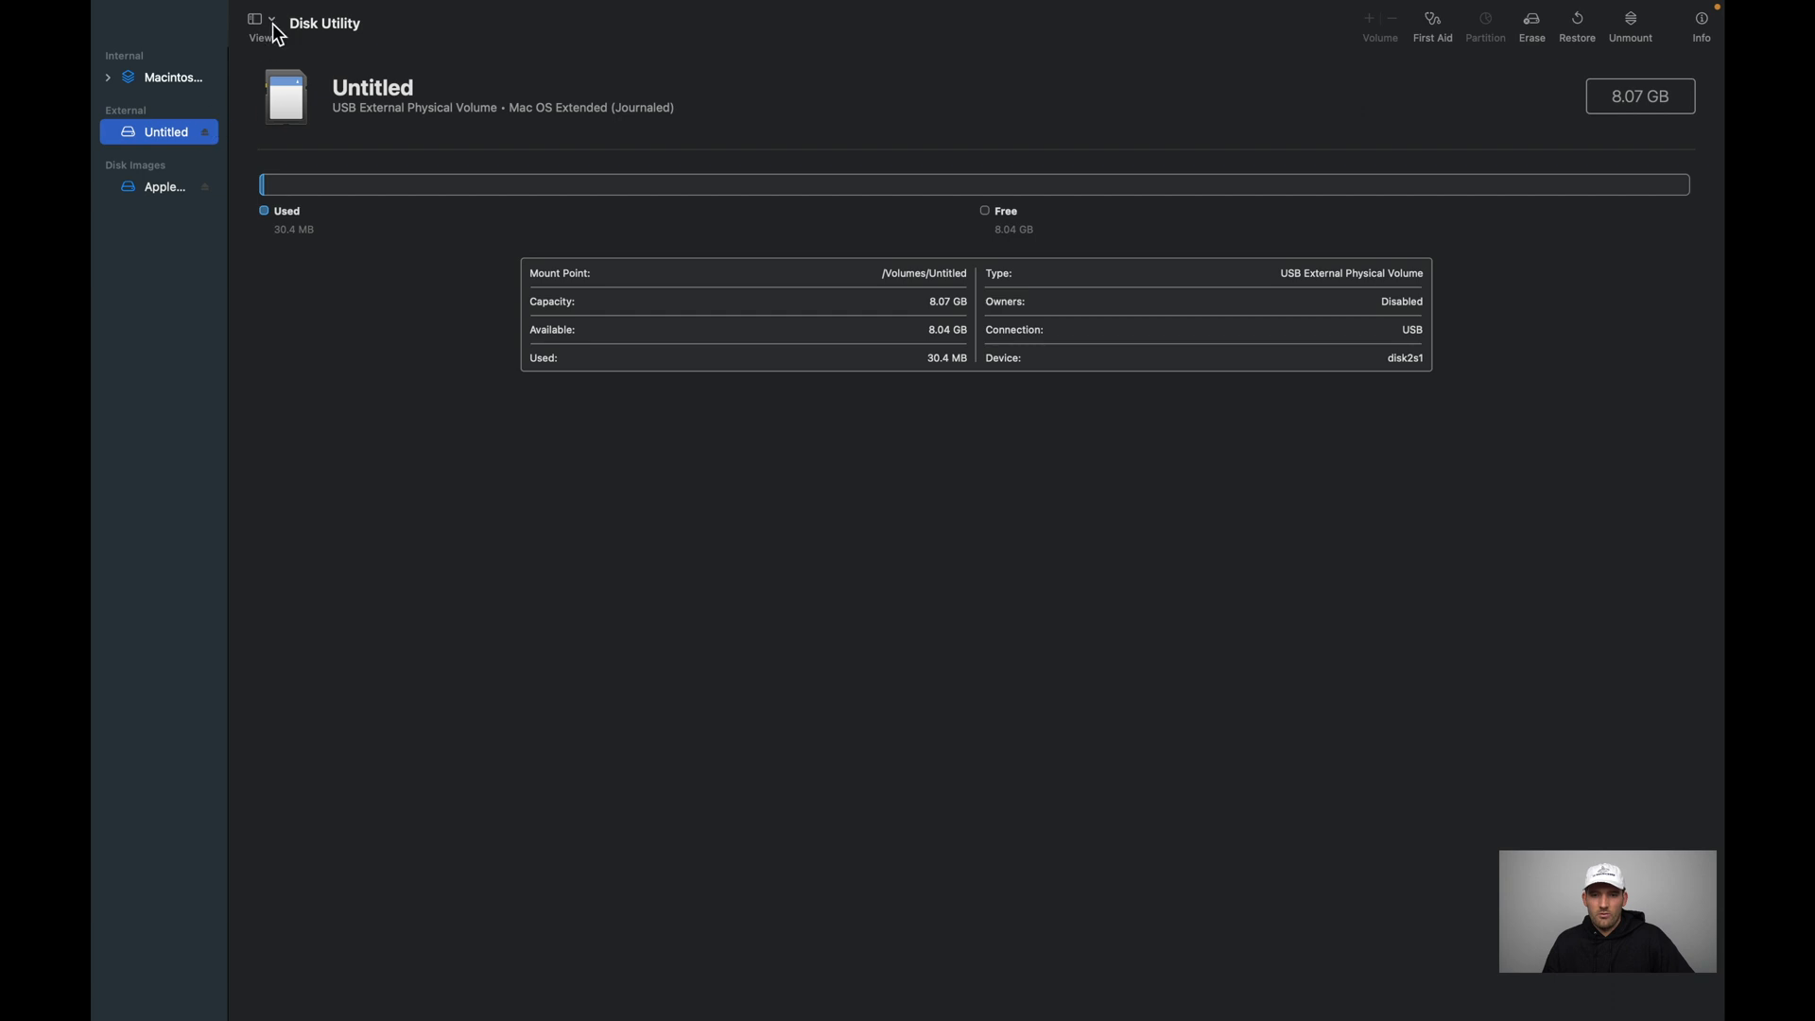
mouse_move(255, 24)
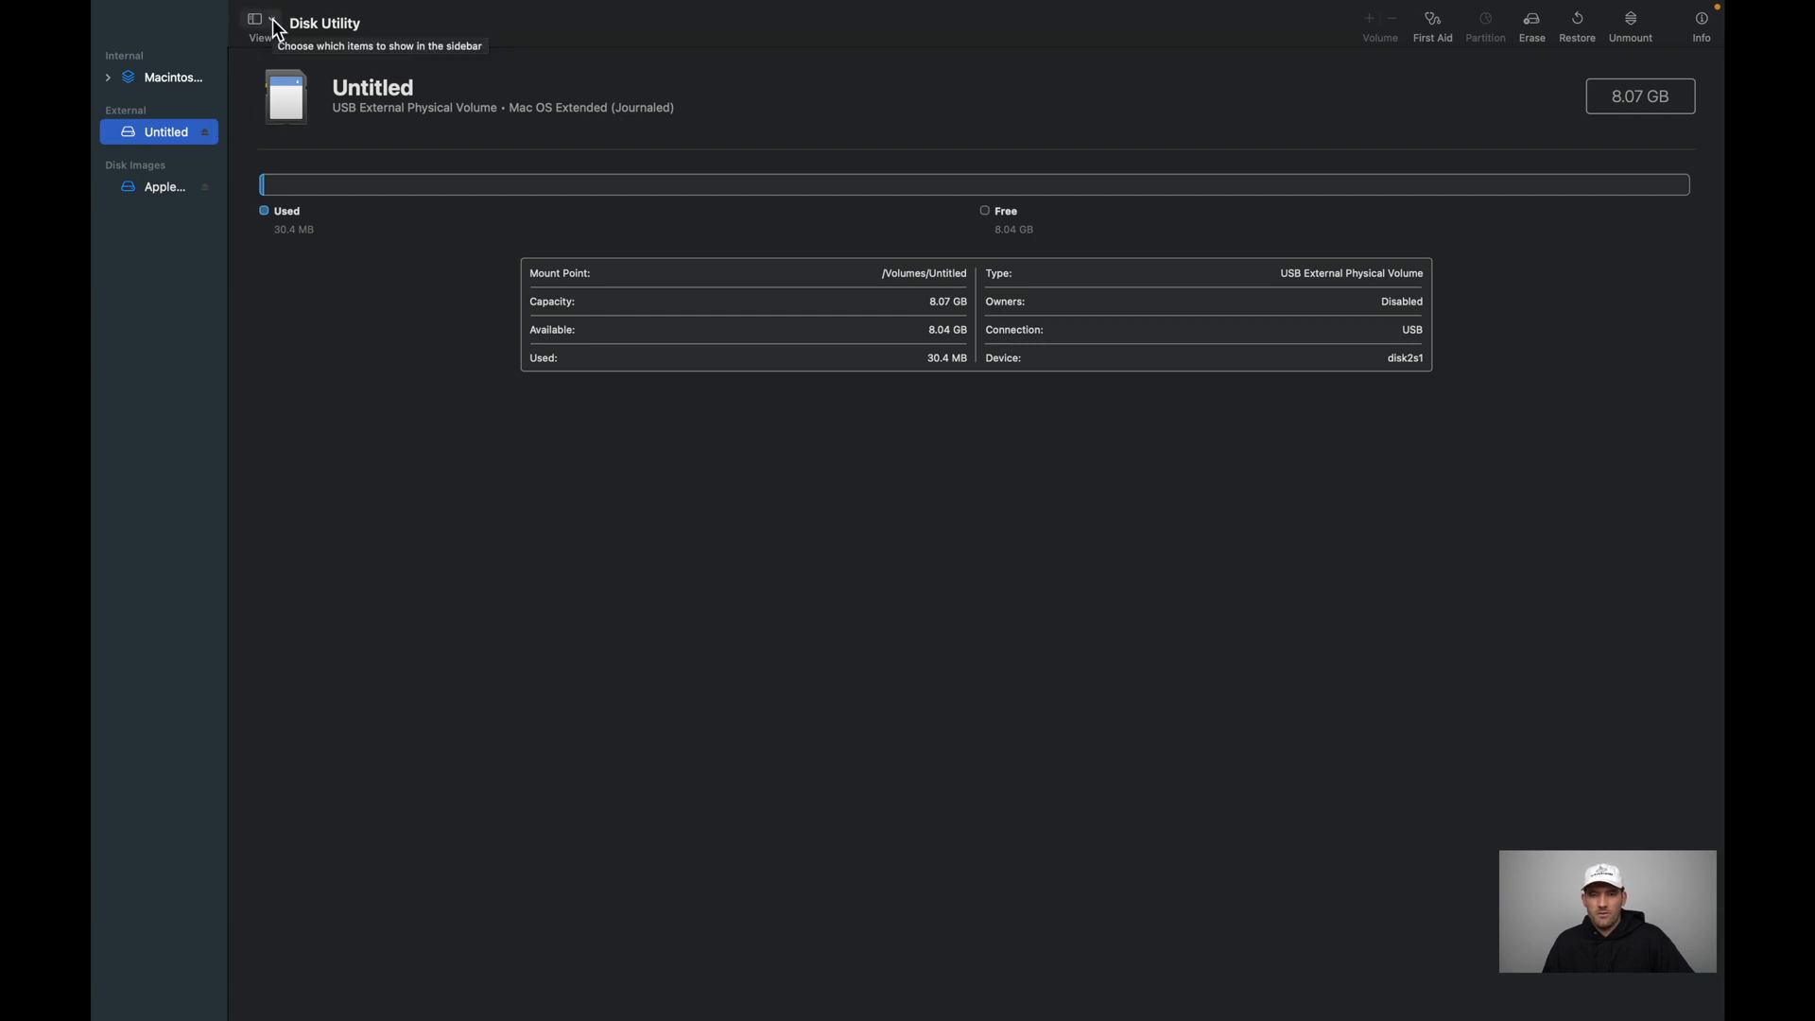
left_click(261, 21)
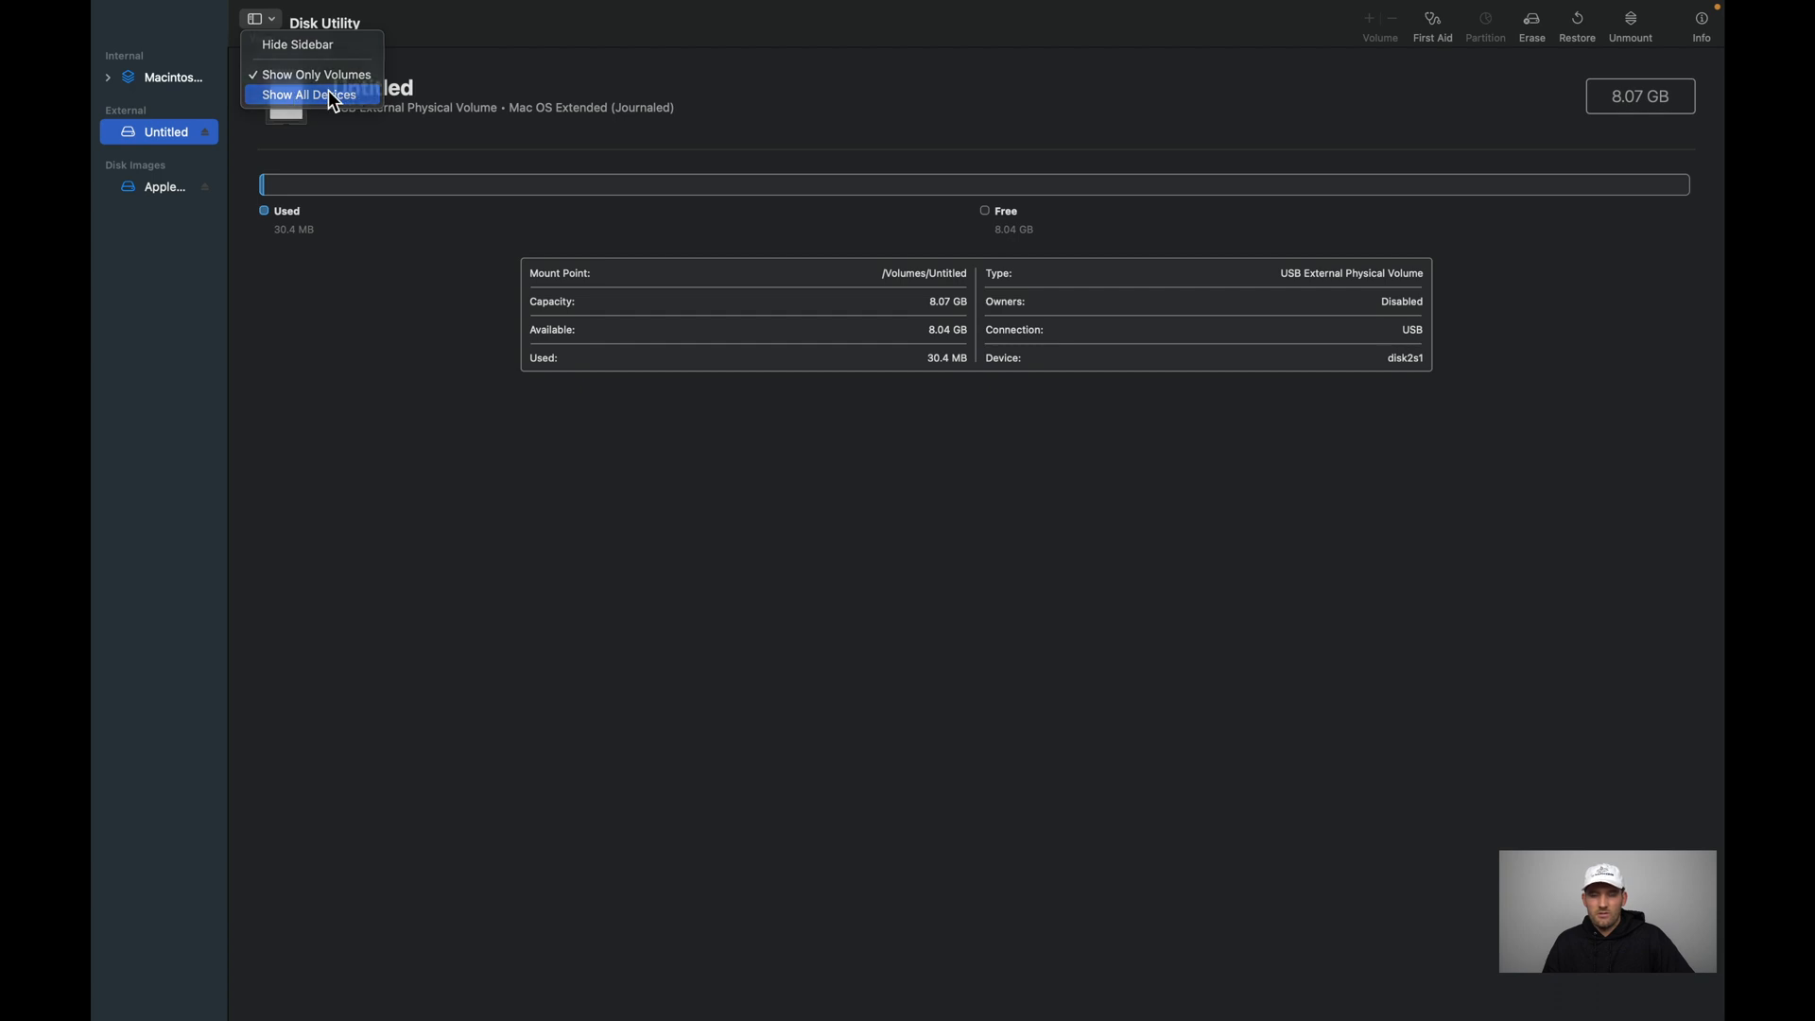
left_click(314, 95)
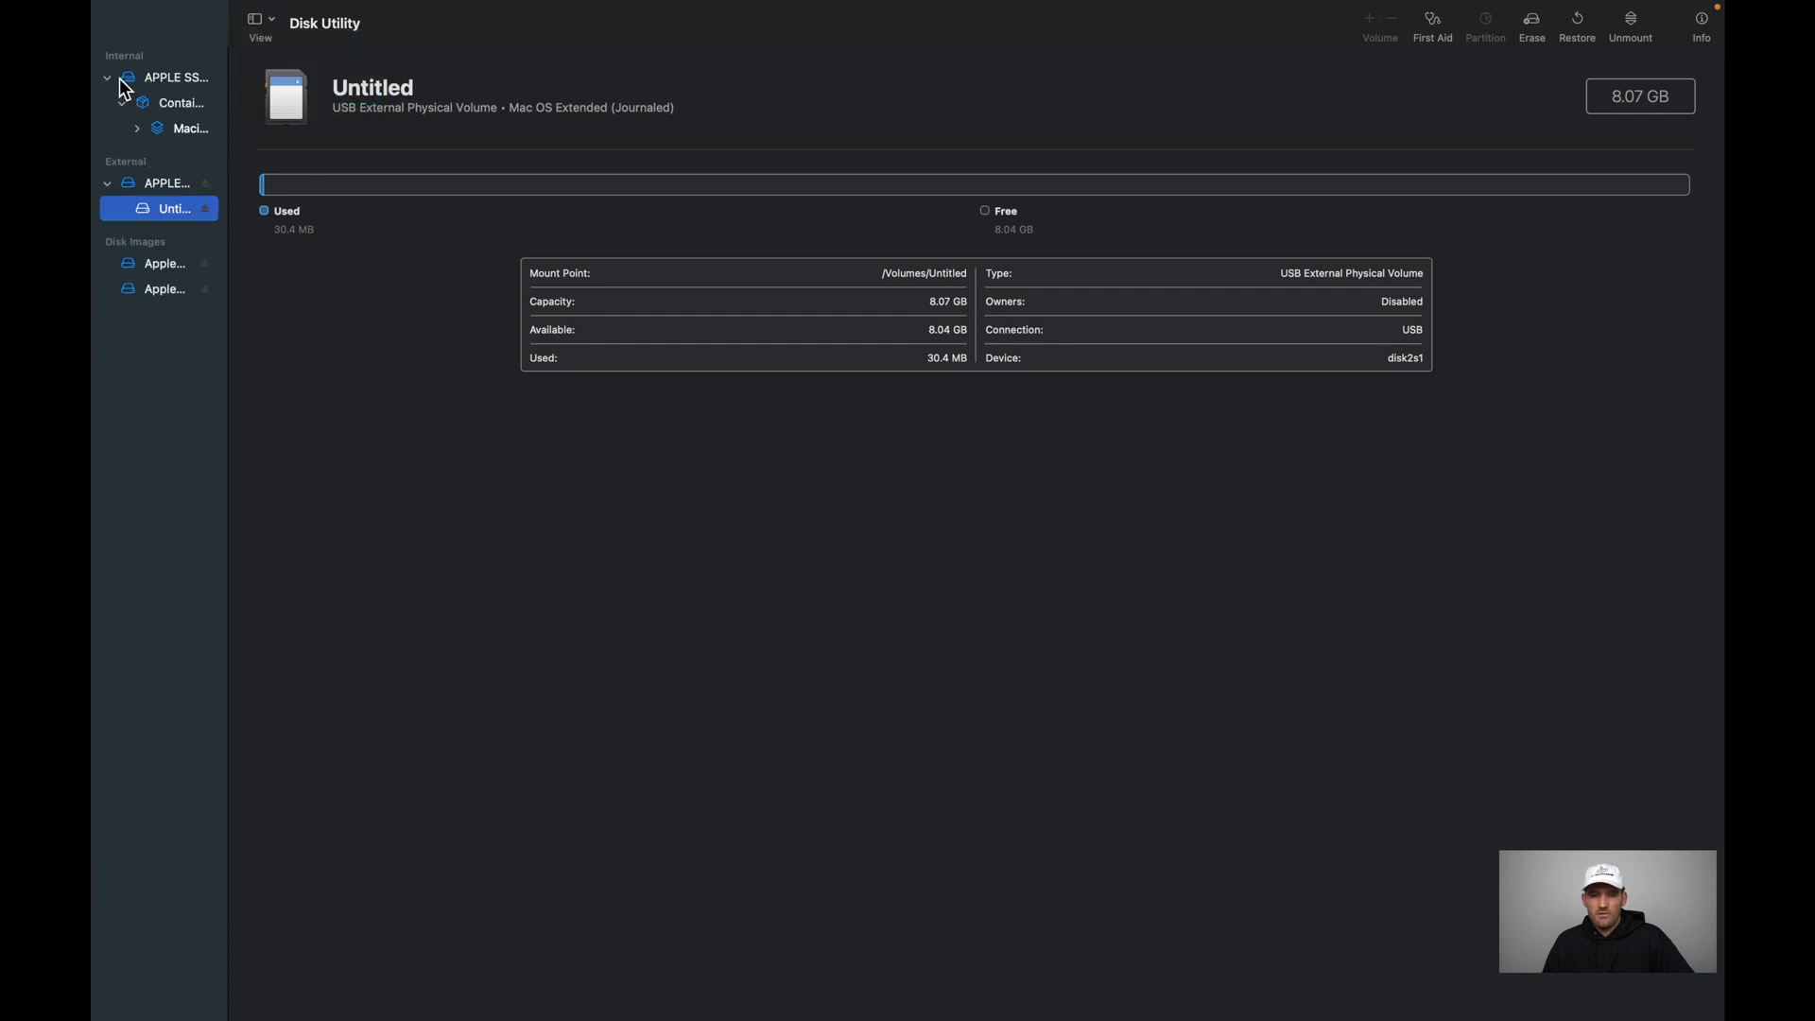
Collapse the internal SSD and select the whole APPLE SD Card Reader Media disk.
left_click(110, 76)
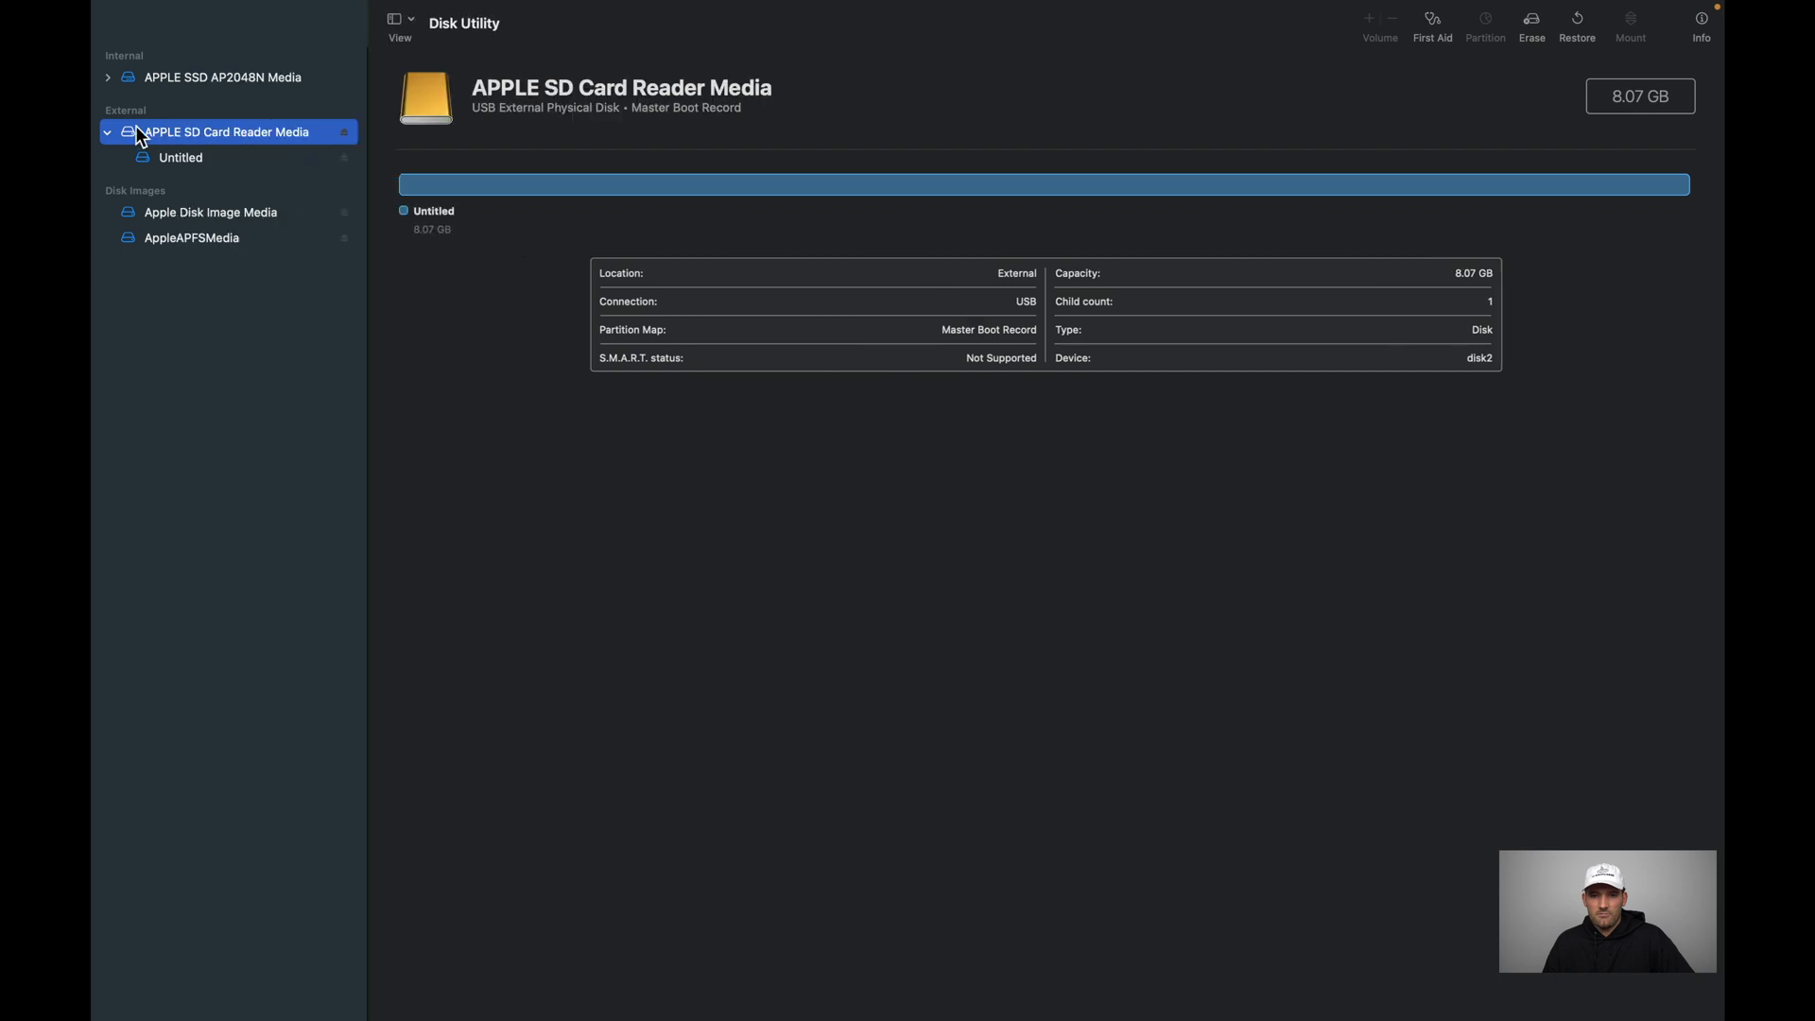
mouse_move(174, 140)
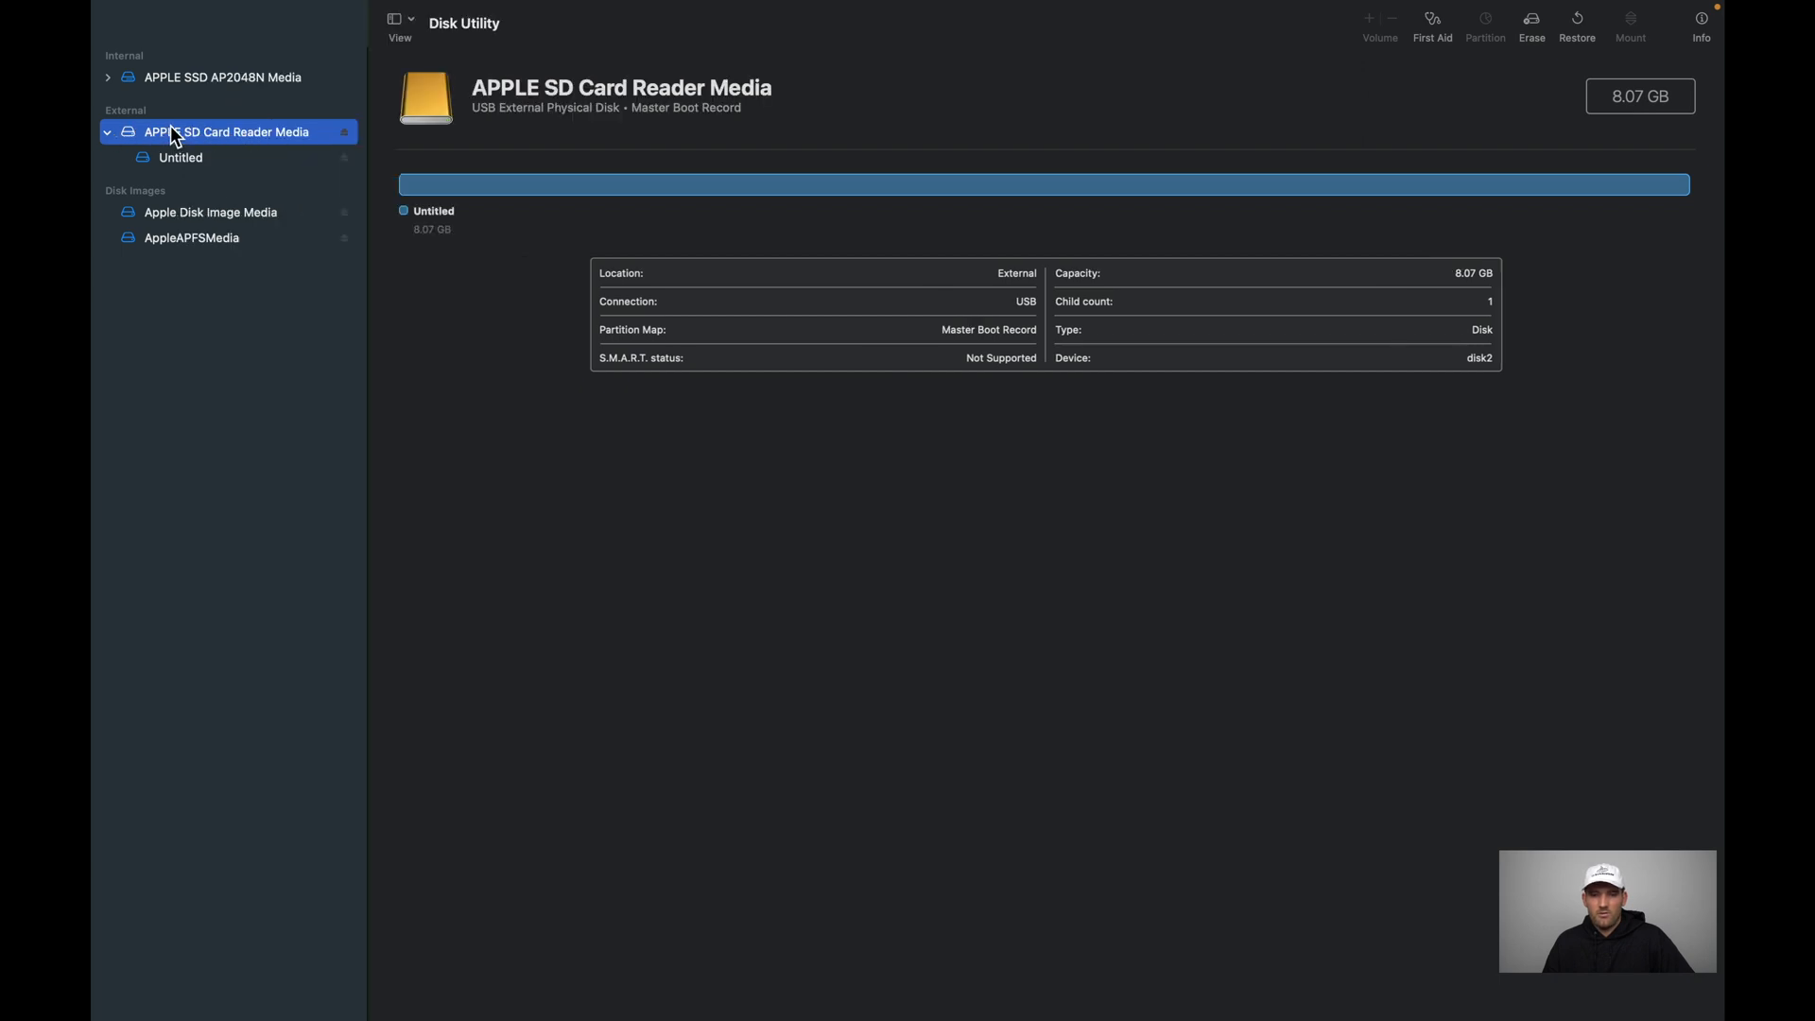
left_click(180, 157)
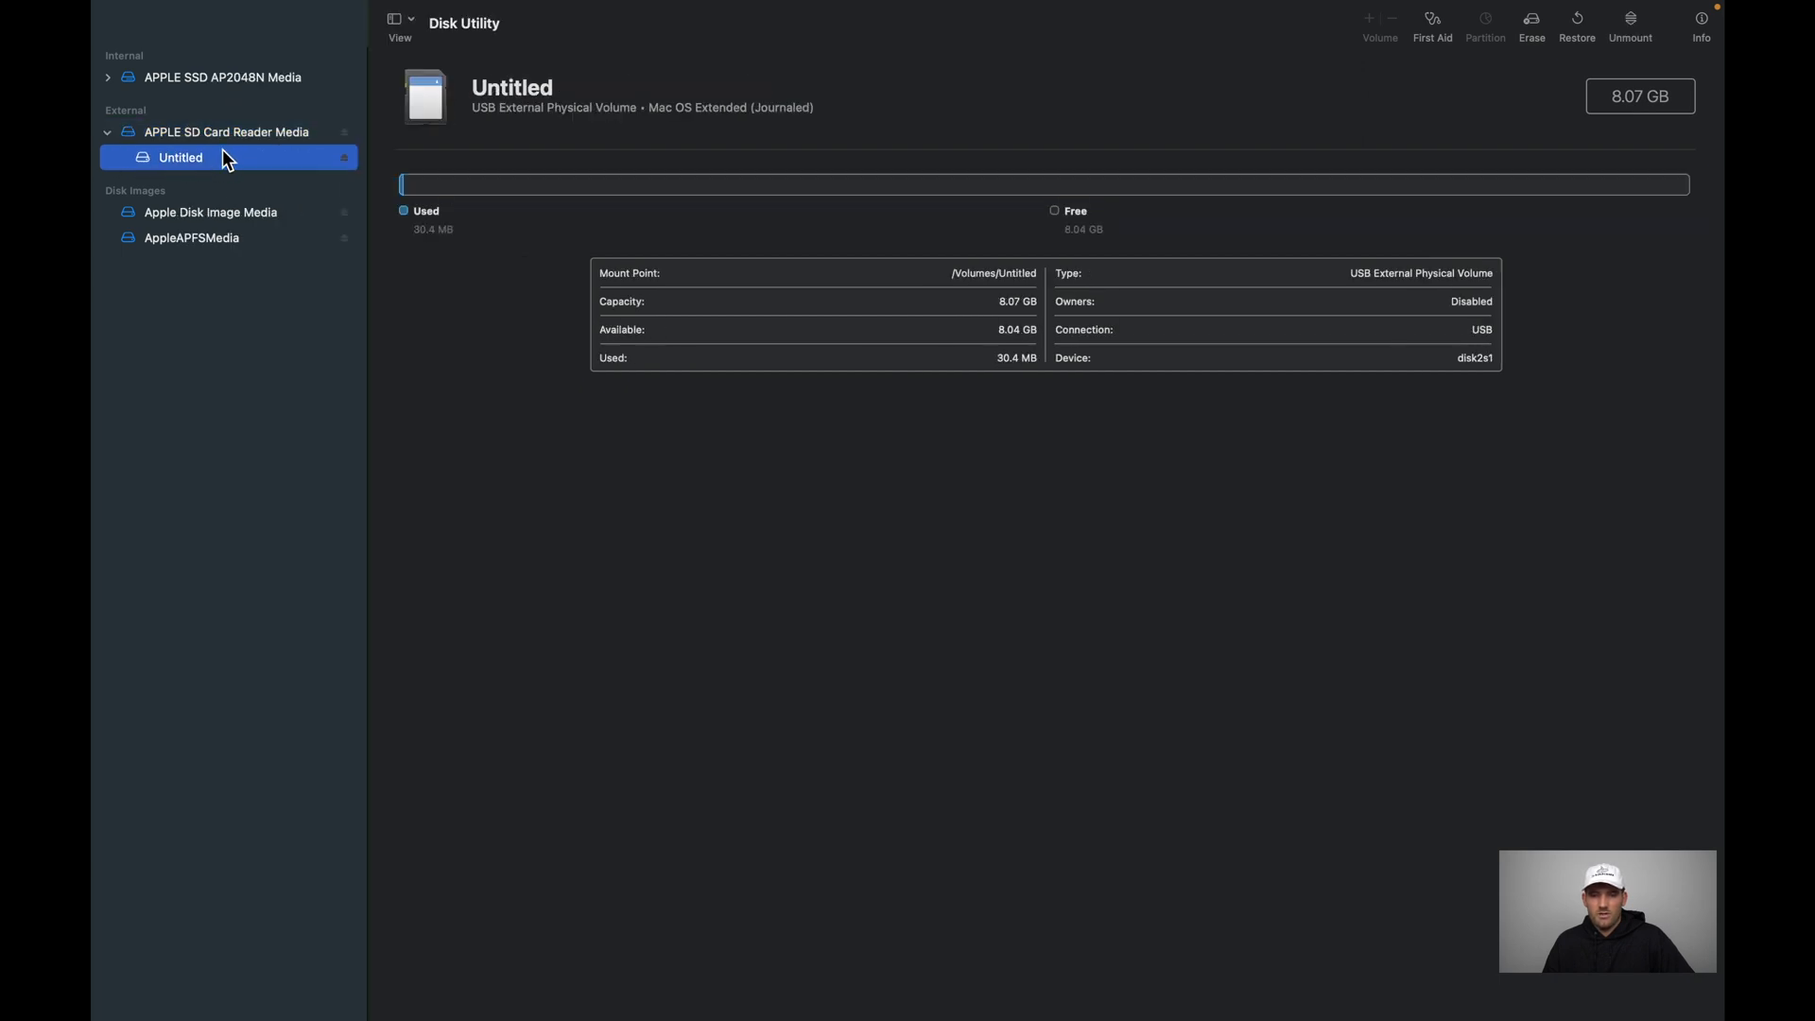
left_click(225, 133)
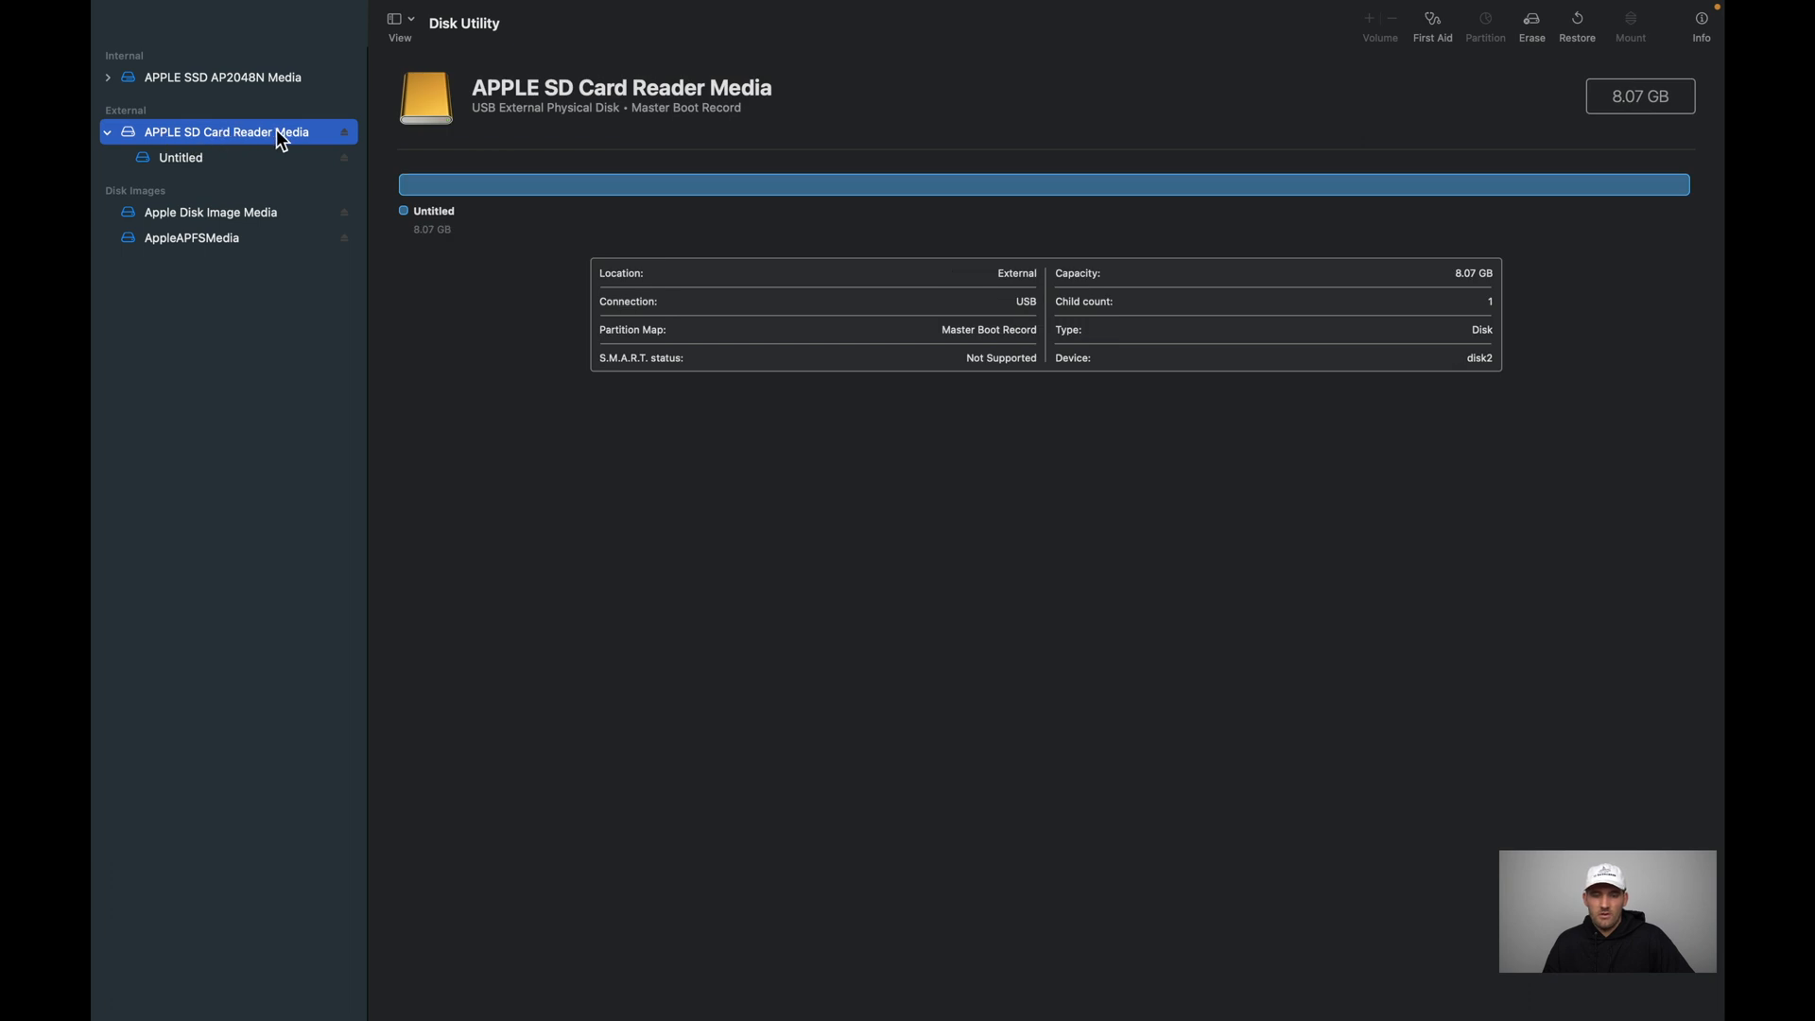
mouse_move(159, 136)
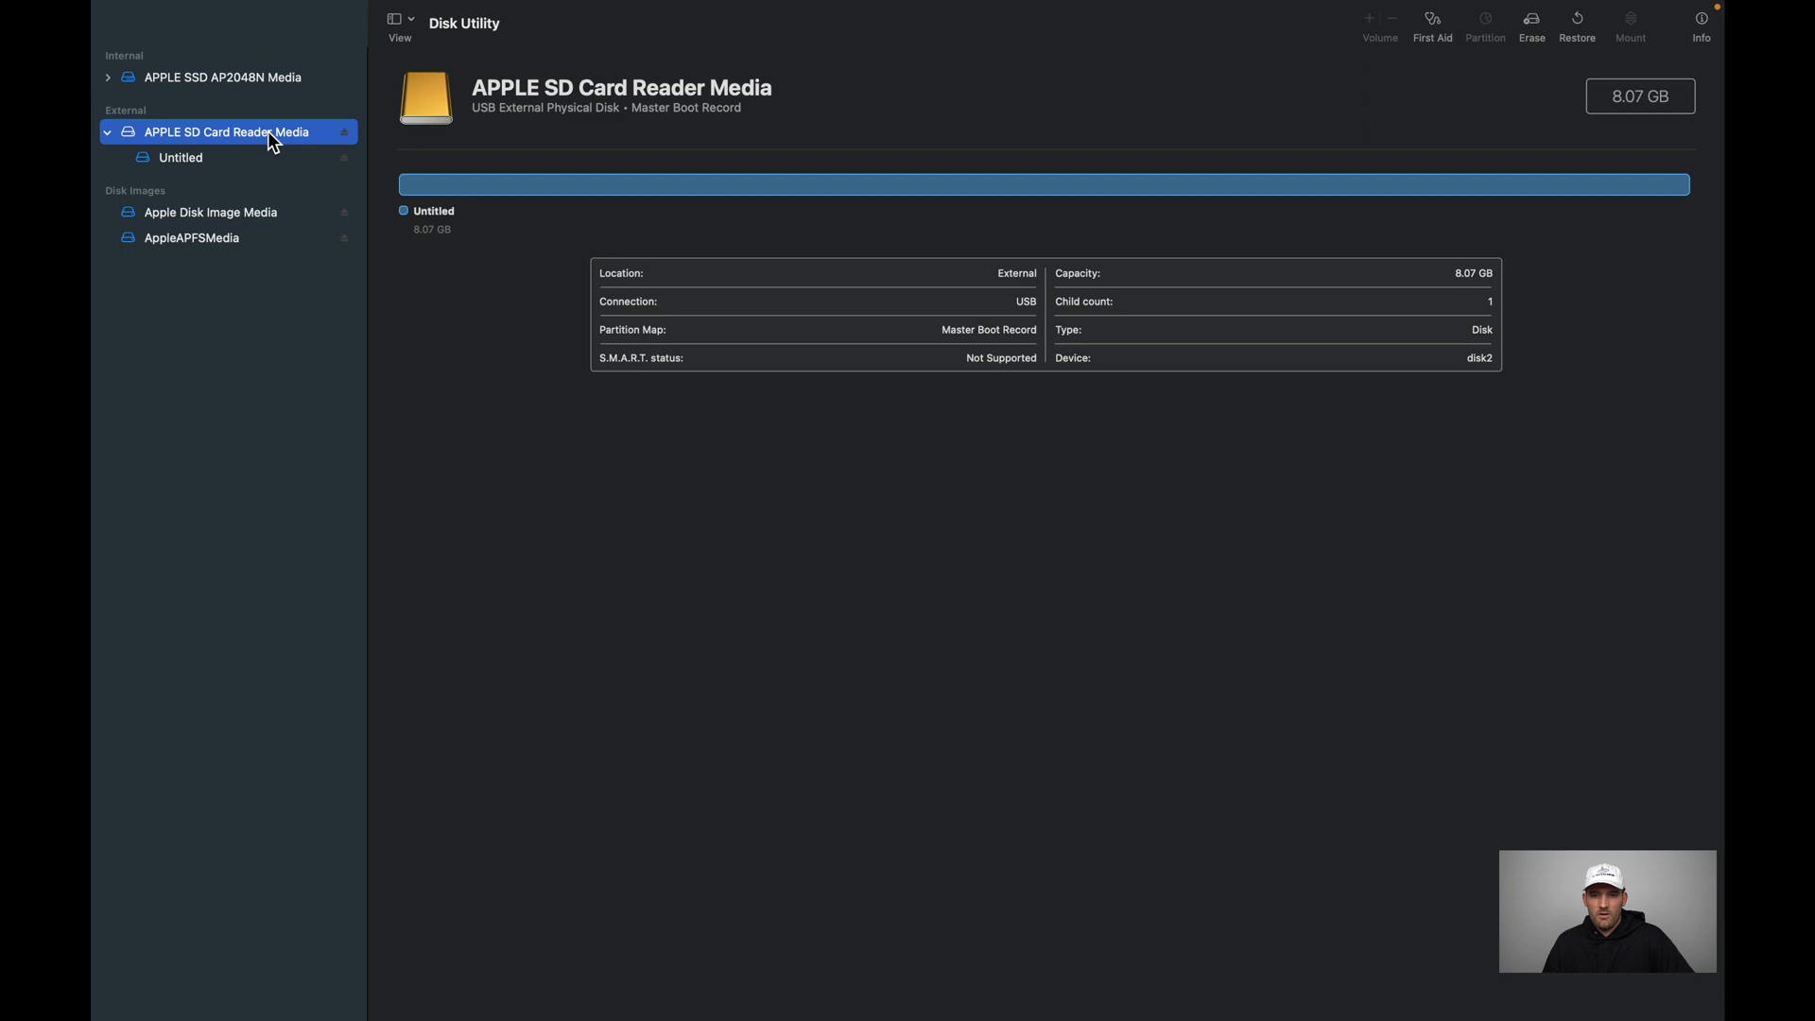
mouse_move(1263, 145)
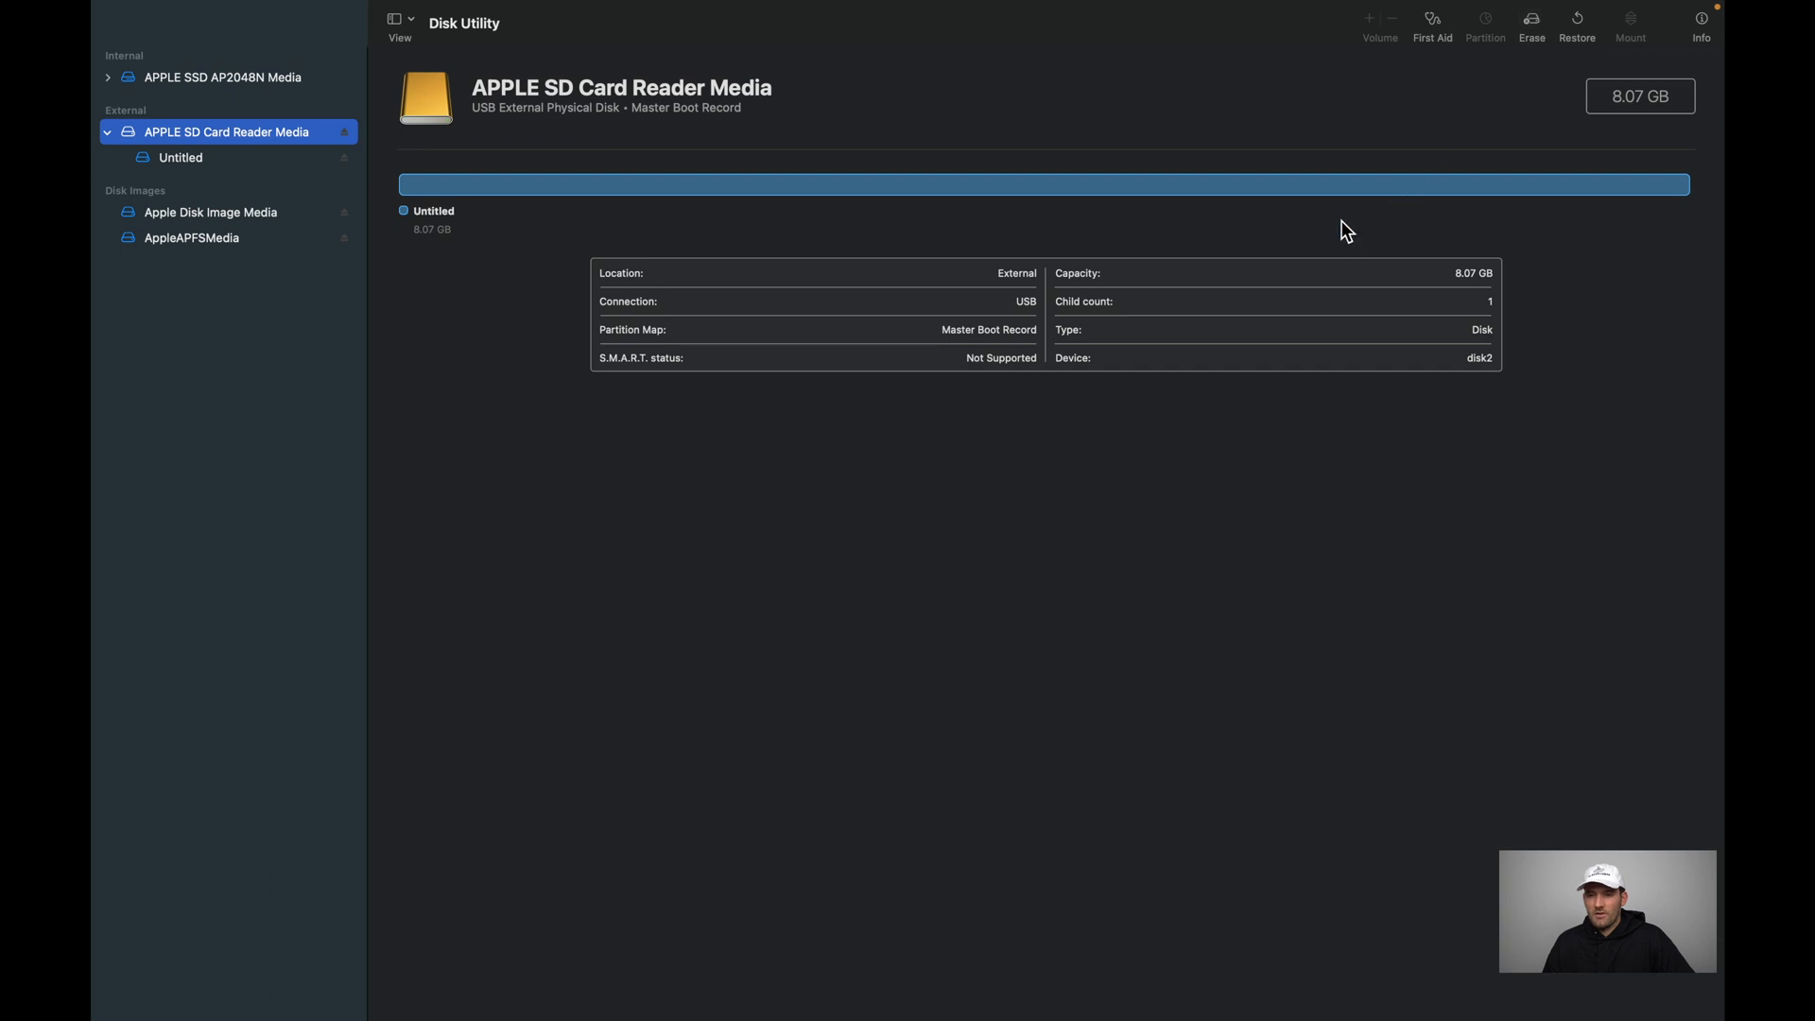
mouse_move(1517, 60)
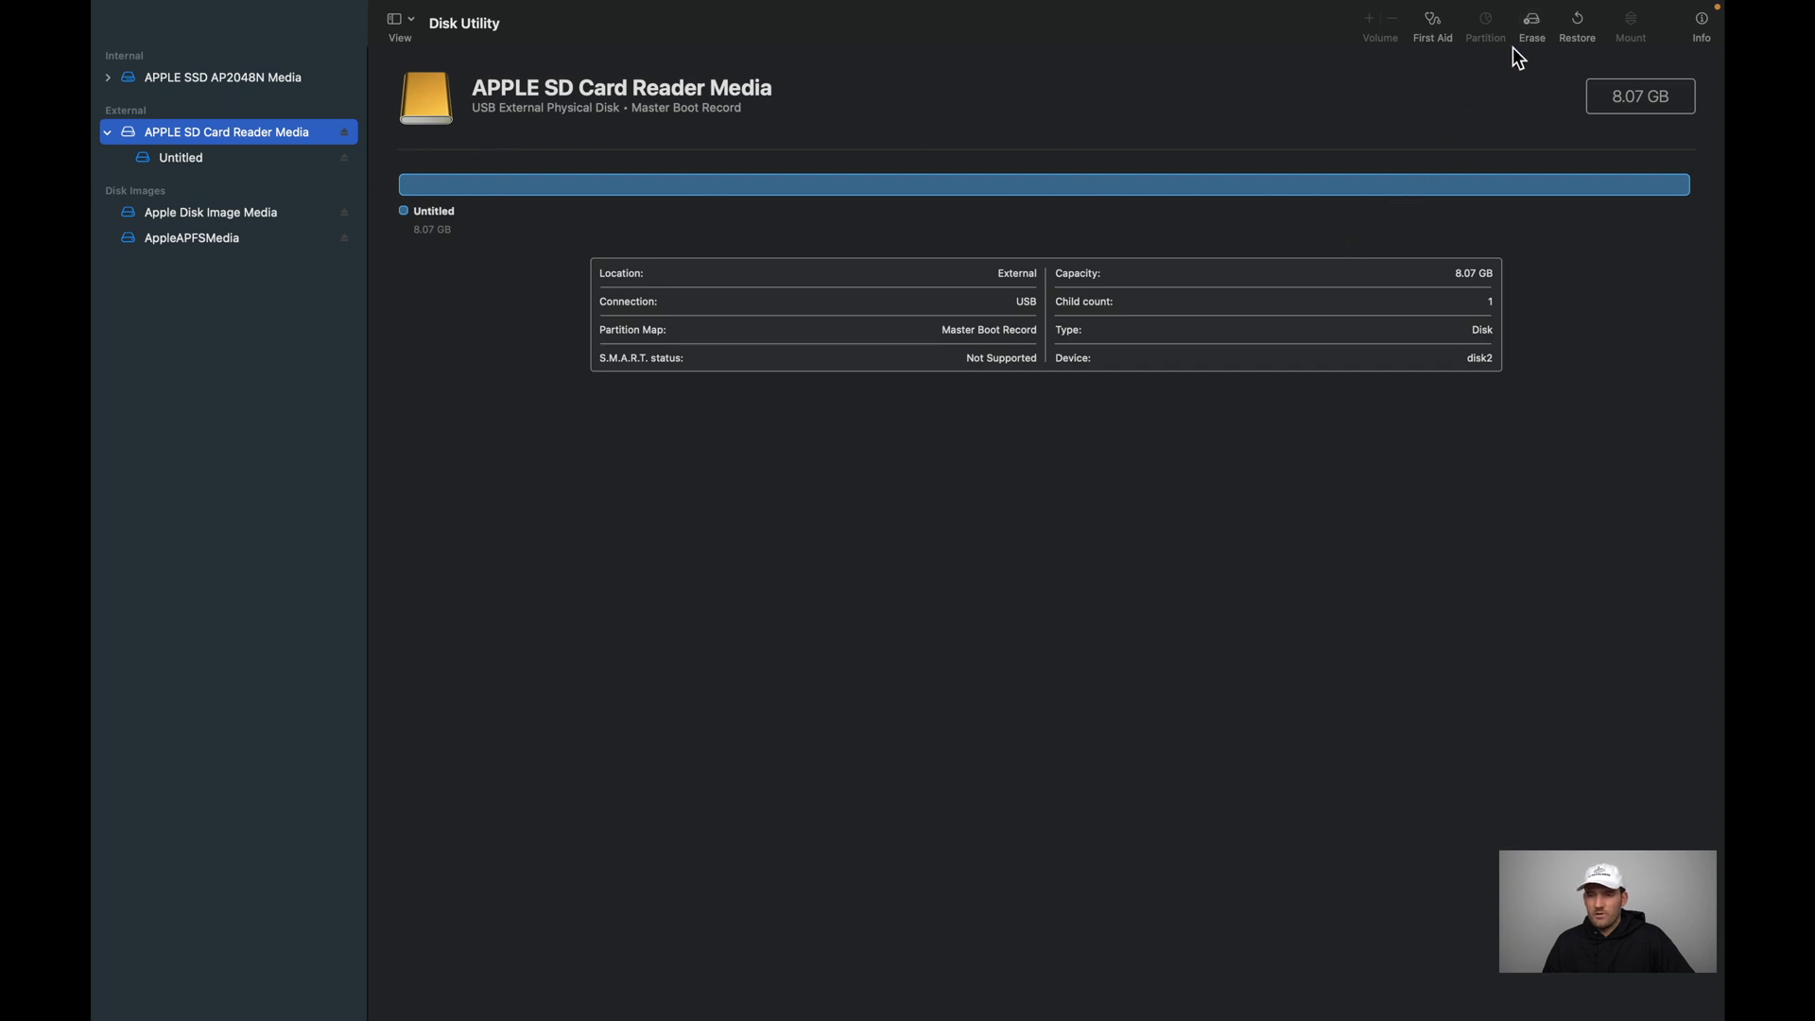
Start erasing the SD card and name the new volume ENDER 3 MEM.
left_click(1532, 17)
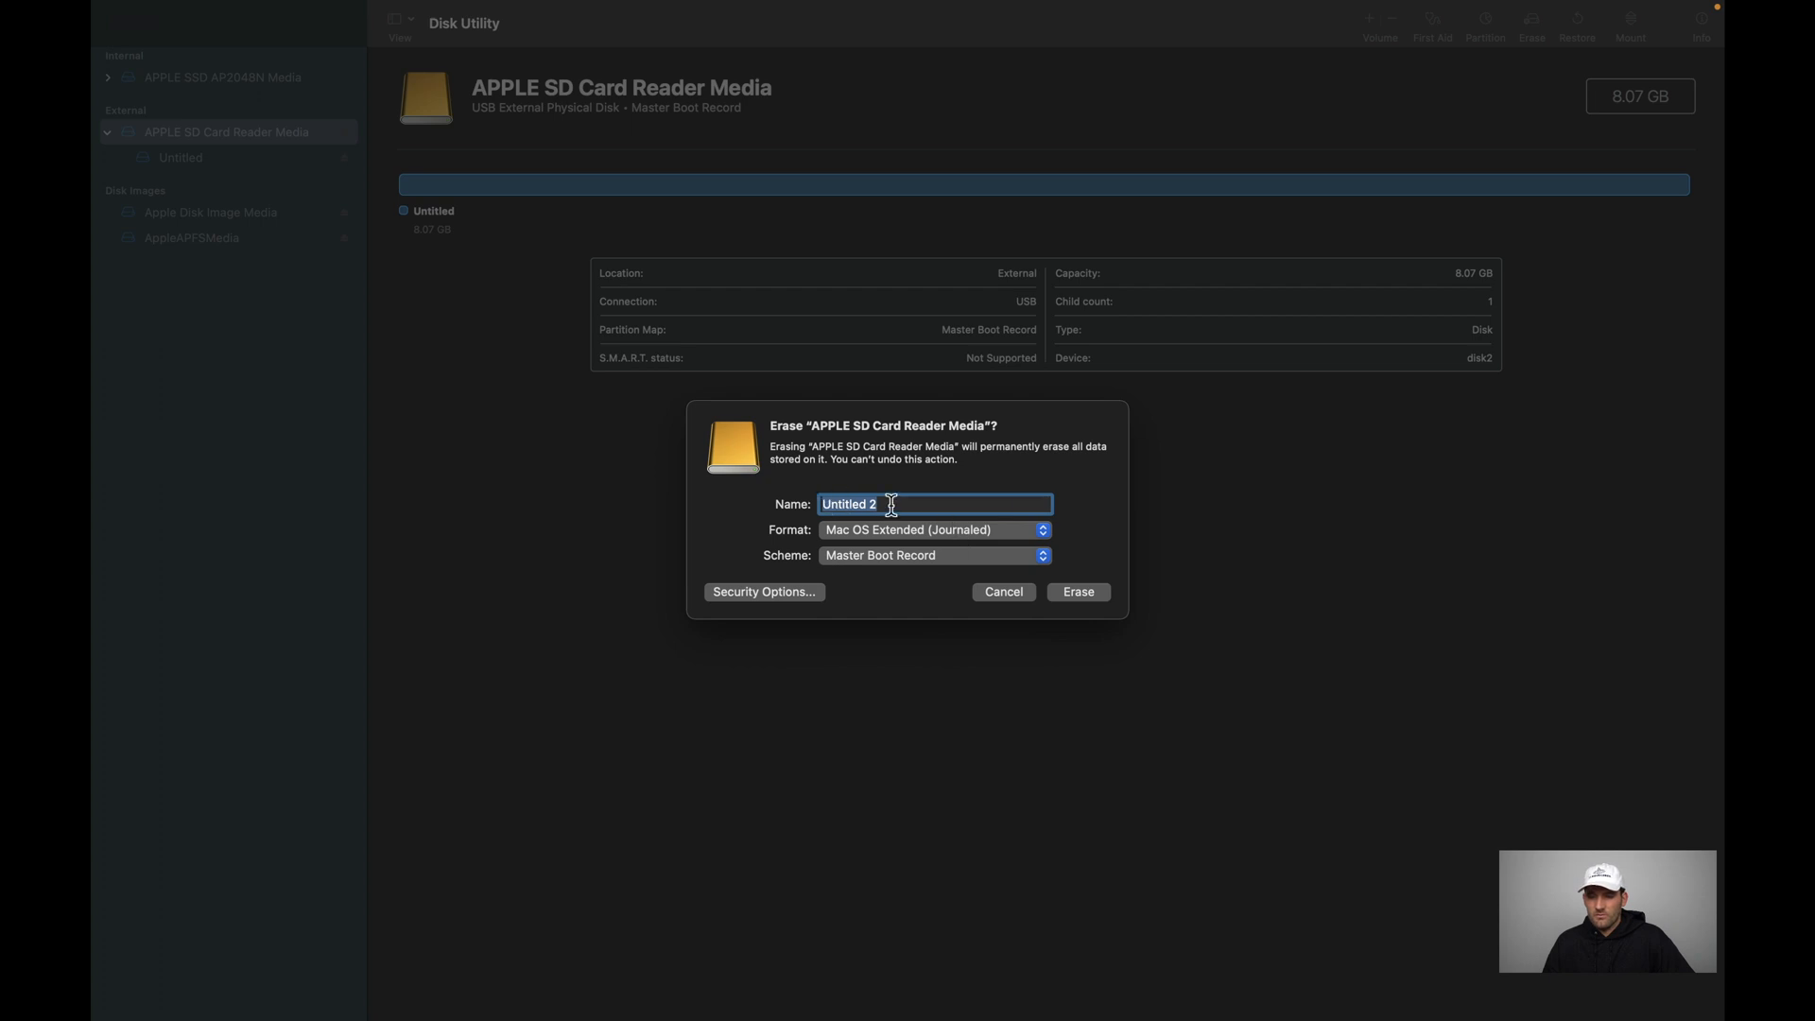
type("Untitled")
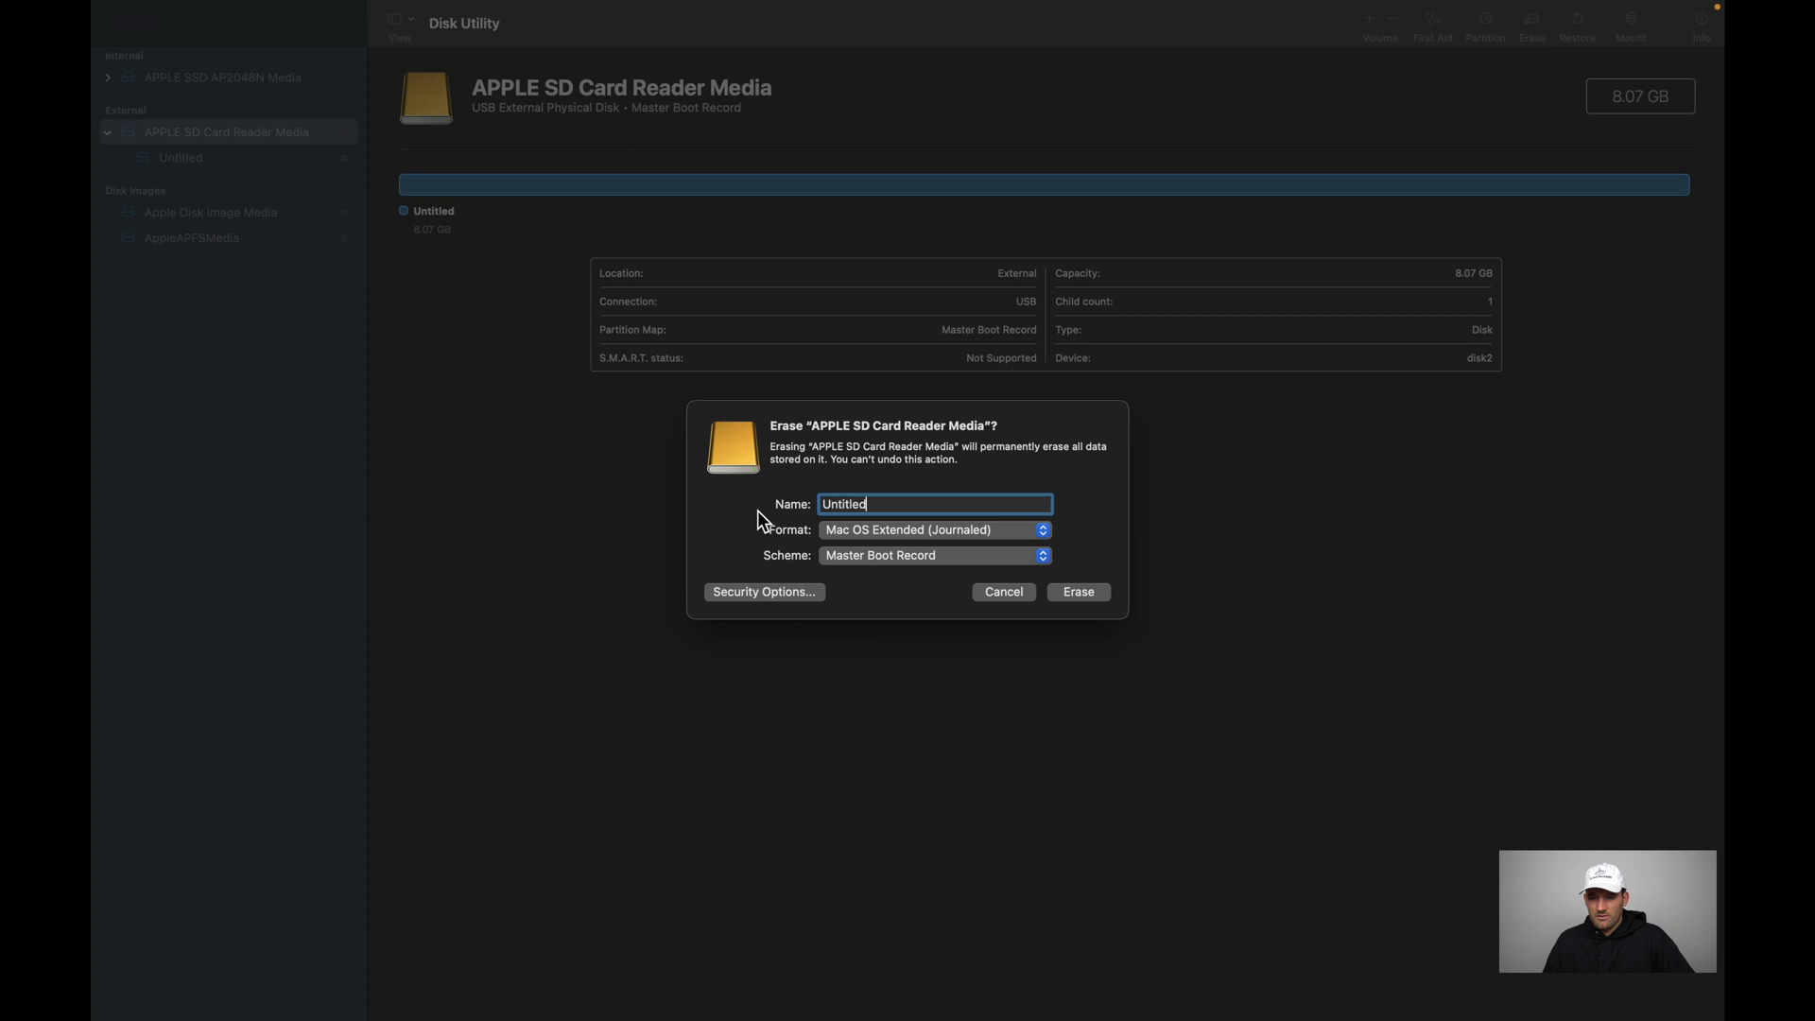
type("E")
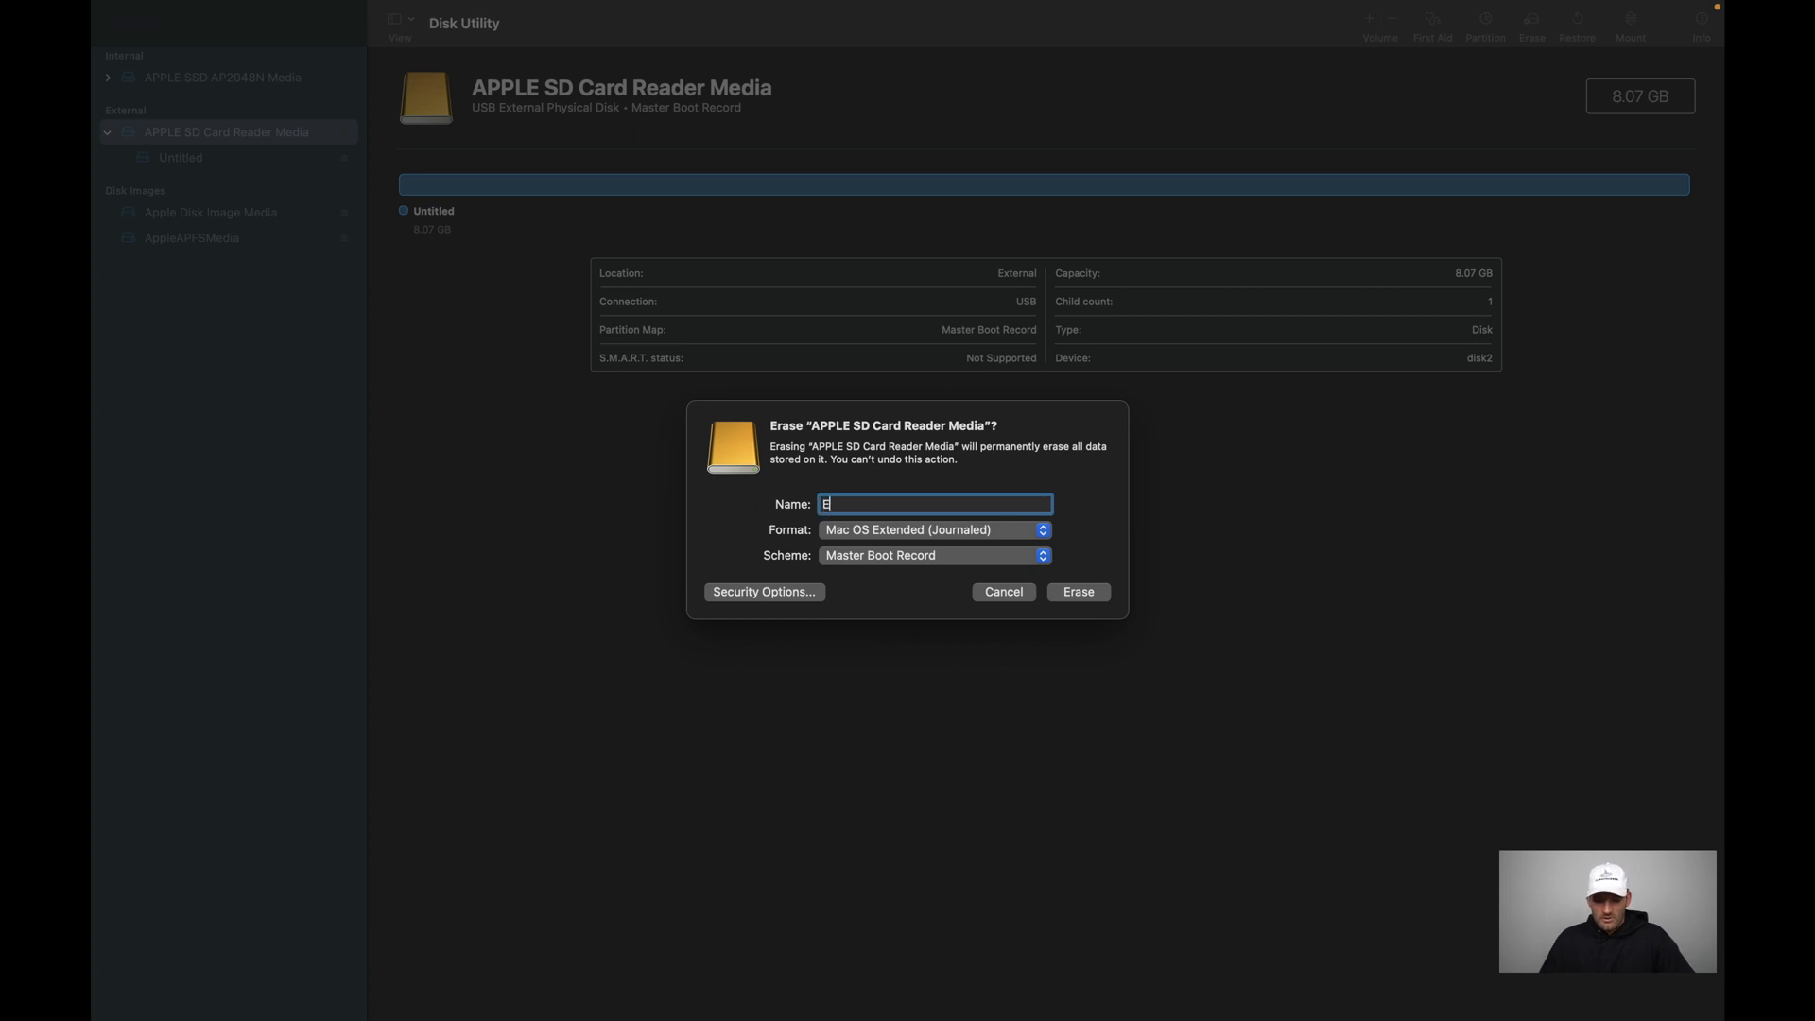
type("nder 3 Memory")
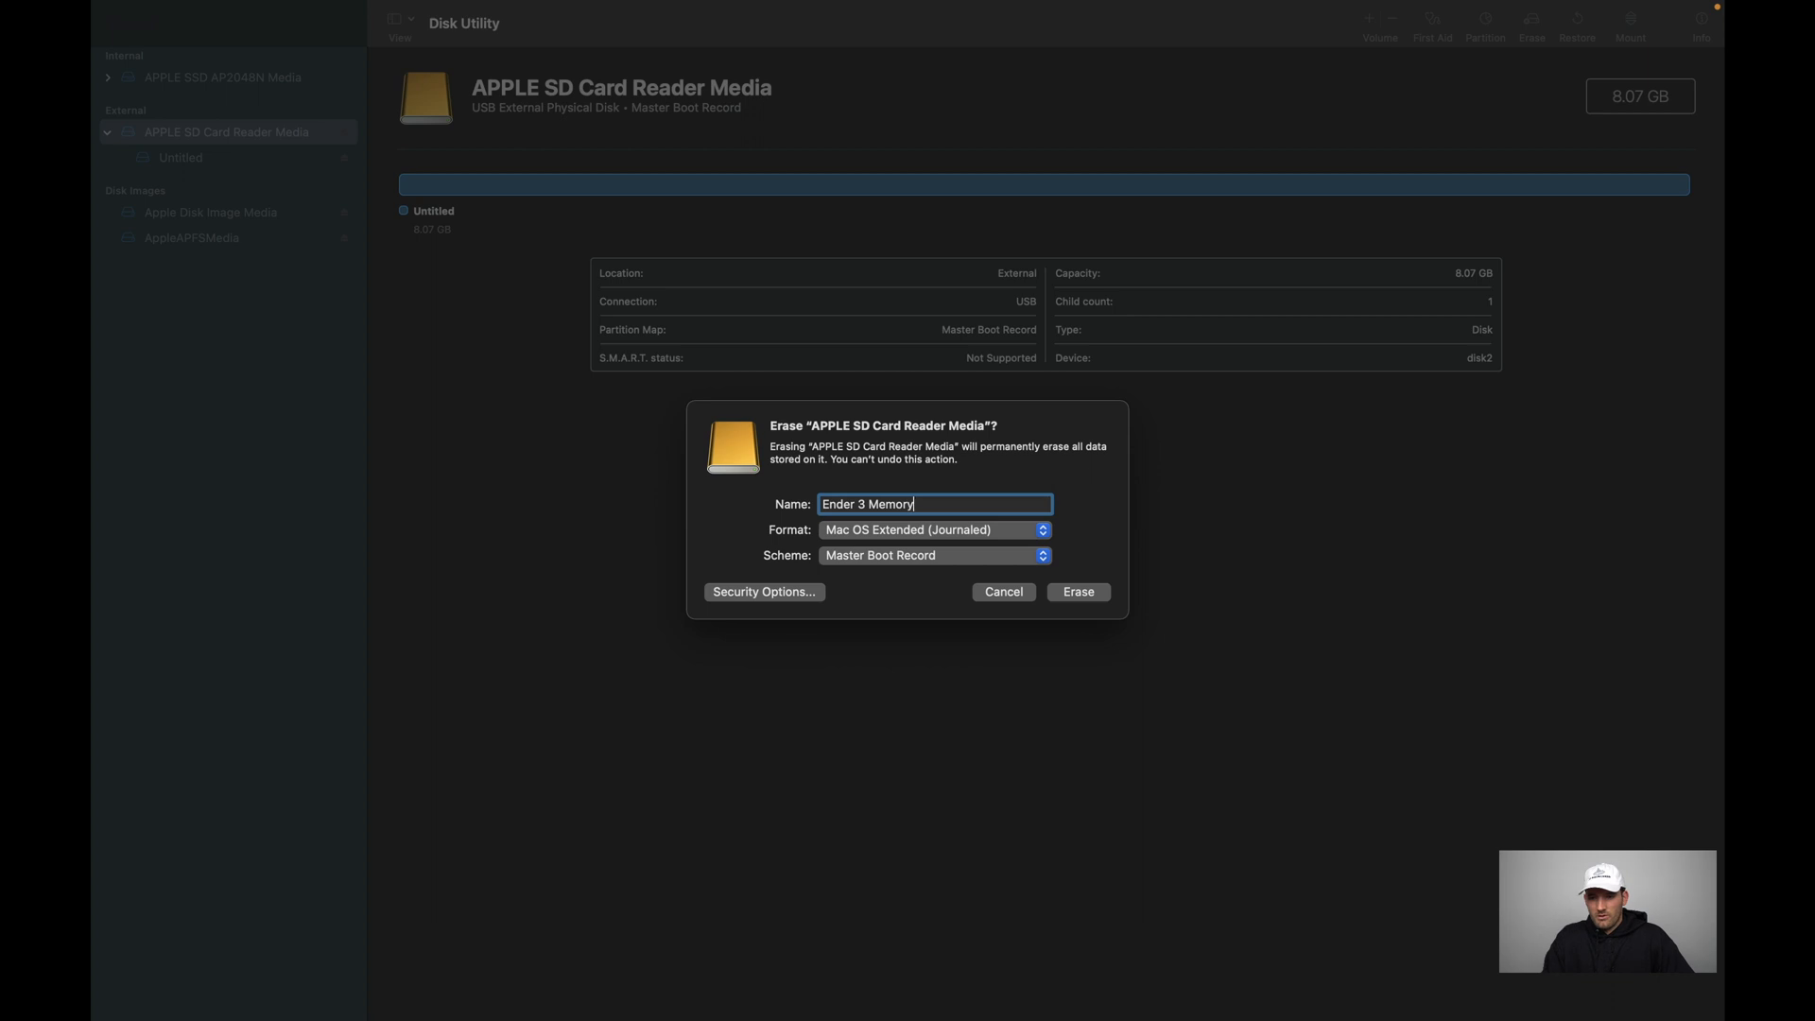
mouse_move(1030, 541)
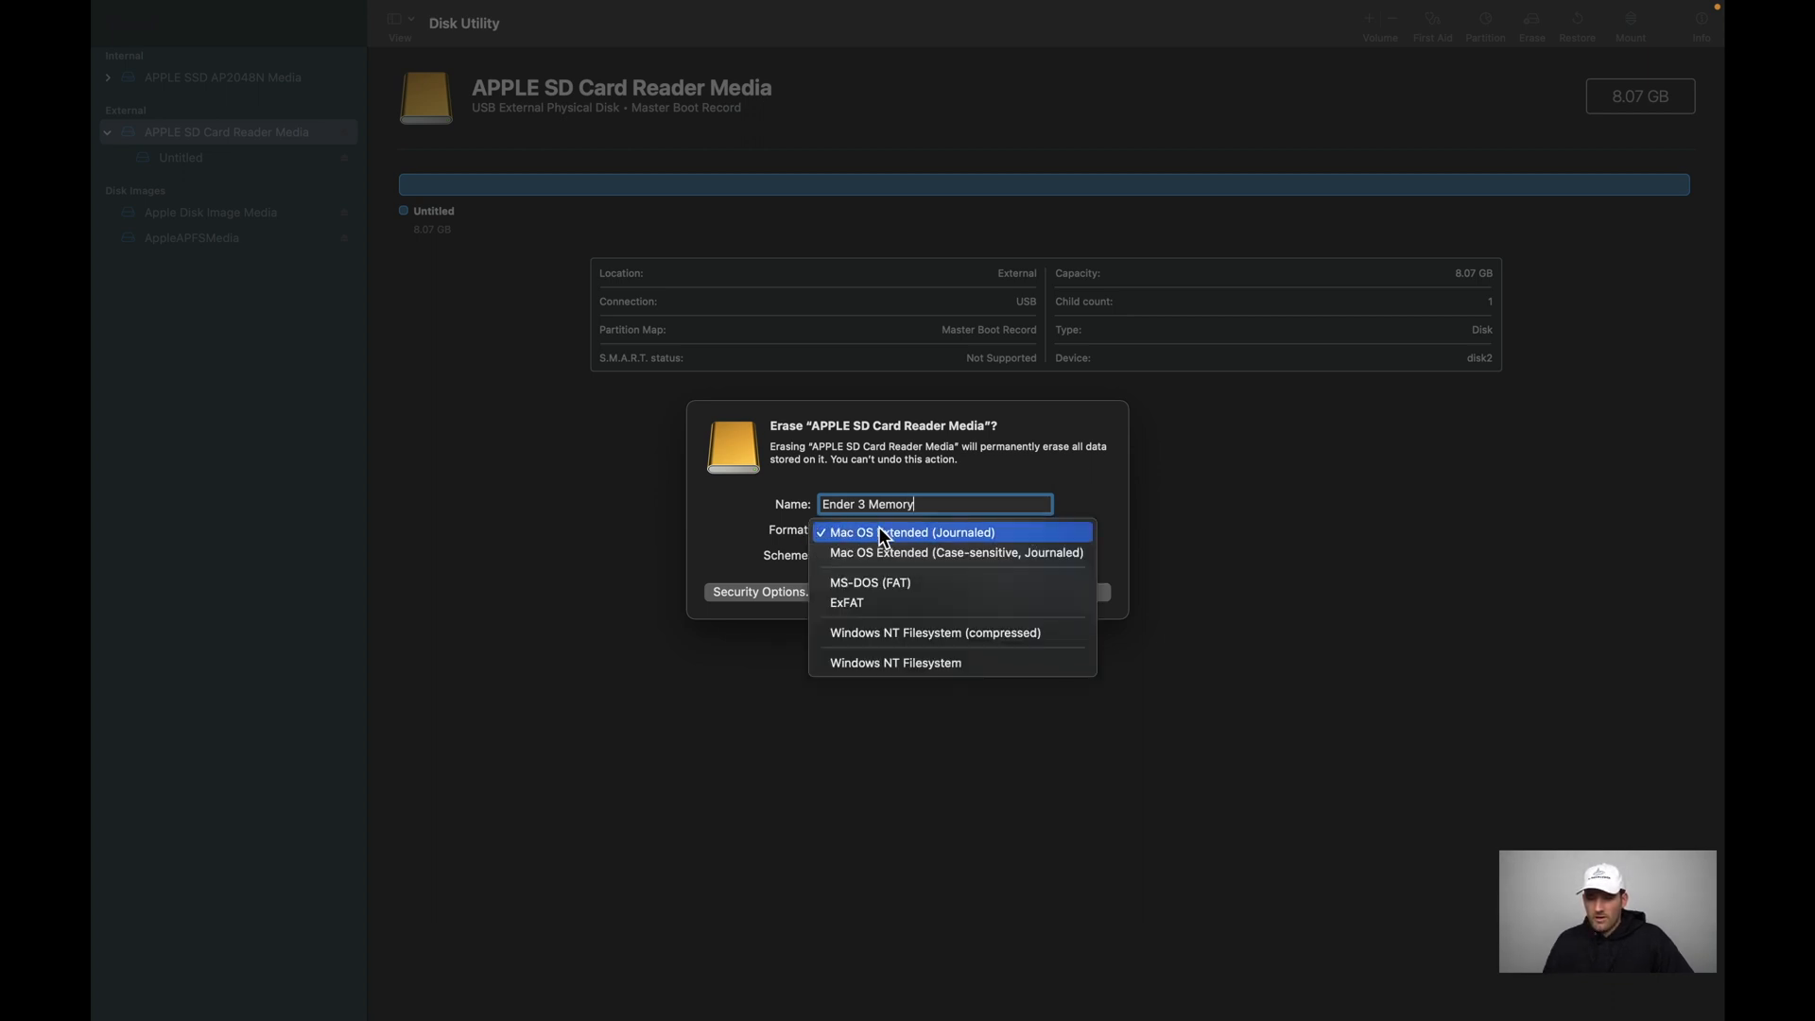
mouse_move(907, 588)
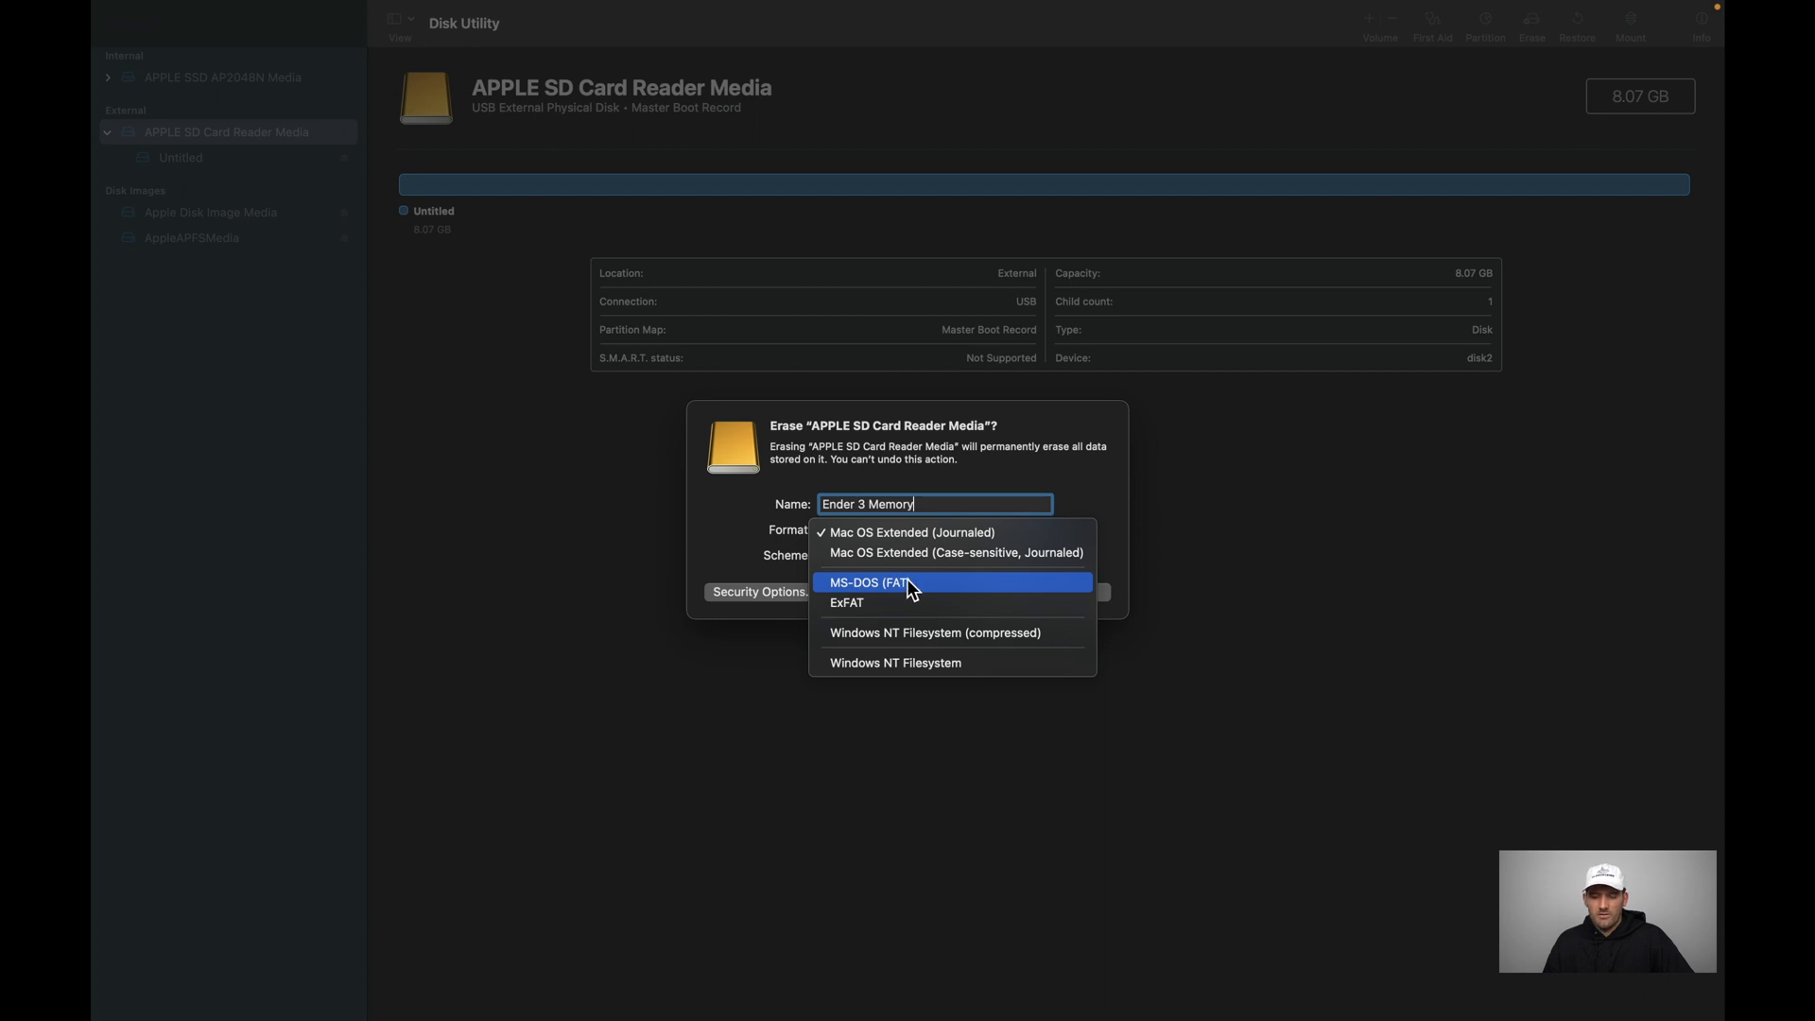
mouse_move(909, 603)
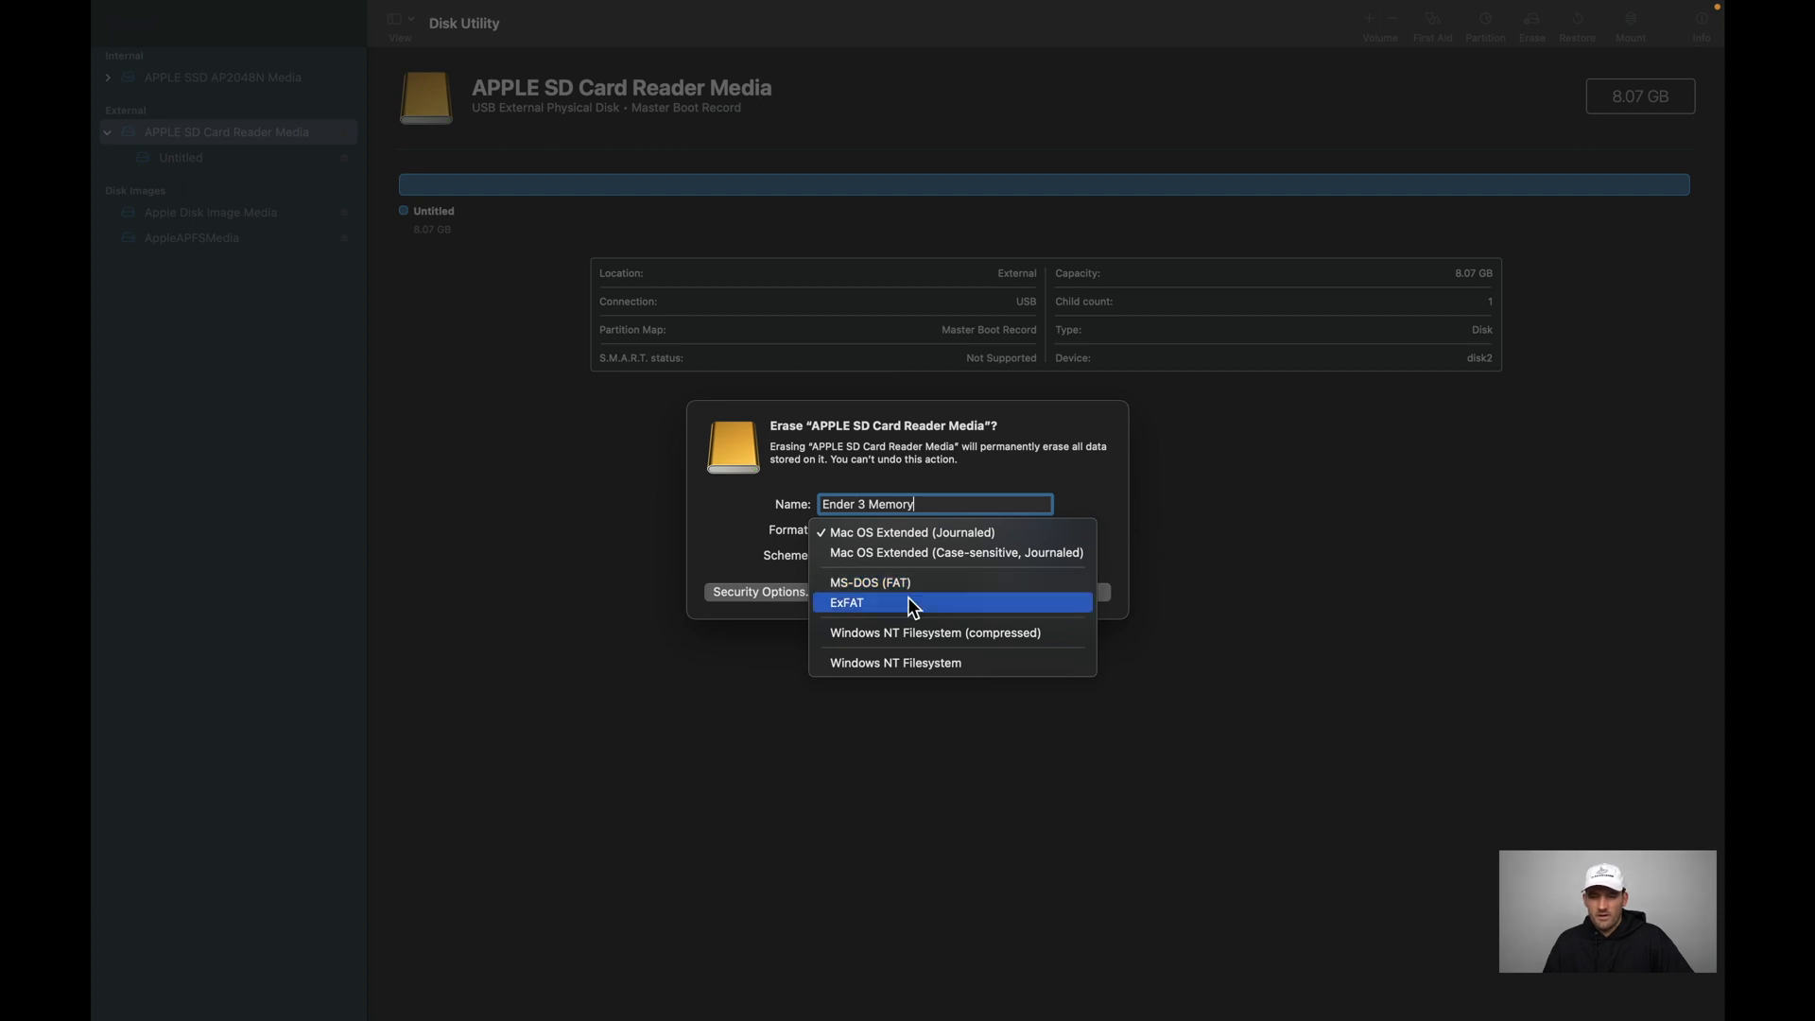
Erase it as MS-DOS (FAT) with a Master Boot Record scheme.
left_click(864, 583)
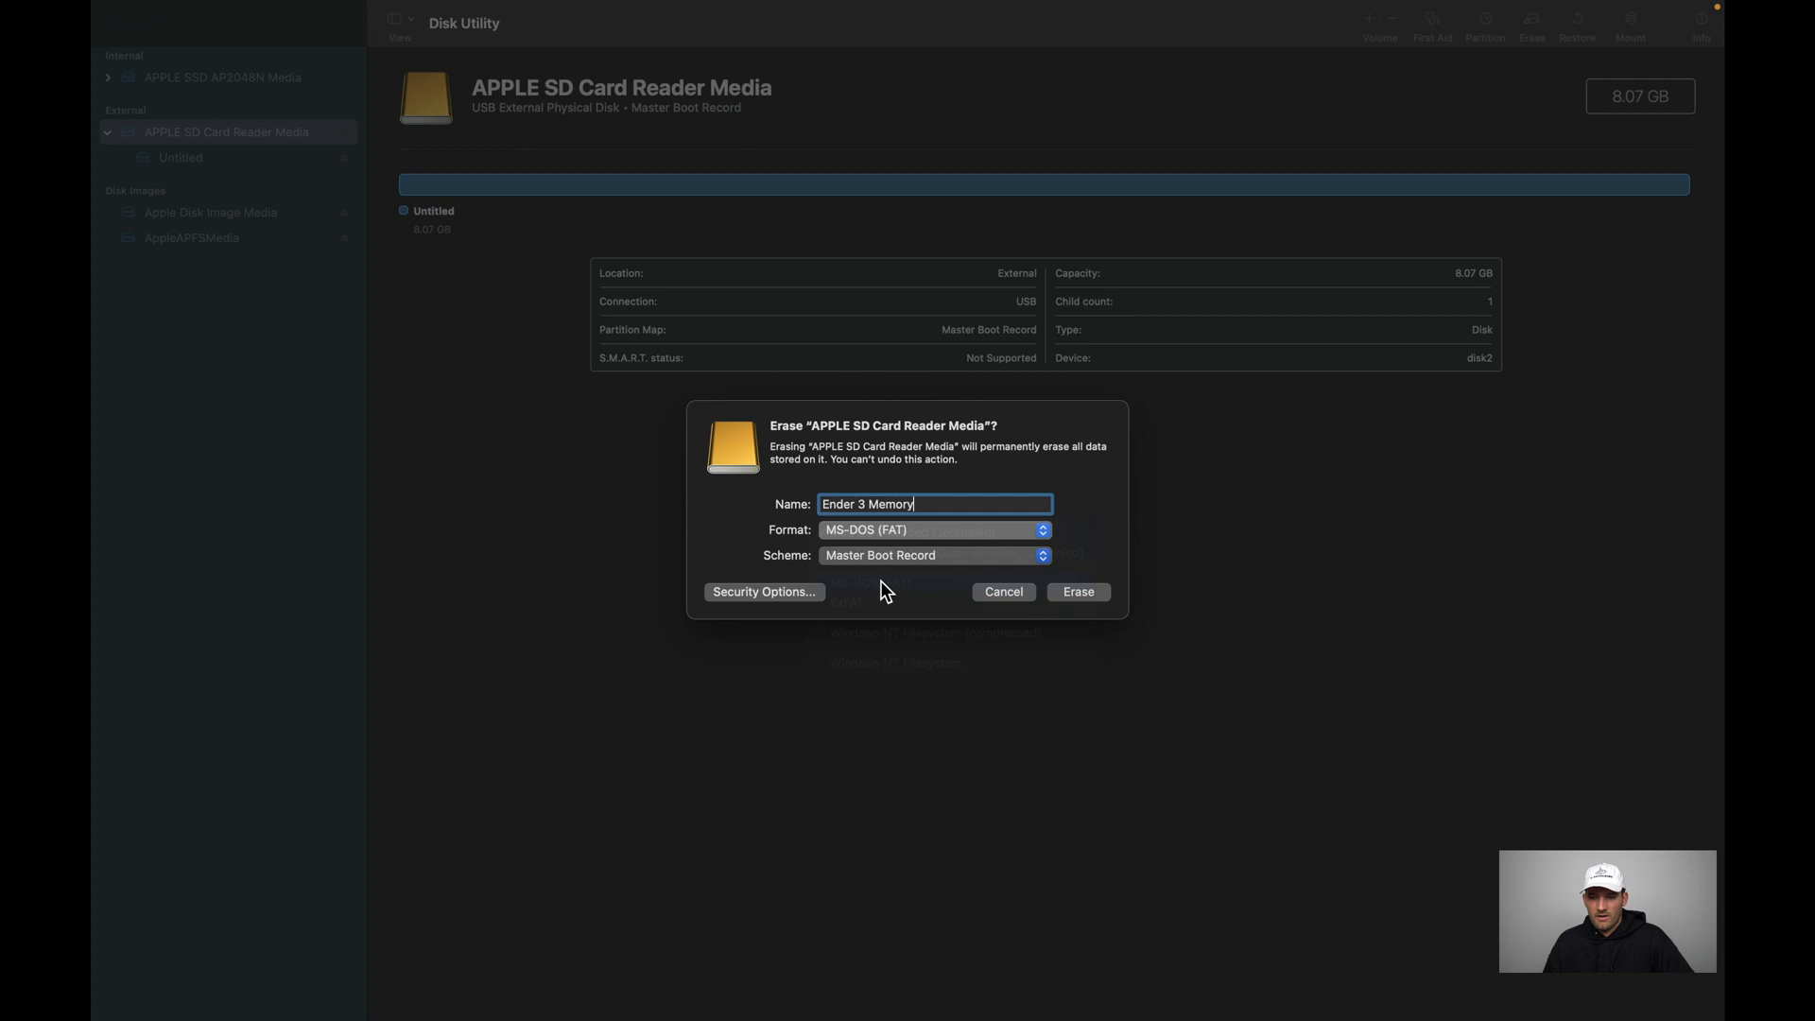
left_click(934, 556)
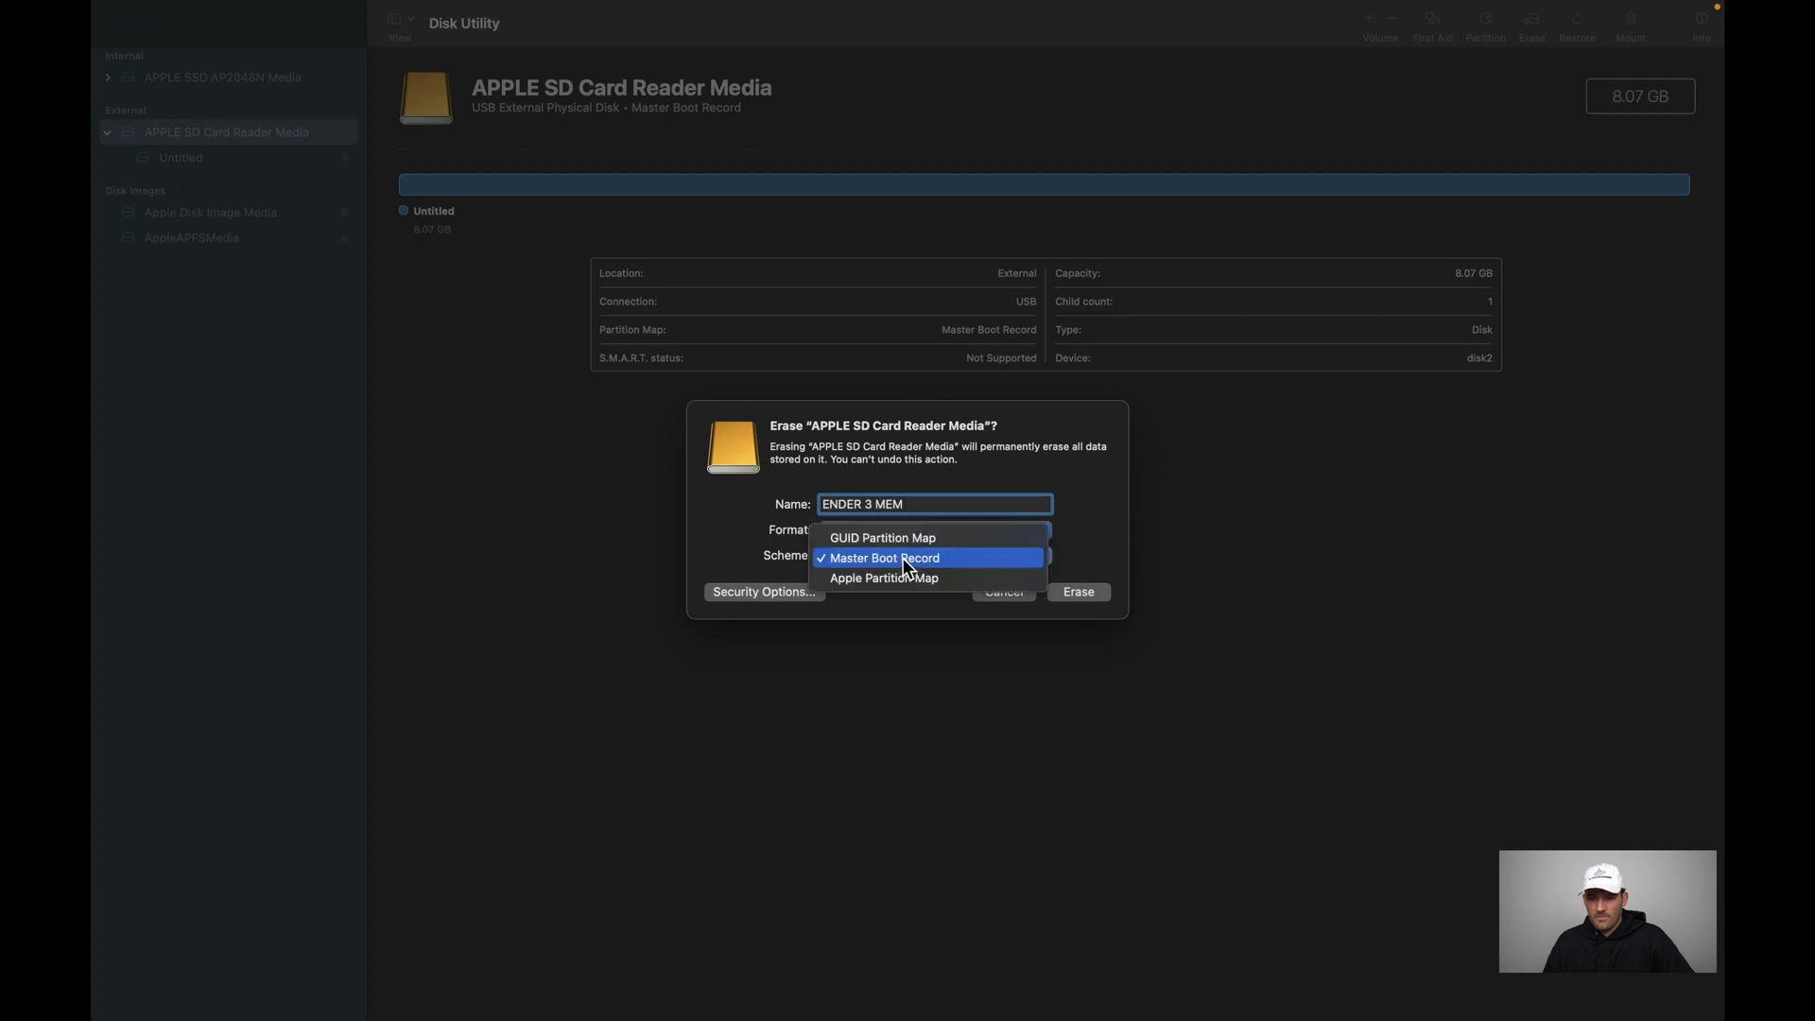
left_click(908, 558)
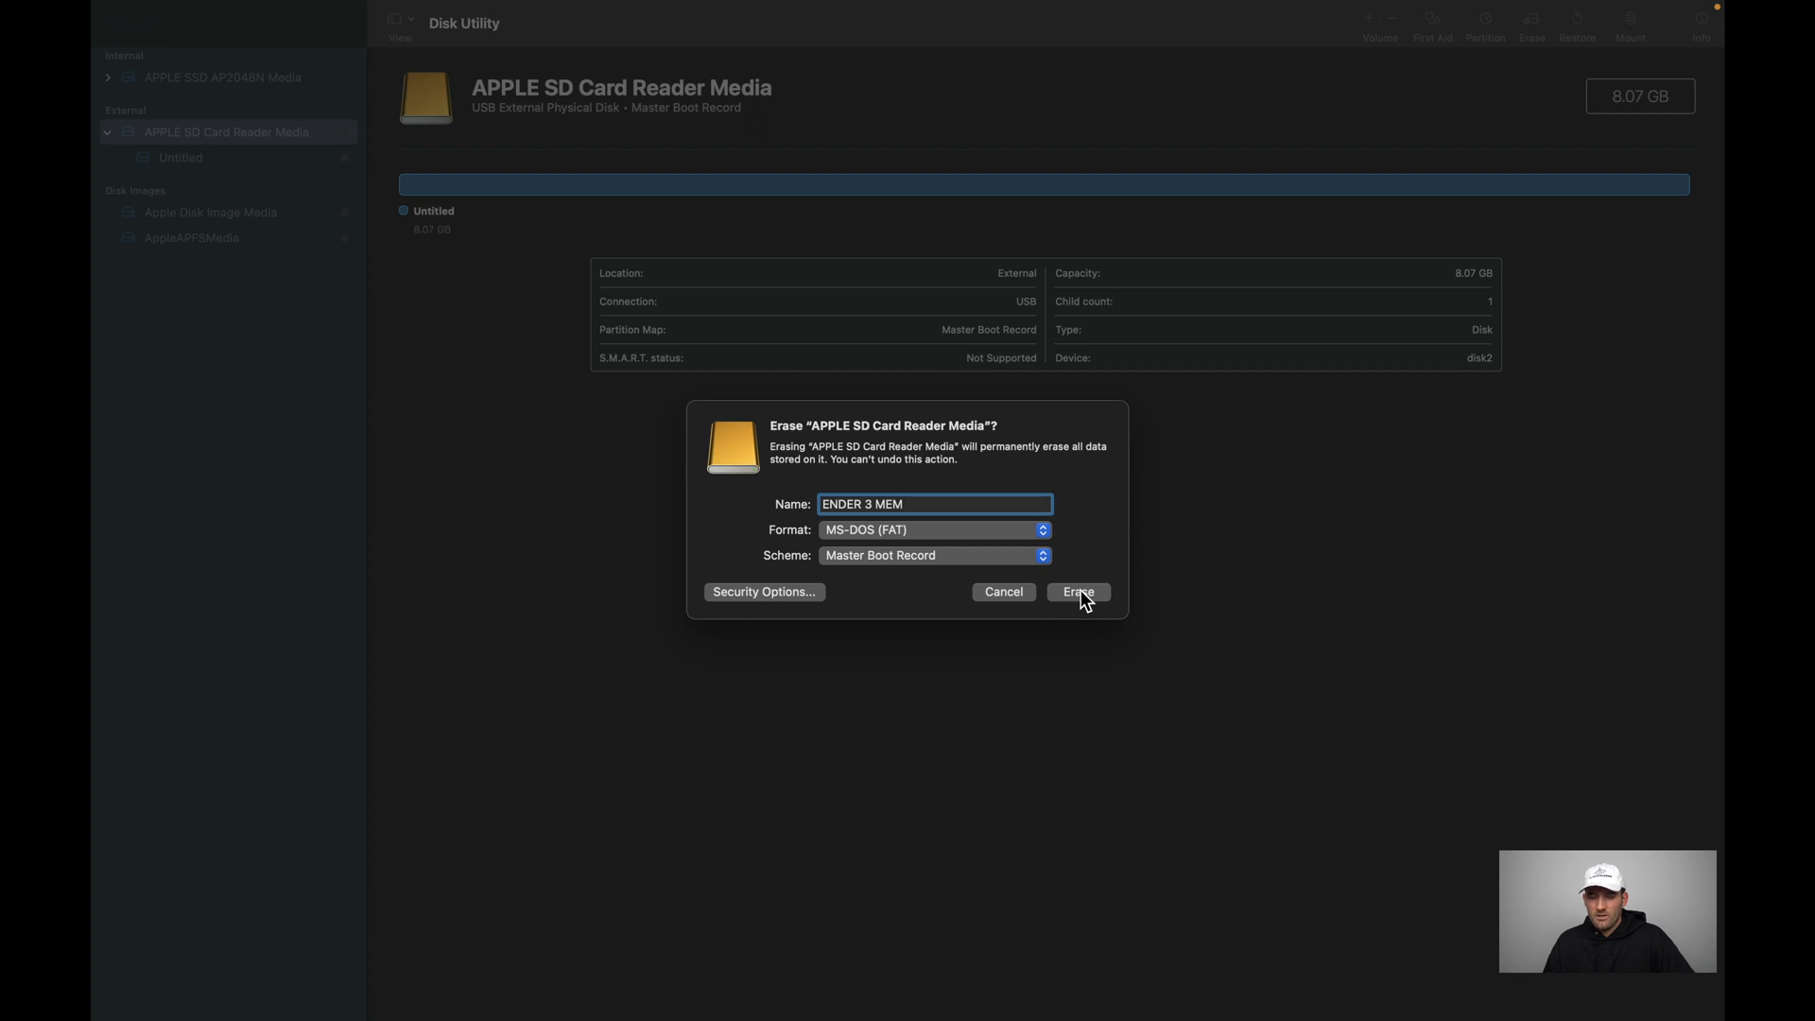
left_click(1077, 592)
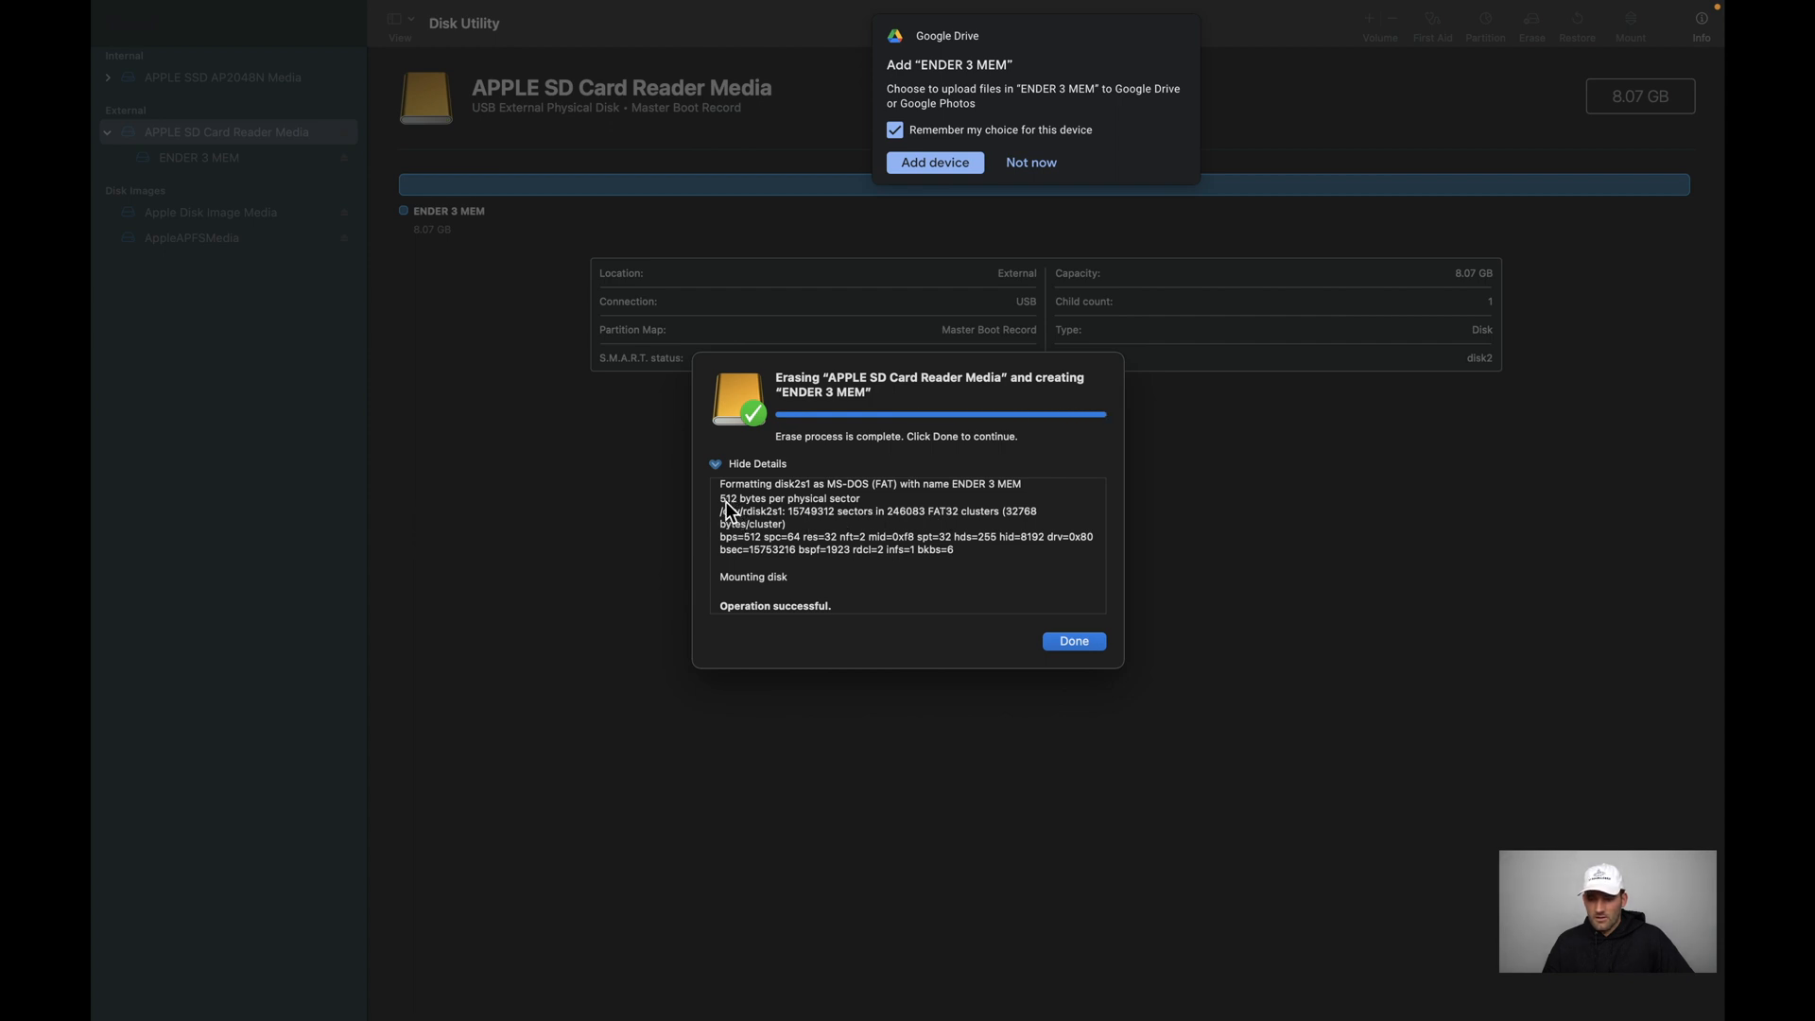
mouse_move(844, 520)
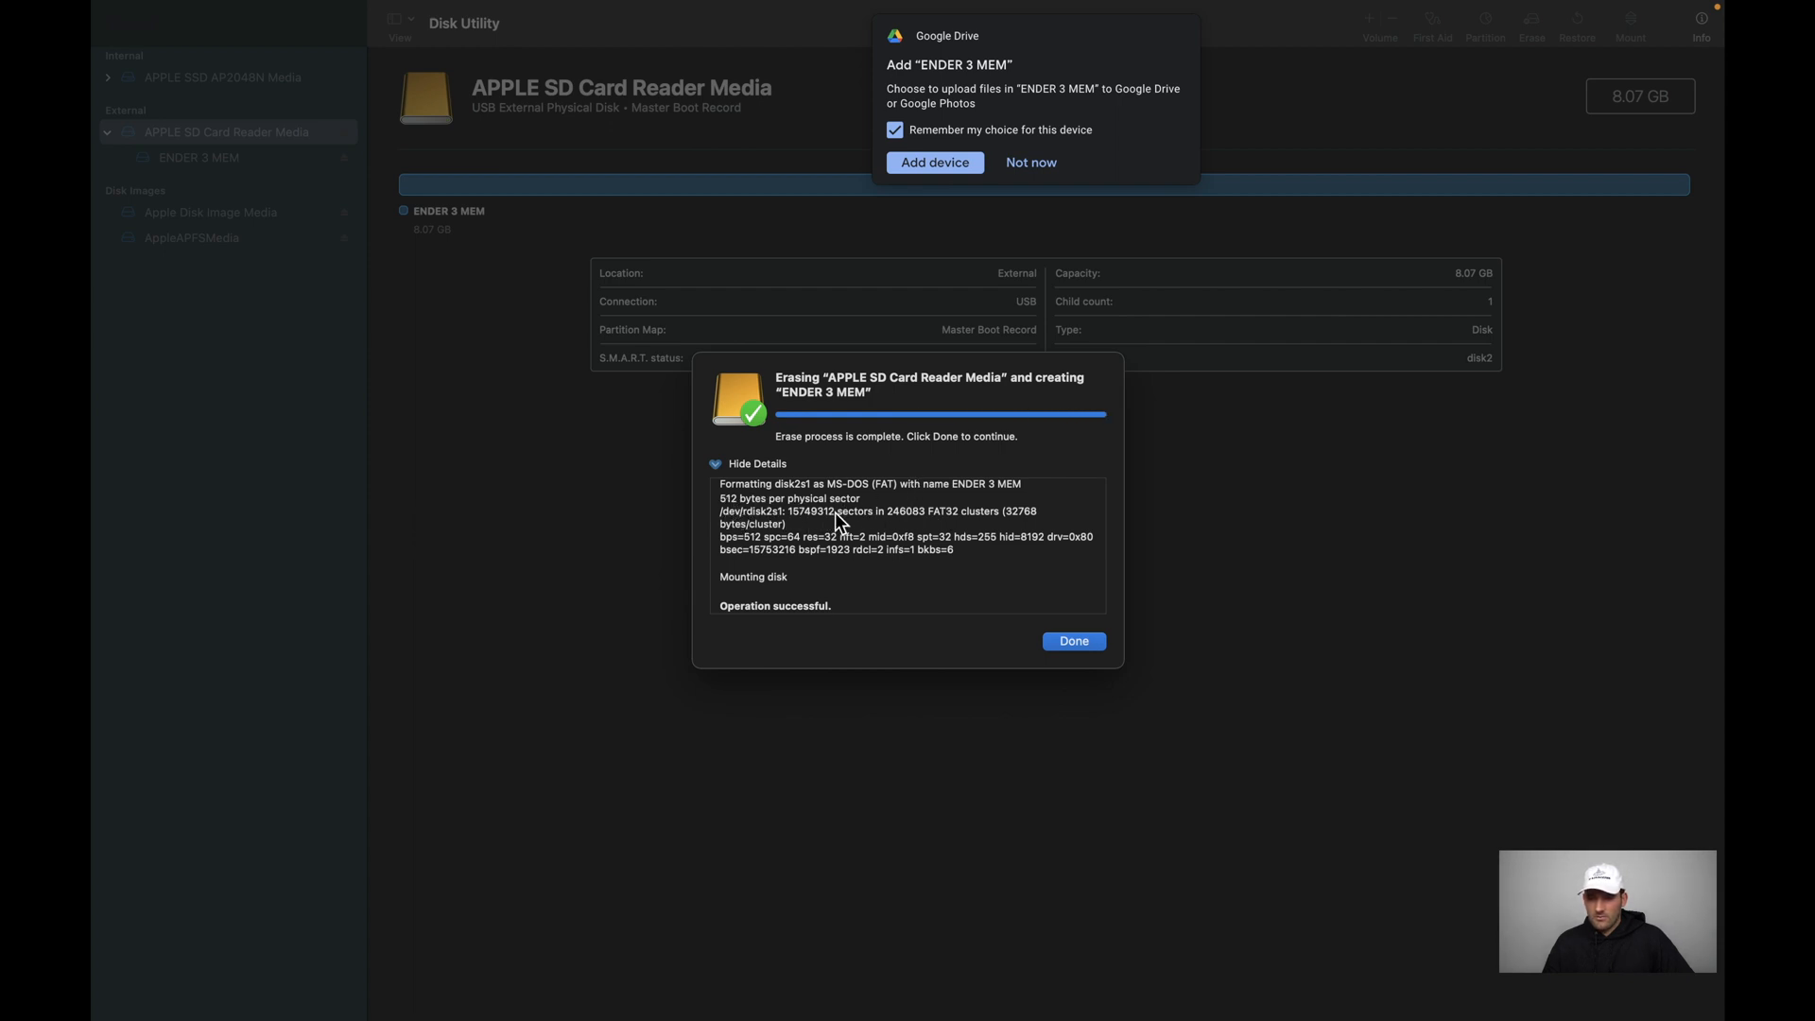
mouse_move(960, 528)
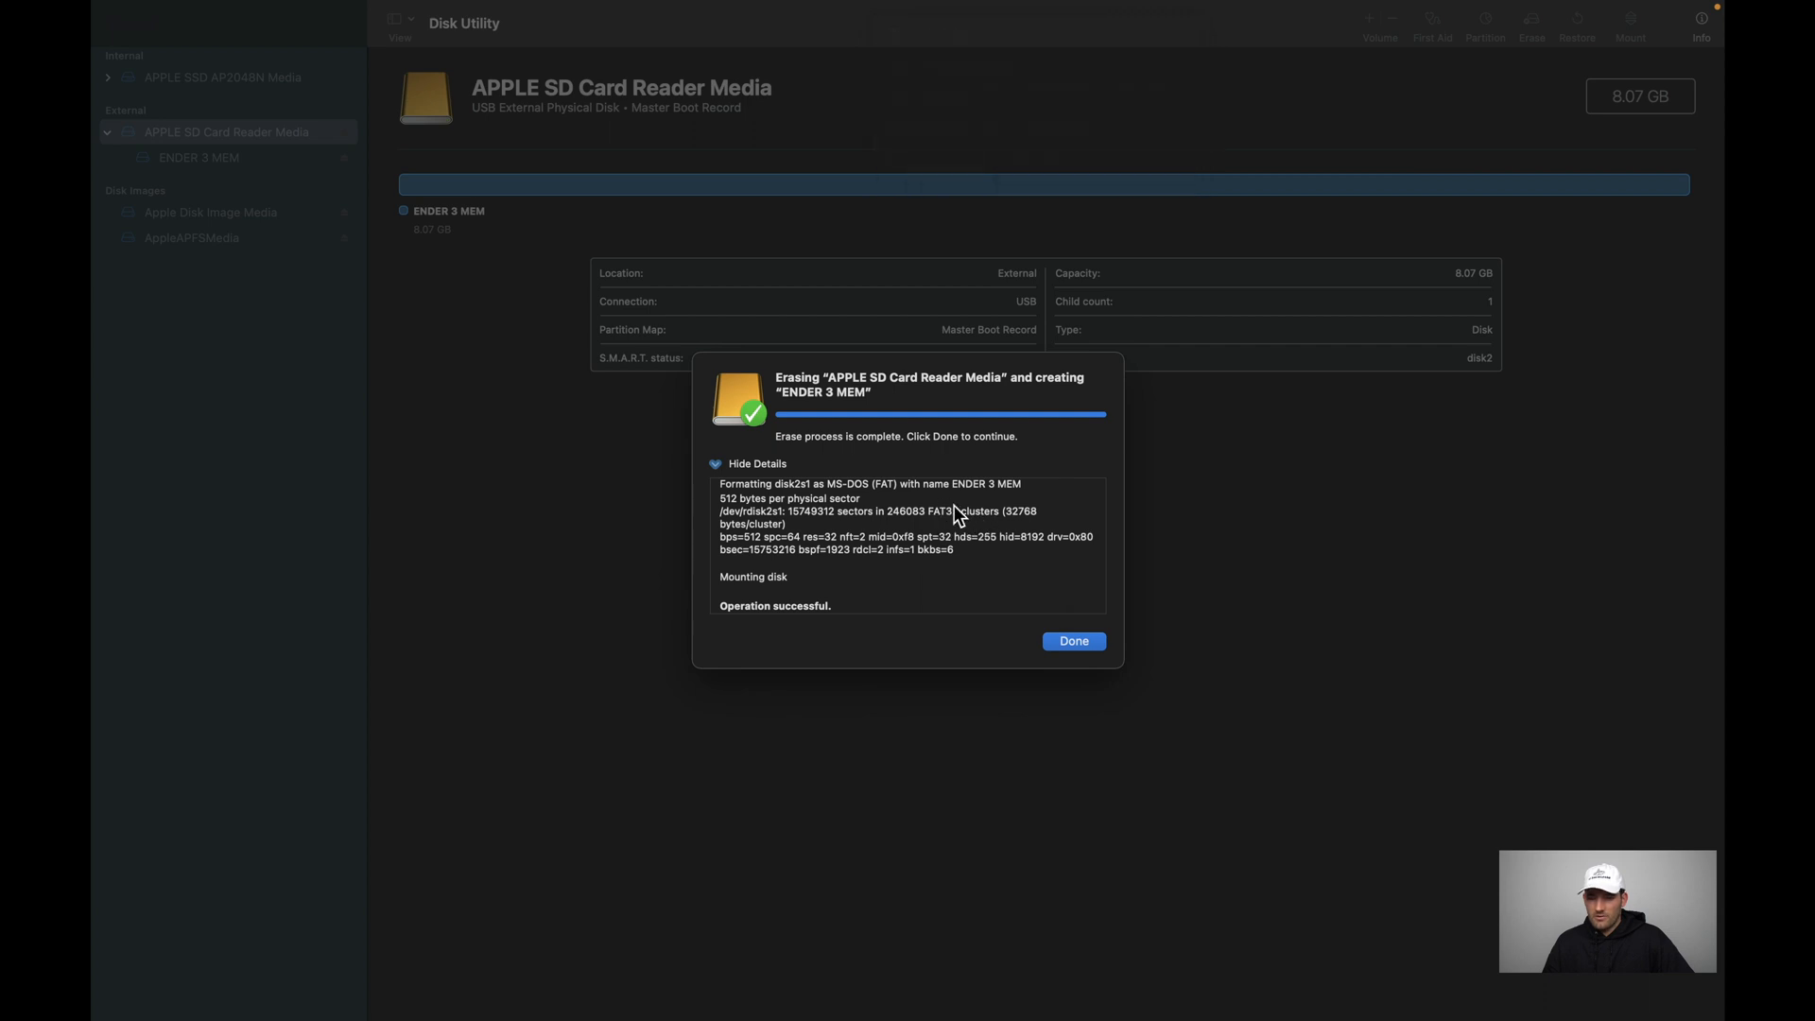
mouse_move(964, 526)
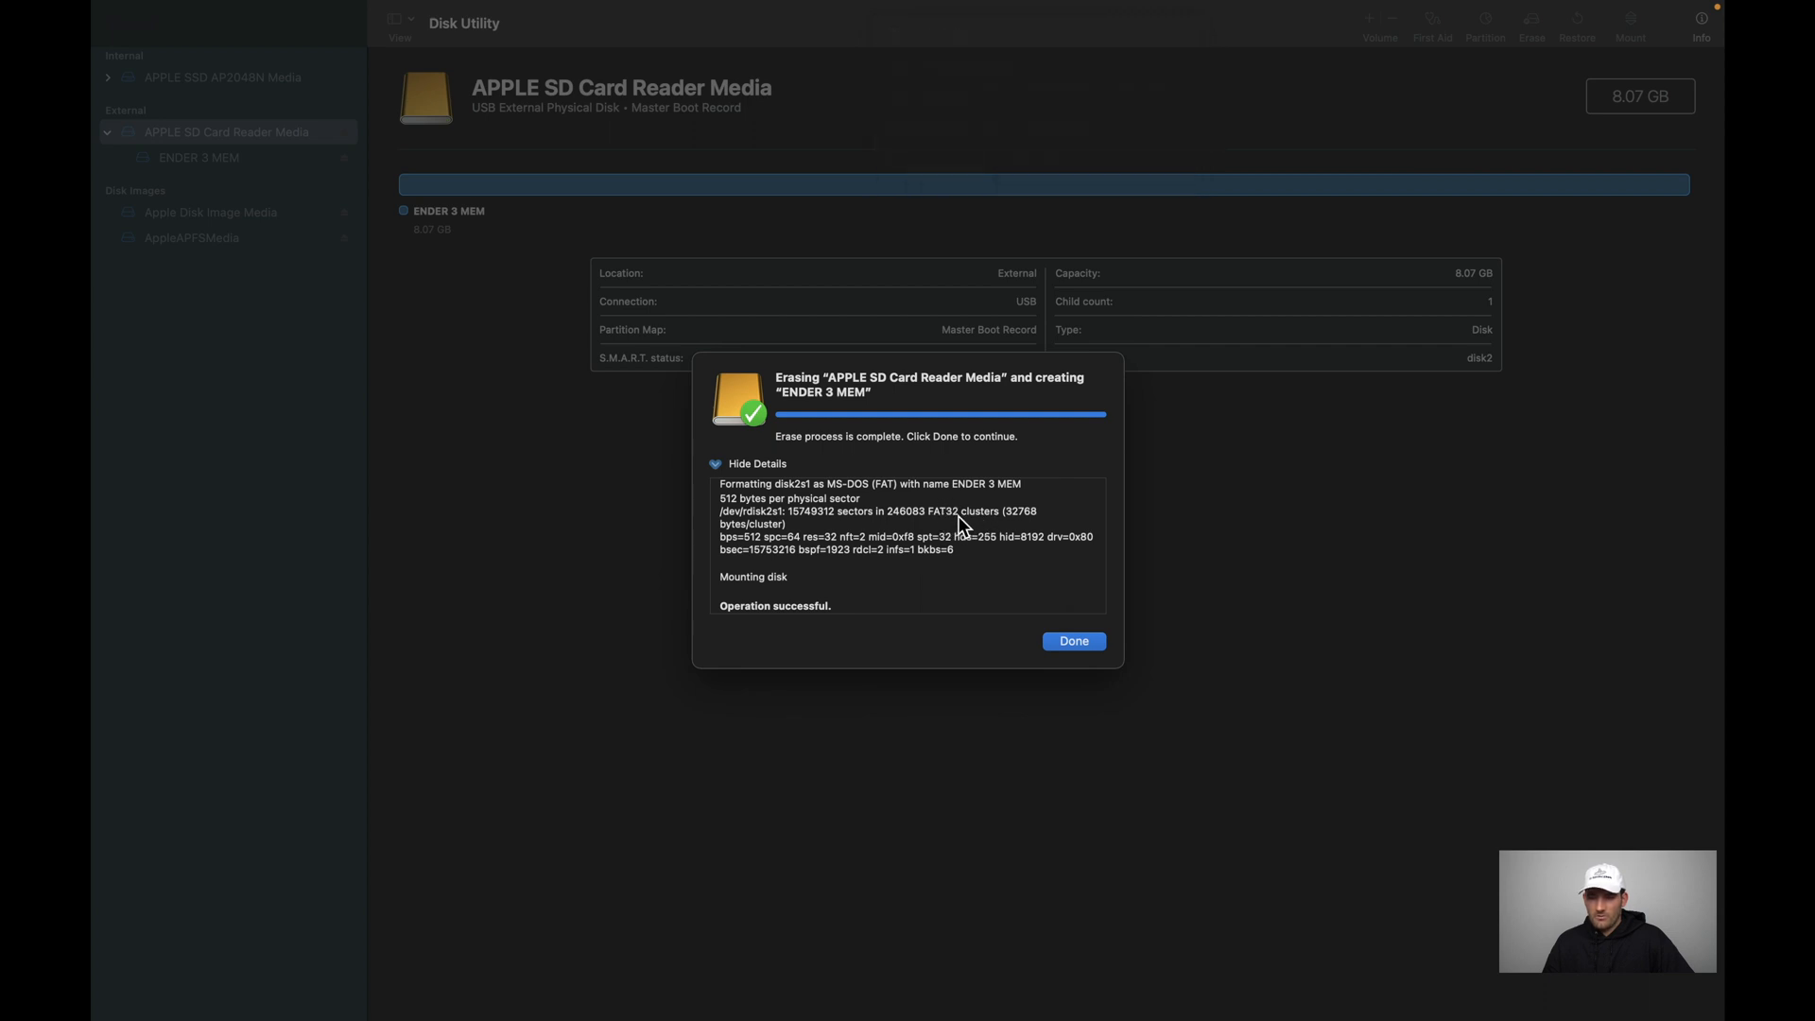
mouse_move(1017, 528)
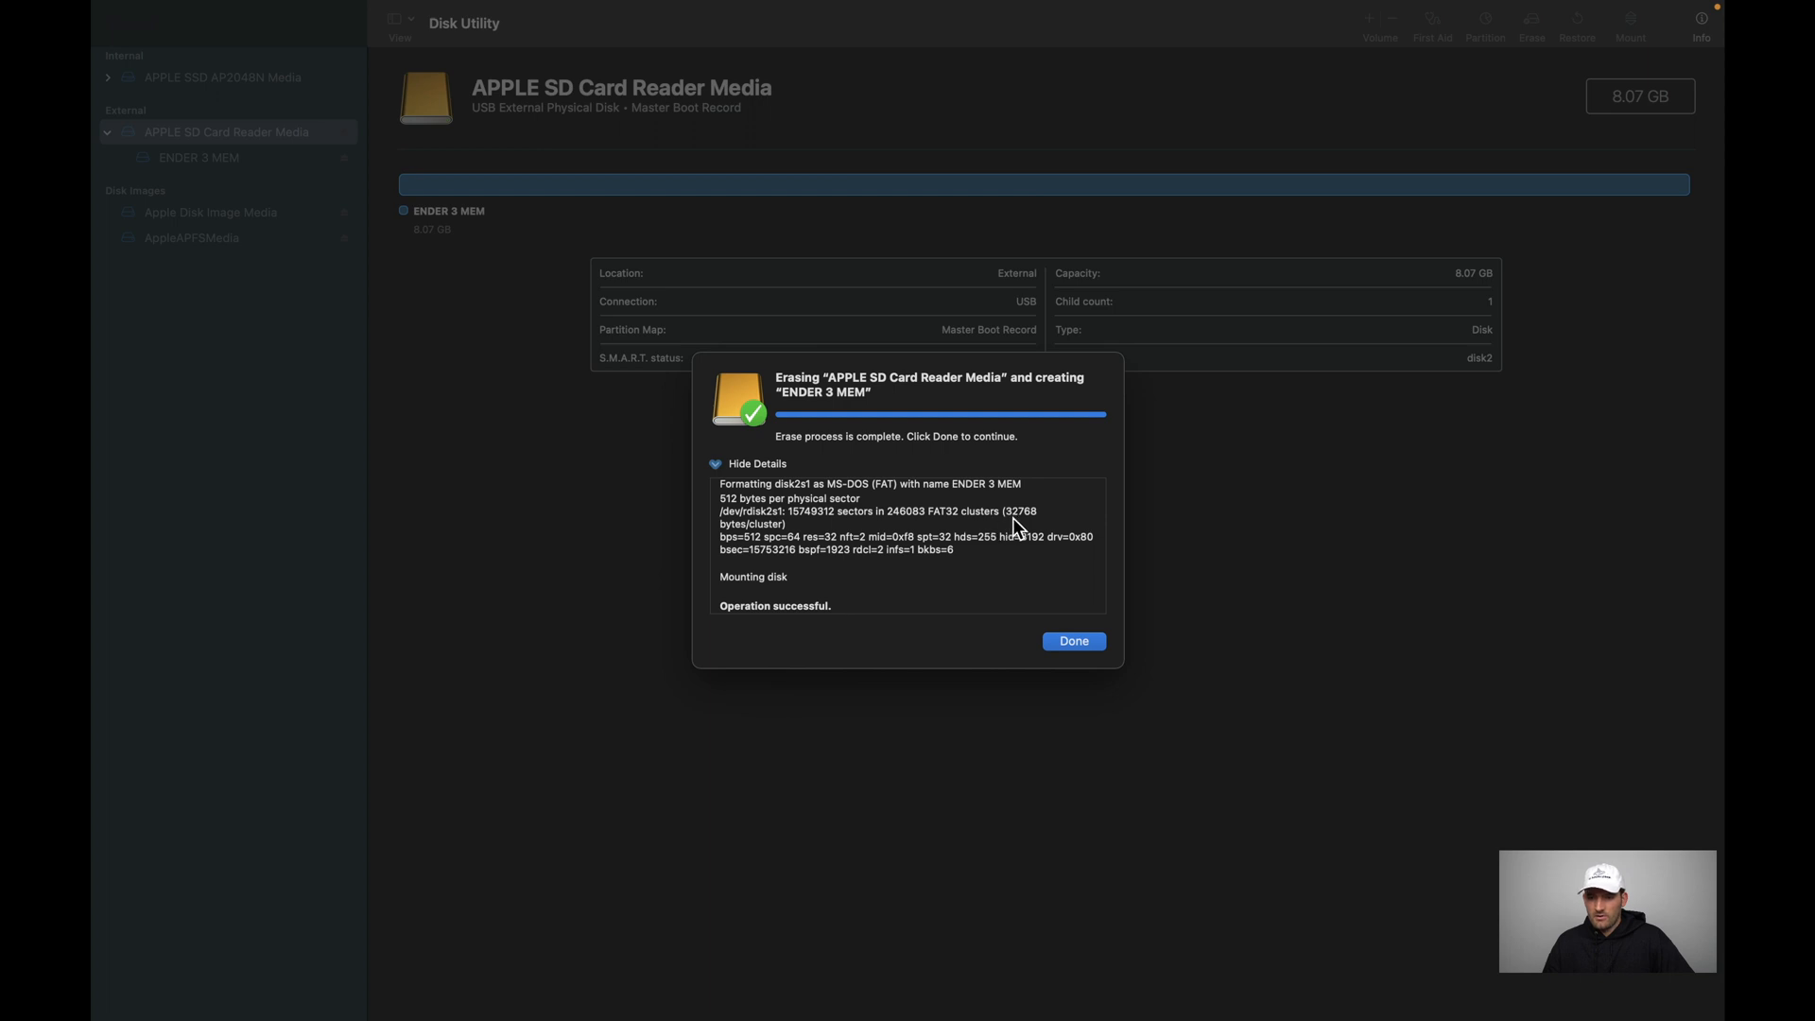
mouse_move(734, 545)
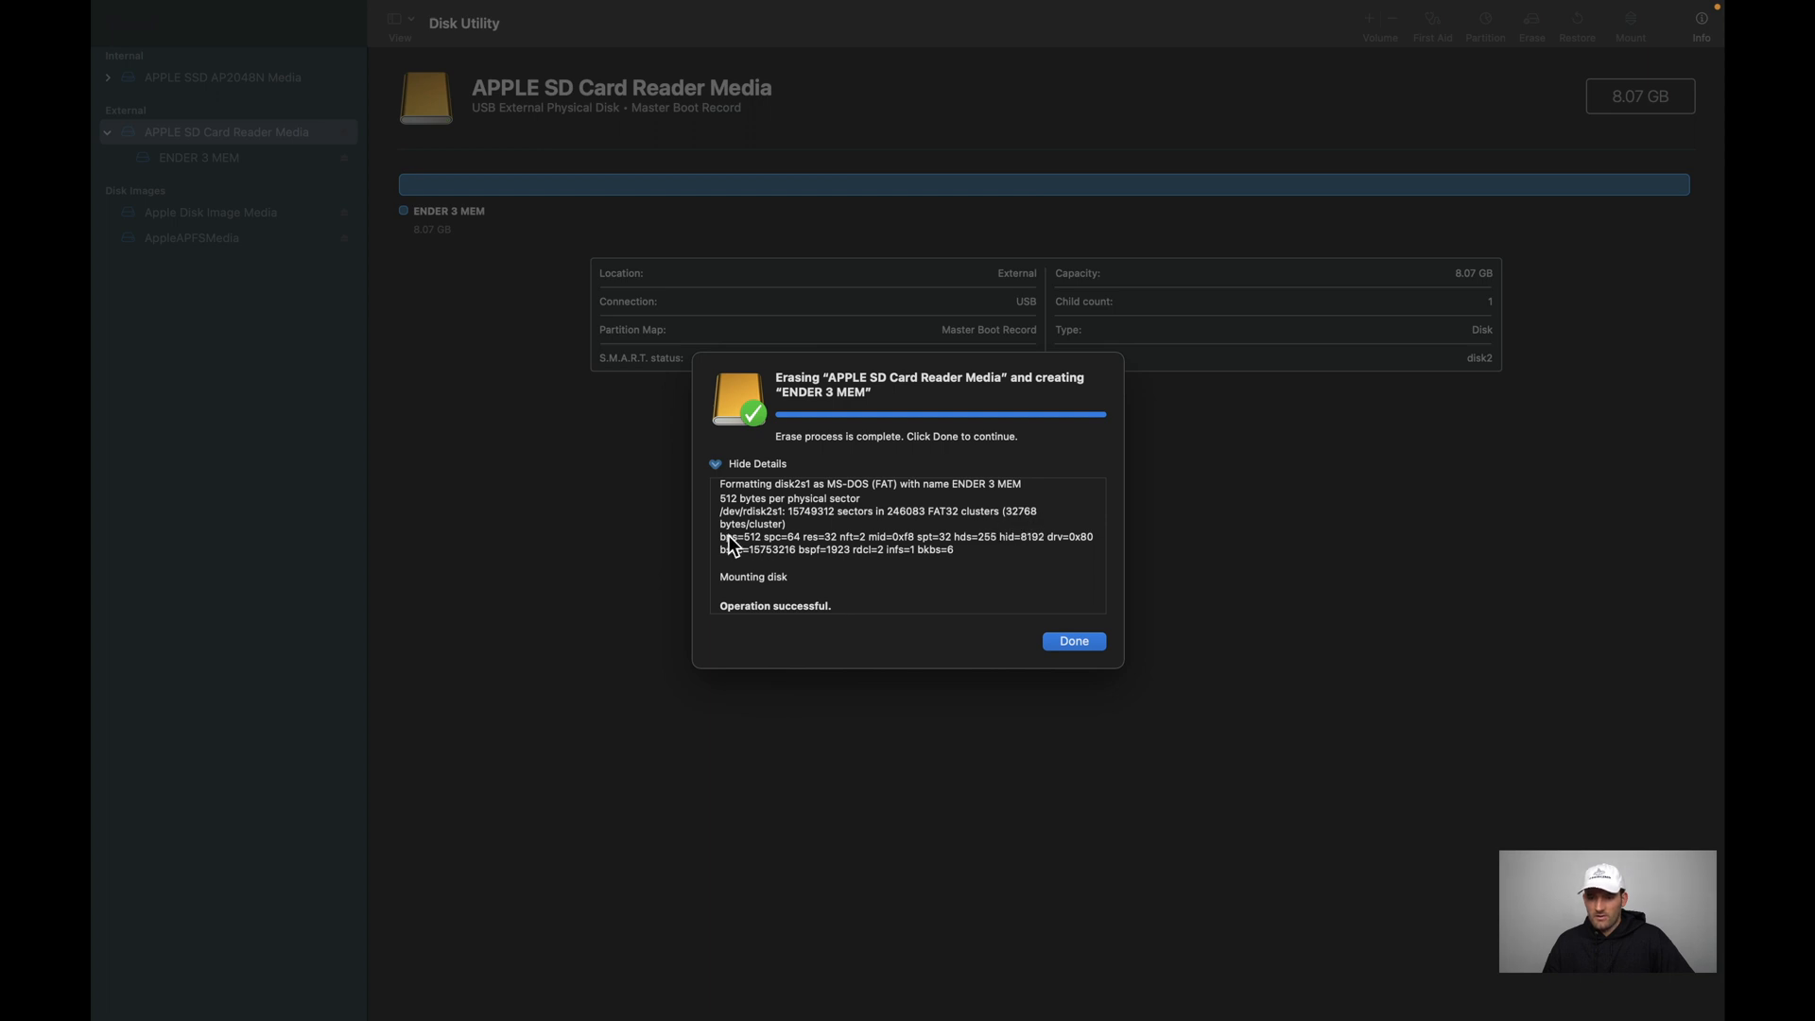
mouse_move(1025, 525)
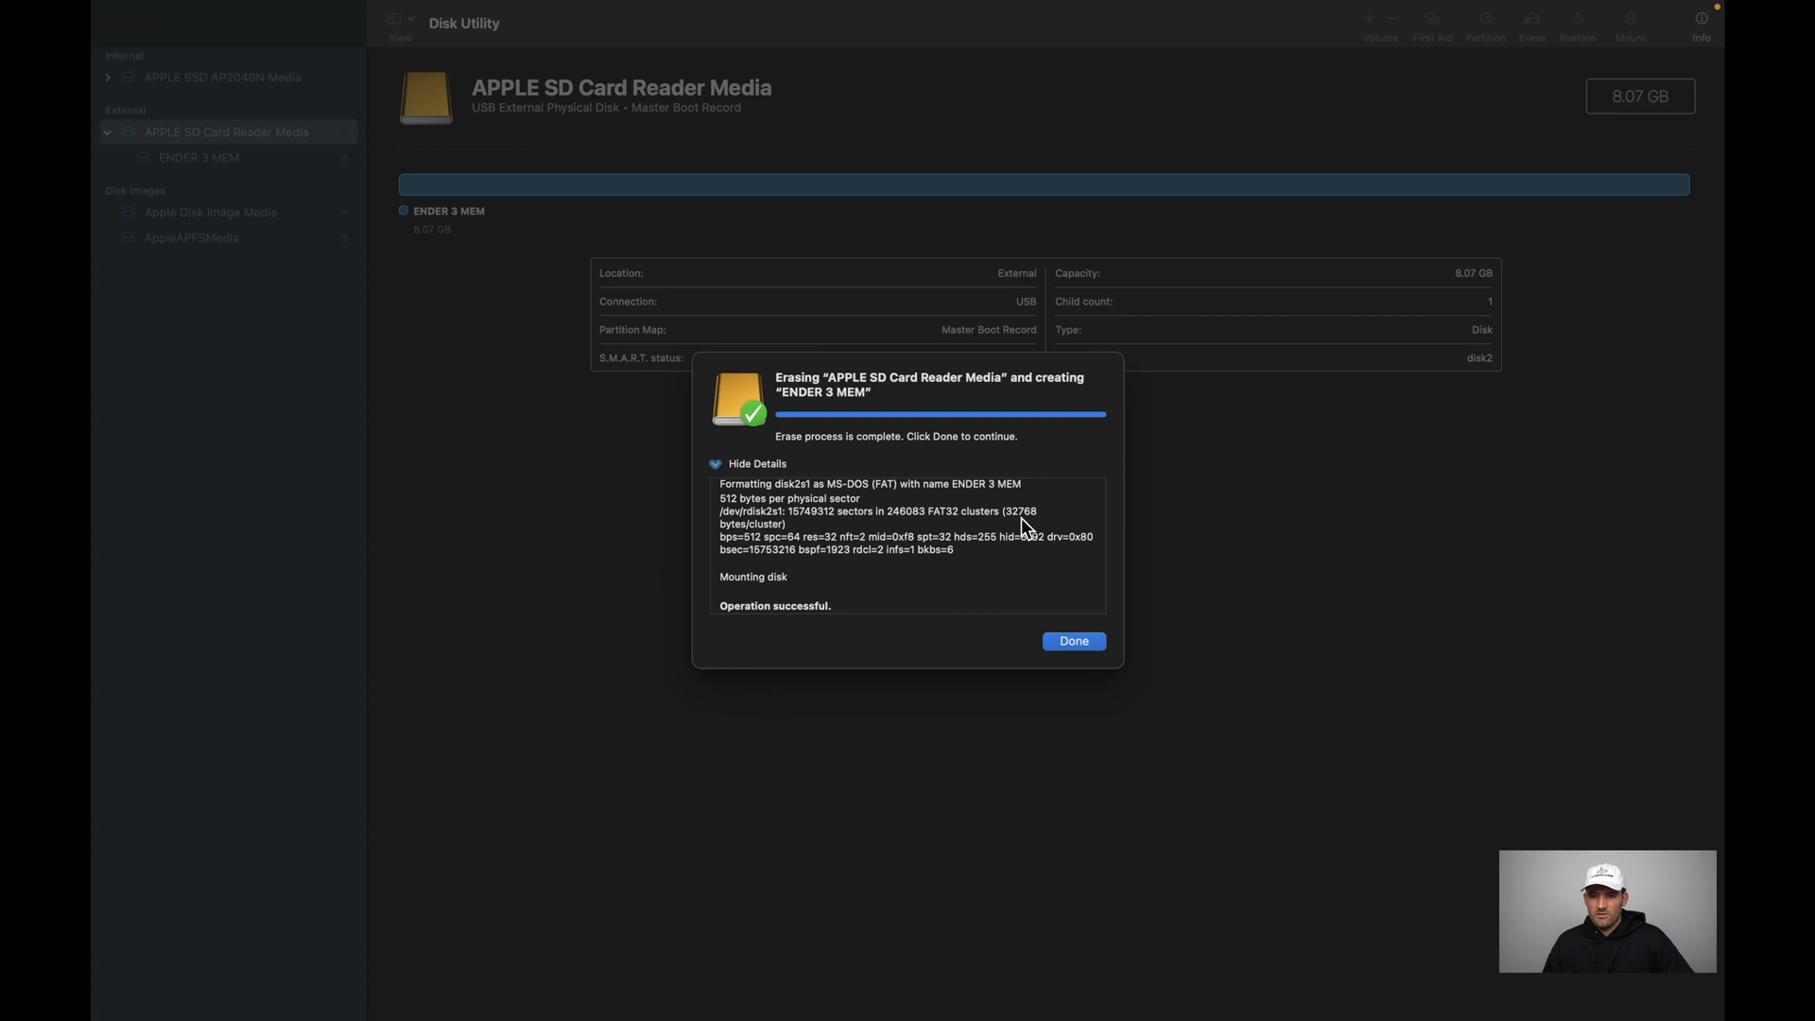
mouse_move(1040, 522)
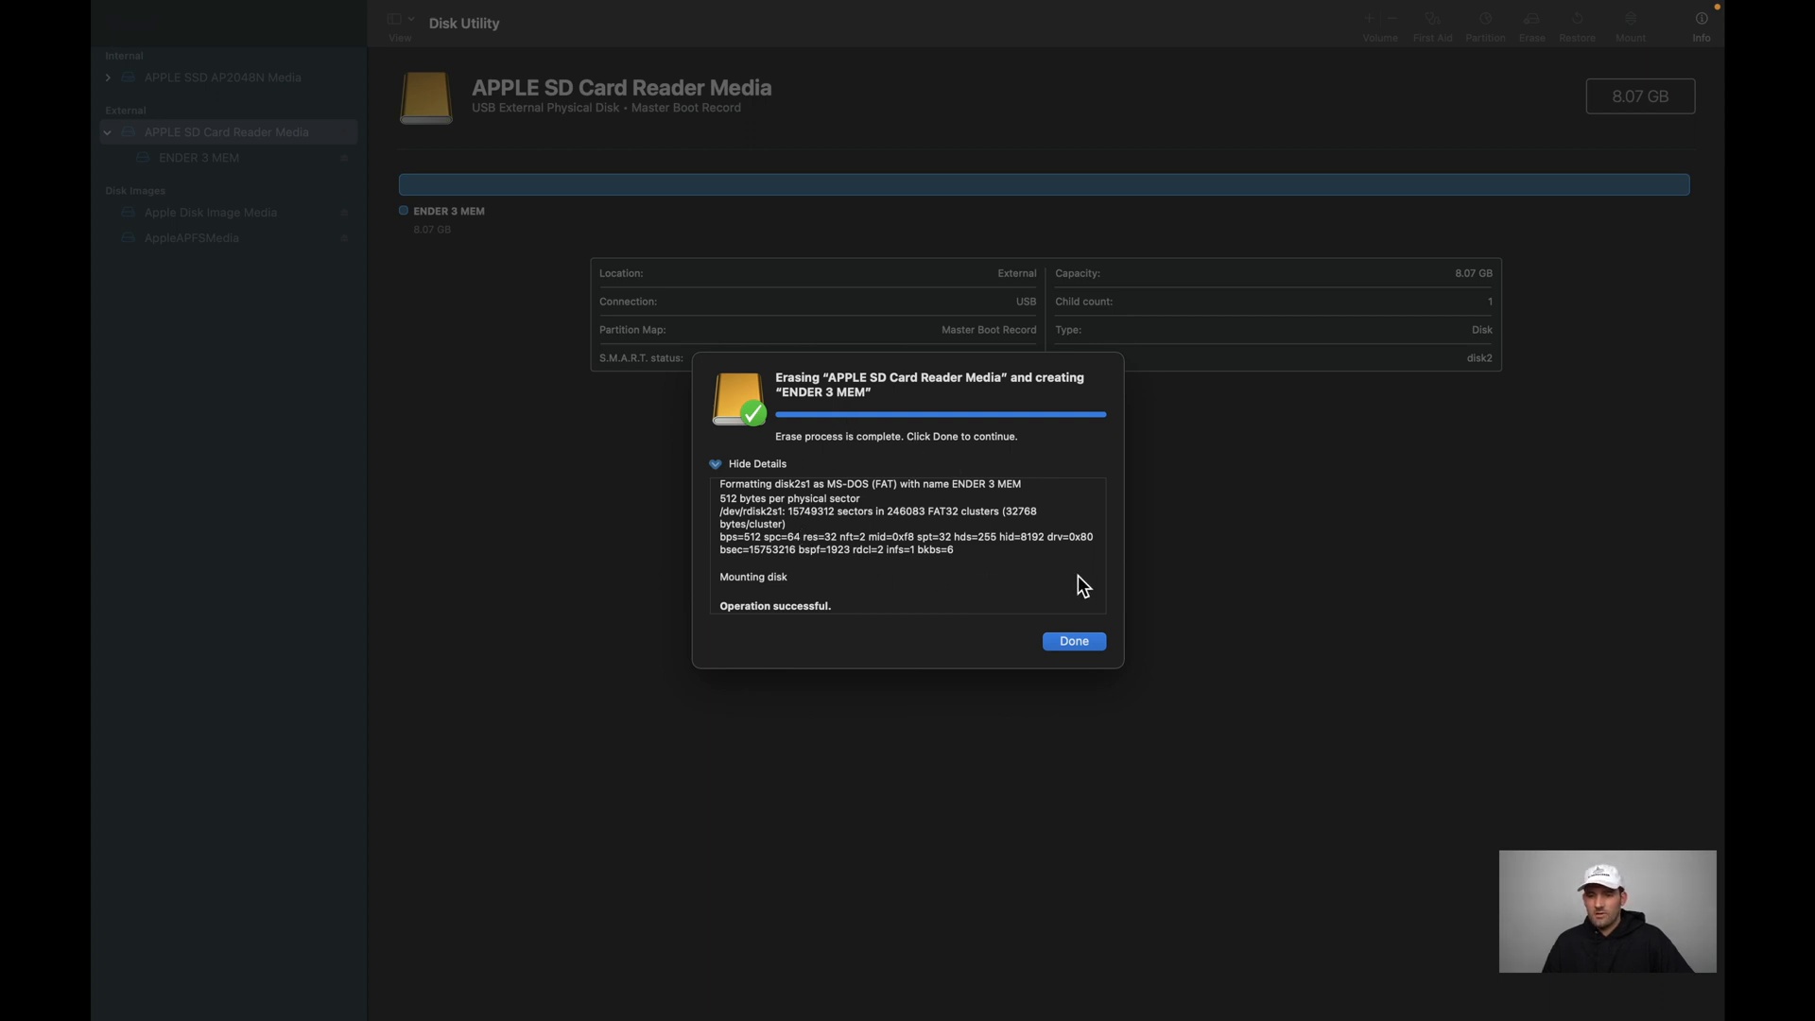
mouse_move(1019, 522)
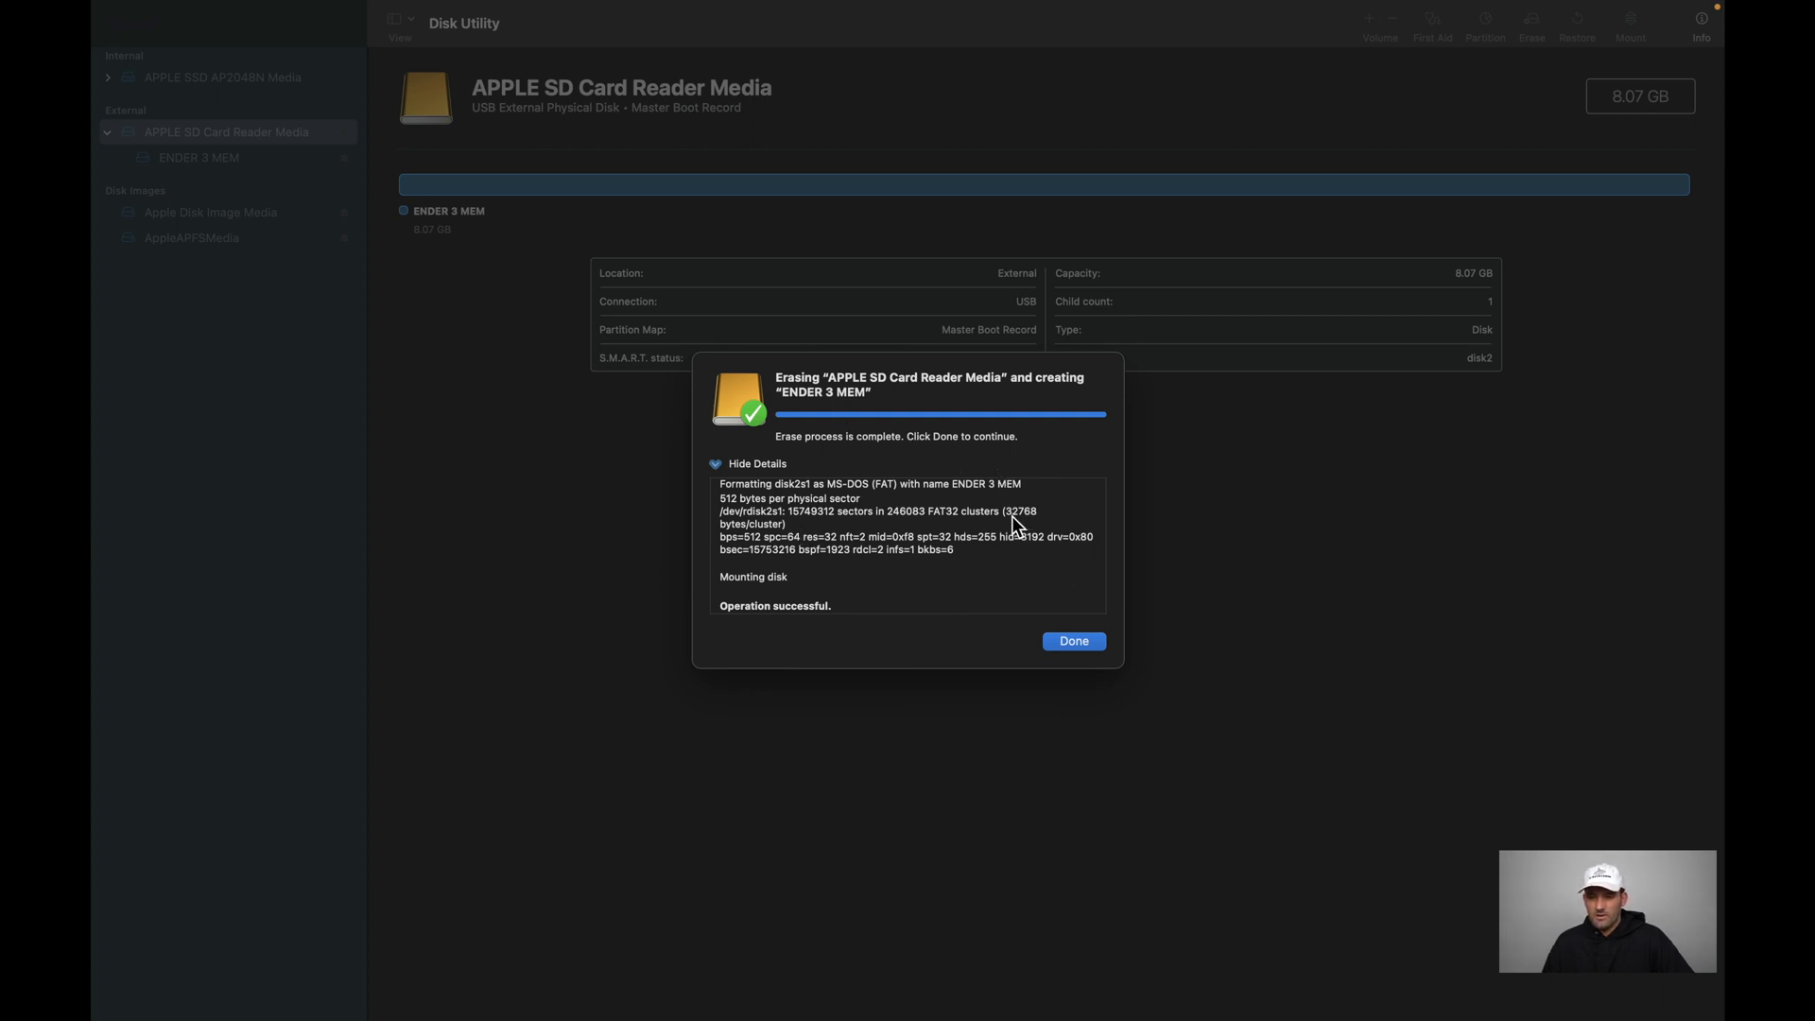
mouse_move(1033, 593)
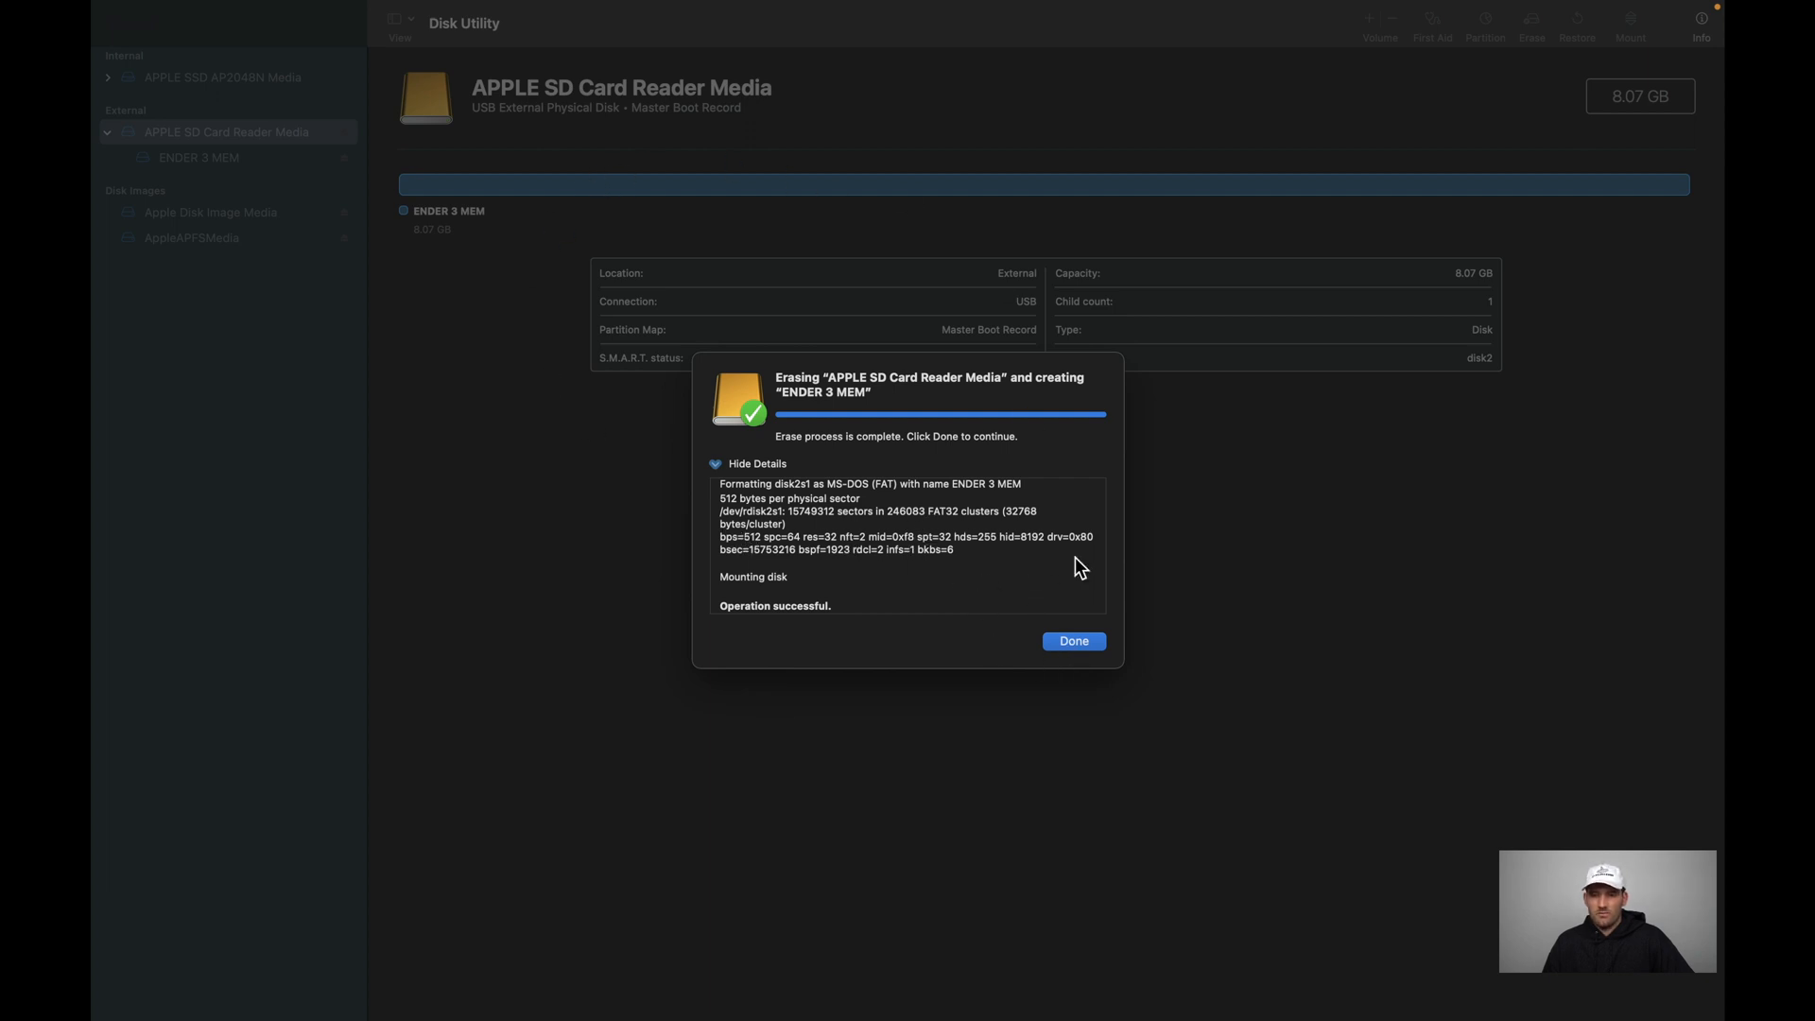
Dismiss the erase report and launch Terminal from Spotlight.
left_click(1074, 641)
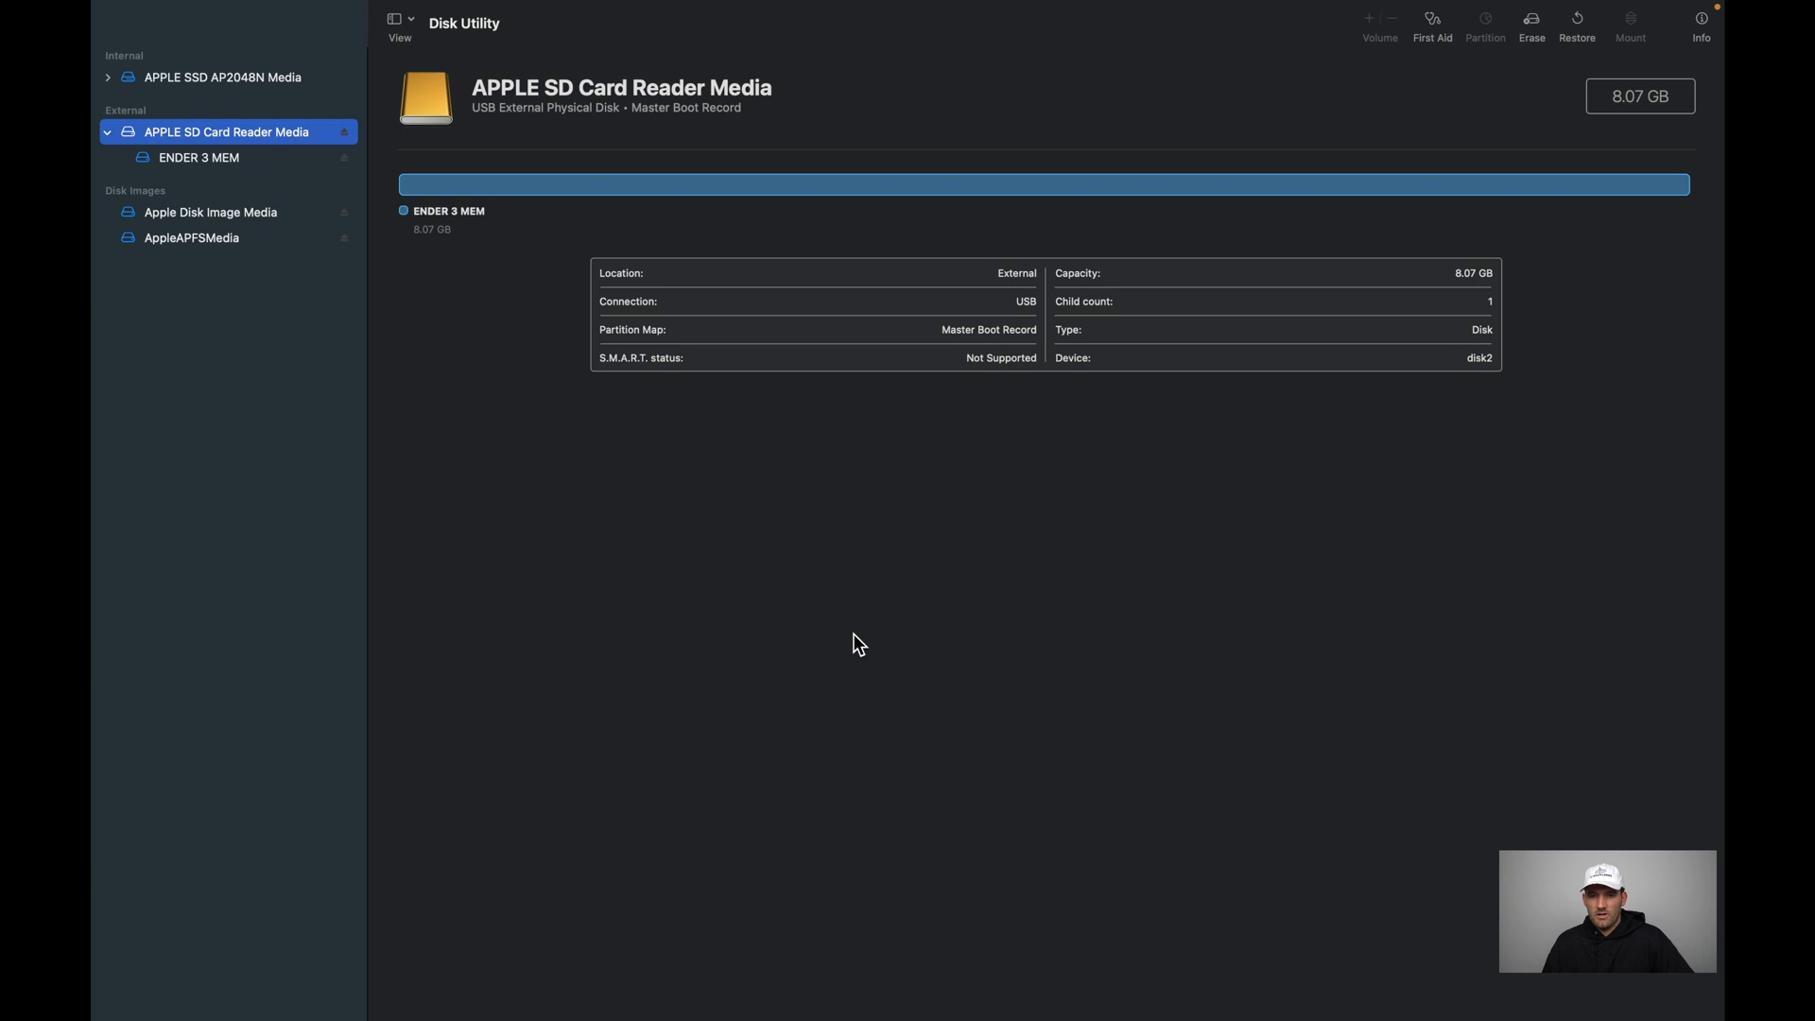
mouse_move(854, 607)
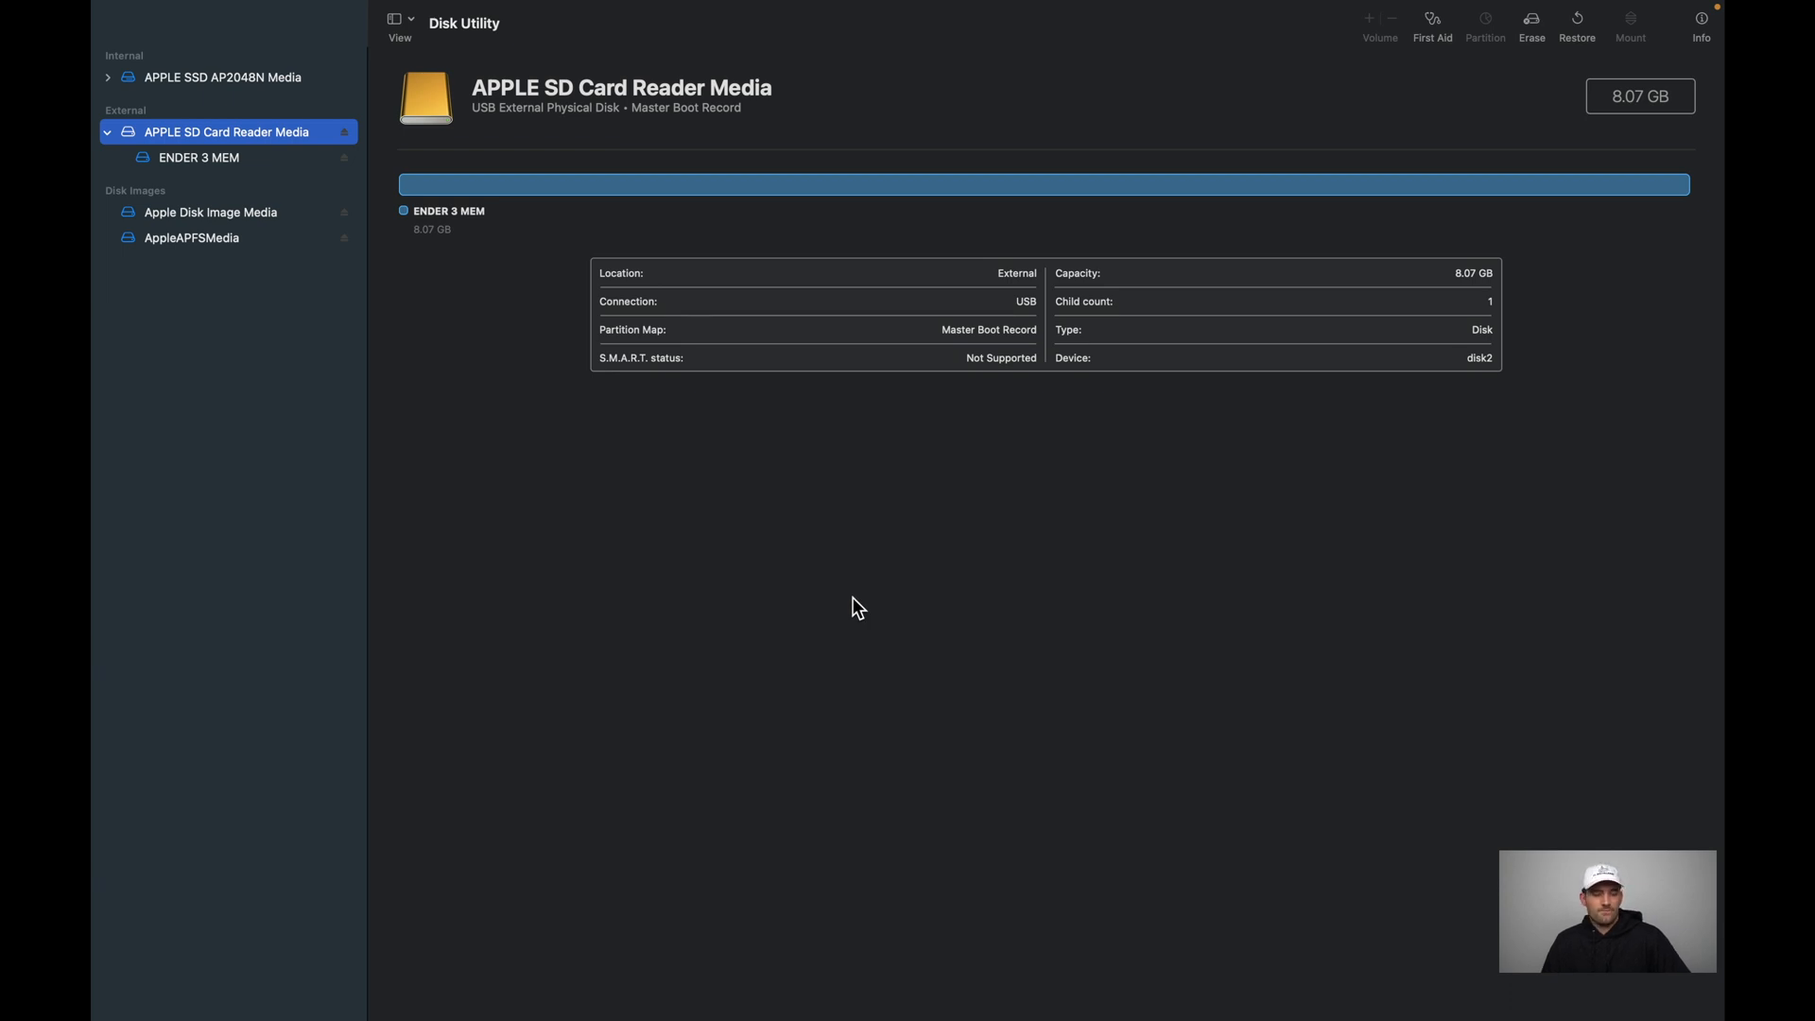
key("Cmd+Space")
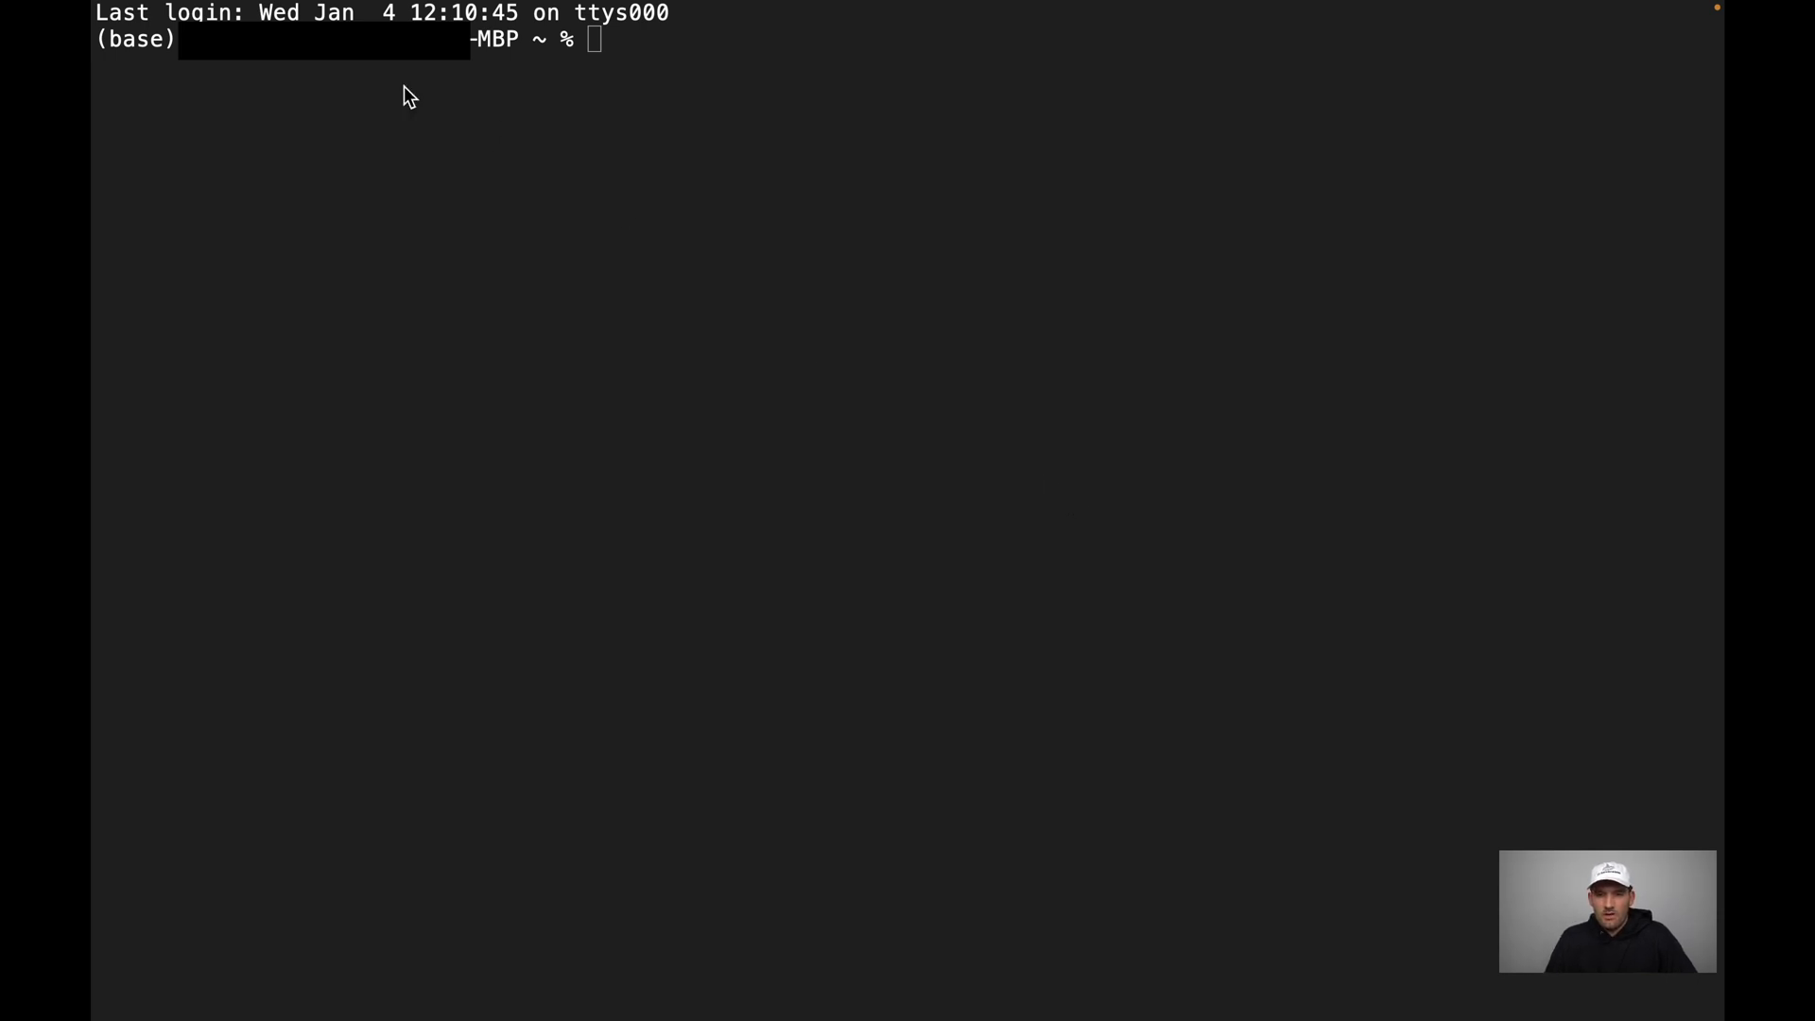
mouse_move(683, 55)
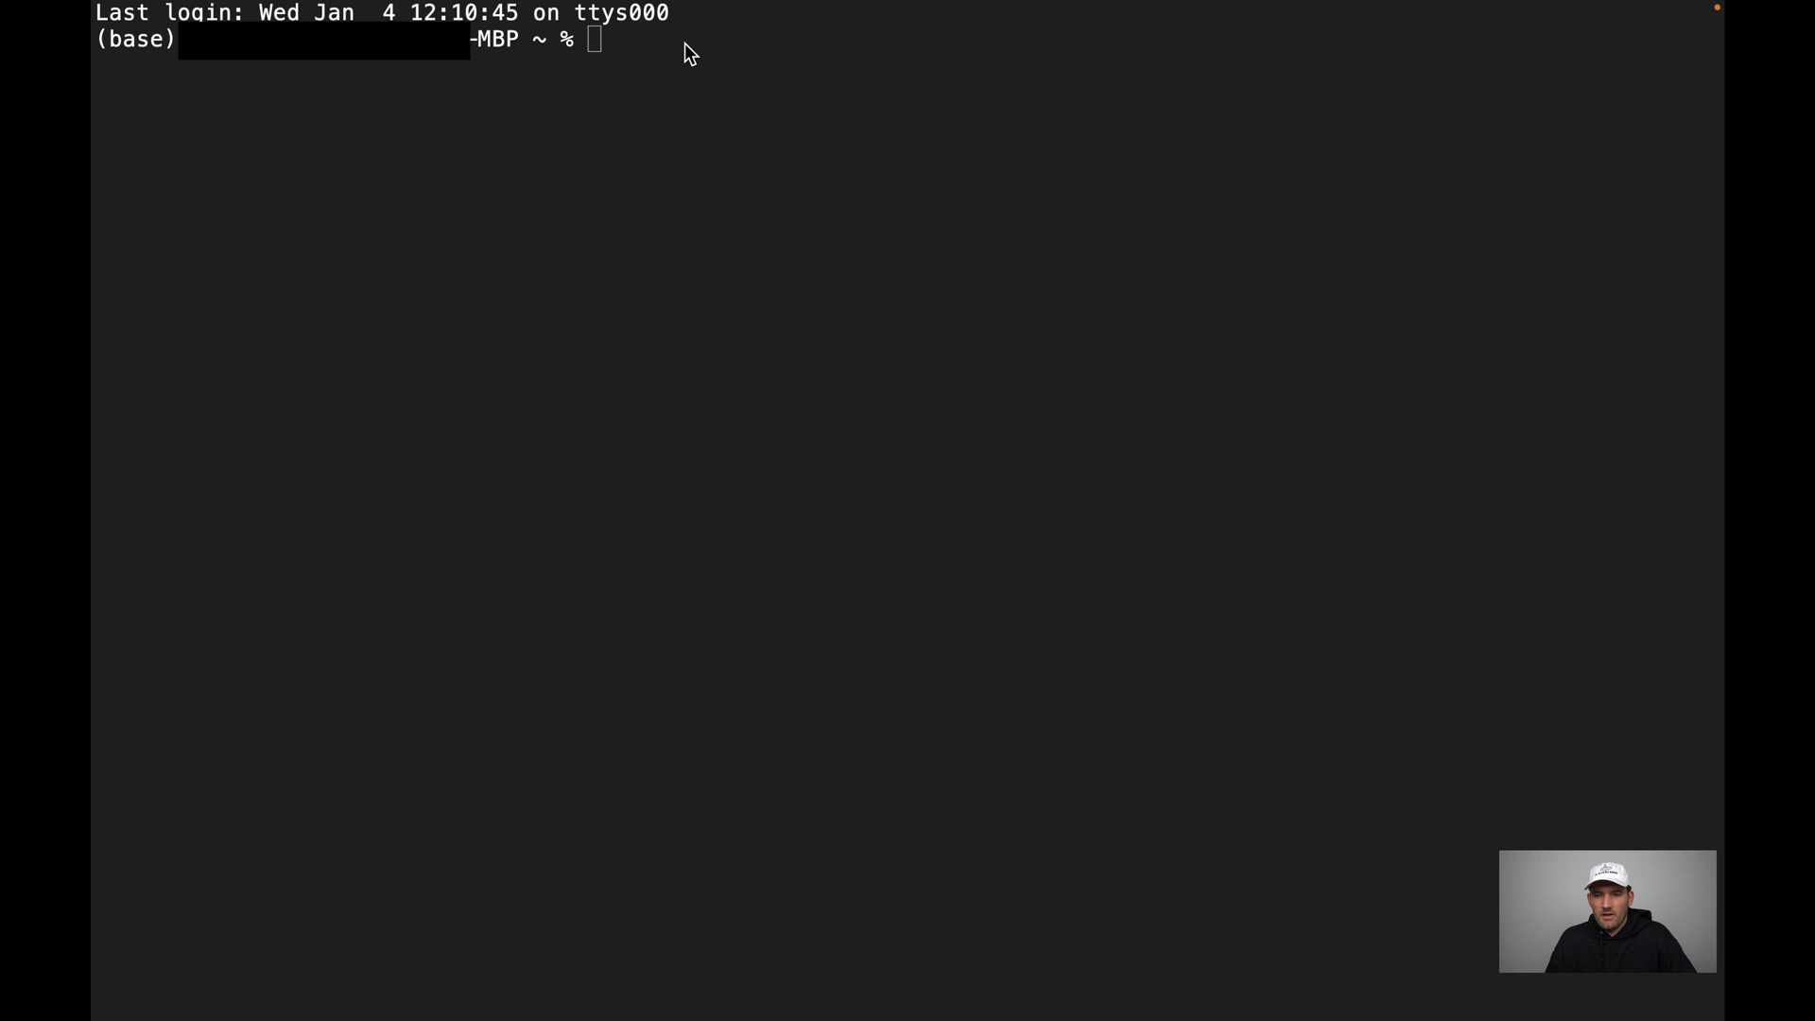
mouse_move(1237, 235)
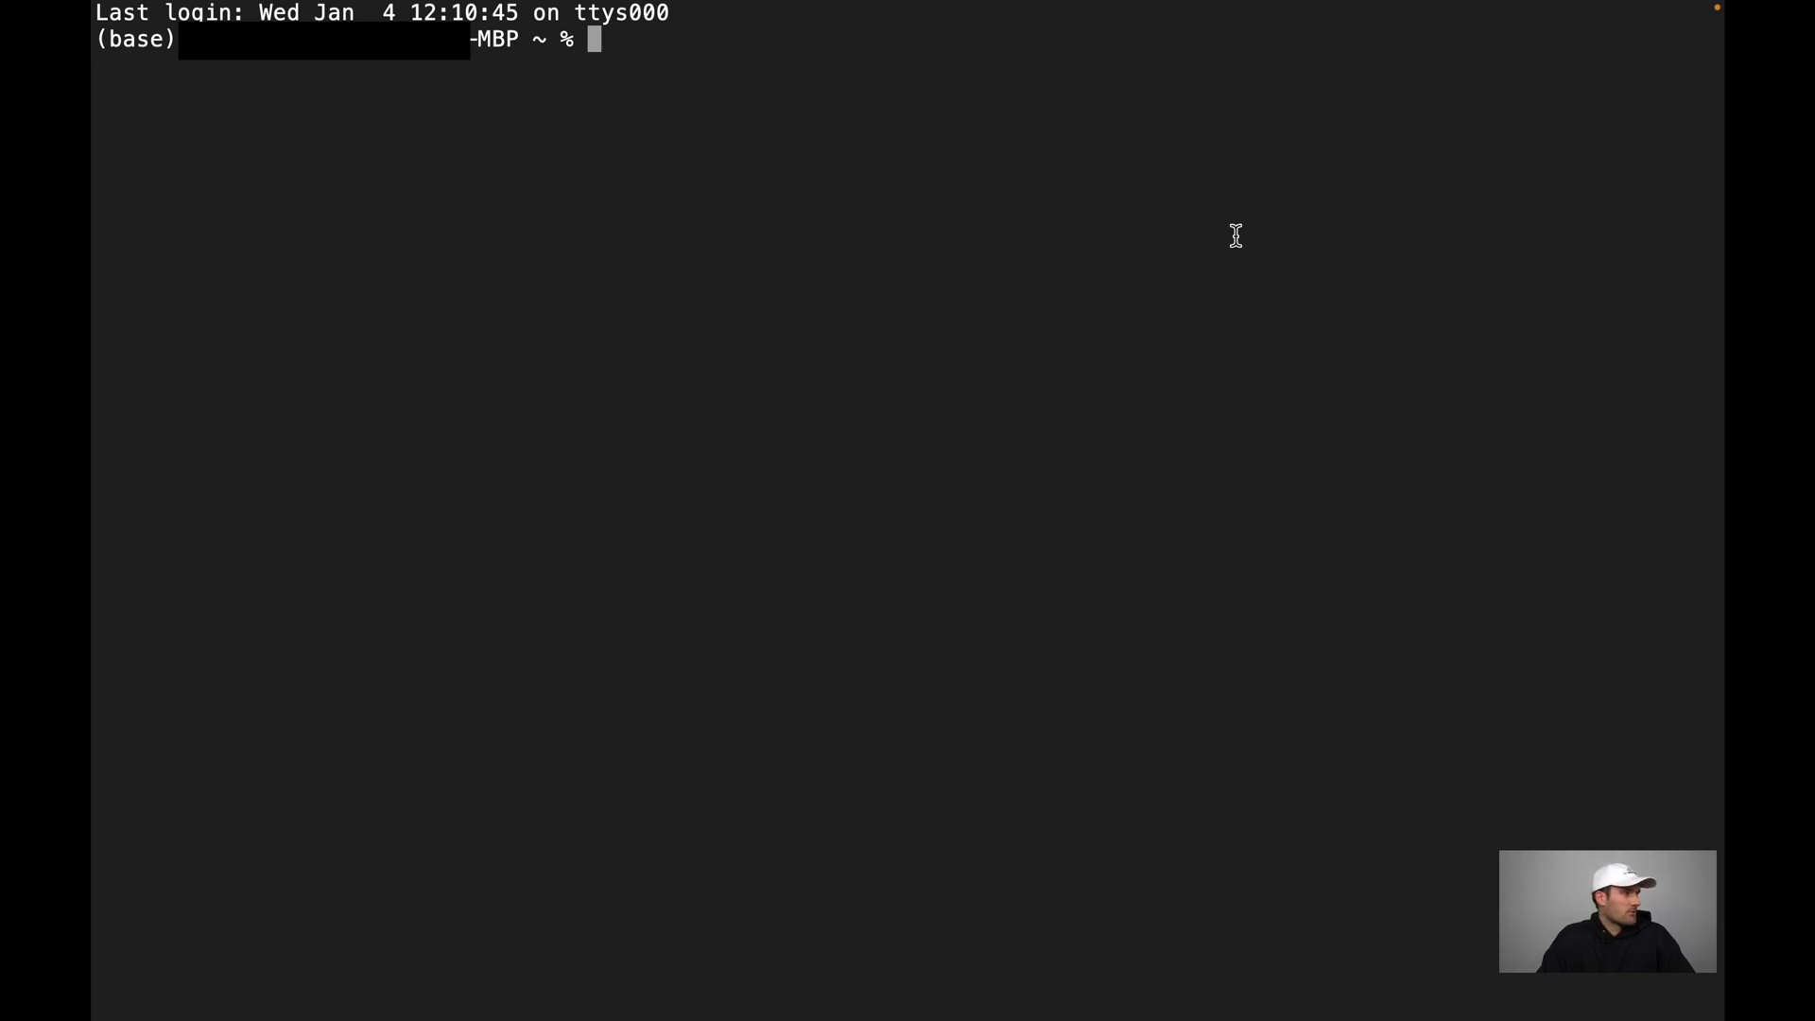
Run diskutil list to show all disks and partitions.
type("diskut")
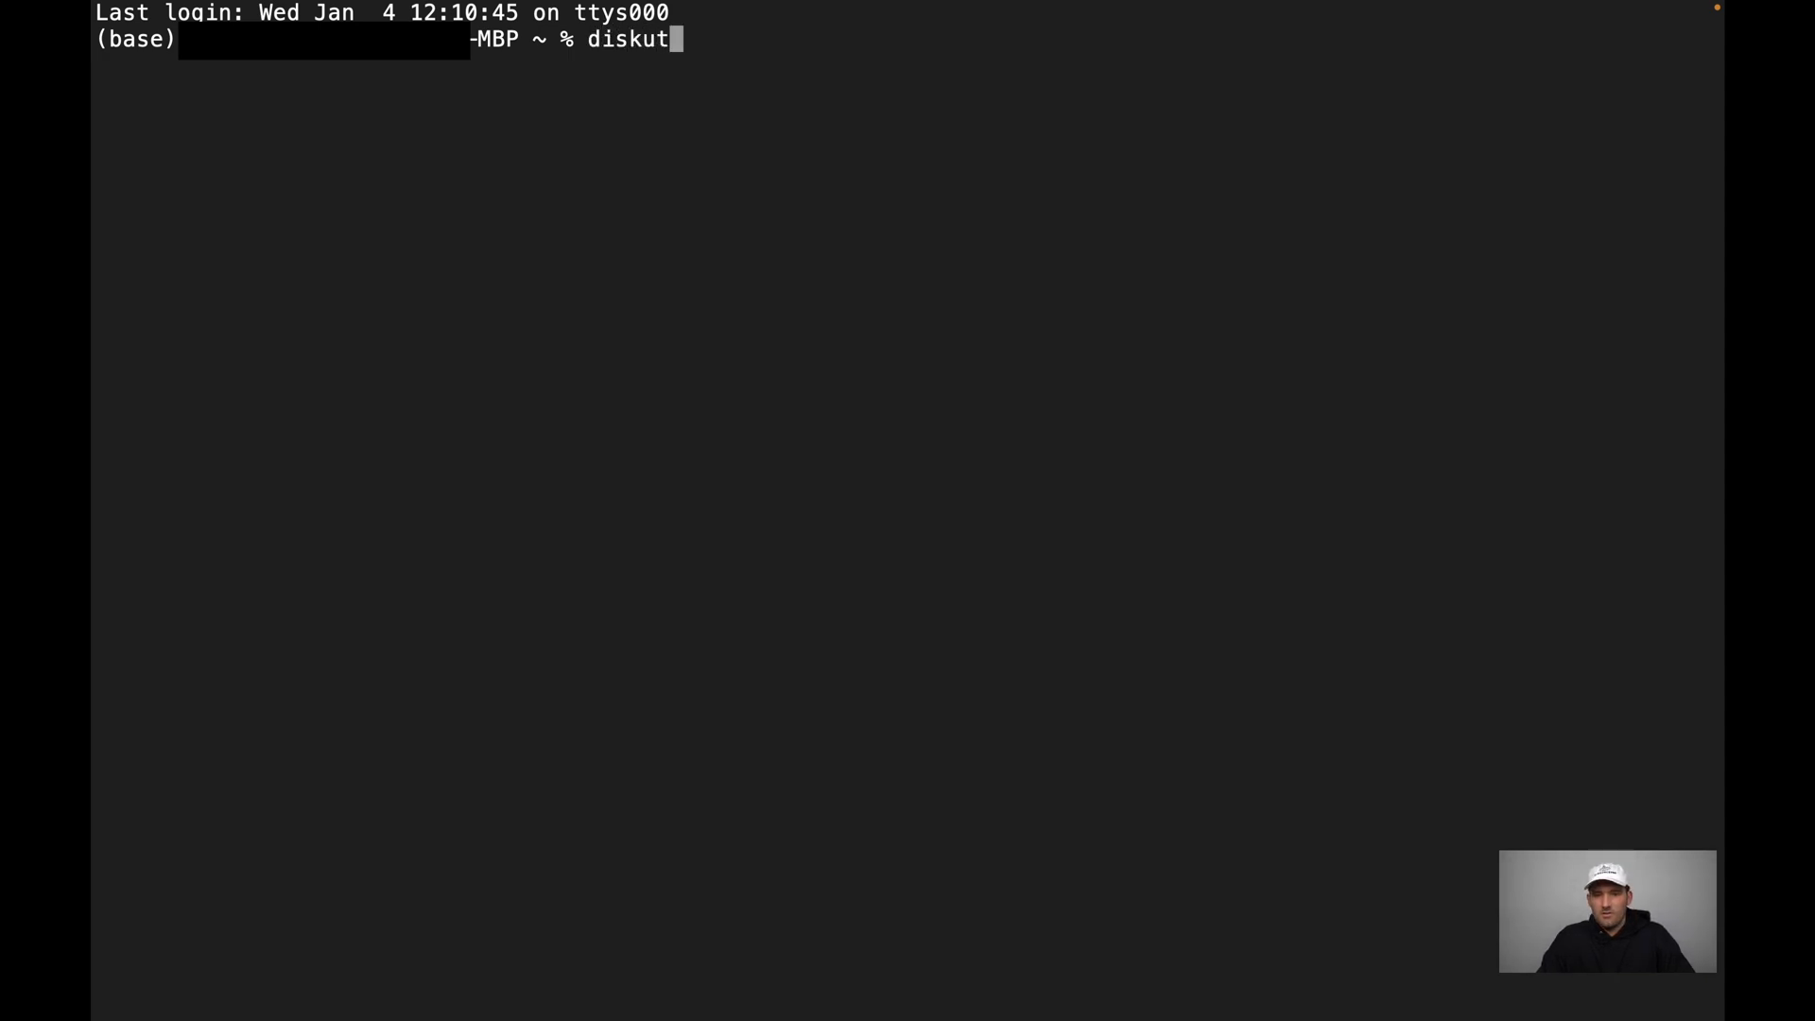
type("il list")
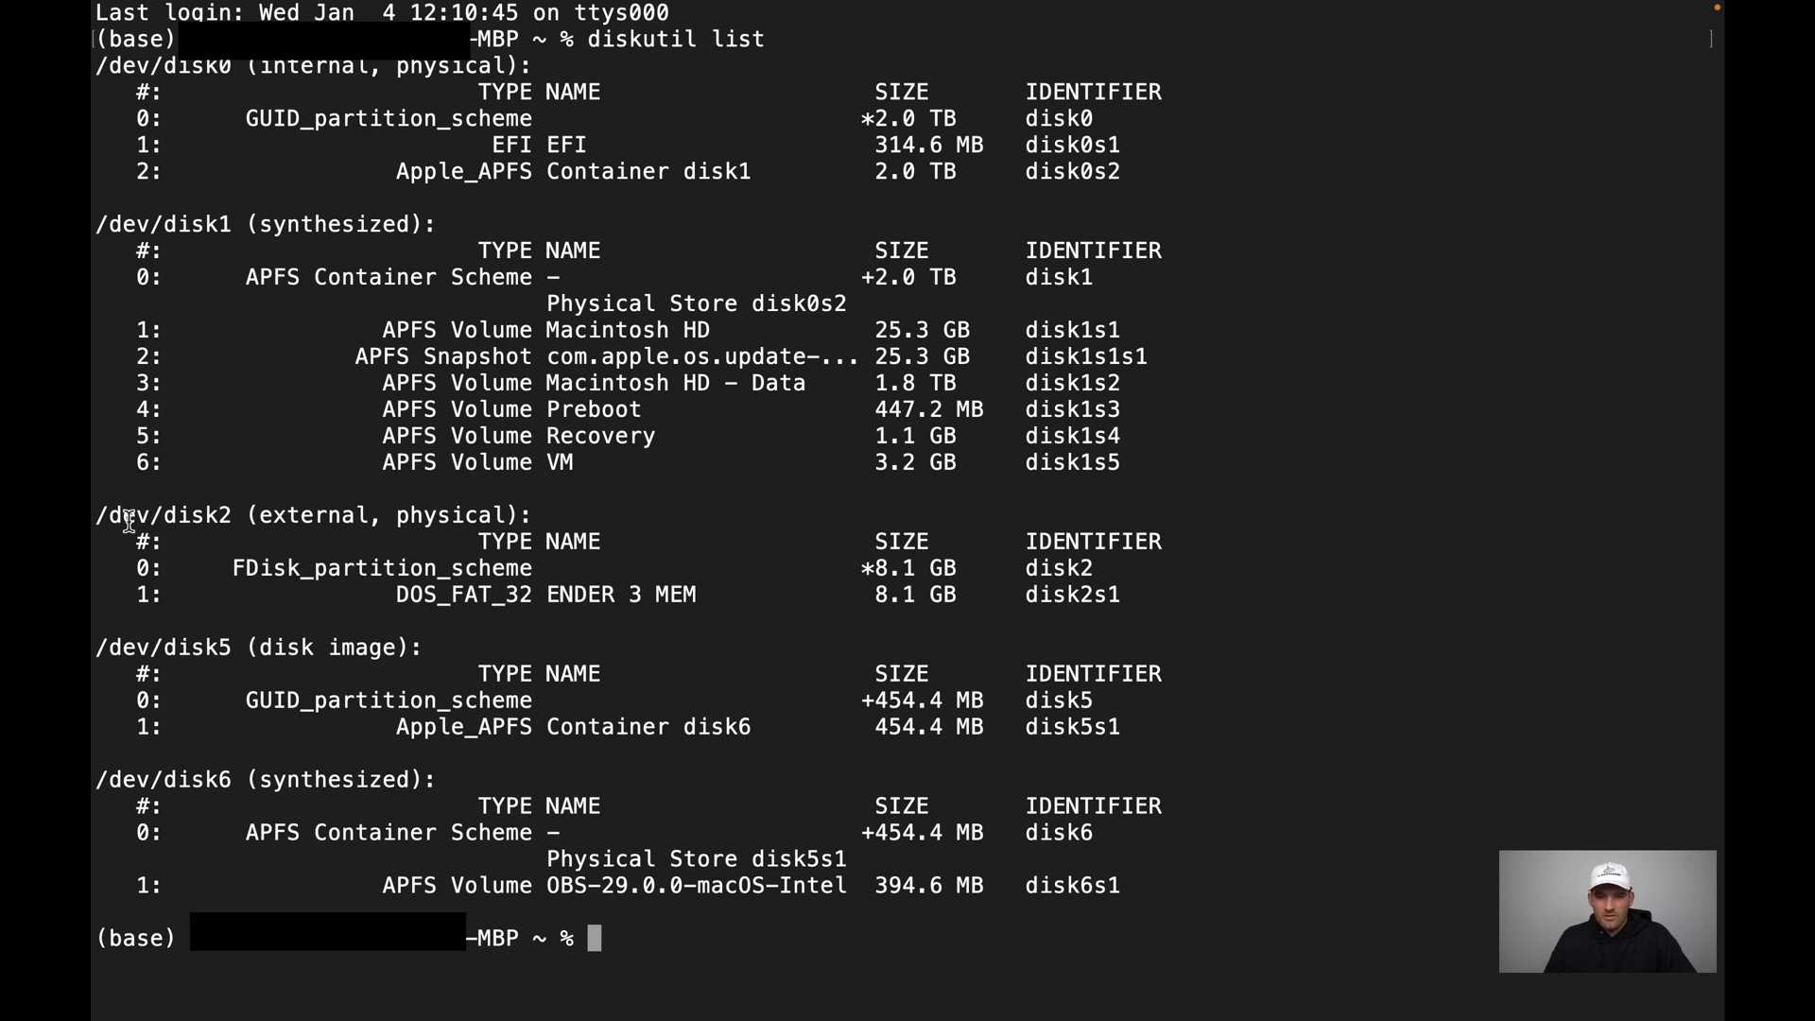
Highlight disk2 as a physical disk and the 8.1 GB ENDER 3 MEM partition disk2s1.
double_click(160, 514)
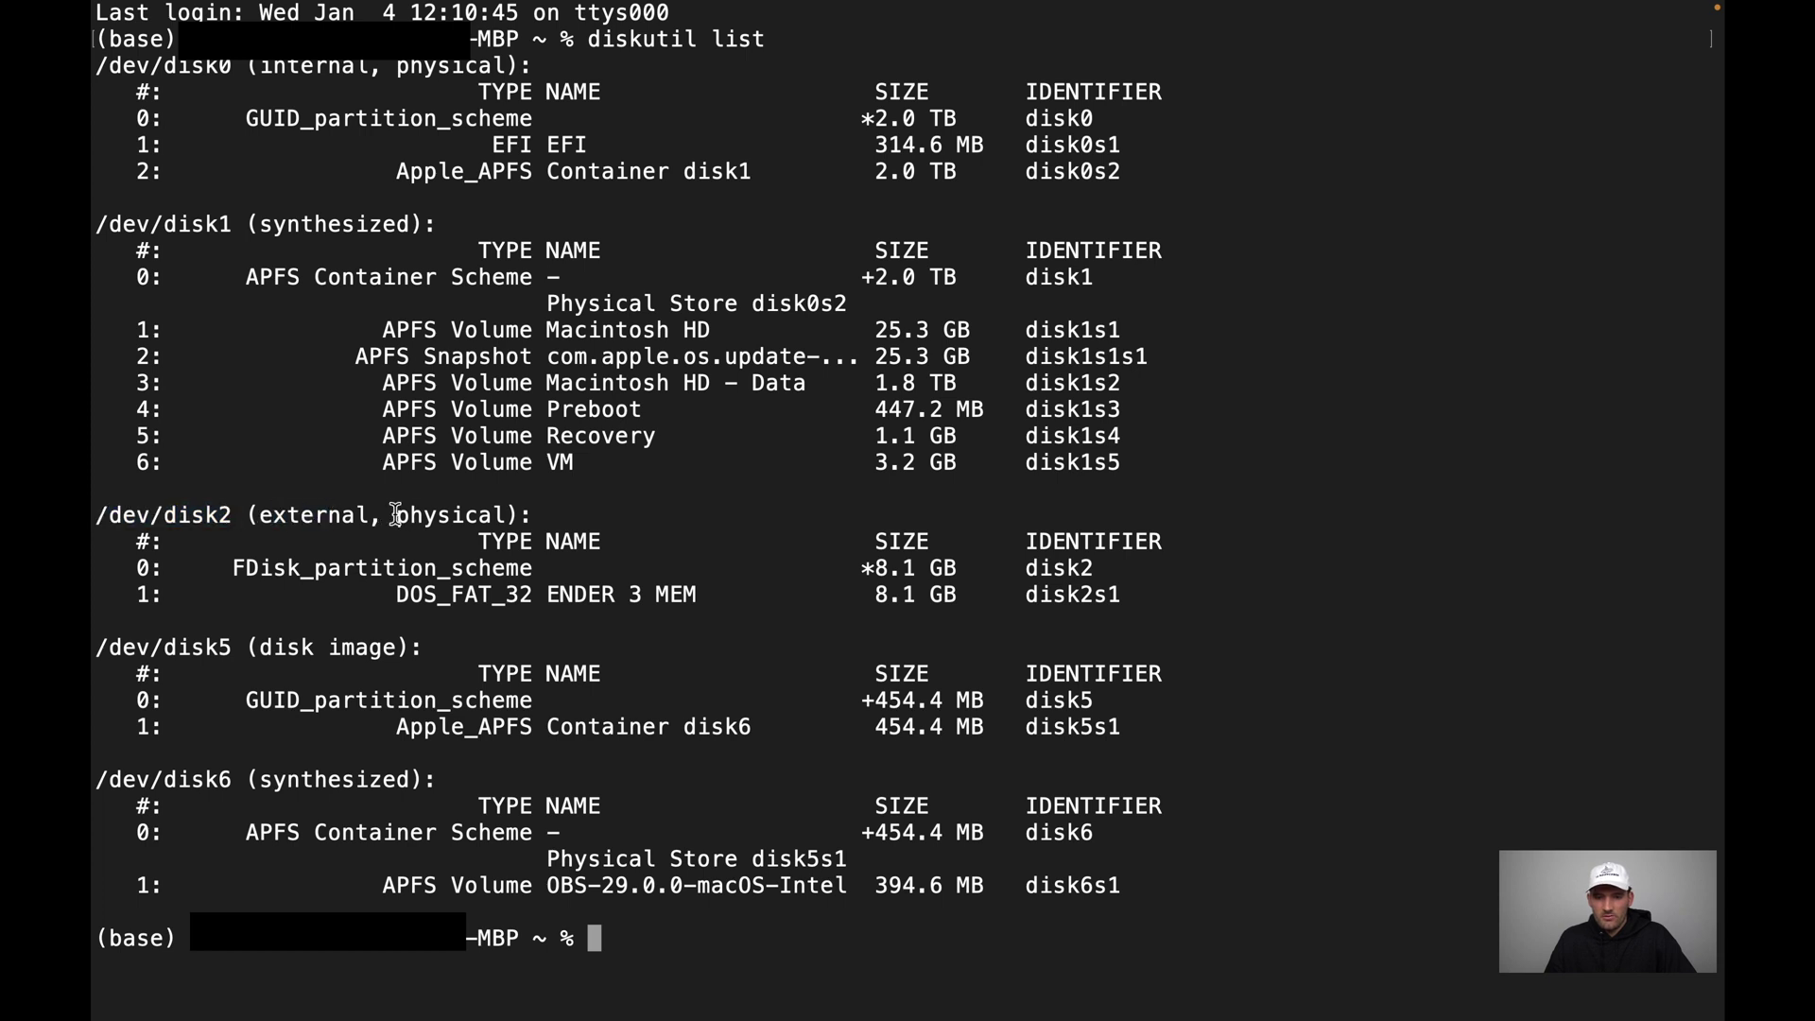
double_click(443, 514)
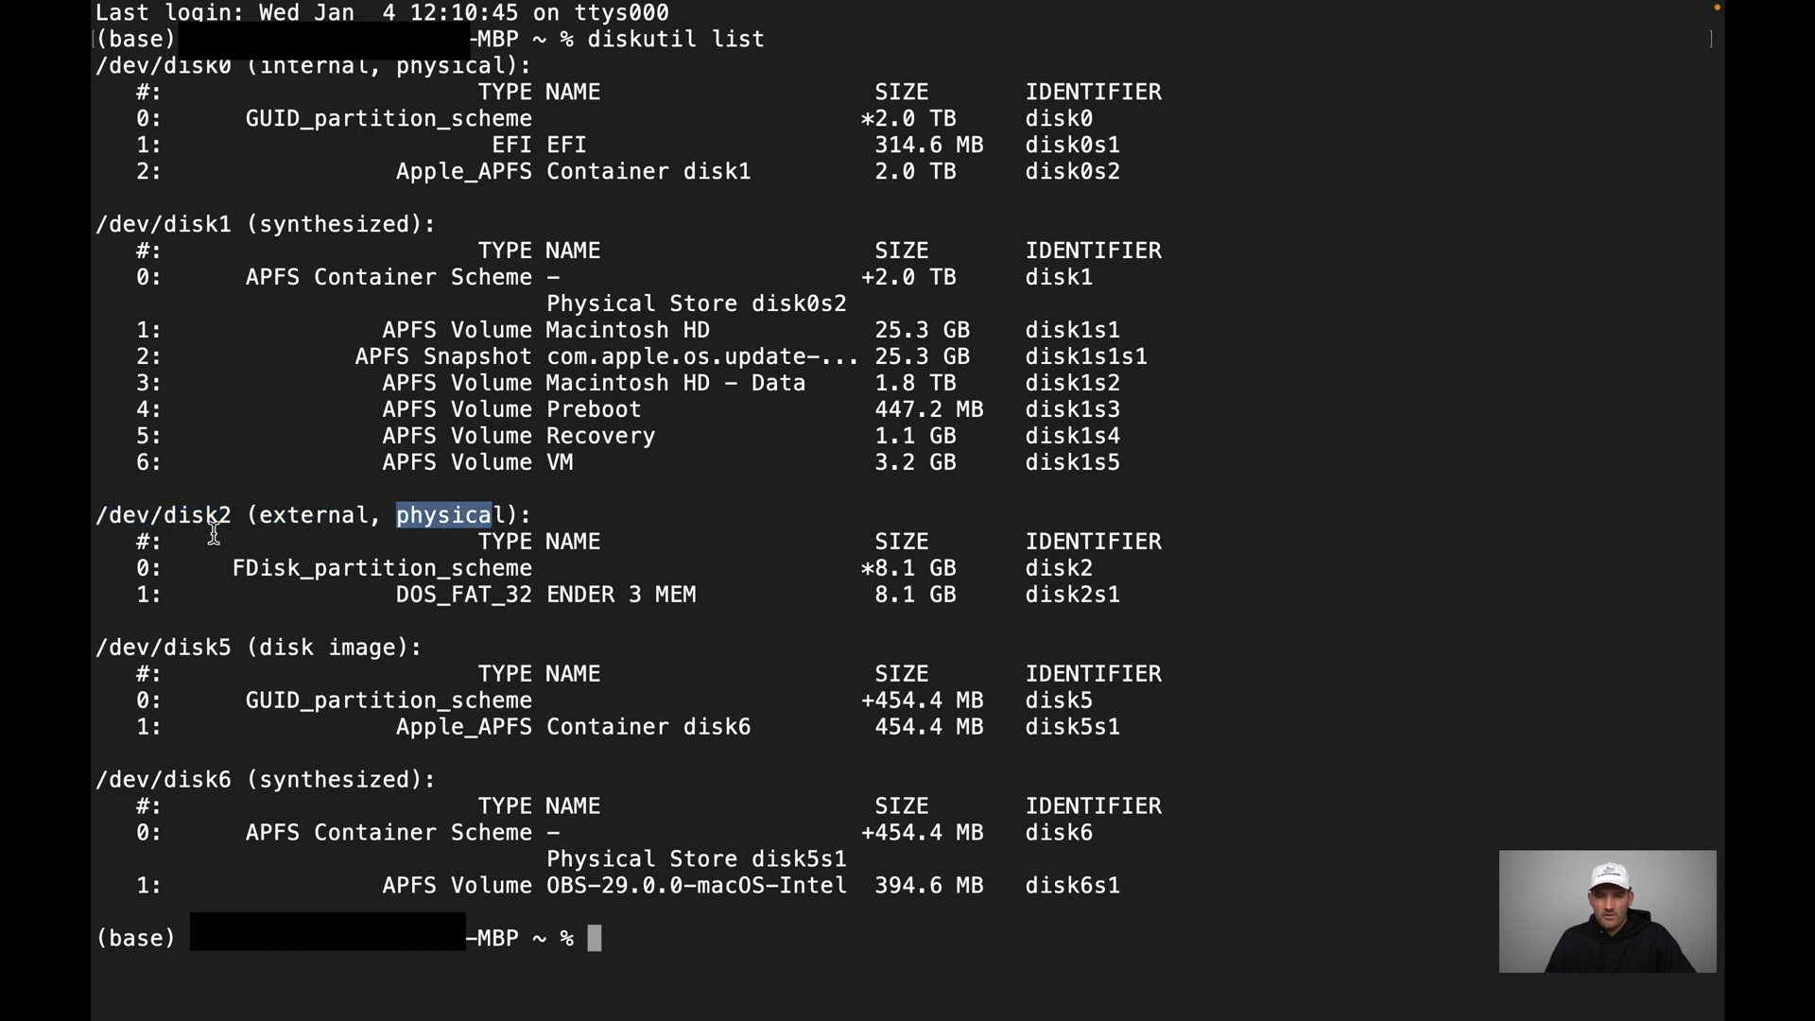
mouse_move(204, 518)
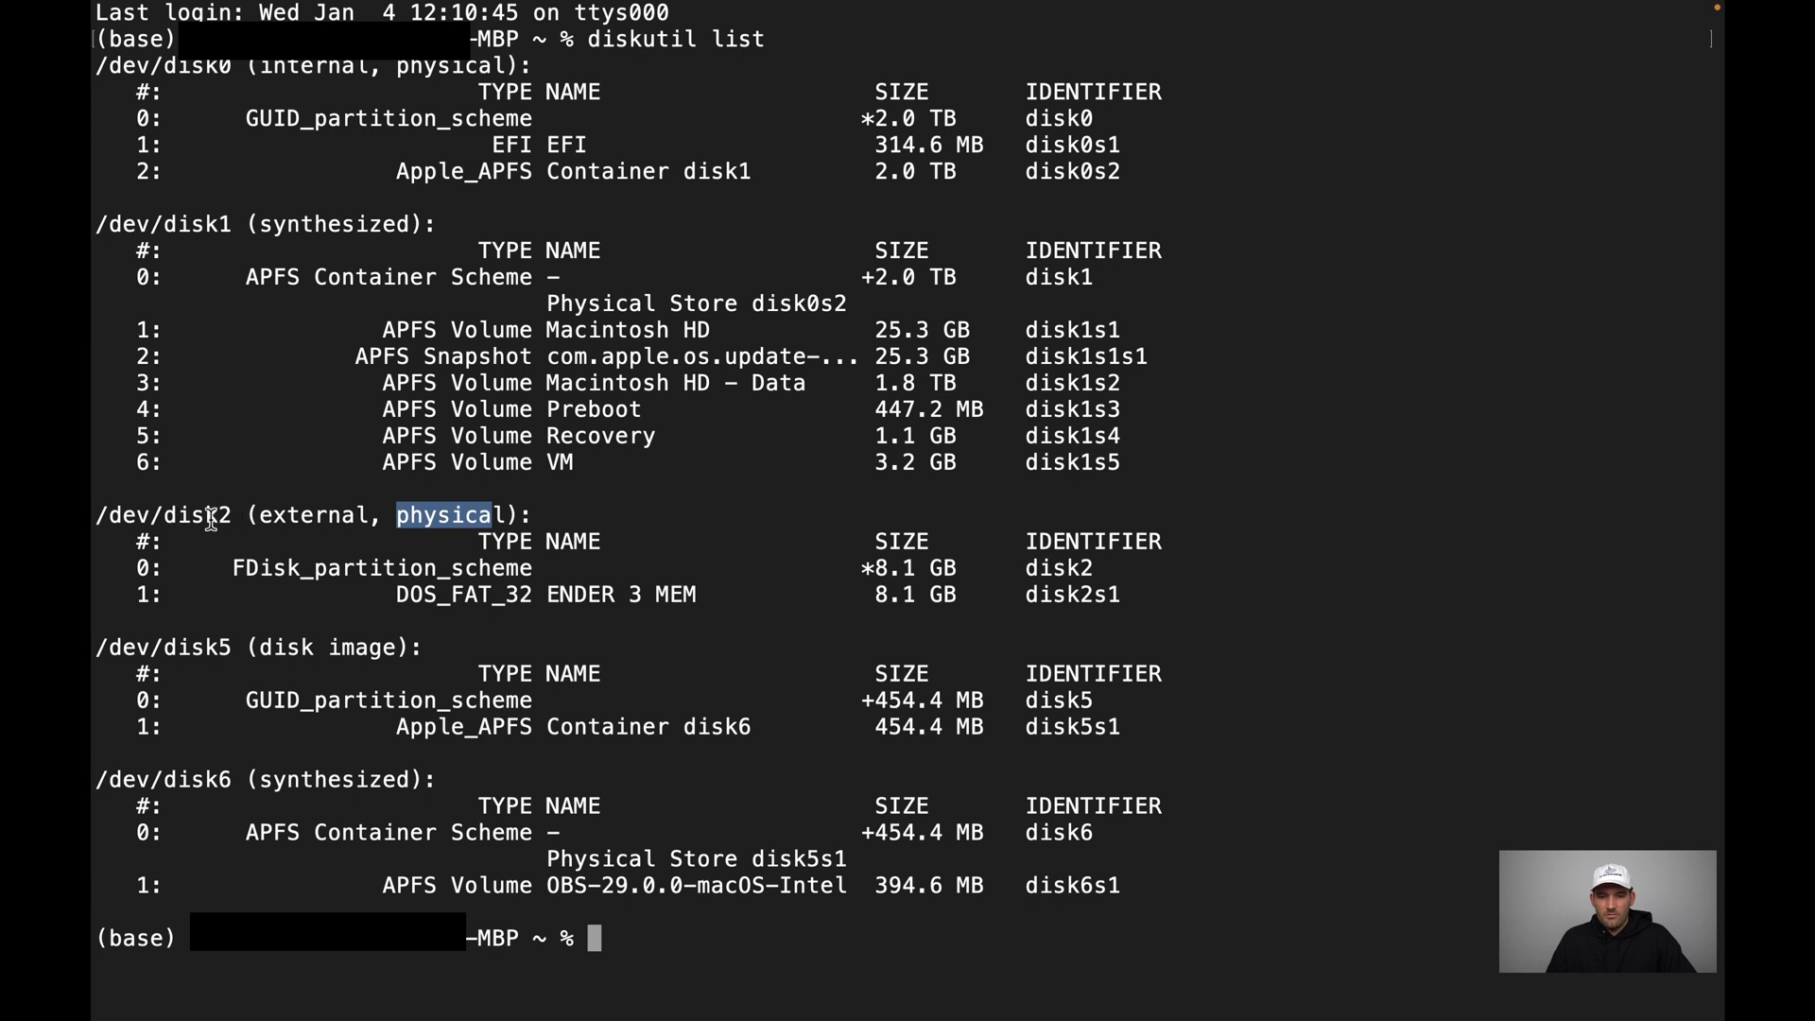
mouse_move(711, 577)
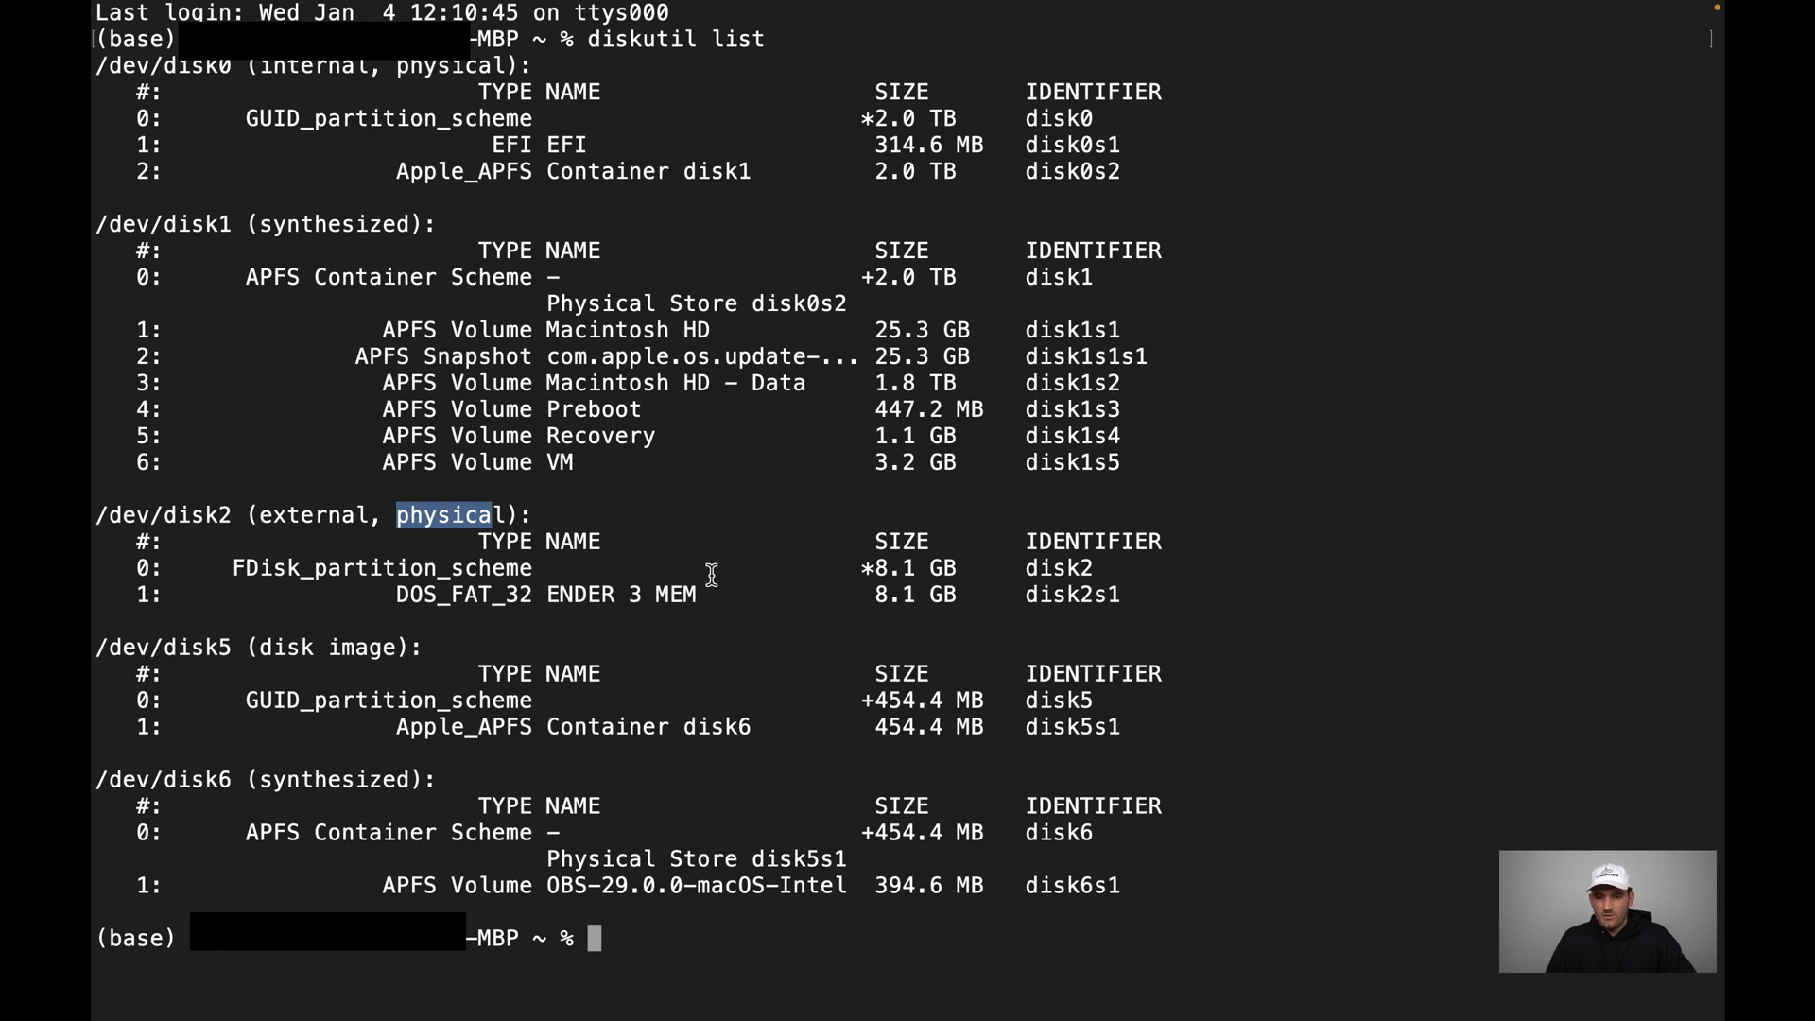
double_click(593, 594)
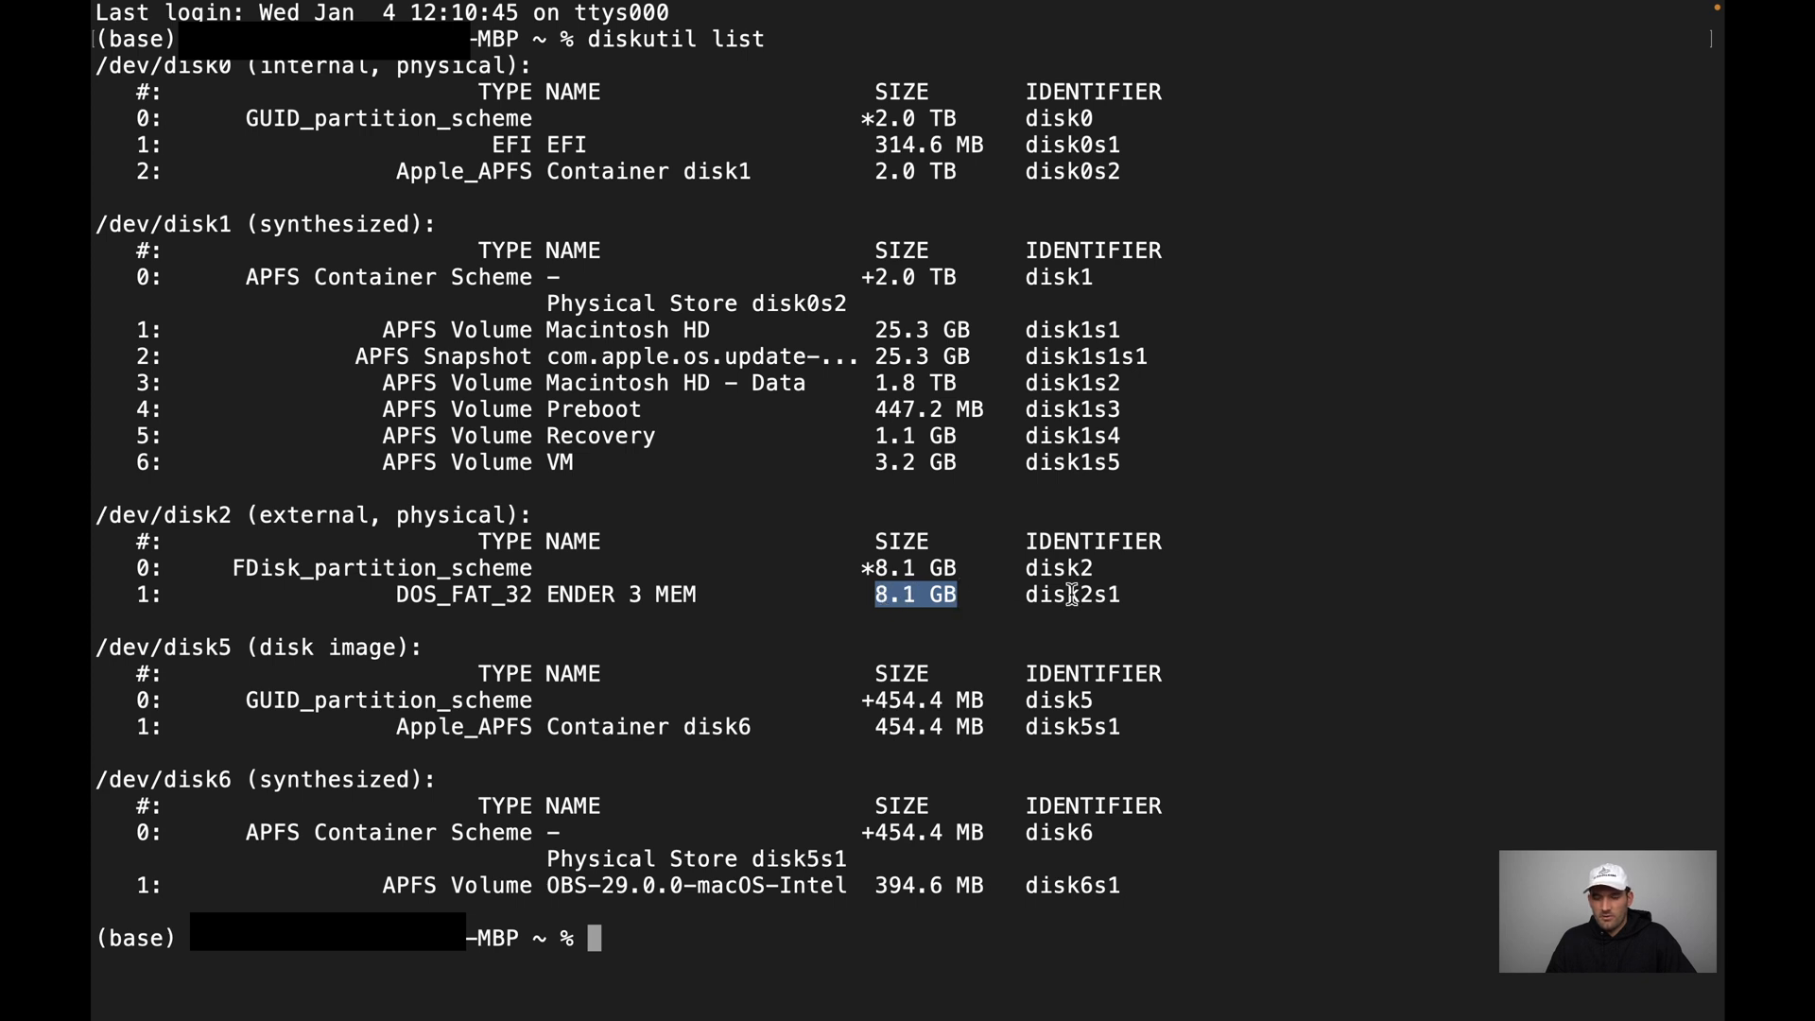
left_click(1085, 596)
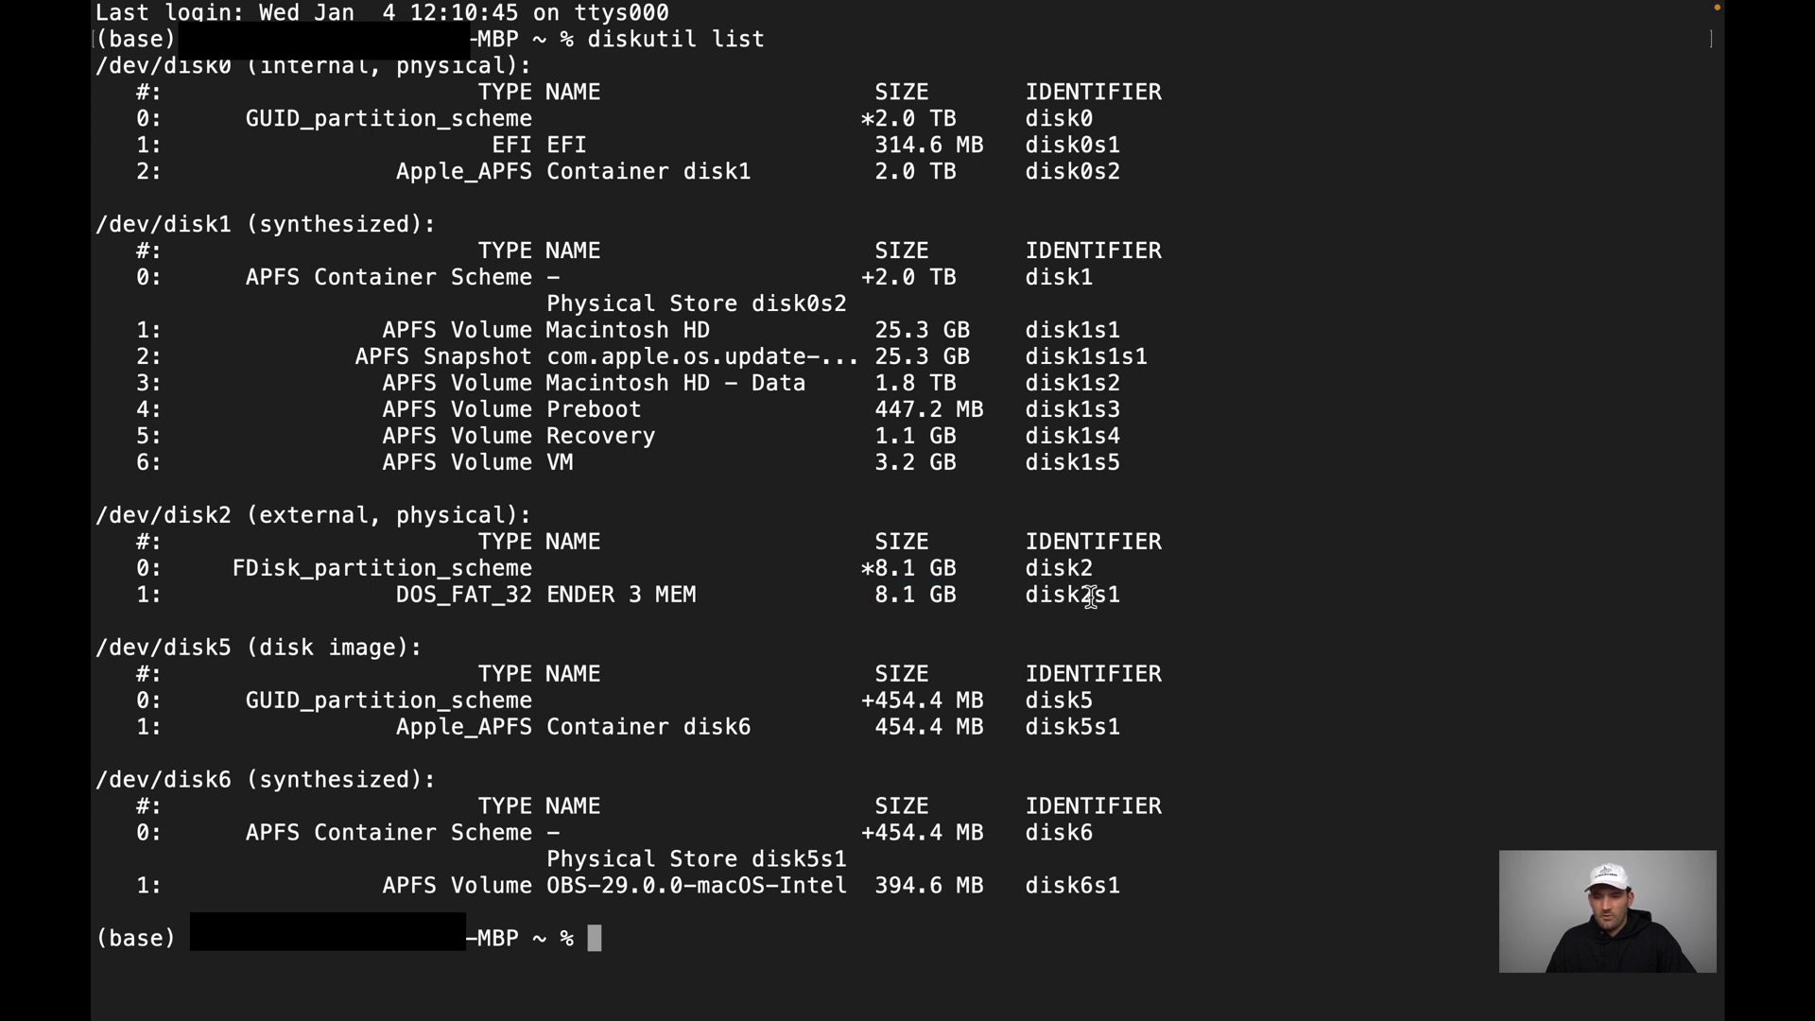
double_click(1076, 593)
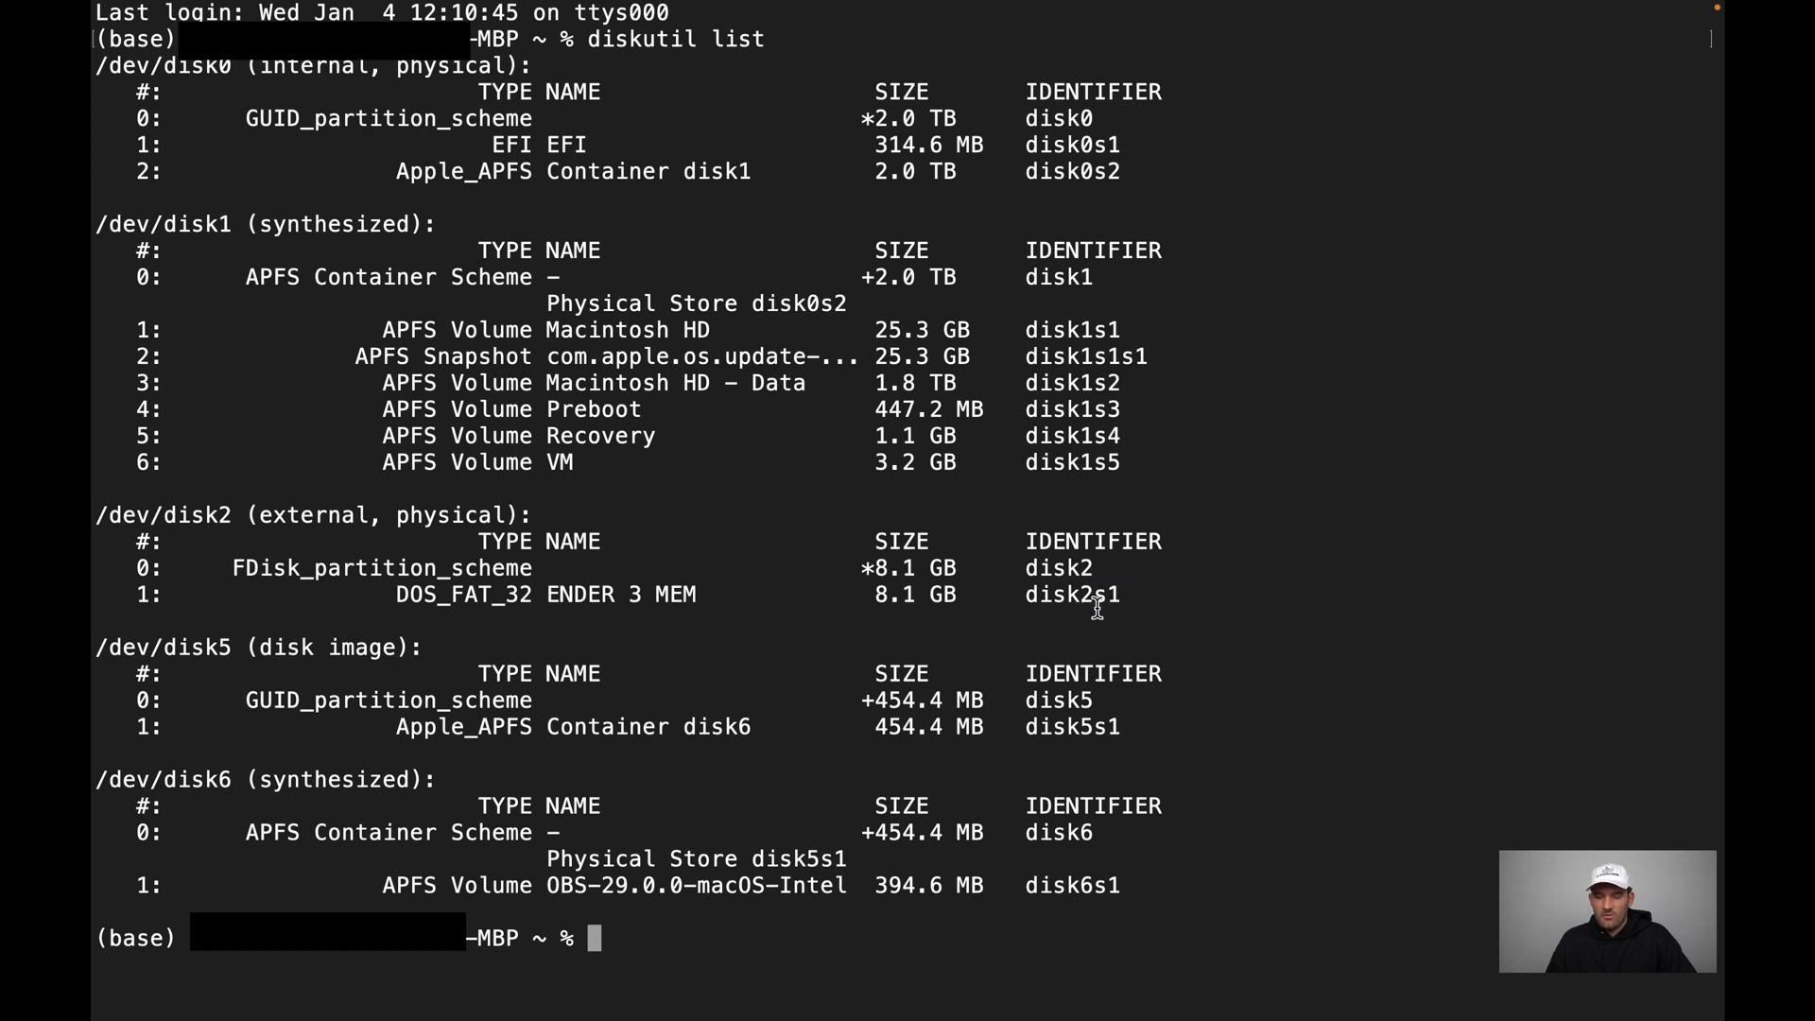
mouse_move(957, 839)
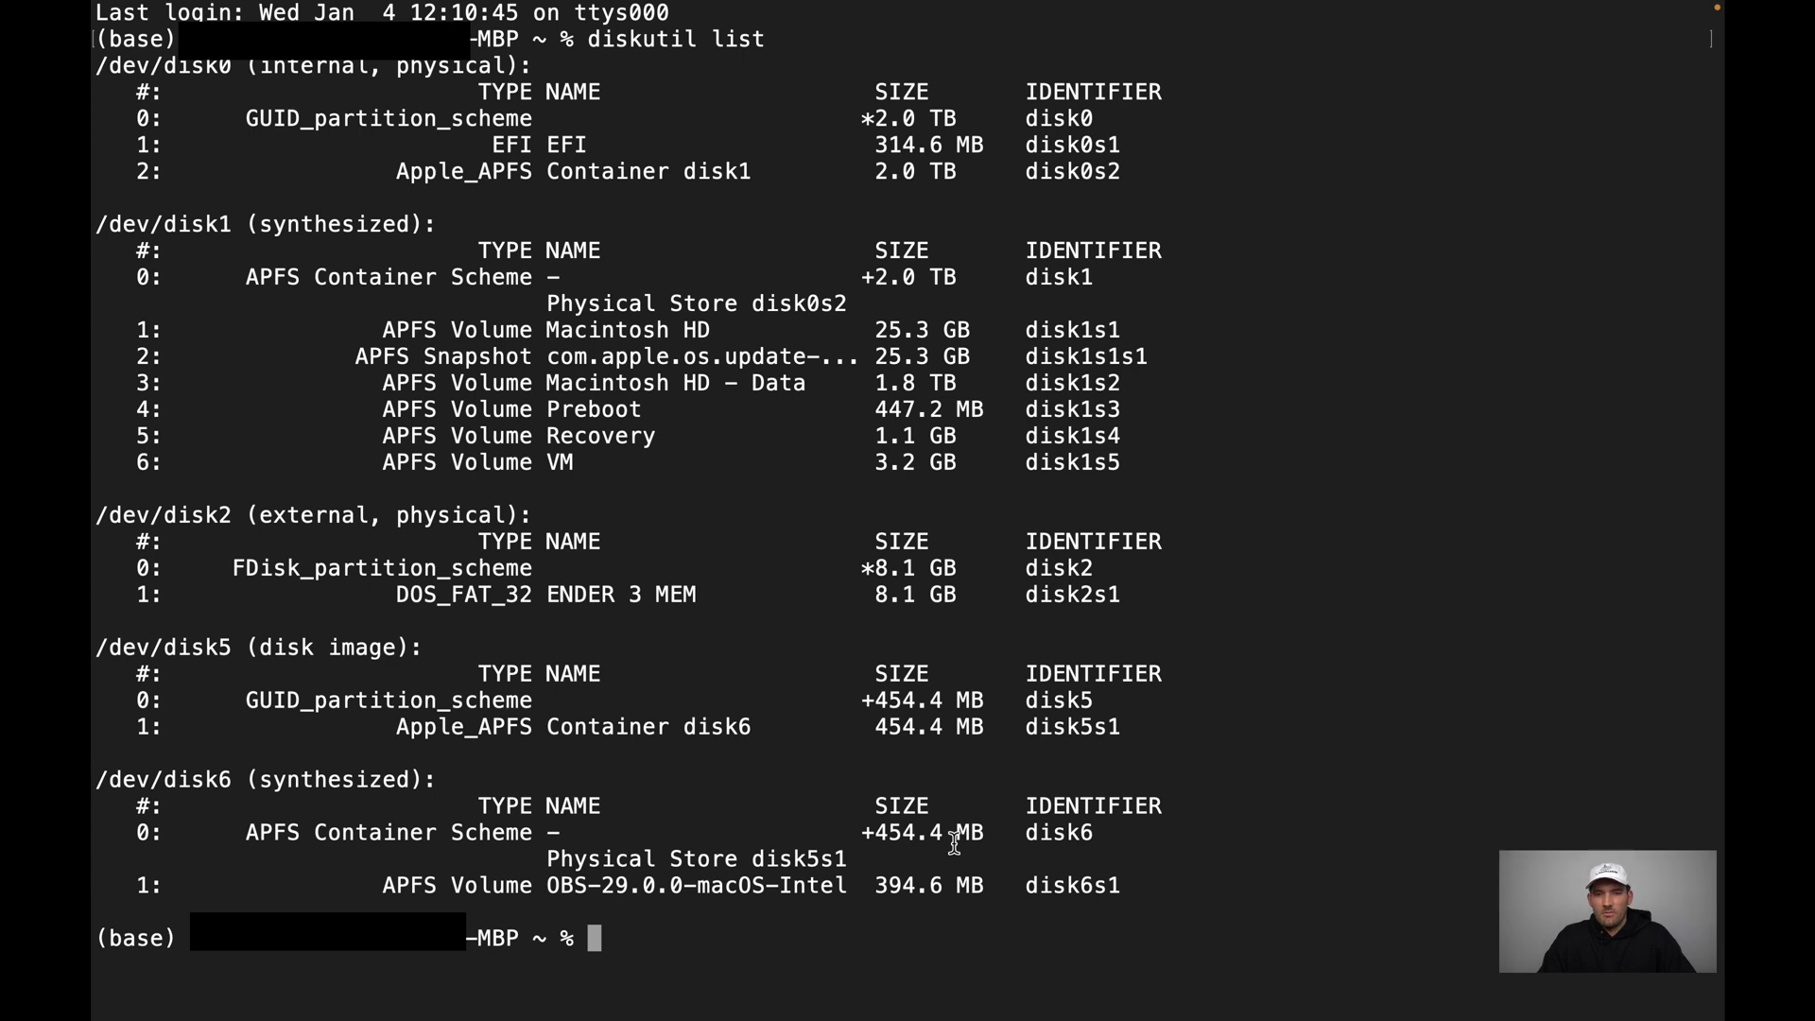
Enter diskutil unmount /dev/disk2s1, pointing at the disk2s1 identifier in the list.
type("disk")
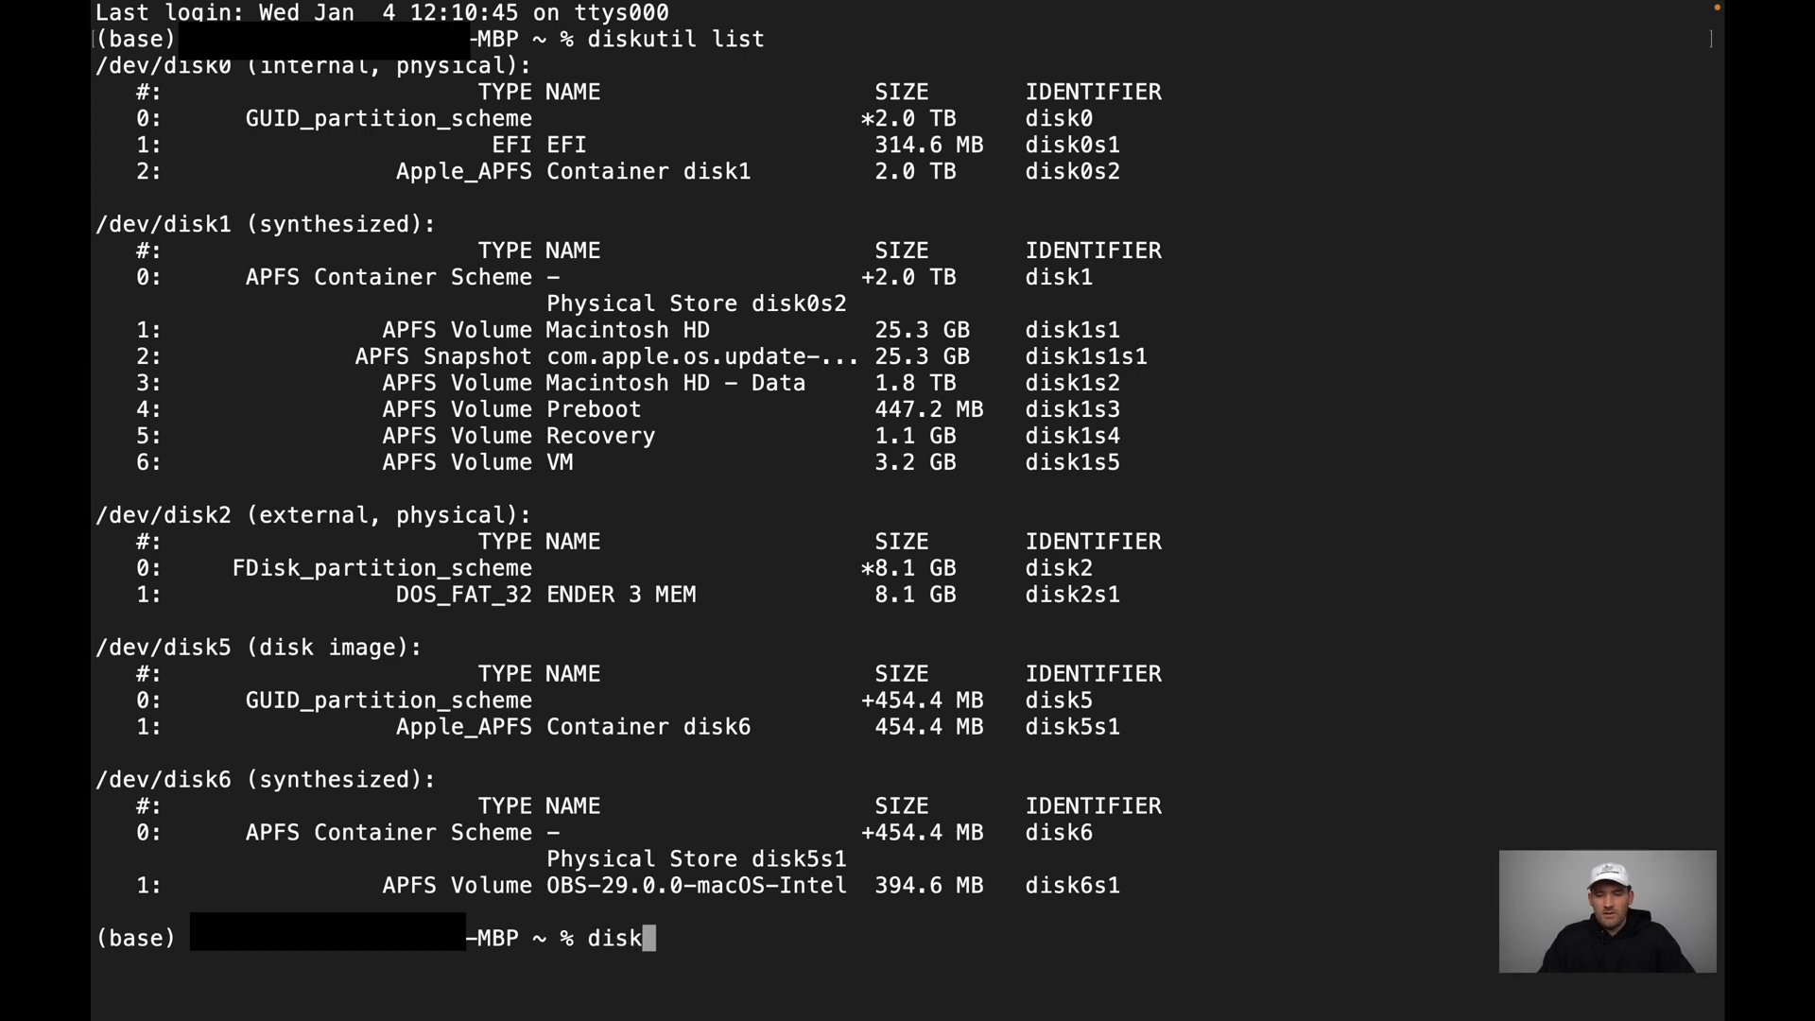
type("util")
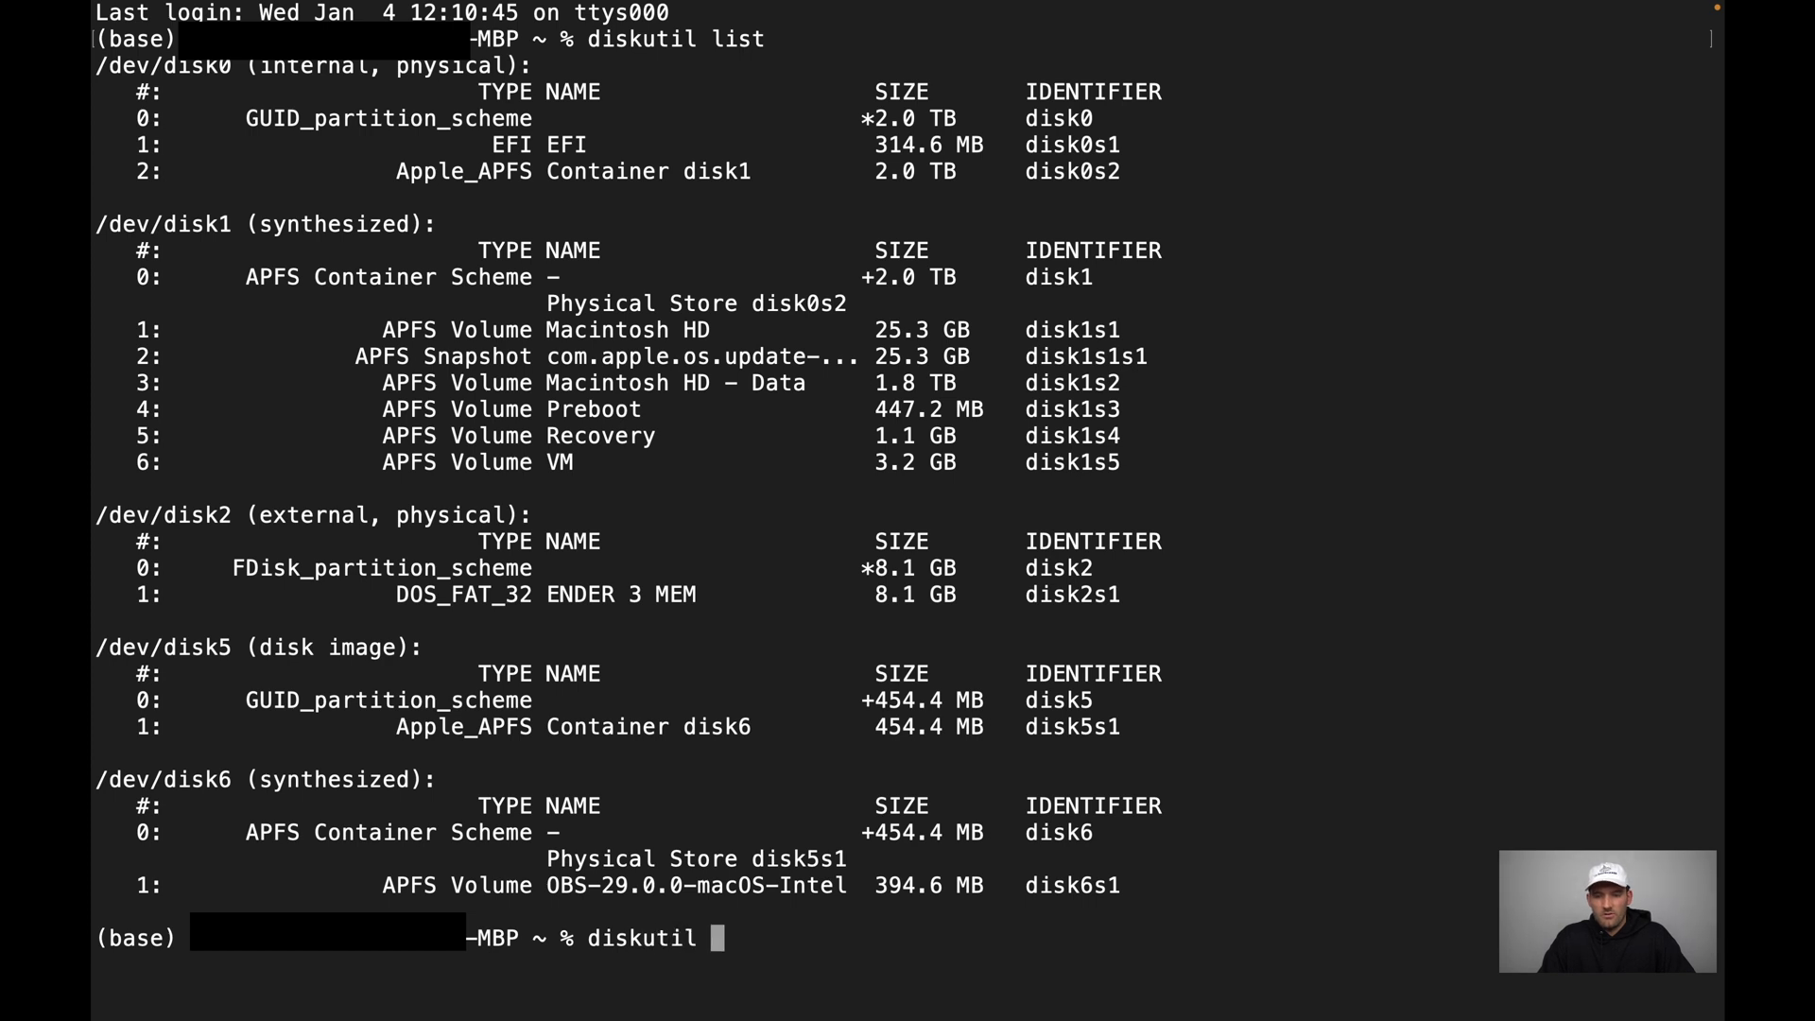
type("unmount")
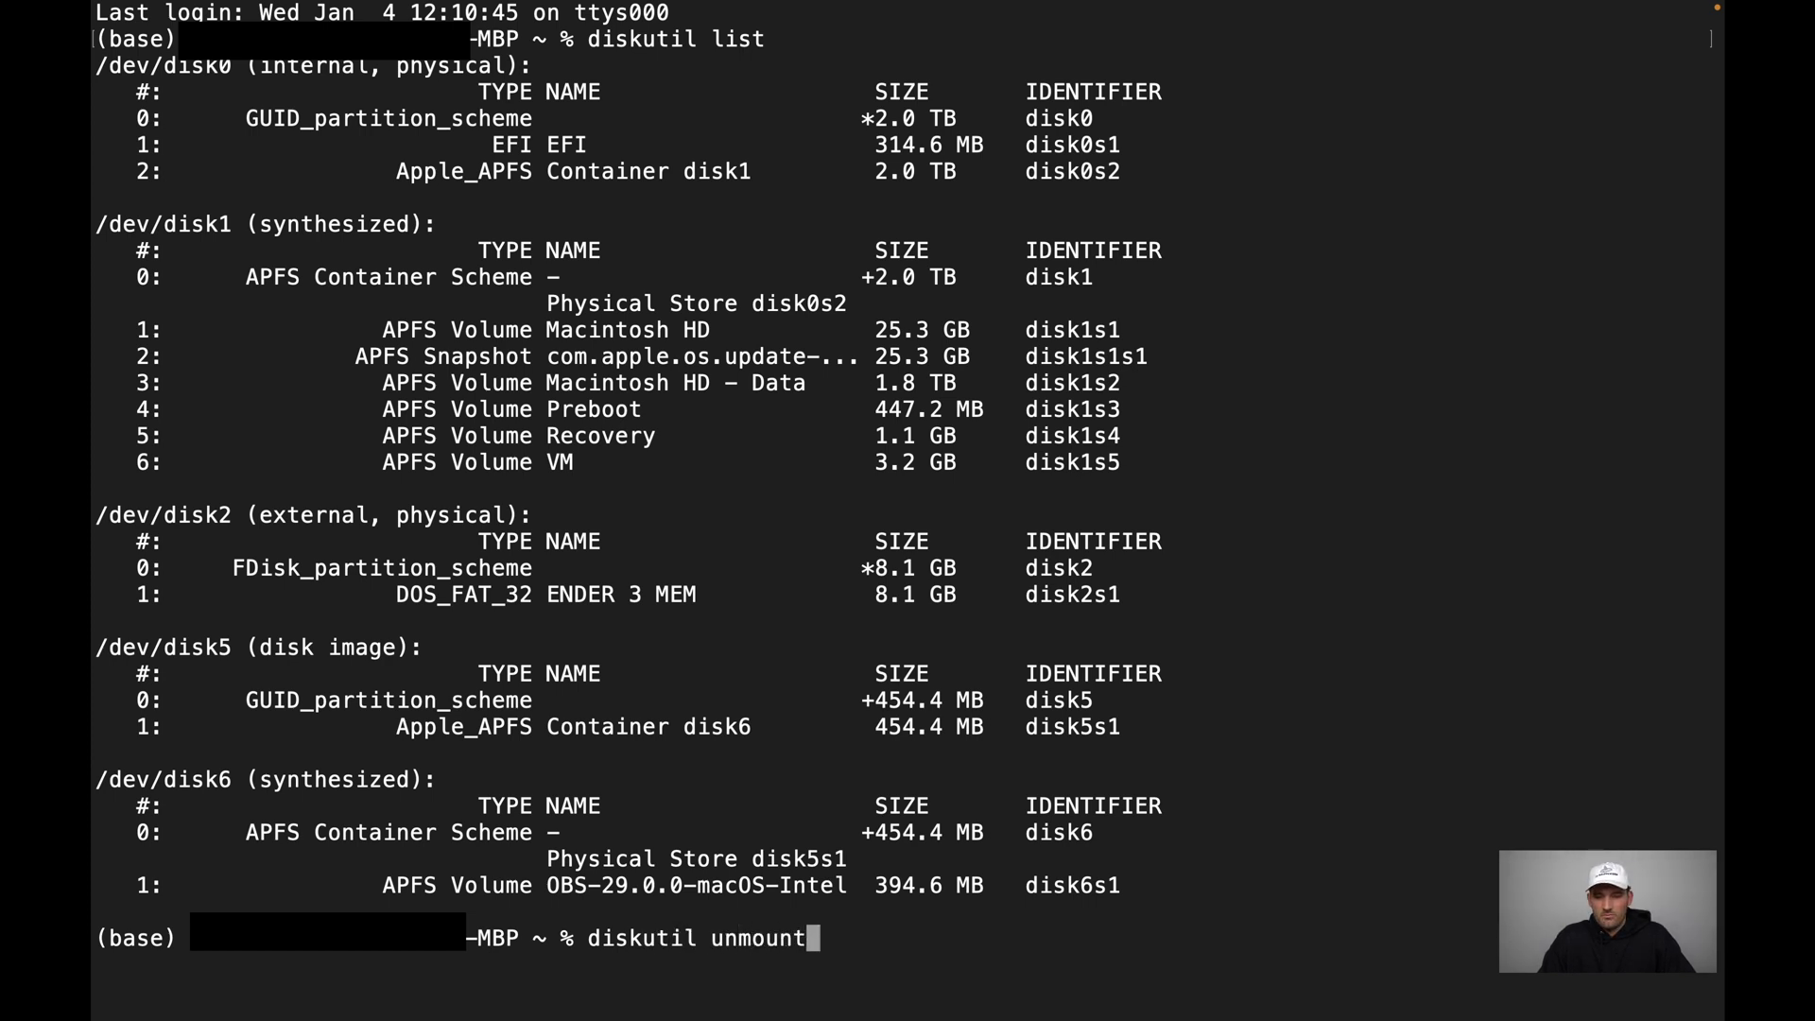
type("/dev")
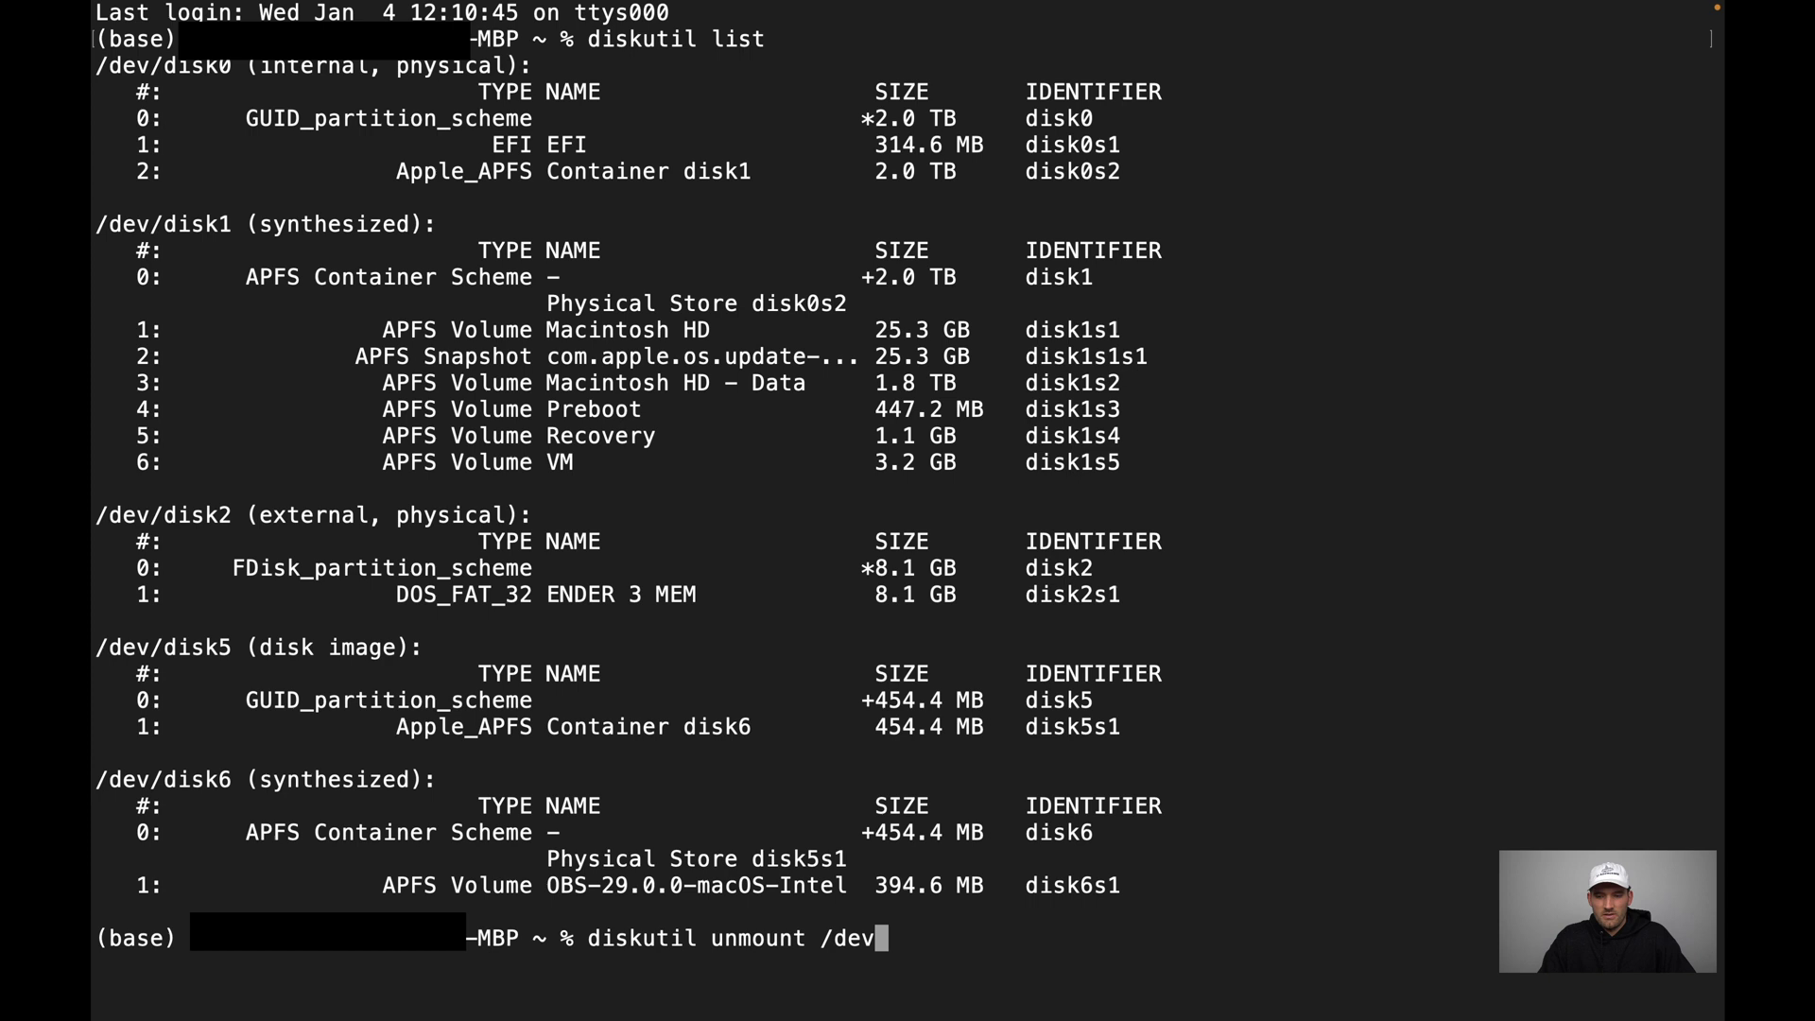
type("/")
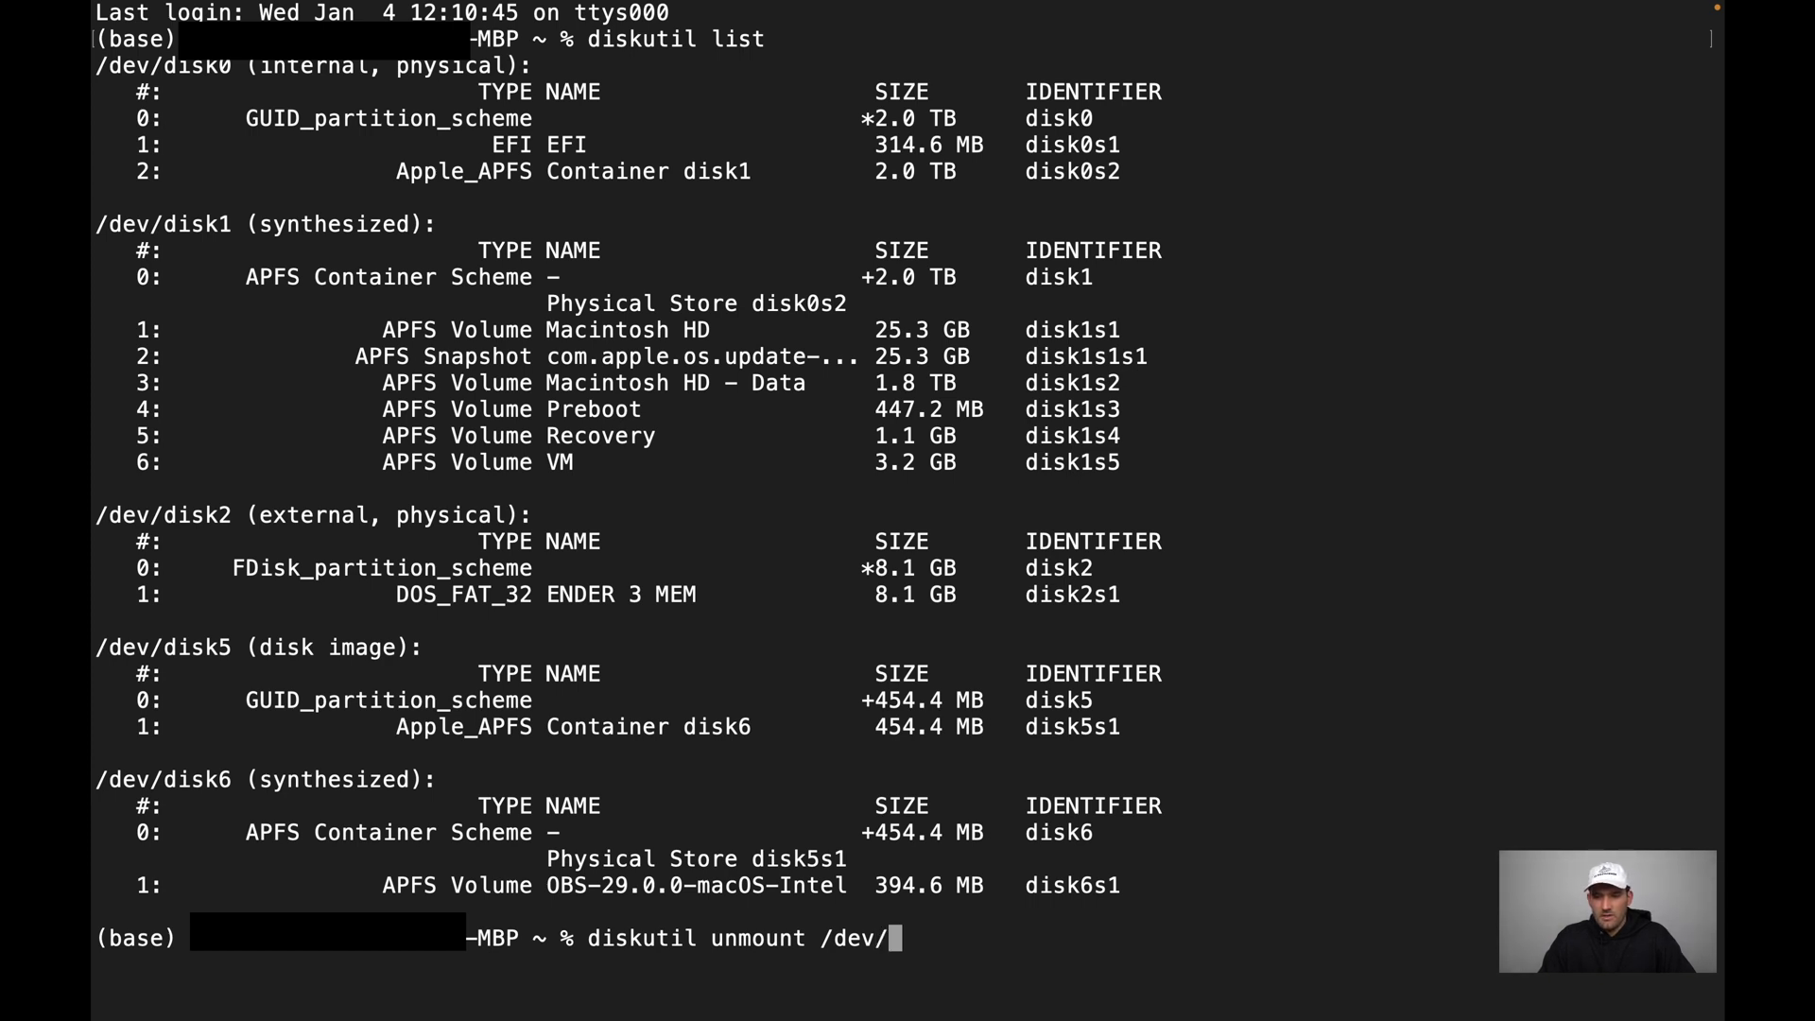
type("disk2s")
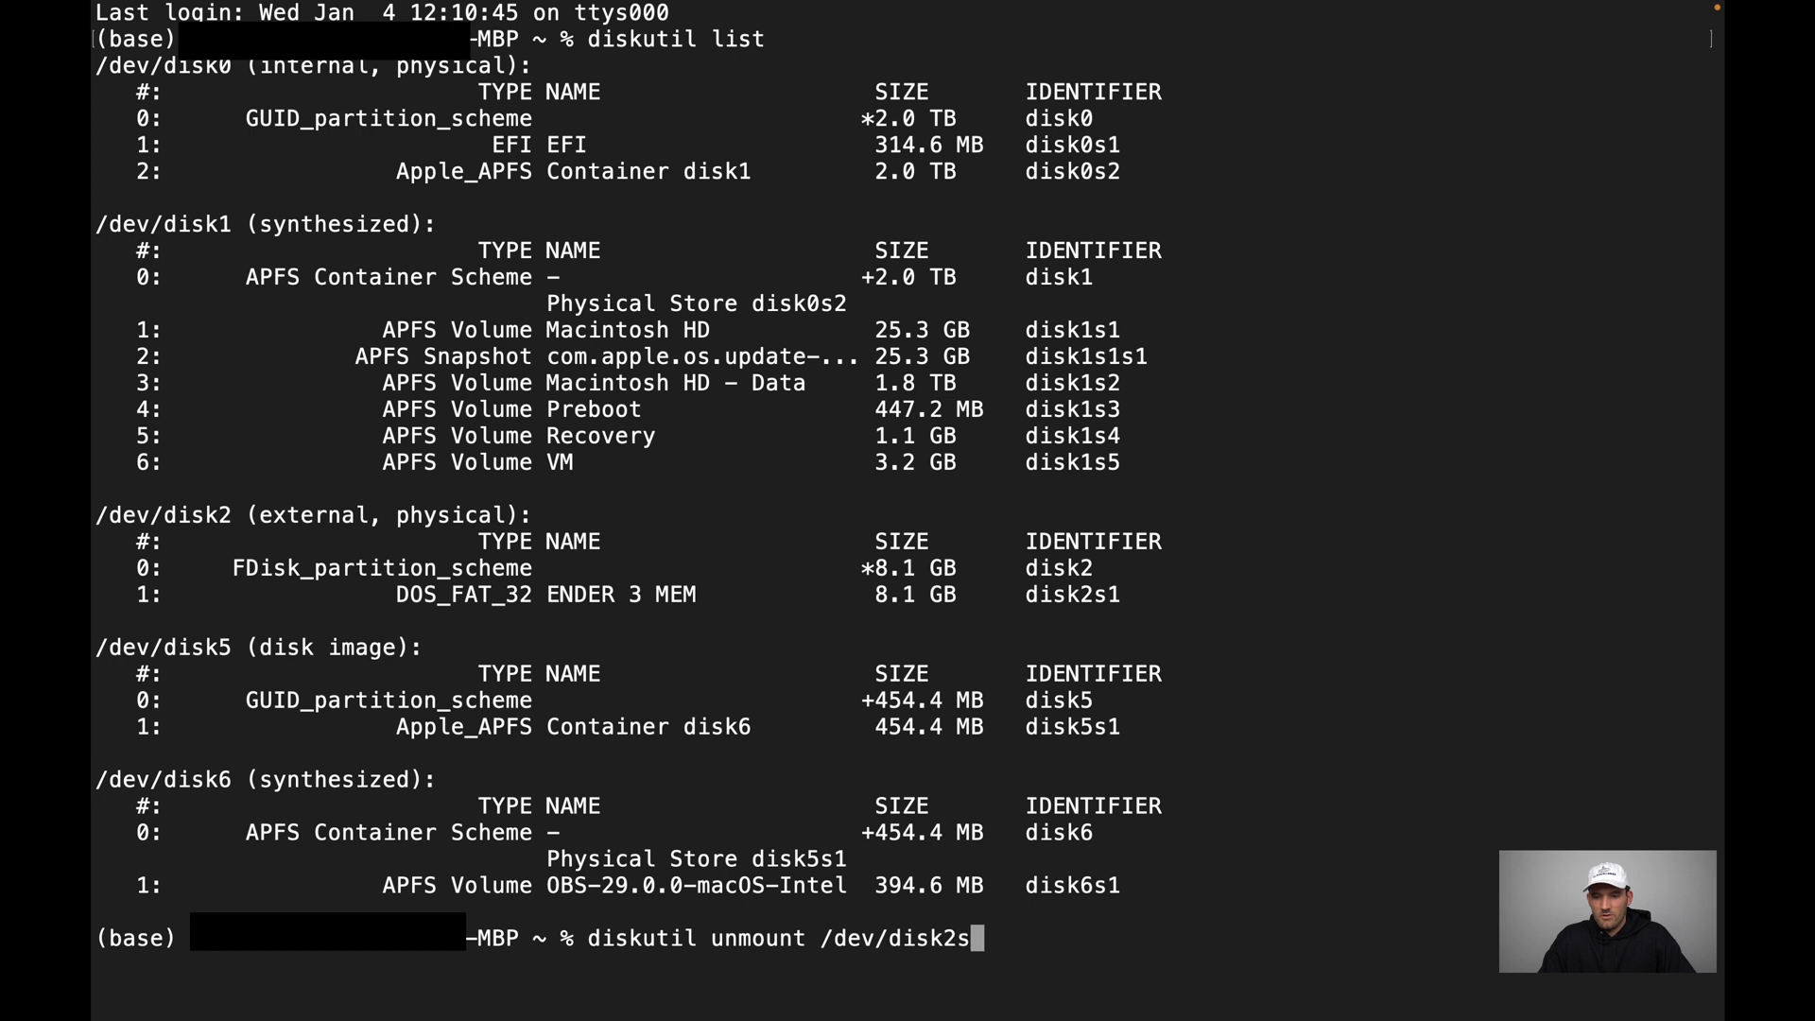
type("1")
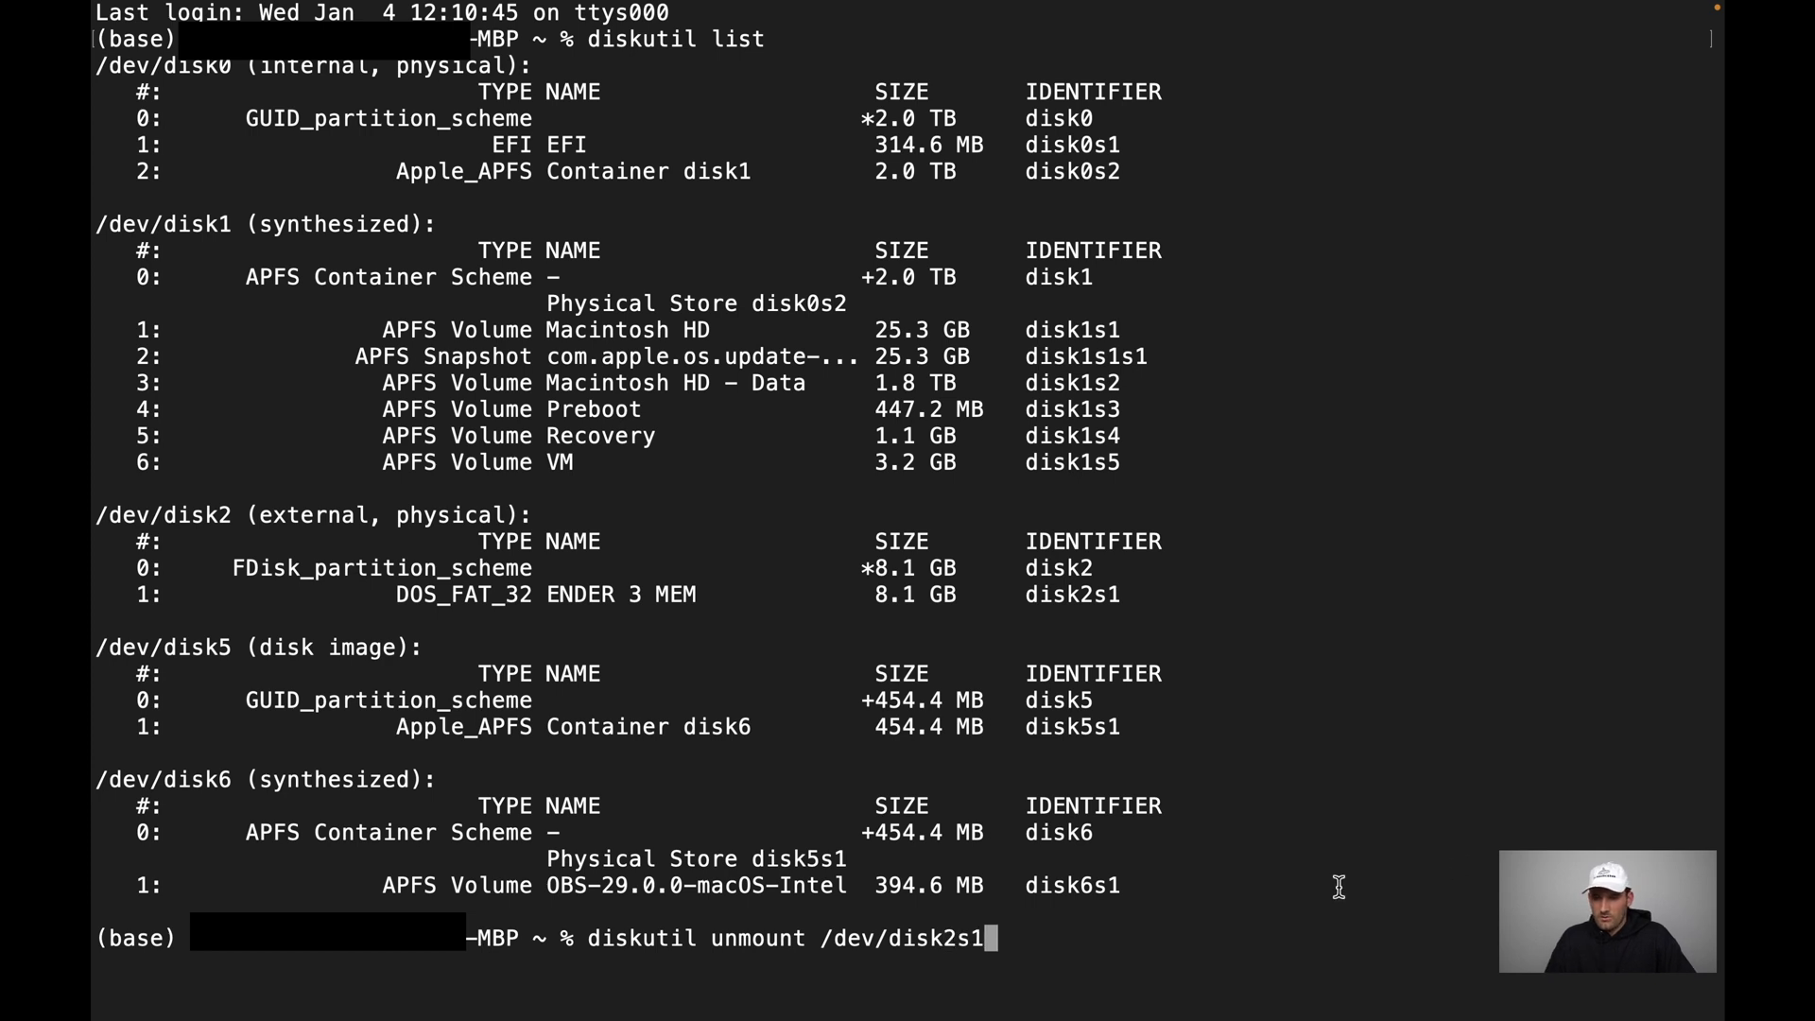
double_click(1072, 593)
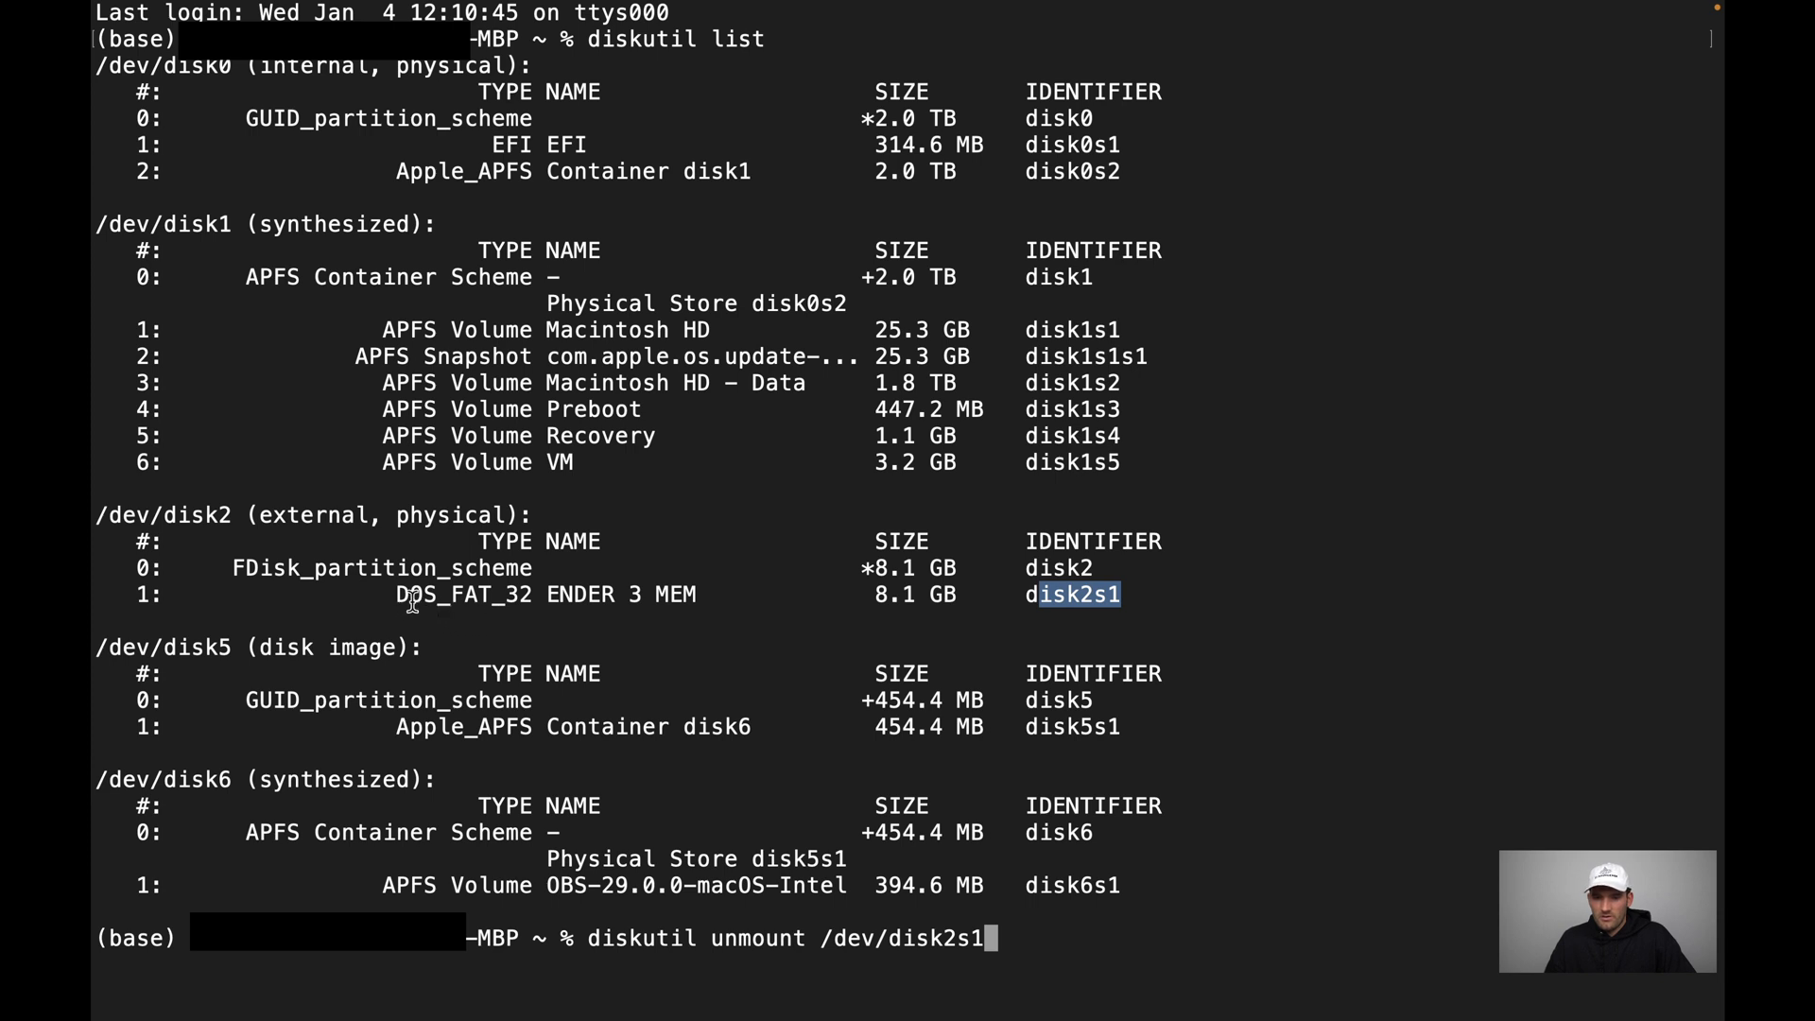
mouse_move(1015, 939)
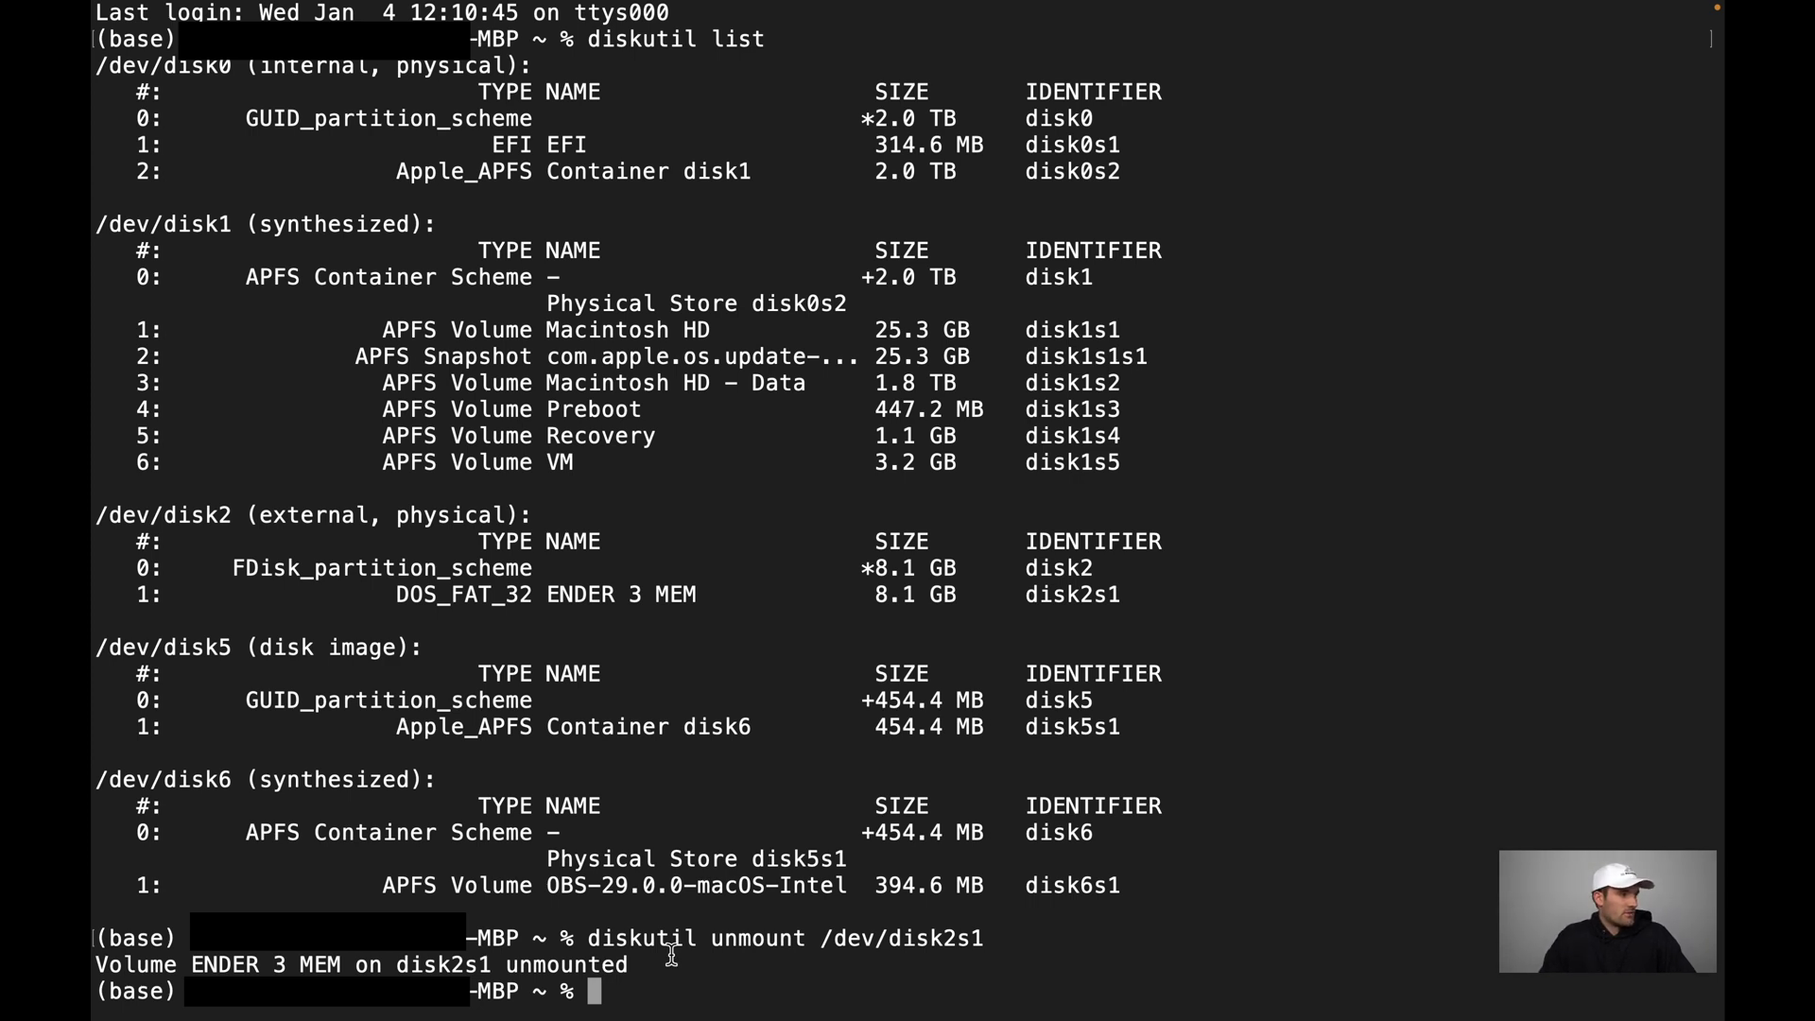
Run sudo newfs_msdos -b 4096 /dev/disk2s1 to reformat the partition as FAT32.
type("sudo")
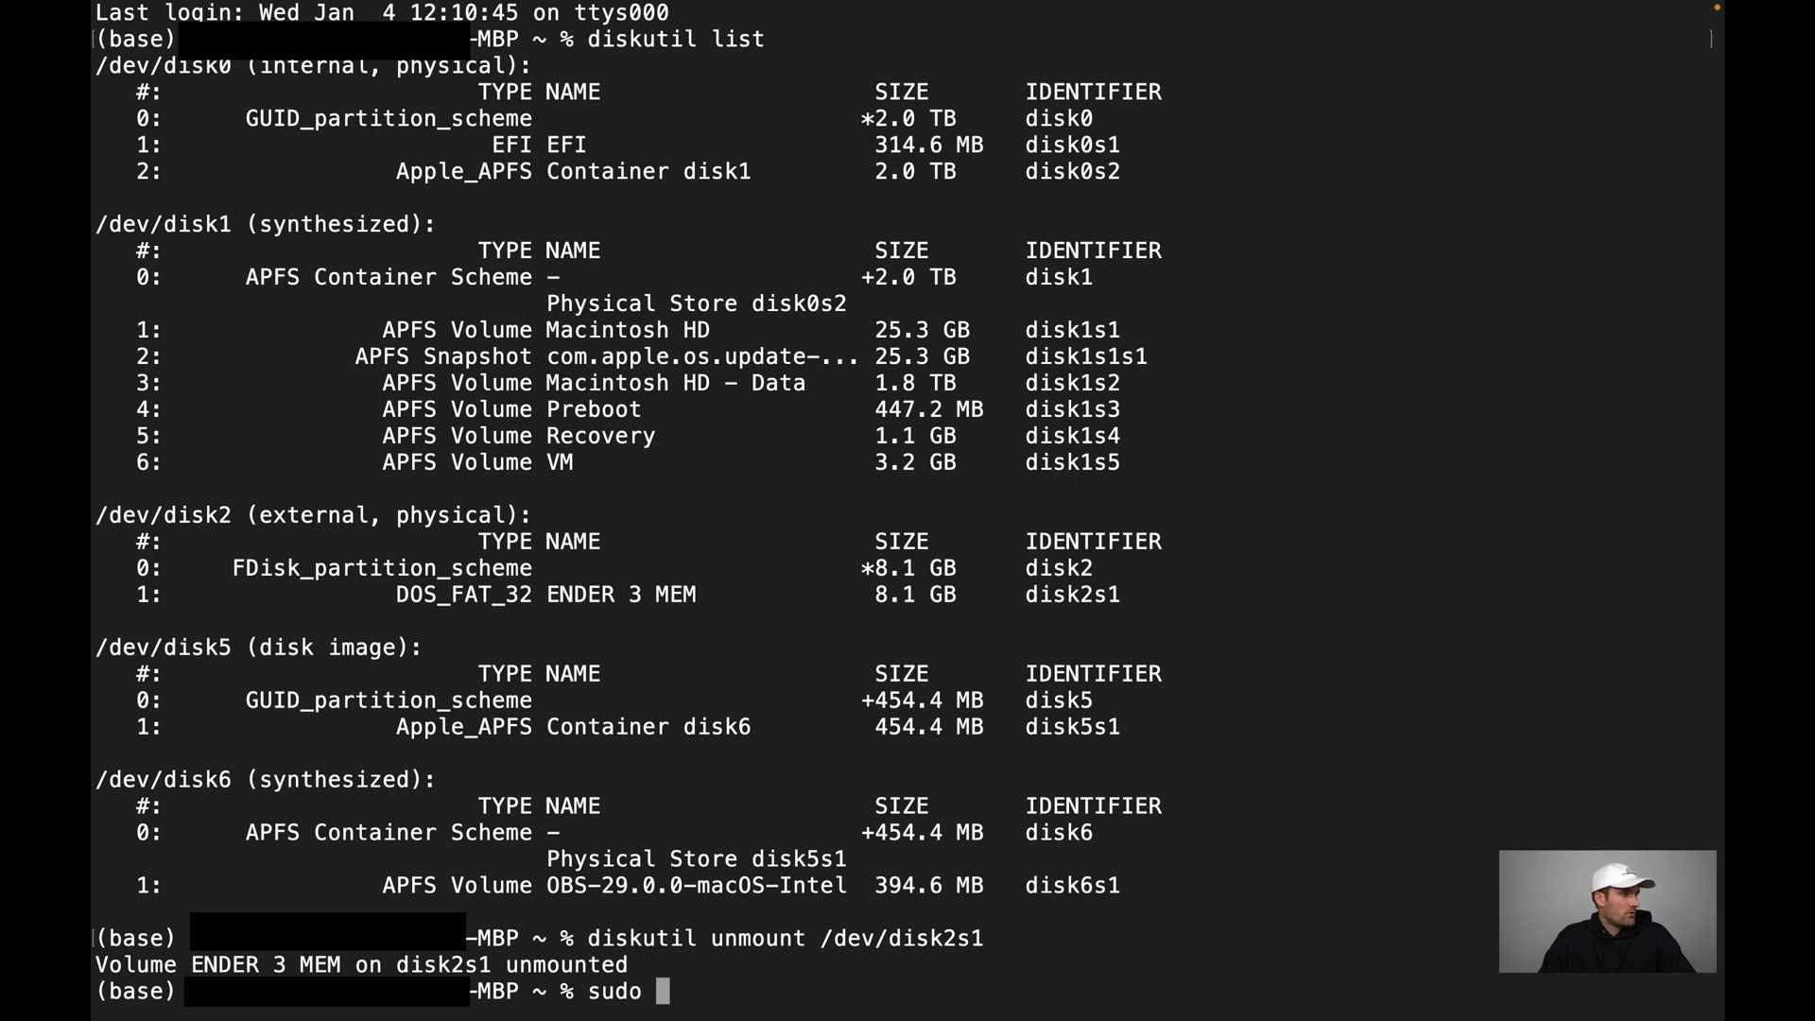
type("newfs_")
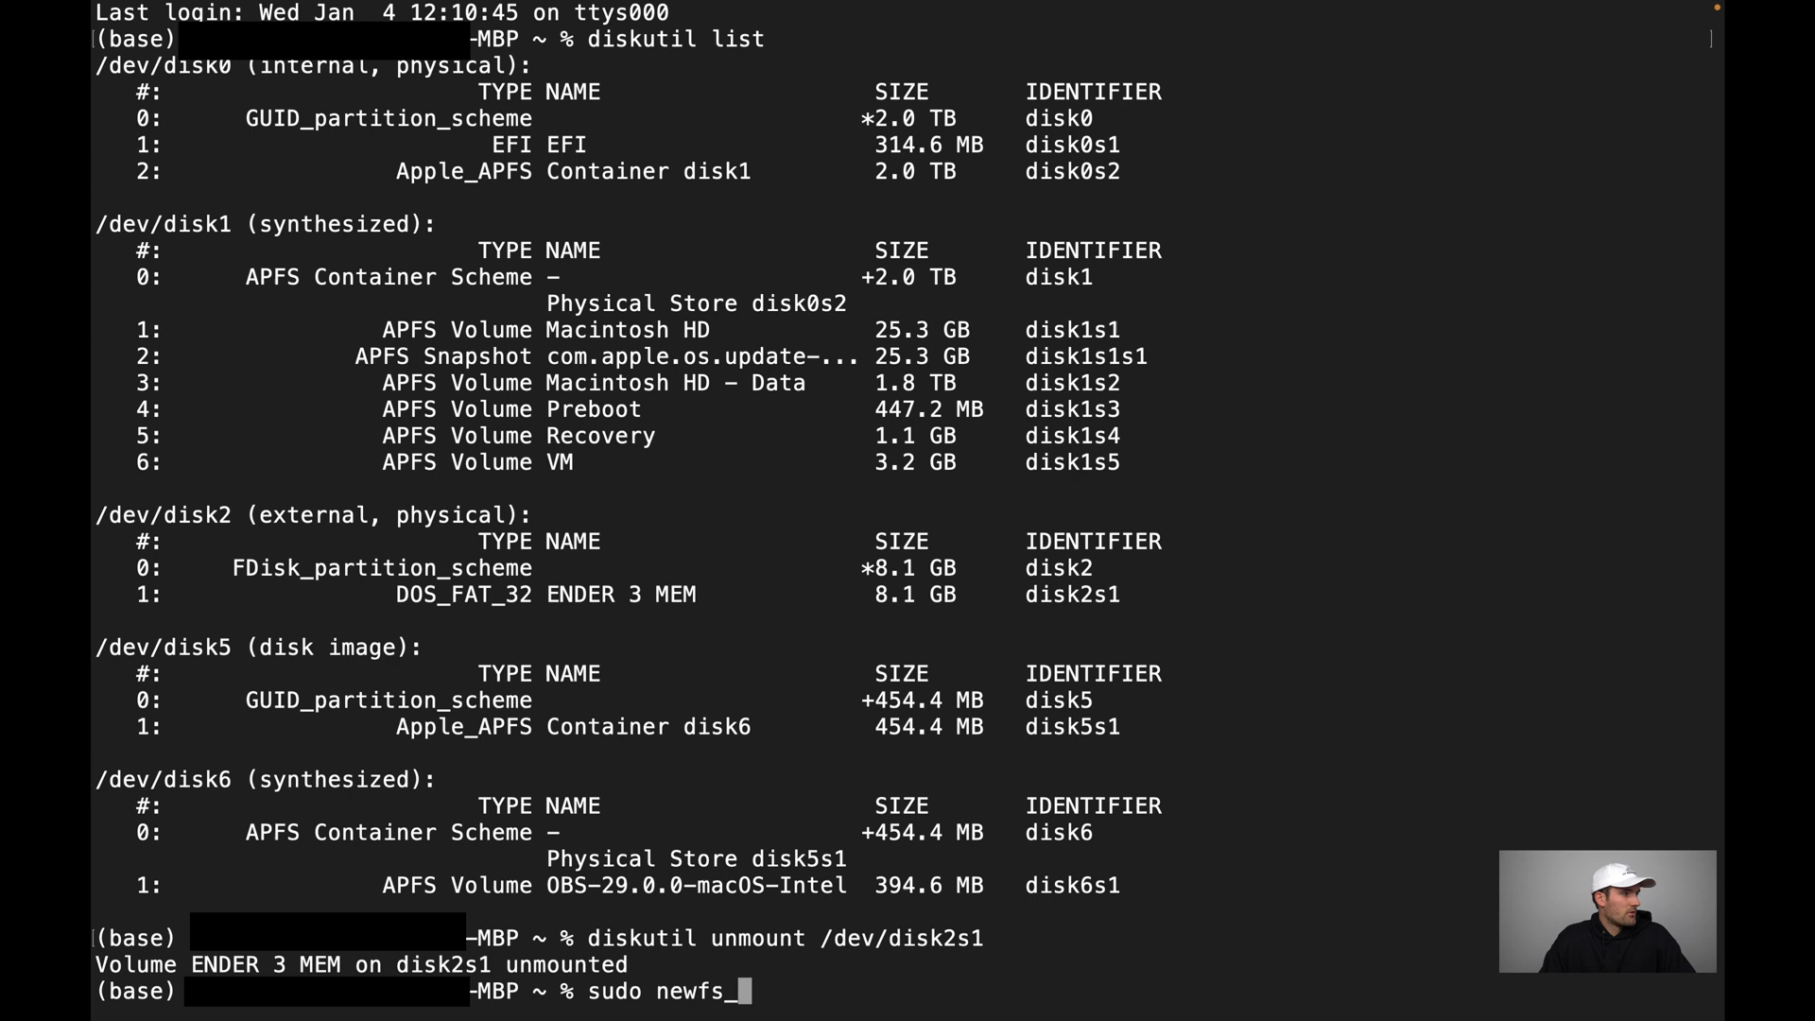
type("msdos")
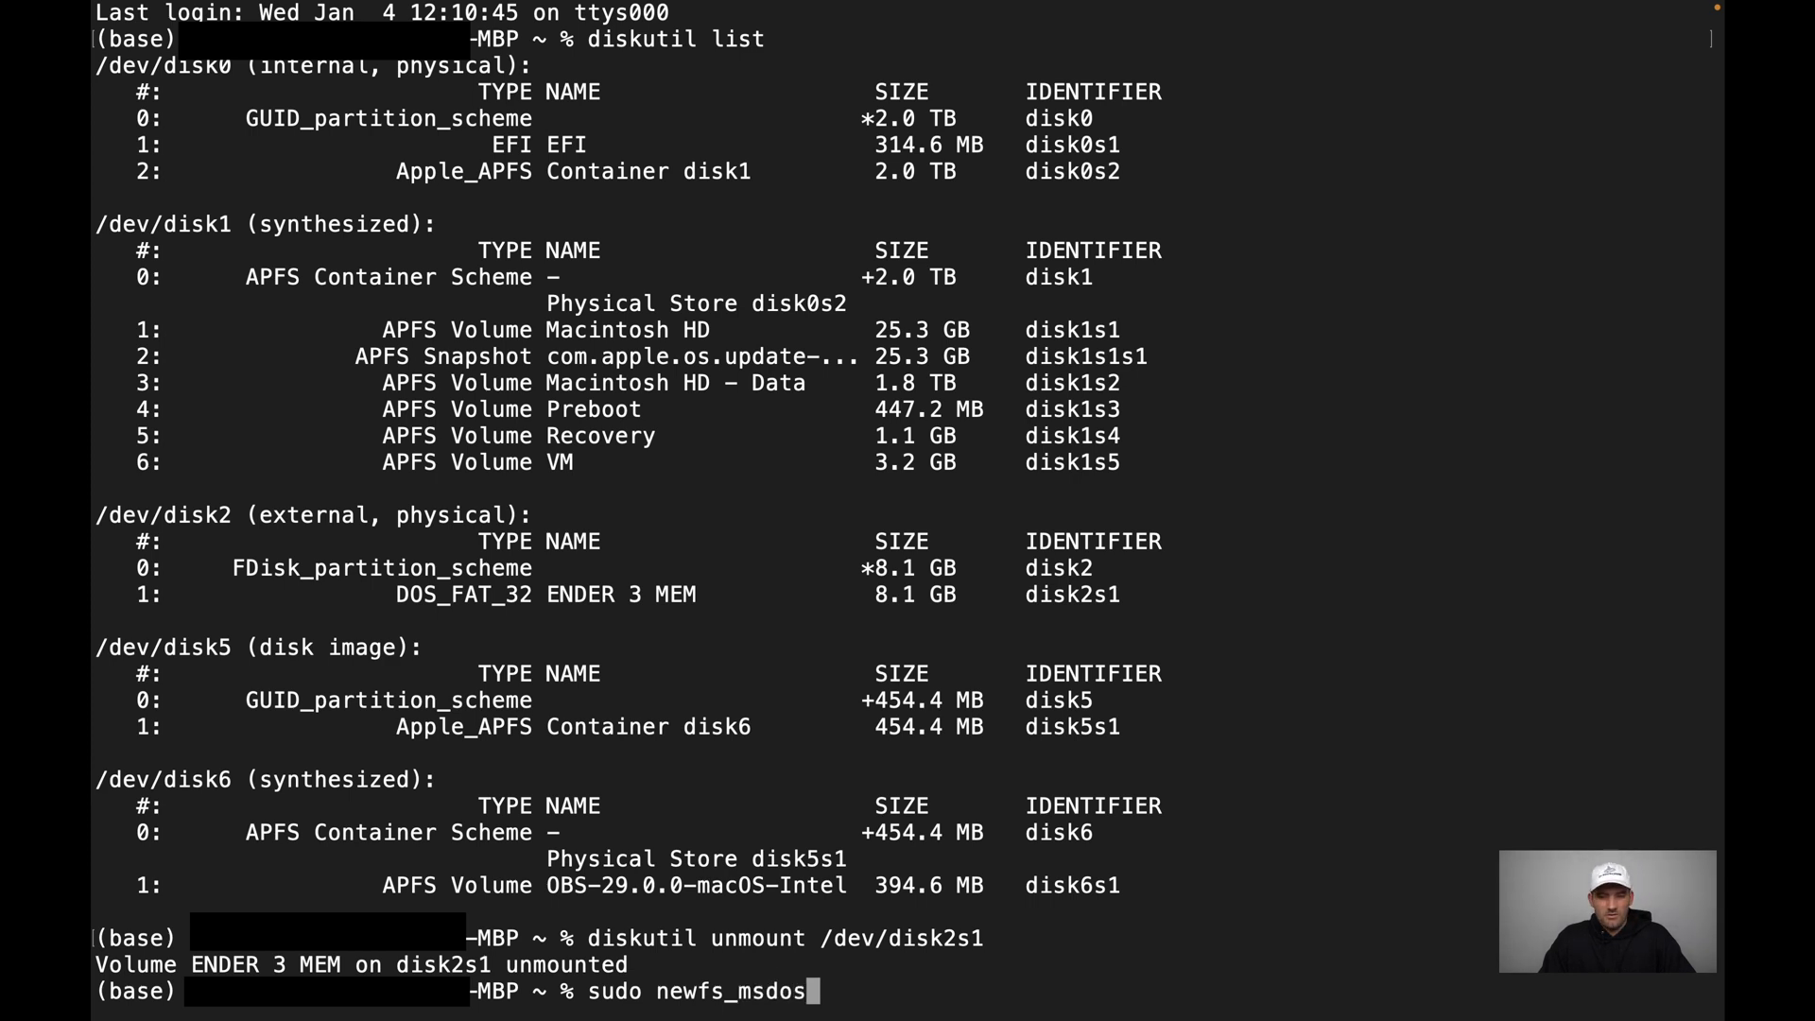
type("\" \"")
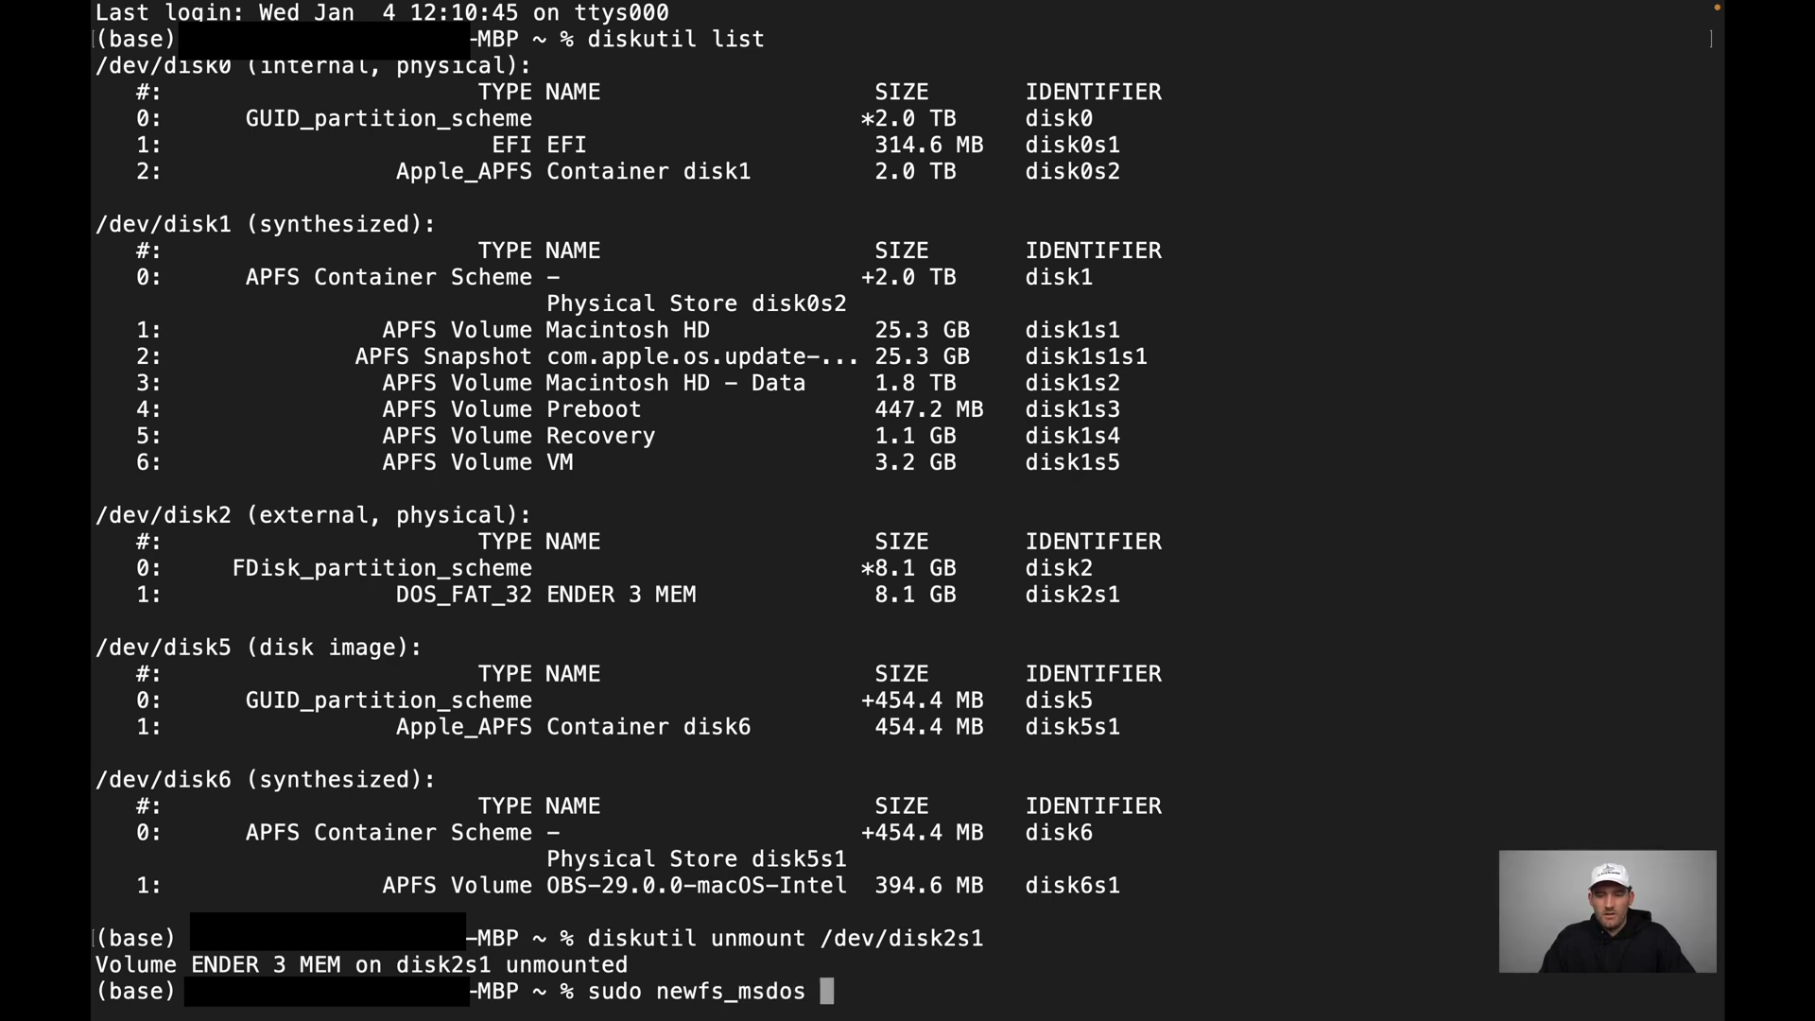
type("-b")
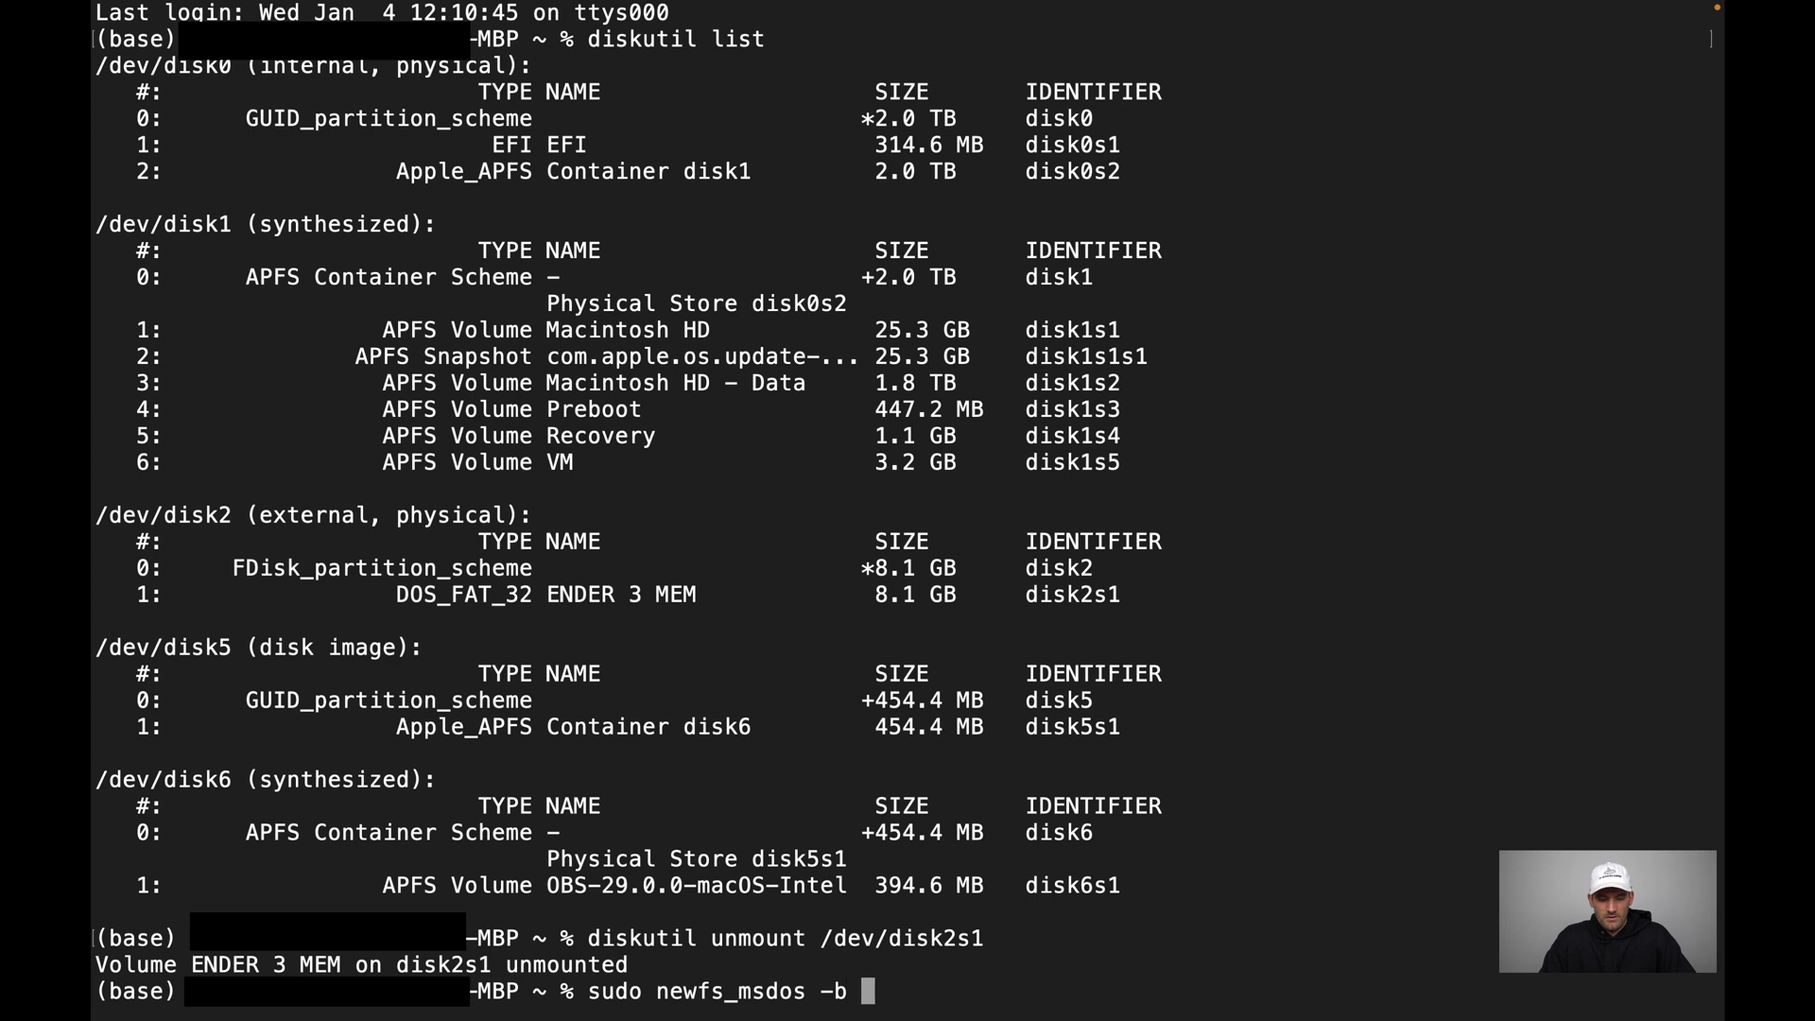
type("4096")
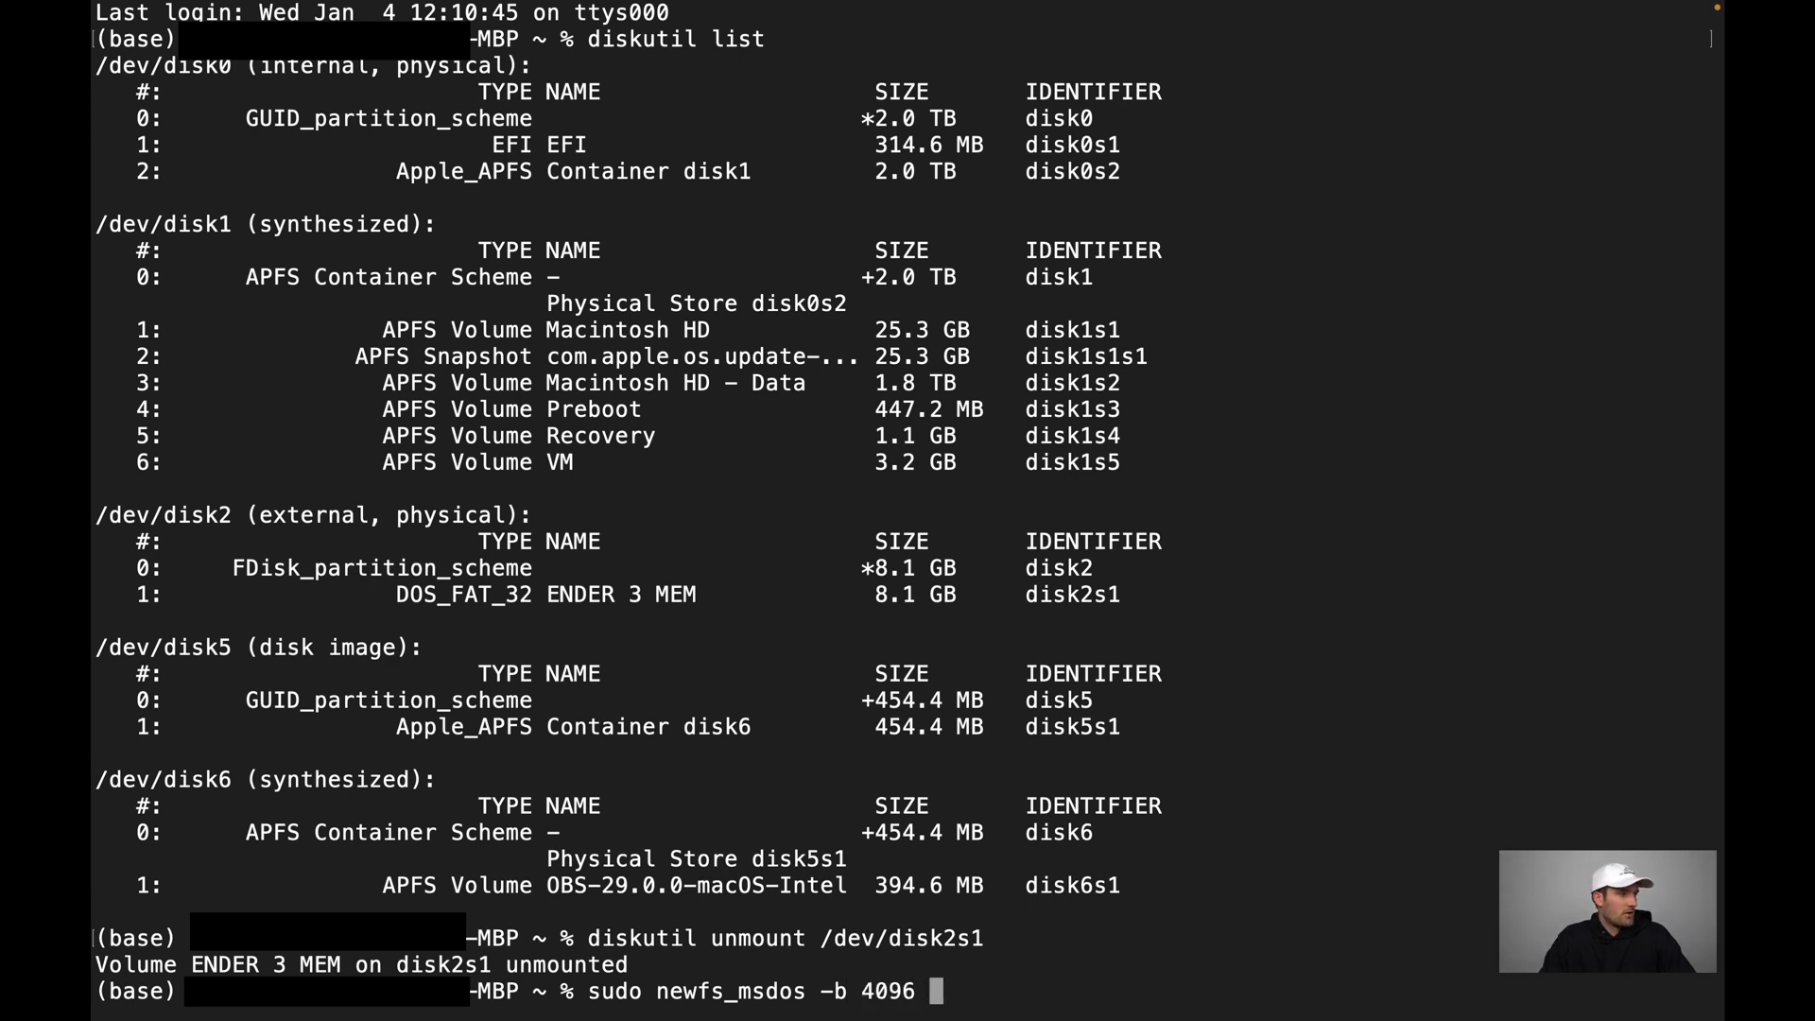
type("/")
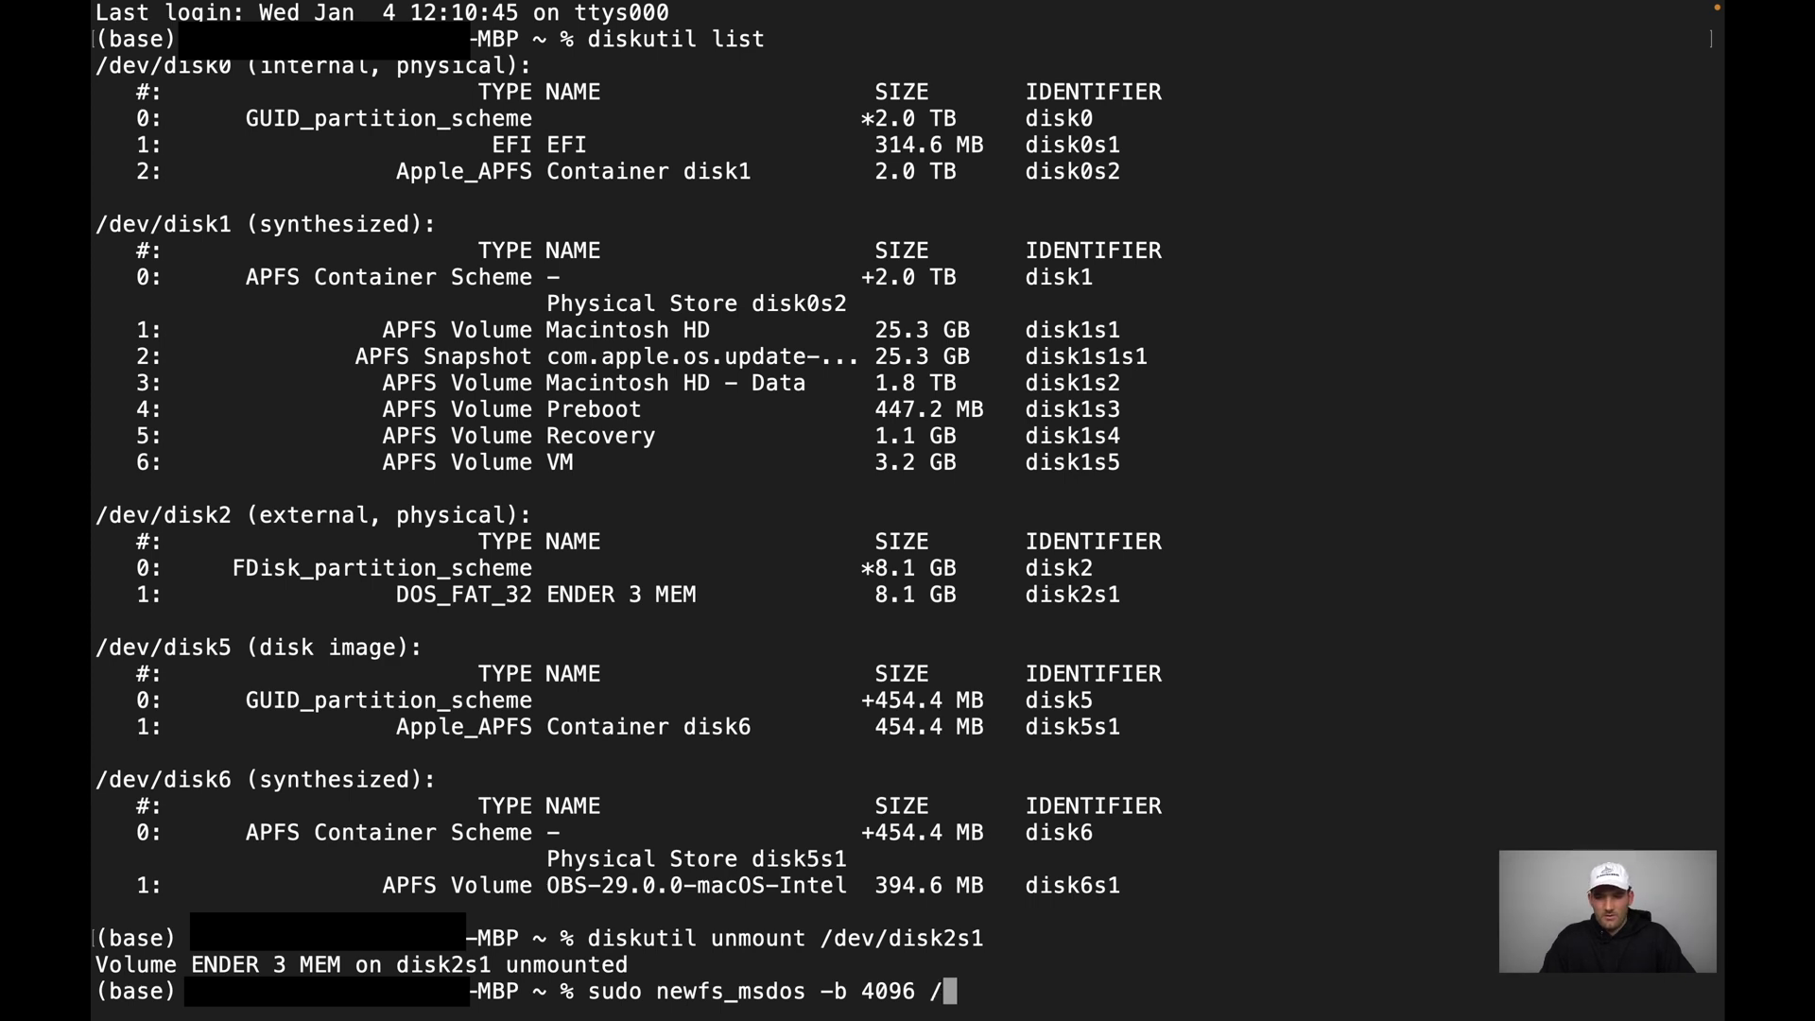
type("dev/disk2s")
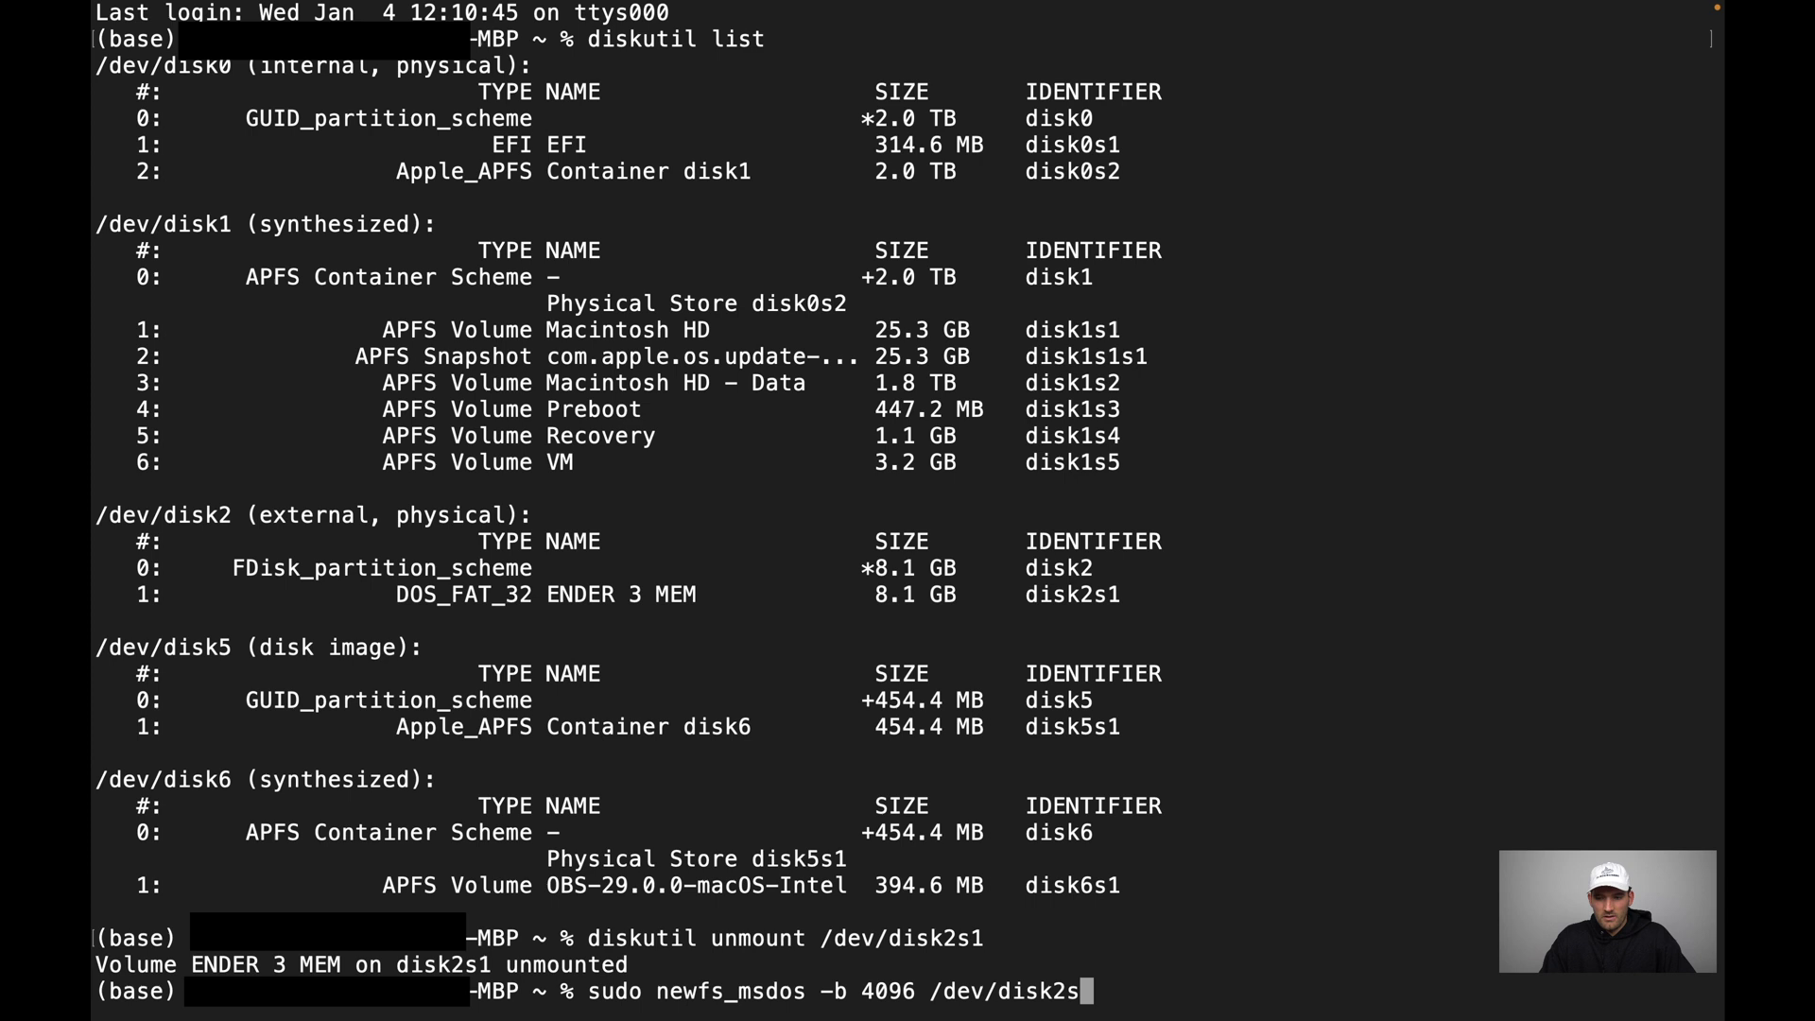
type("1")
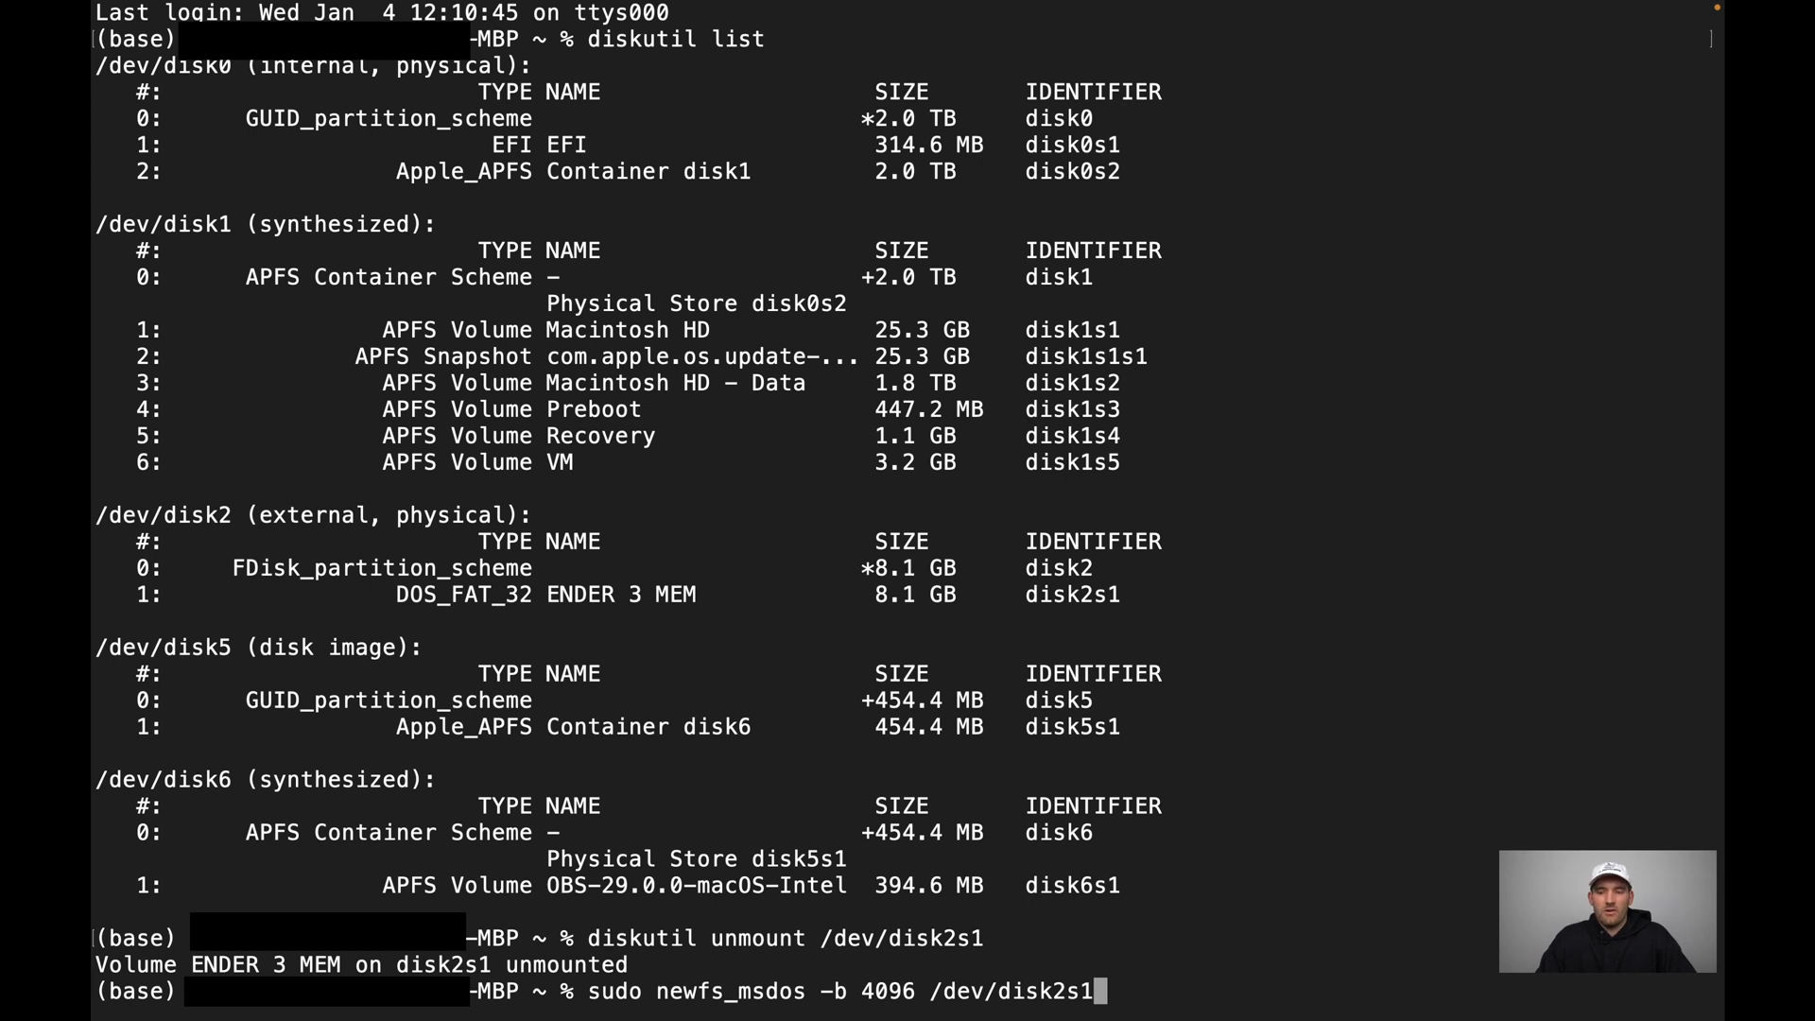
mouse_move(832, 971)
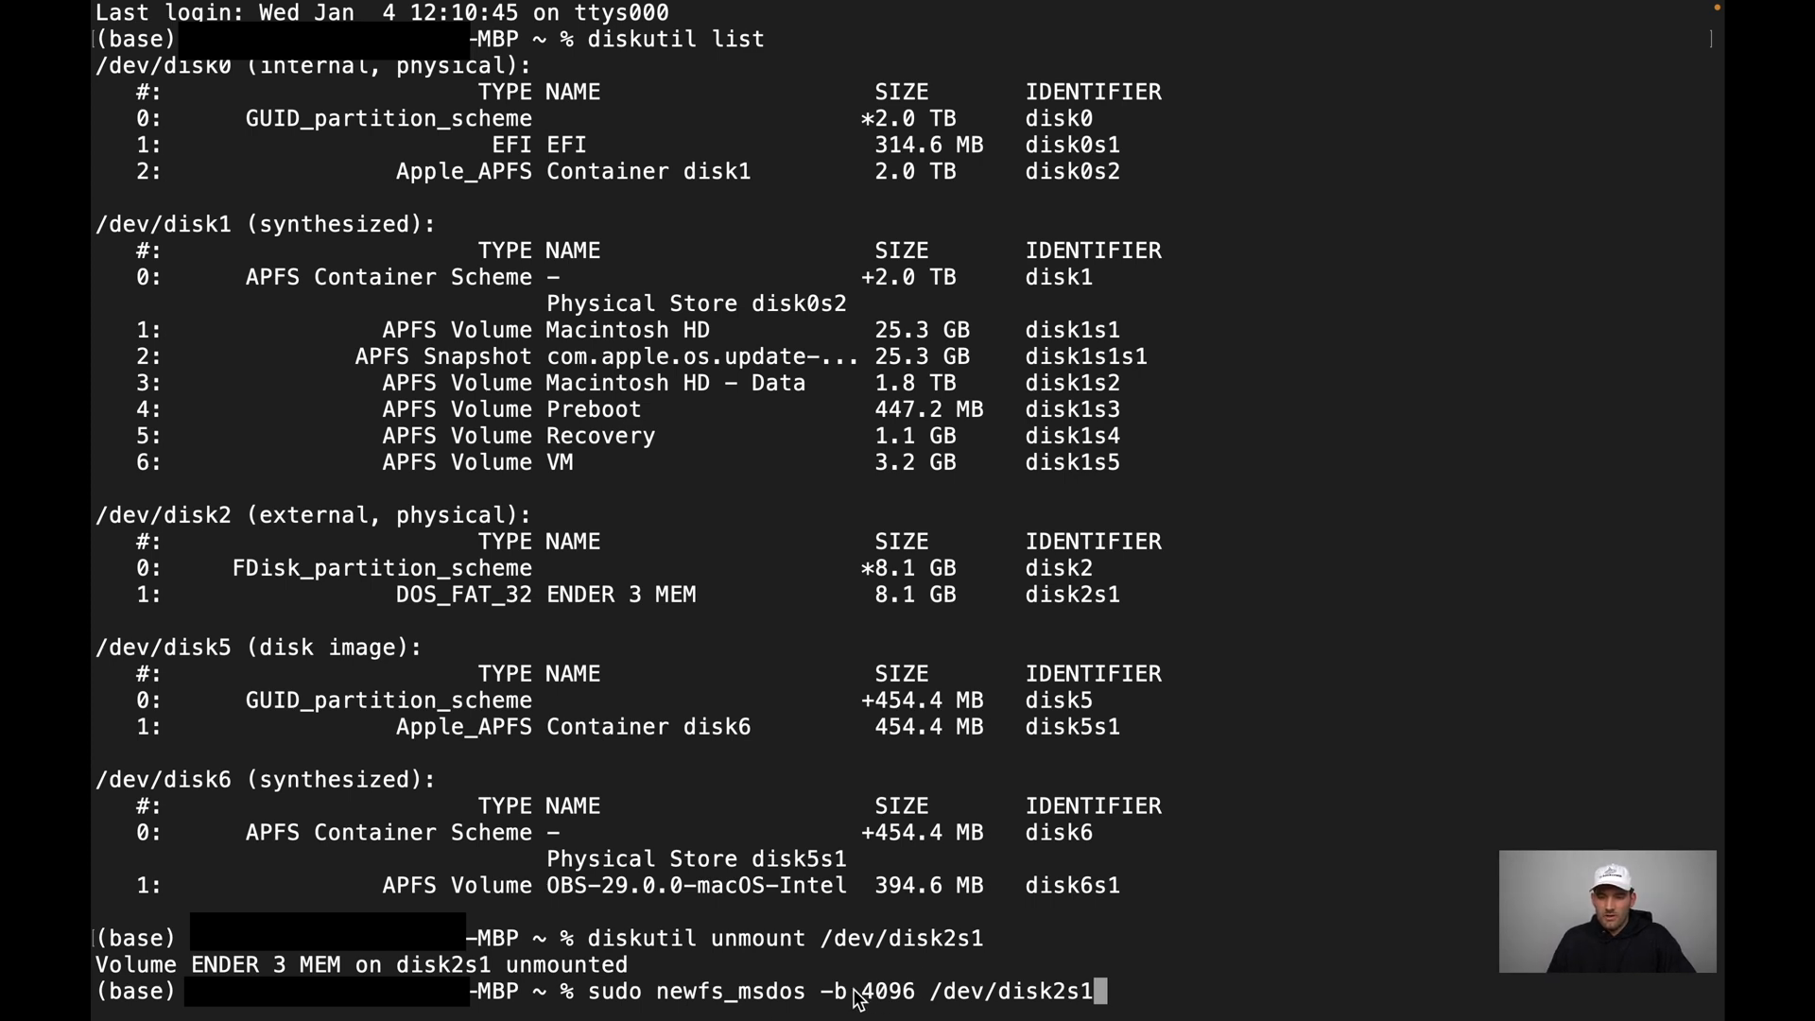
Highlight the -b cluster option and the 4096 bytes/cluster result in the output.
double_click(888, 990)
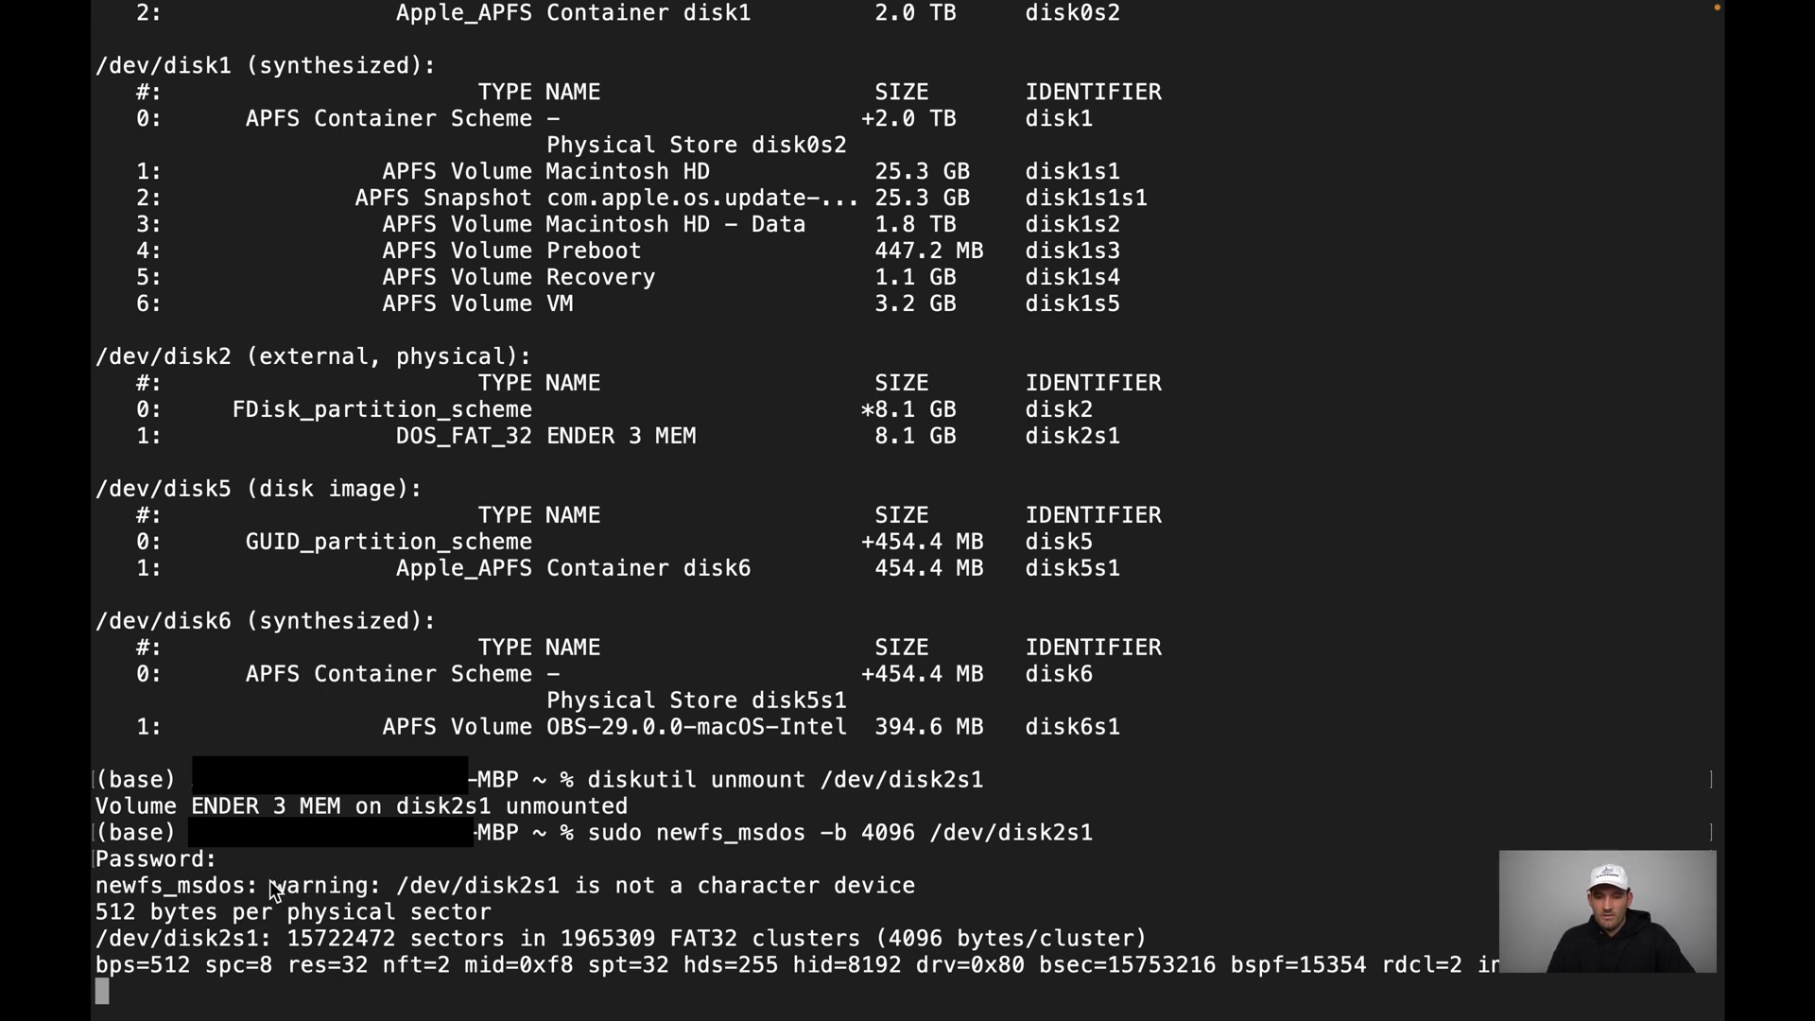
left_click_drag(272, 885, 493, 911)
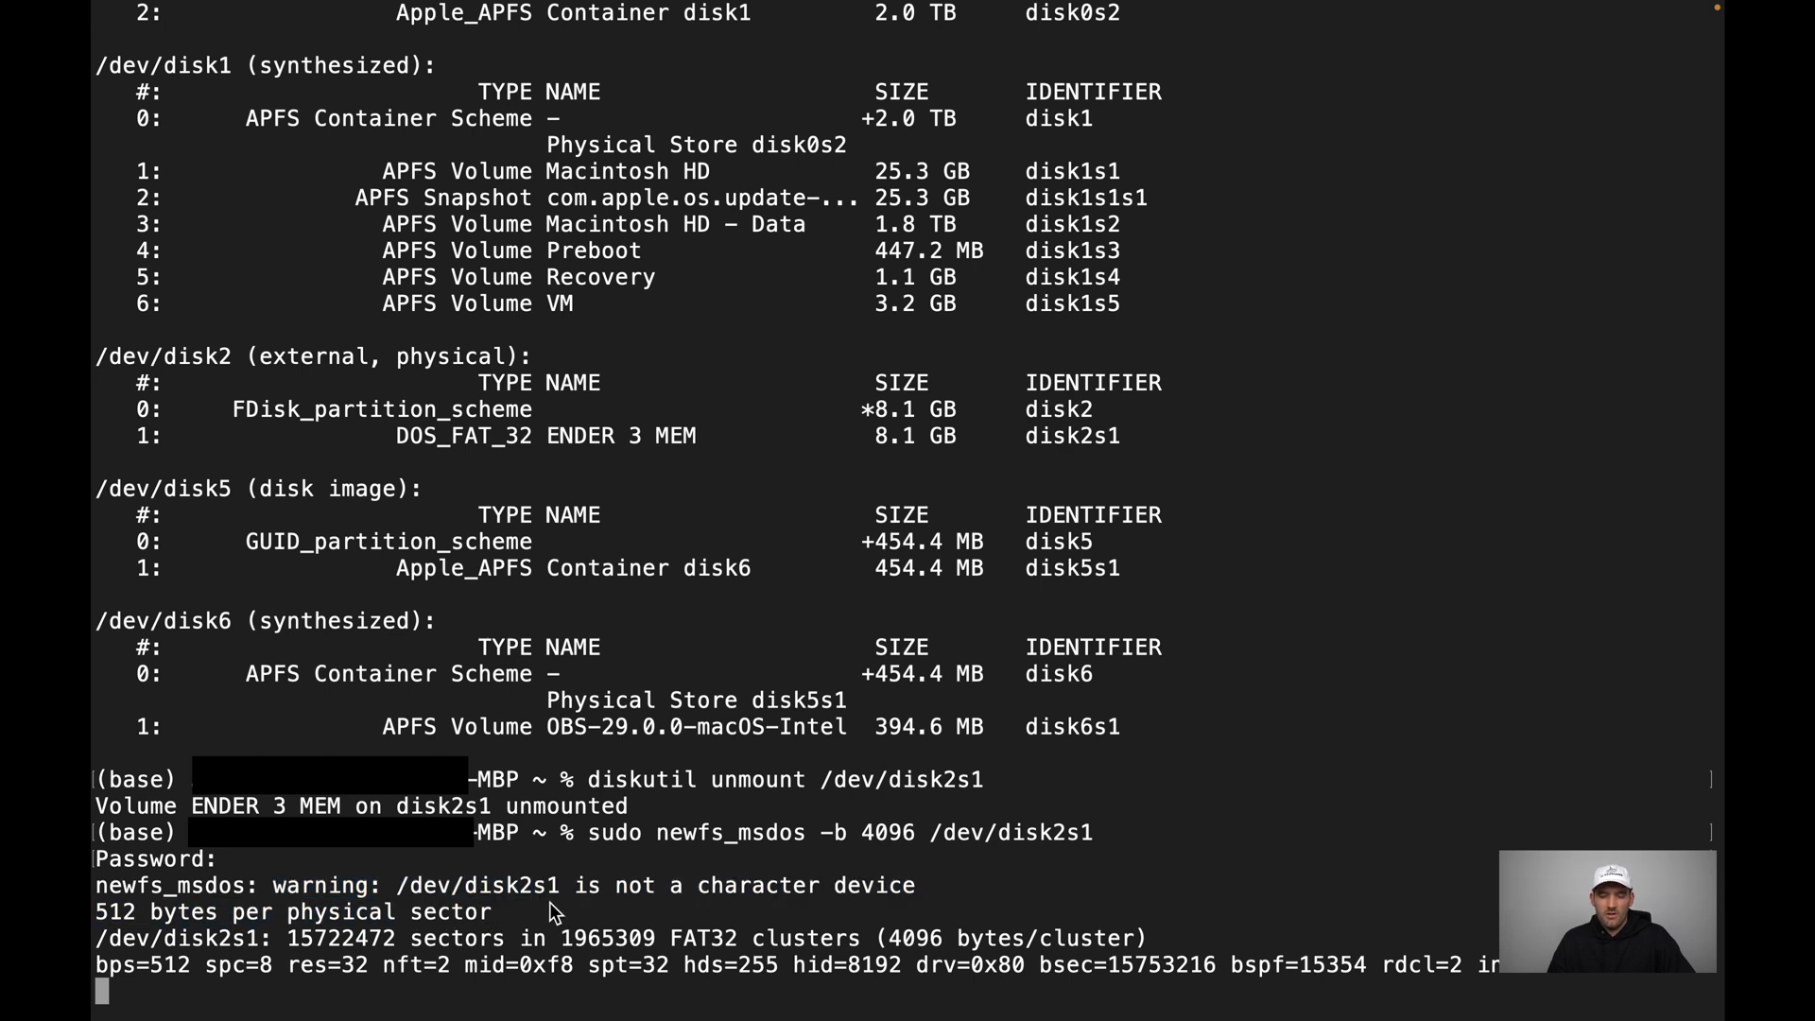
mouse_move(363, 900)
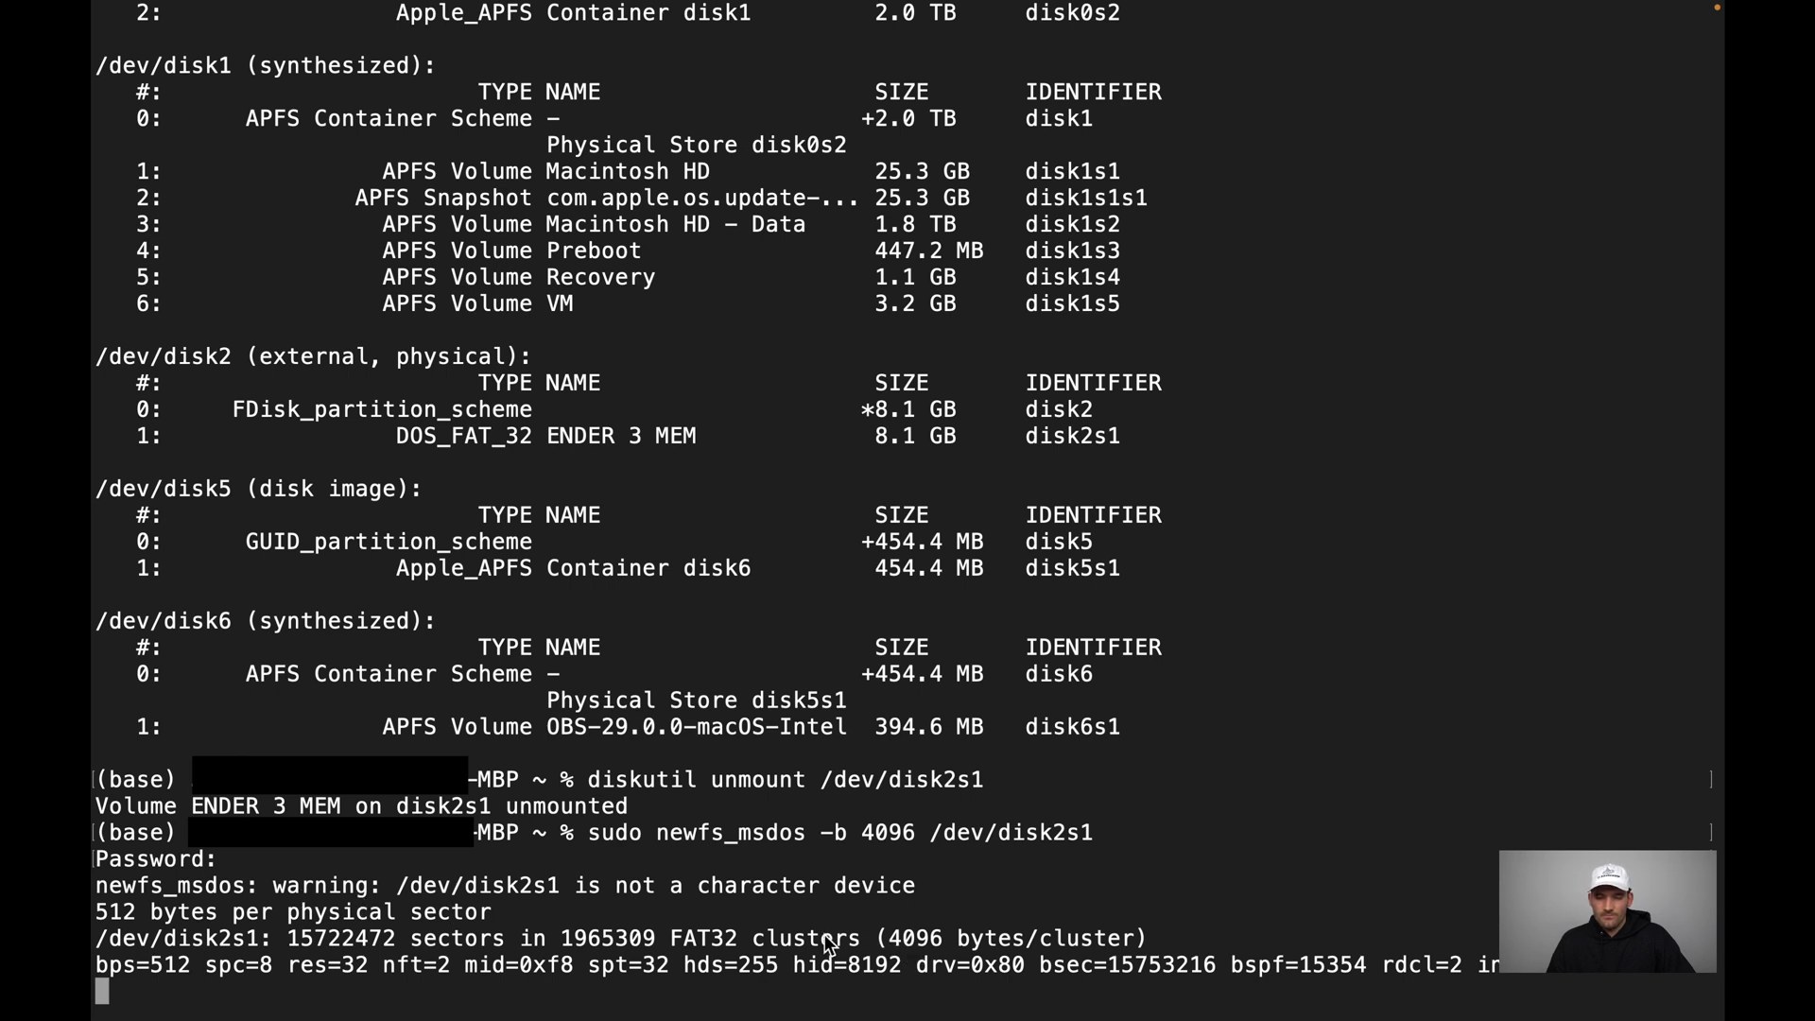
mouse_move(904, 961)
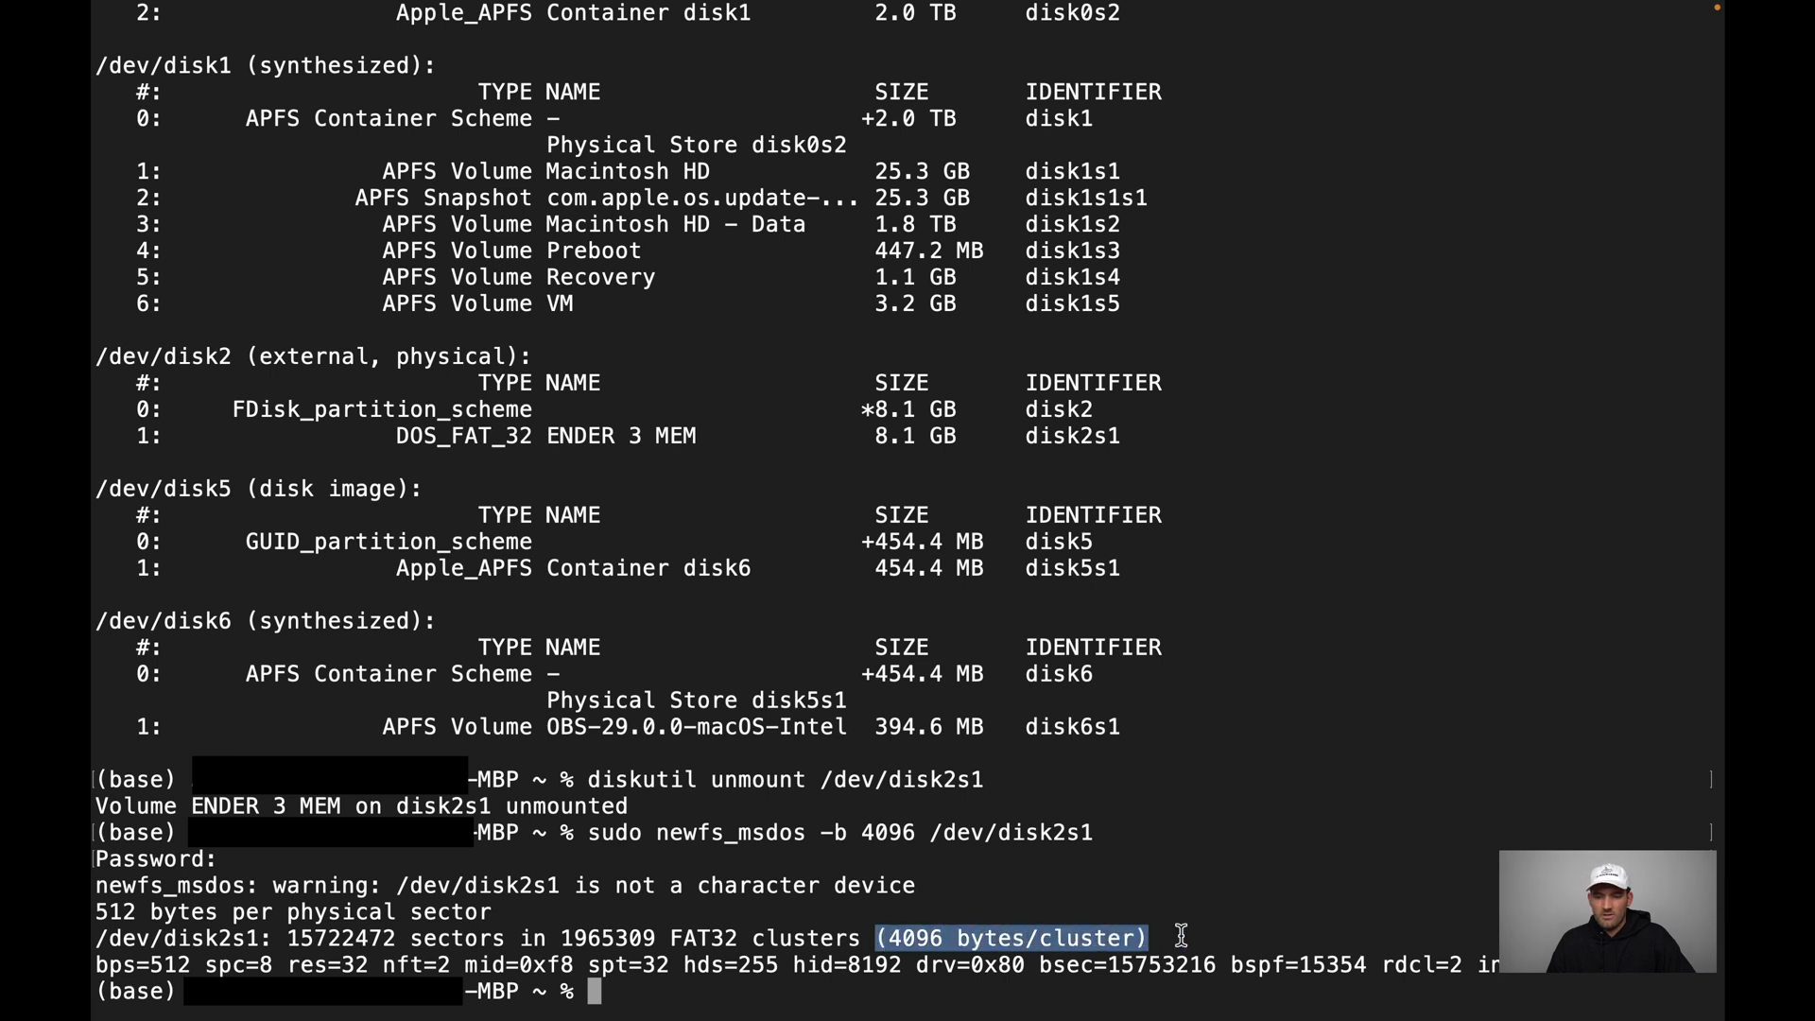
mouse_move(786, 920)
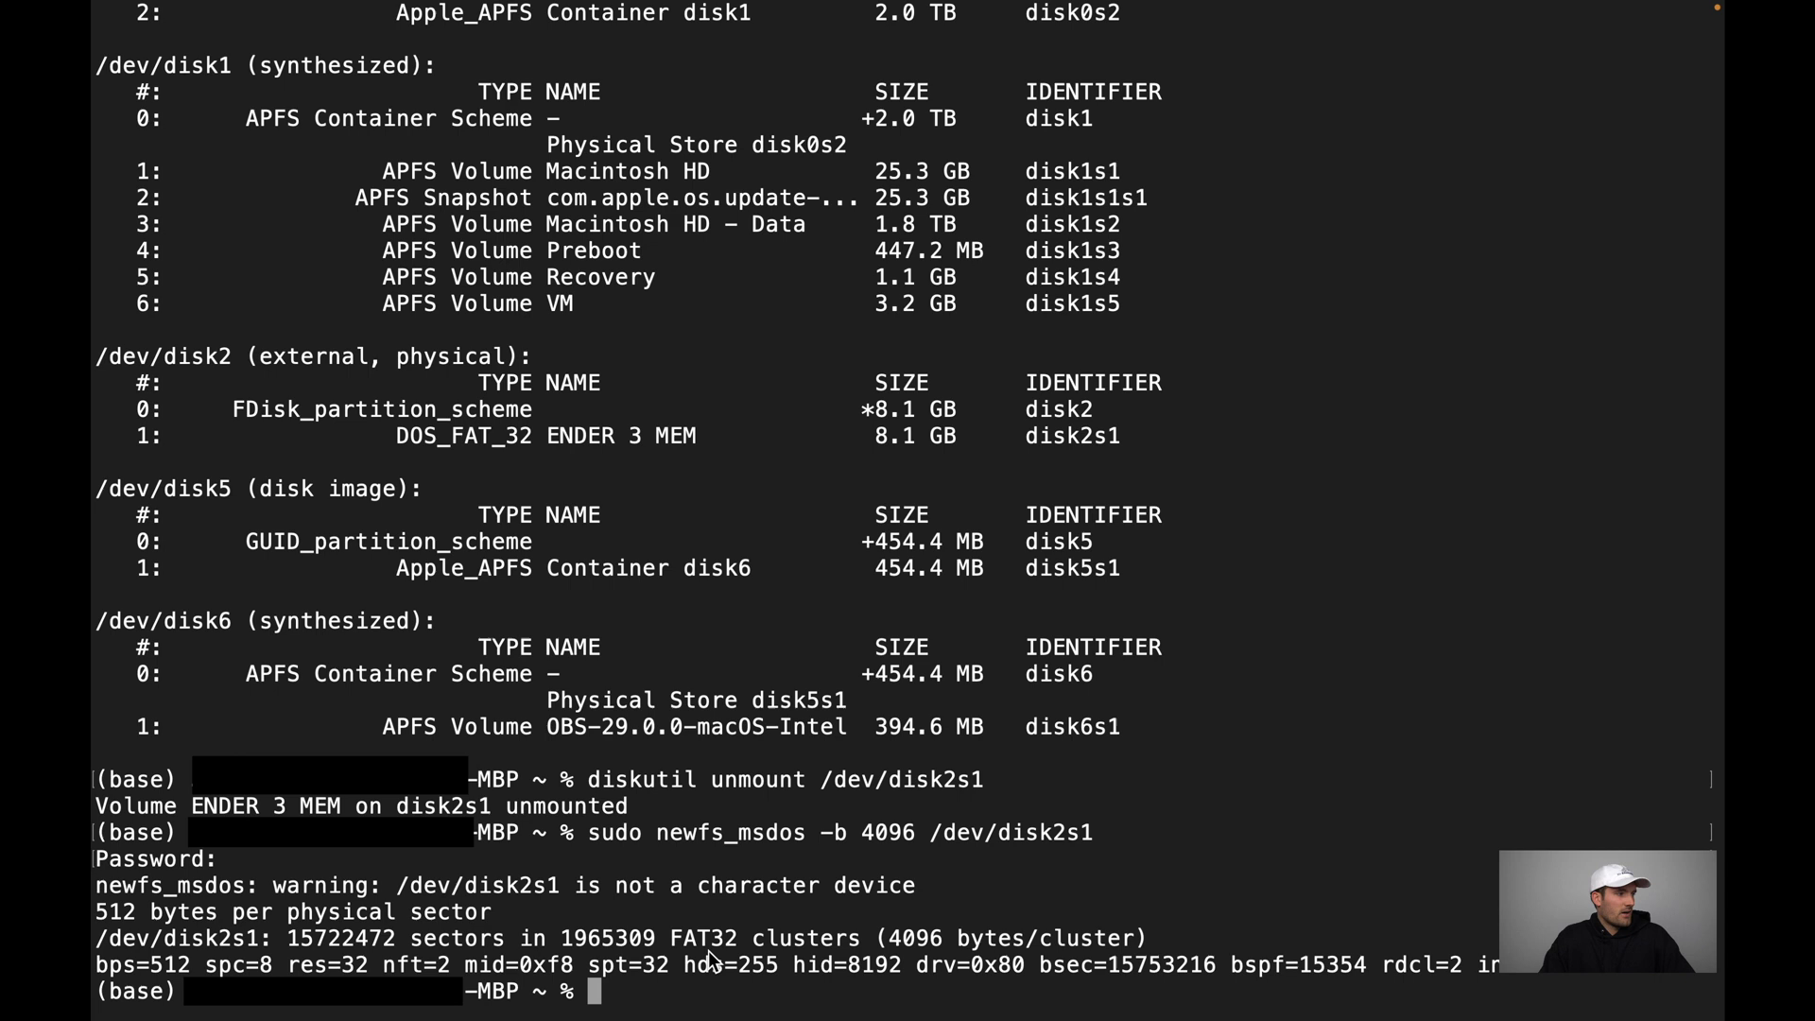
Run diskutil mount /dev/disk2s1 to remount it as NO NAME, declining the Google Drive upload.
type("di")
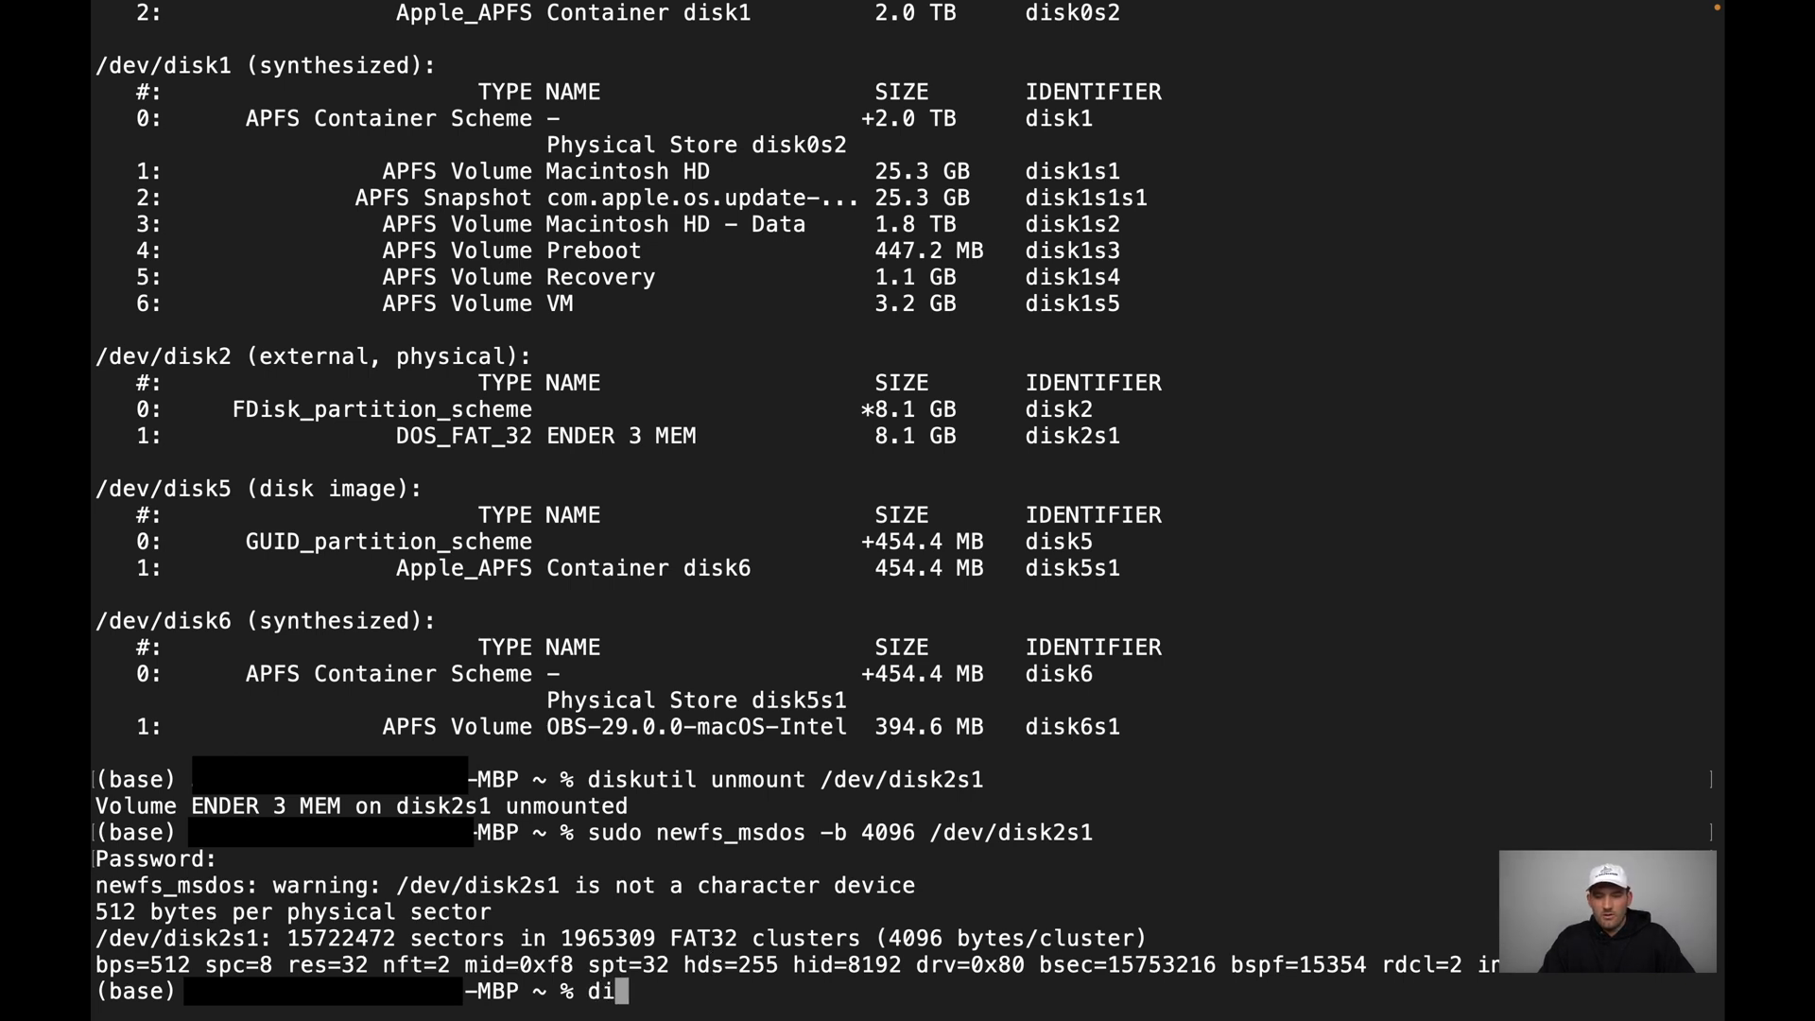
type("skutil")
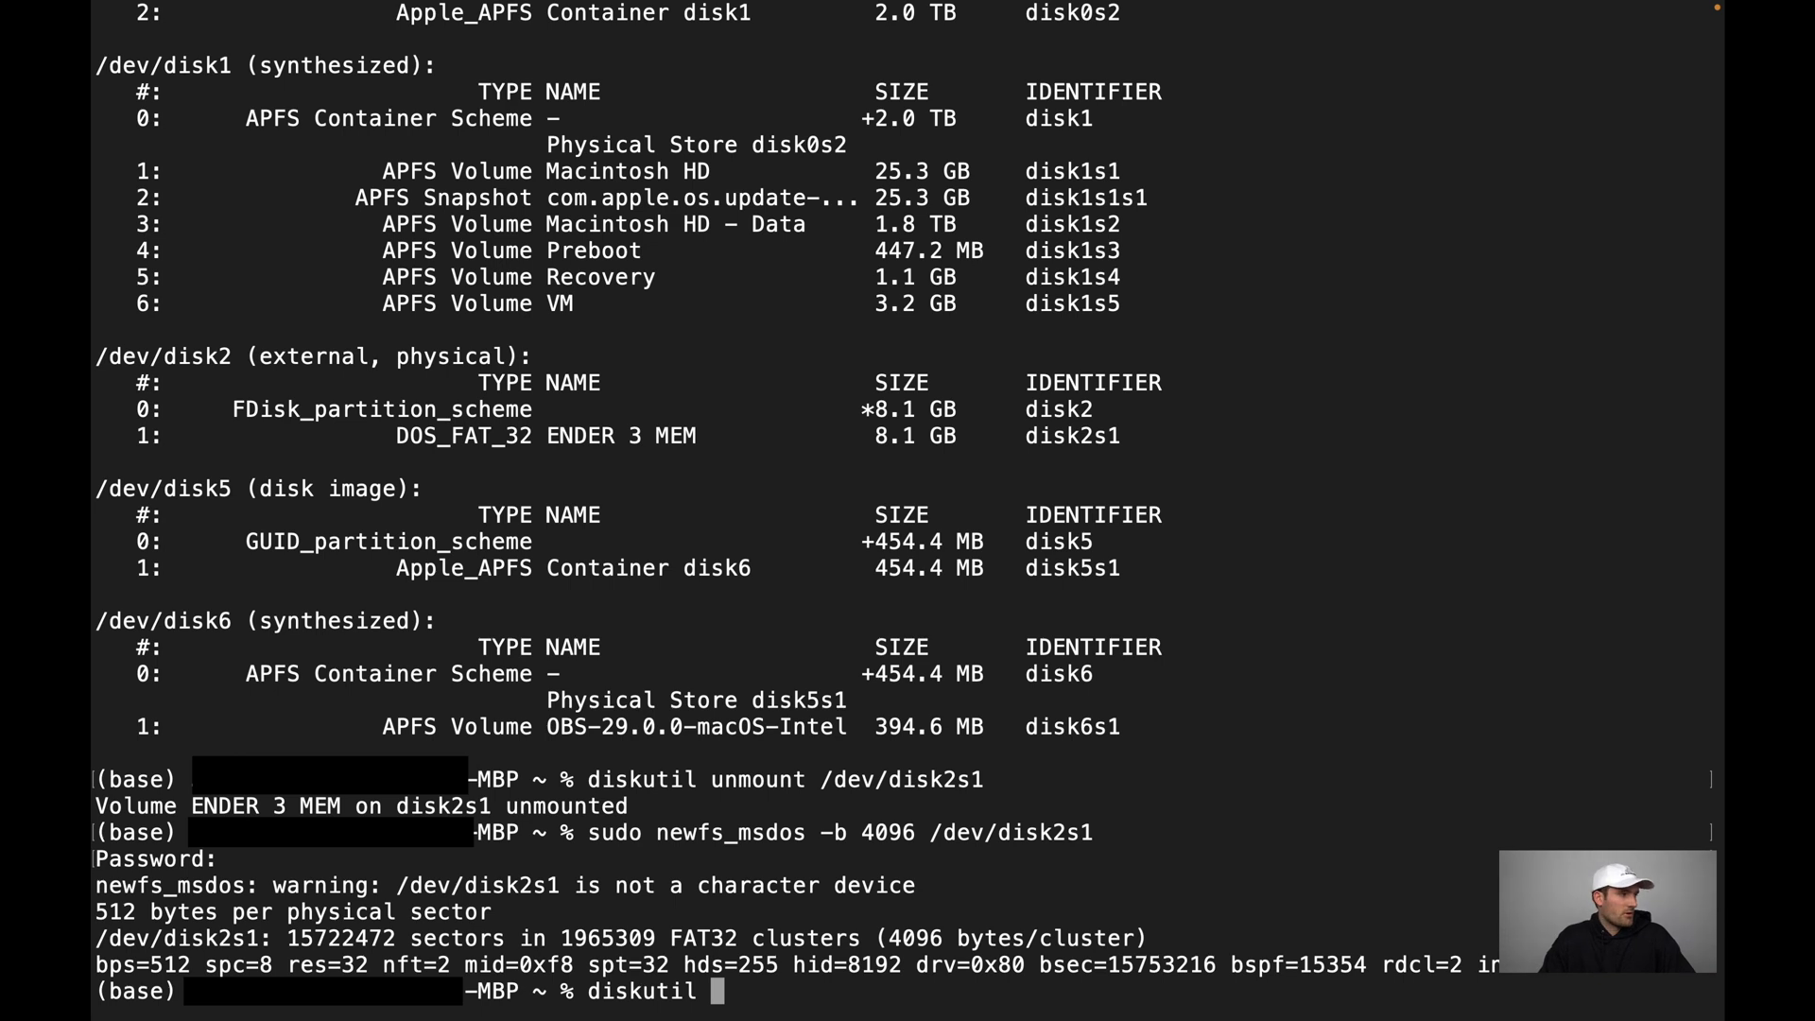
type("m")
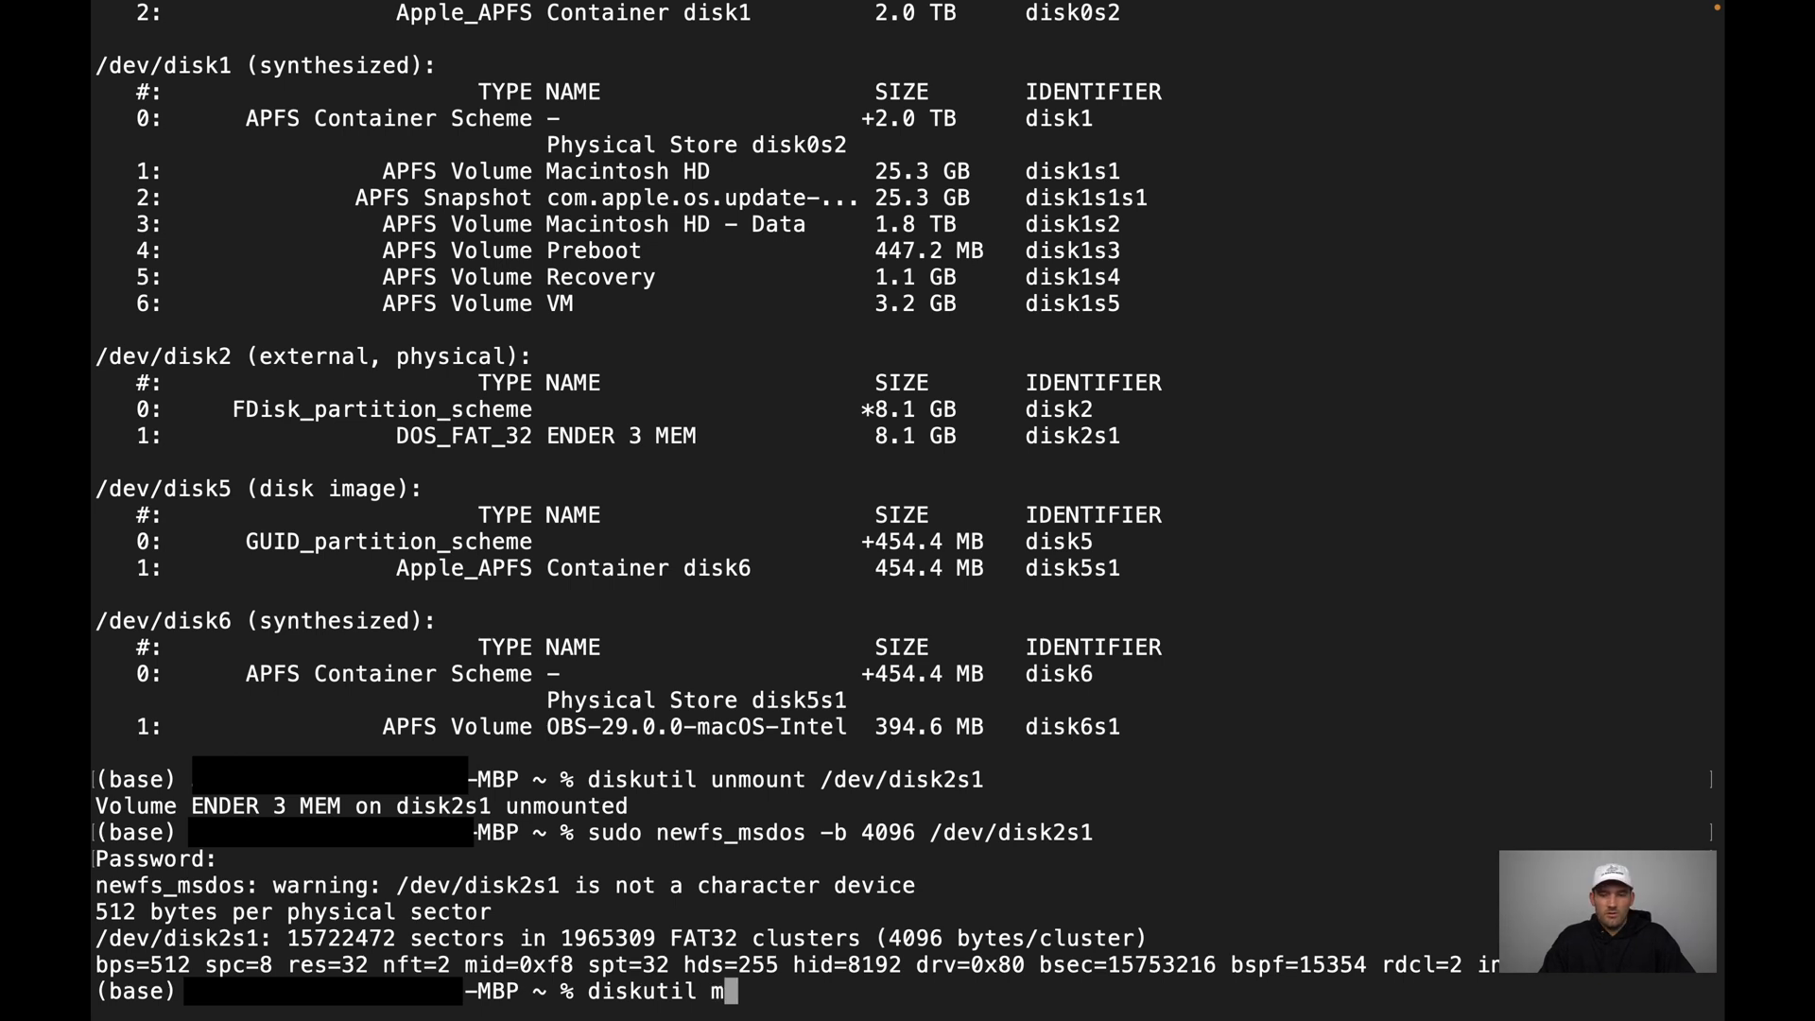
type("ount")
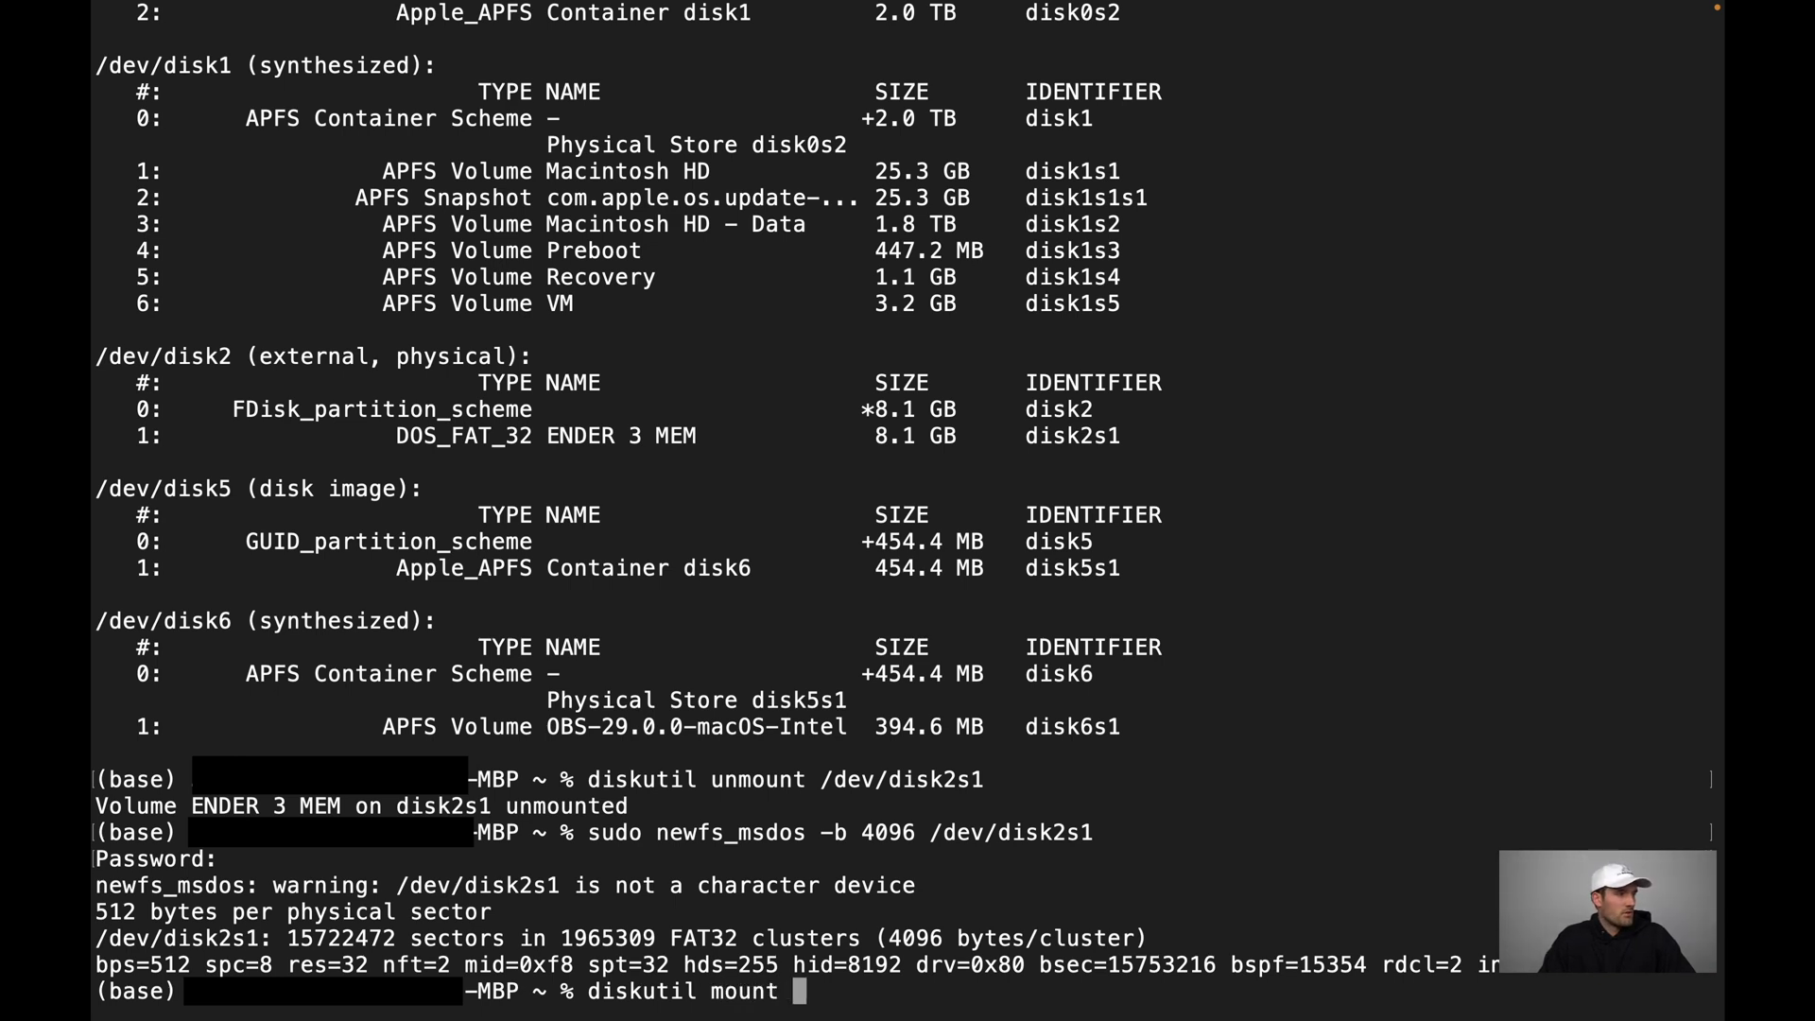
type("/dev")
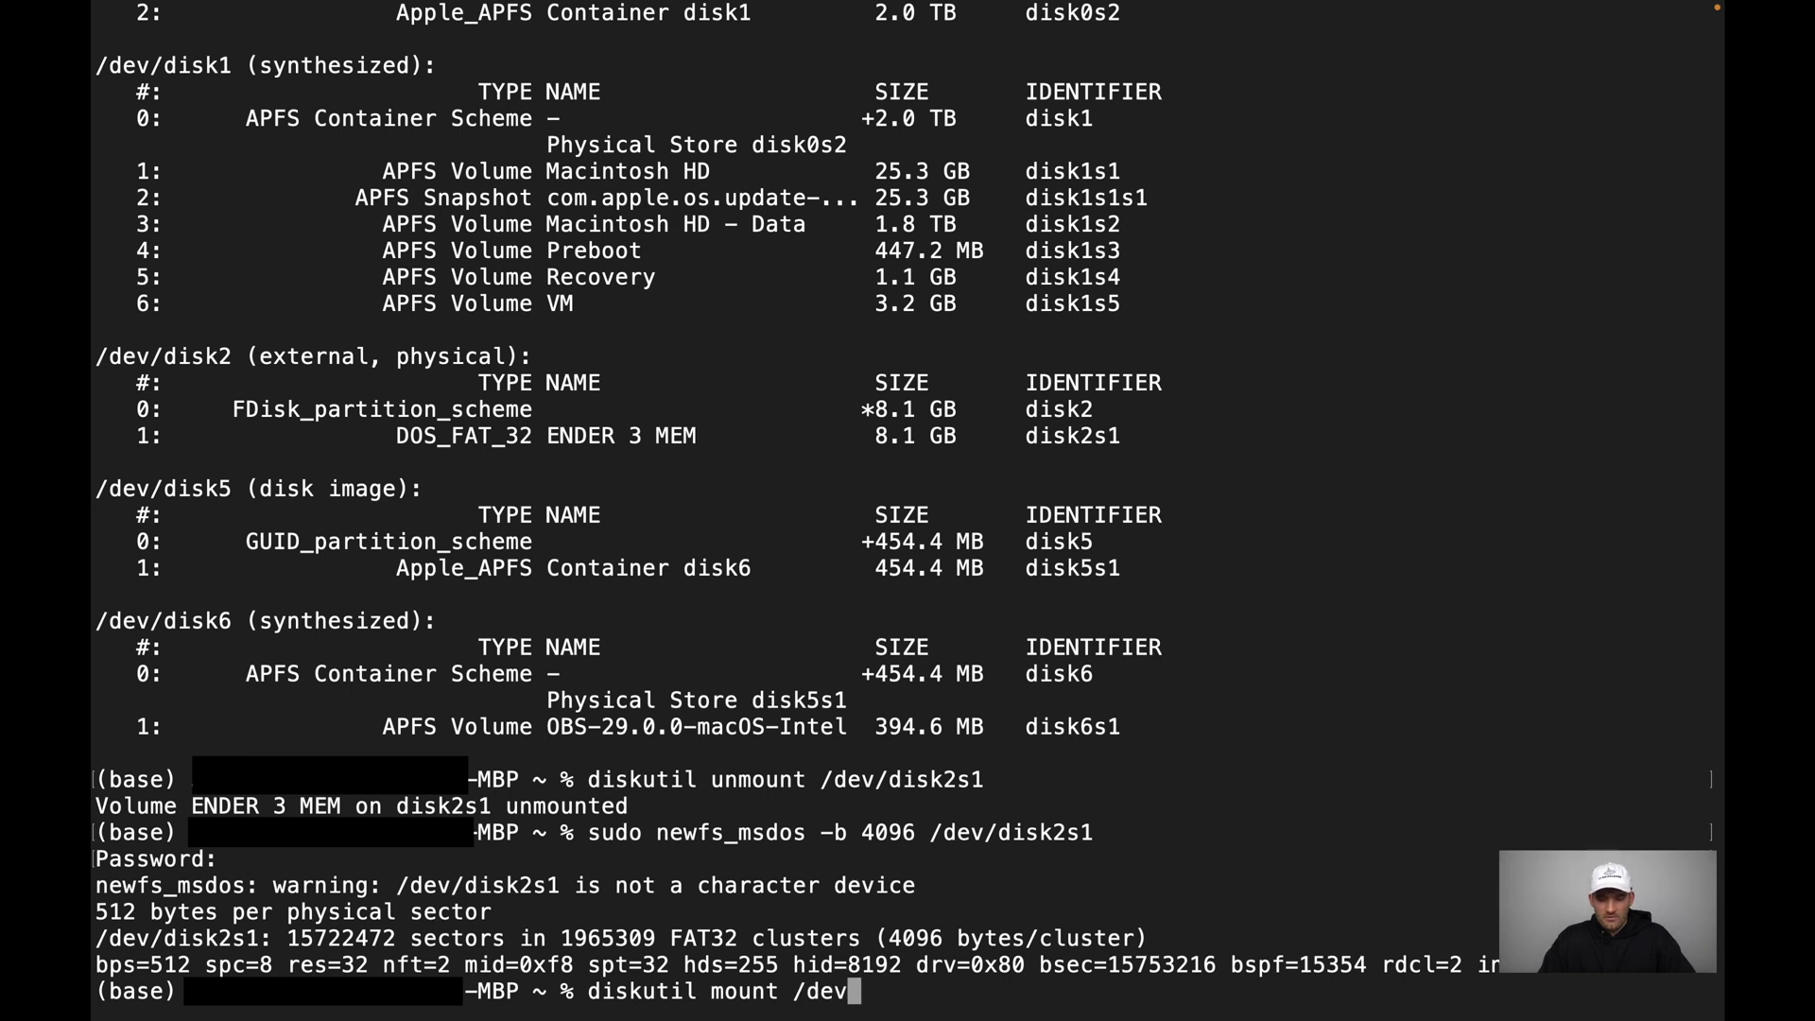
type("disk2s")
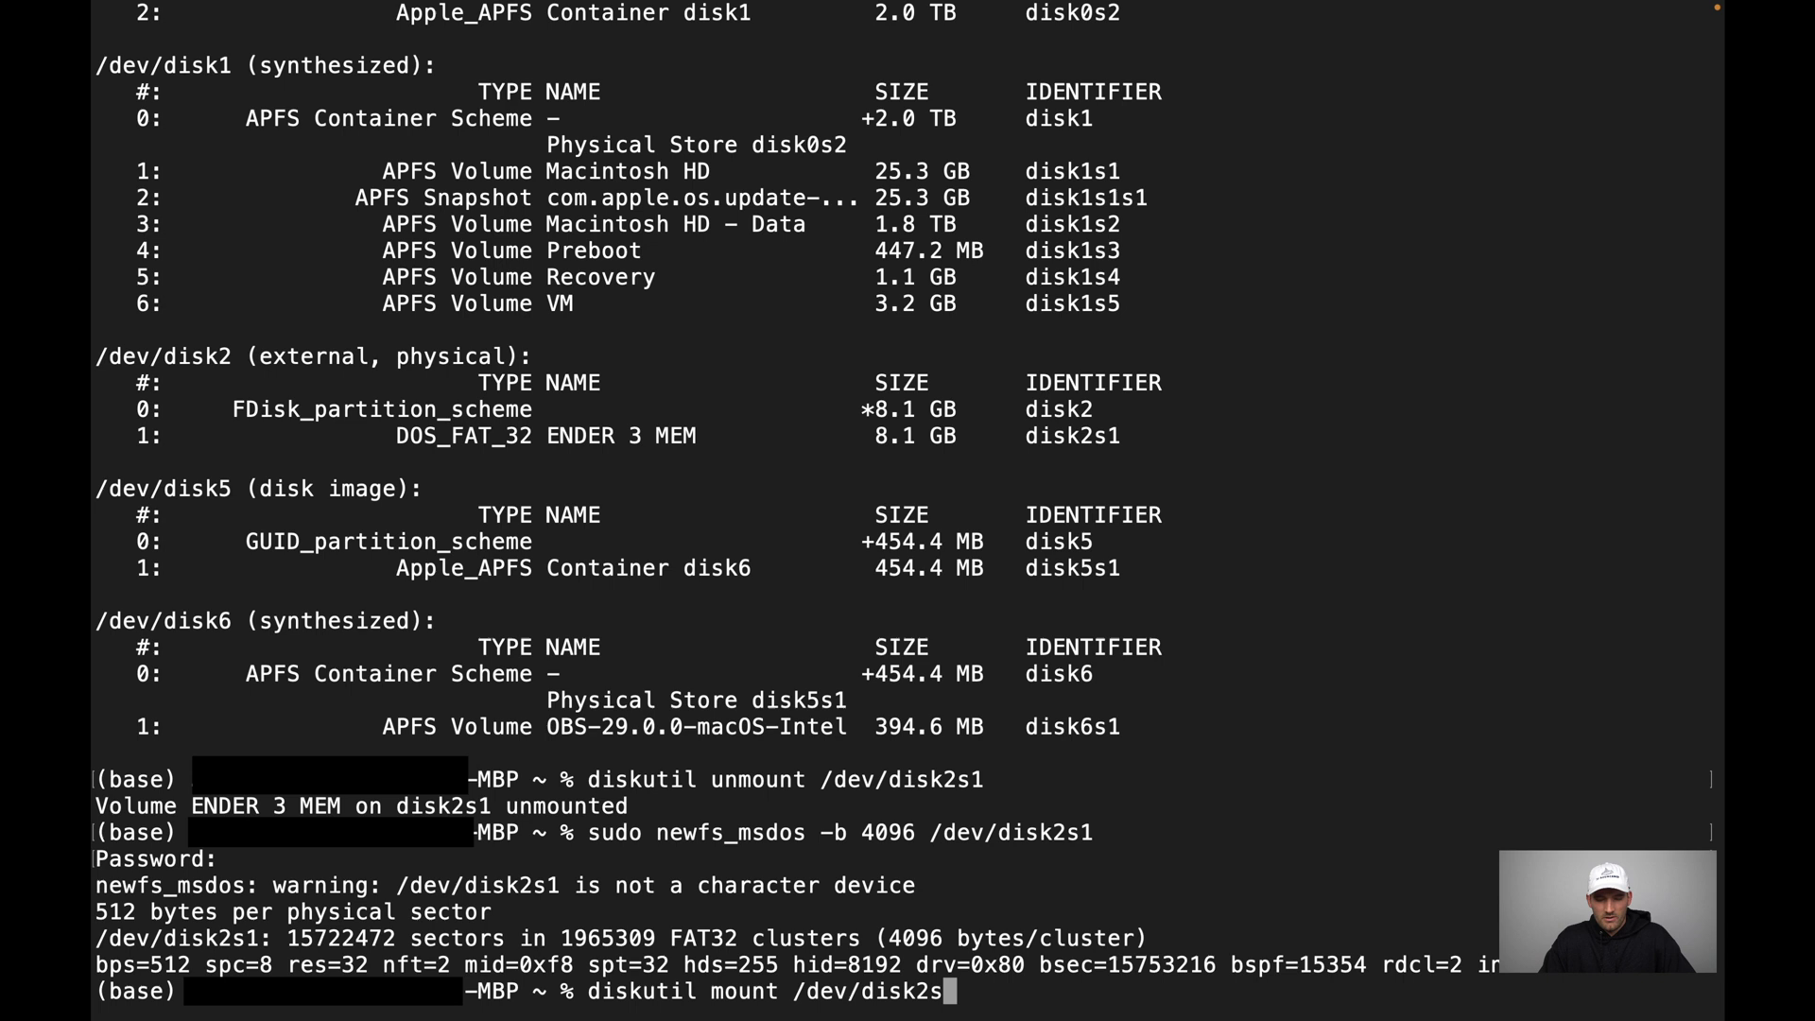
type("1")
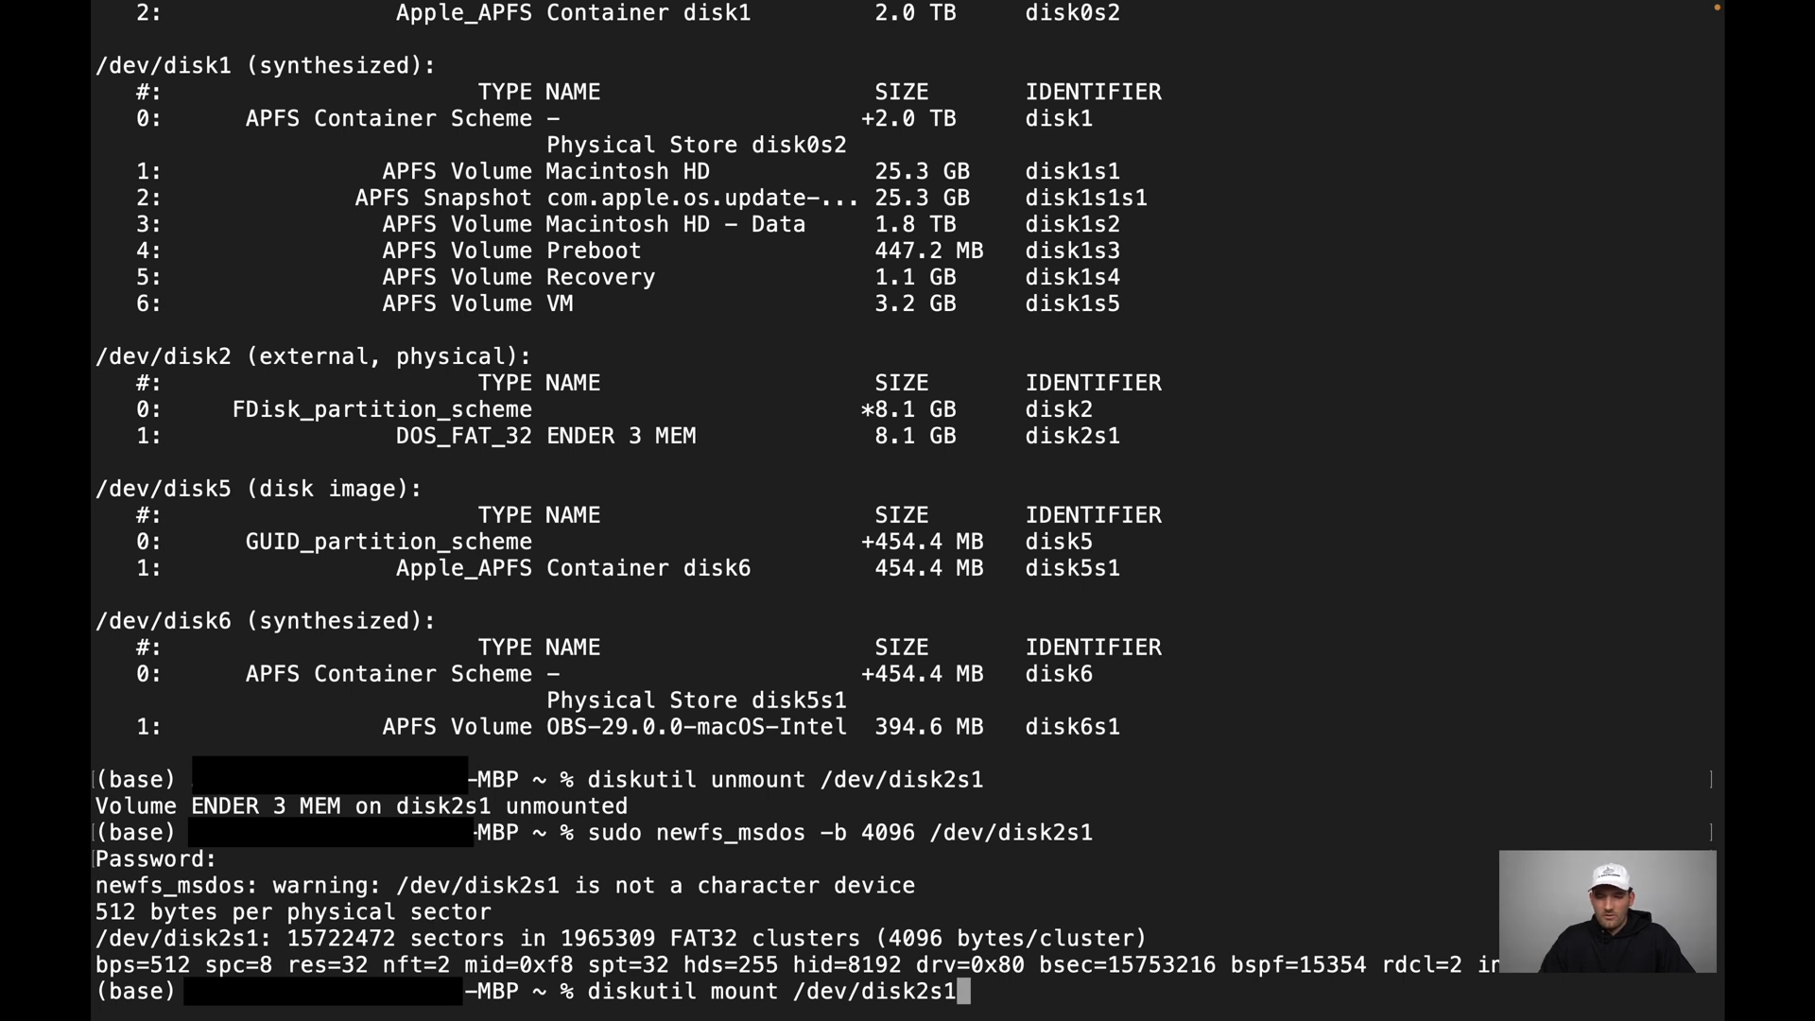
key("enter")
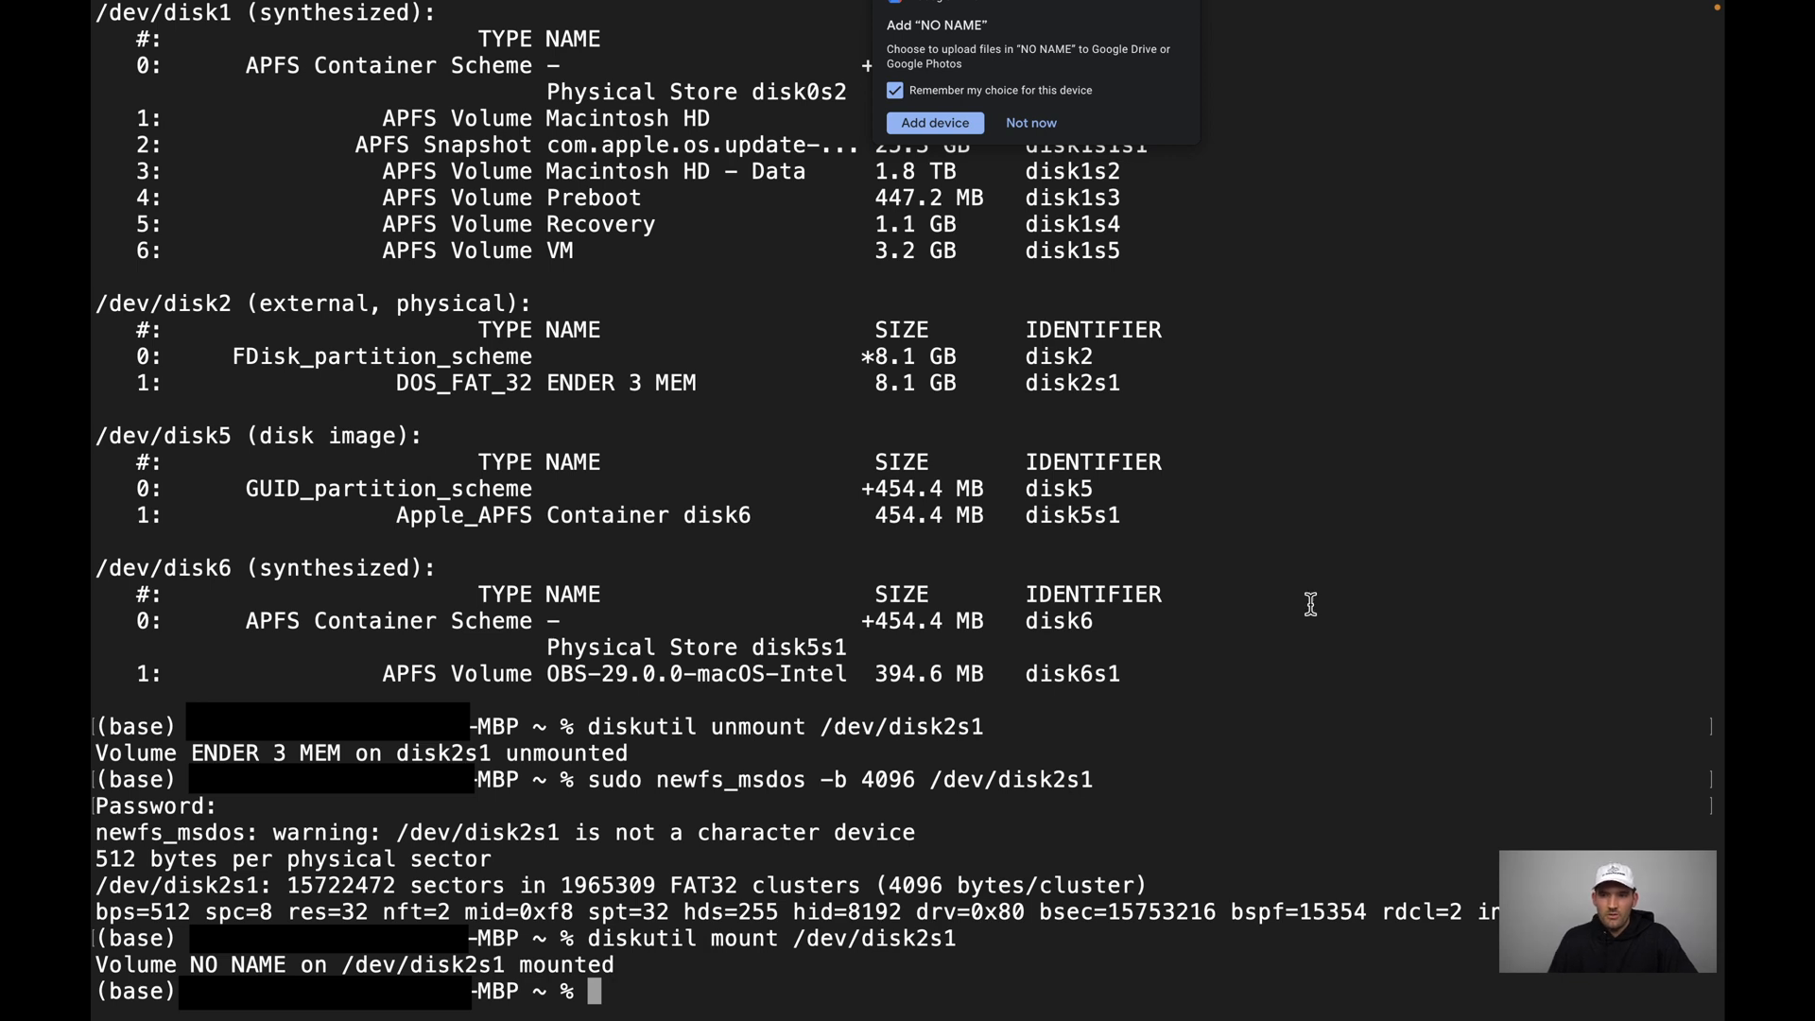
mouse_move(1029, 99)
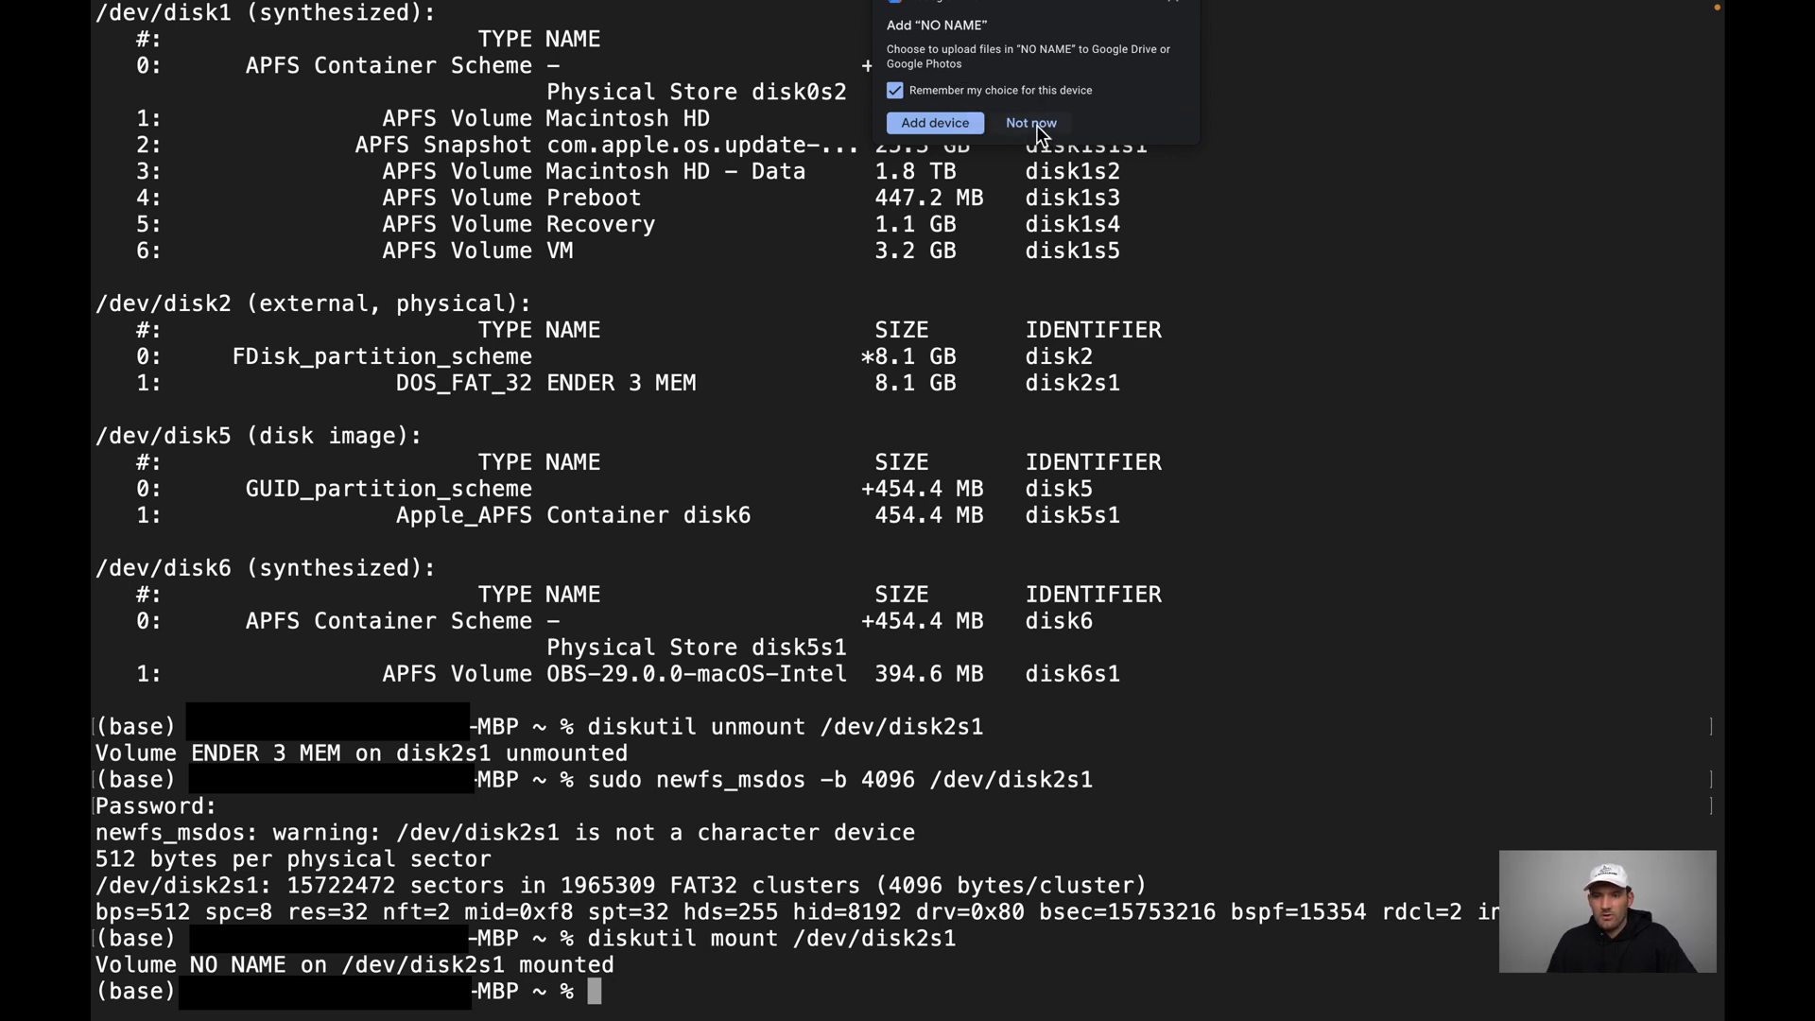
left_click(1030, 123)
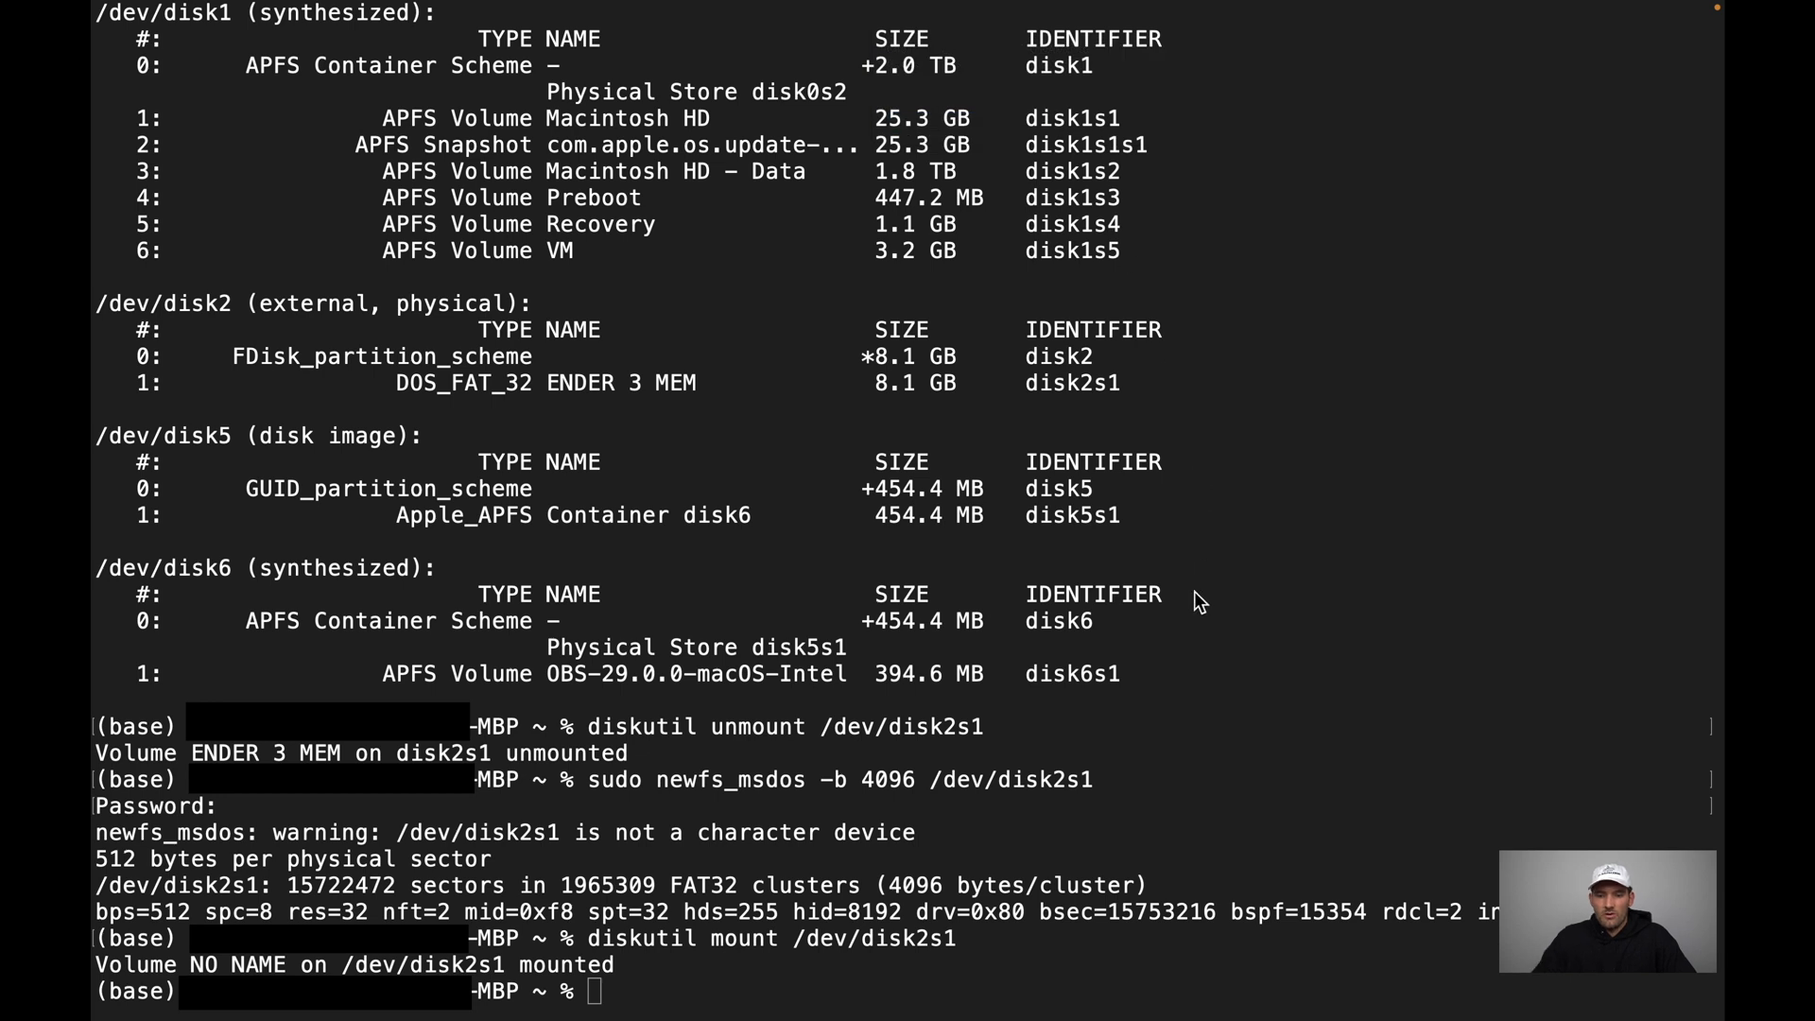